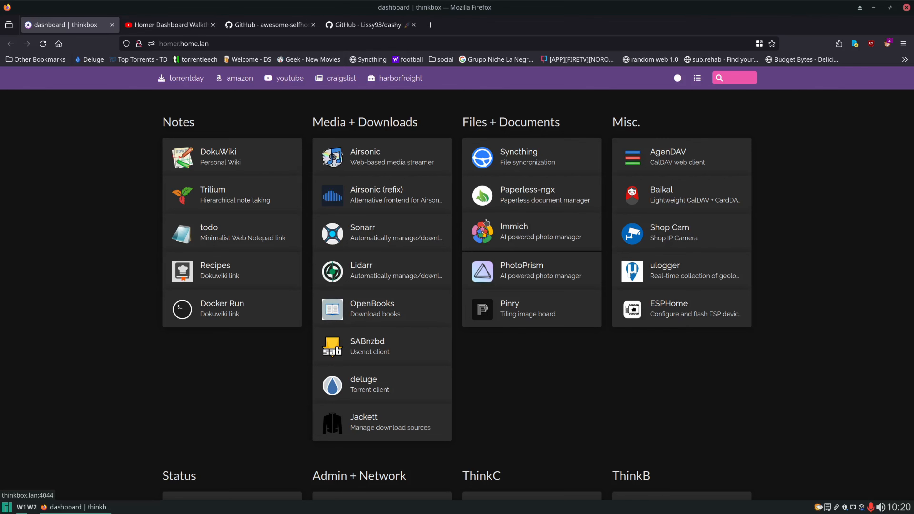
# Step: Move from the awesome-selfhosted tab to the Lissy93/dashy repository and reach its README Features section
pyautogui.click(169, 24)
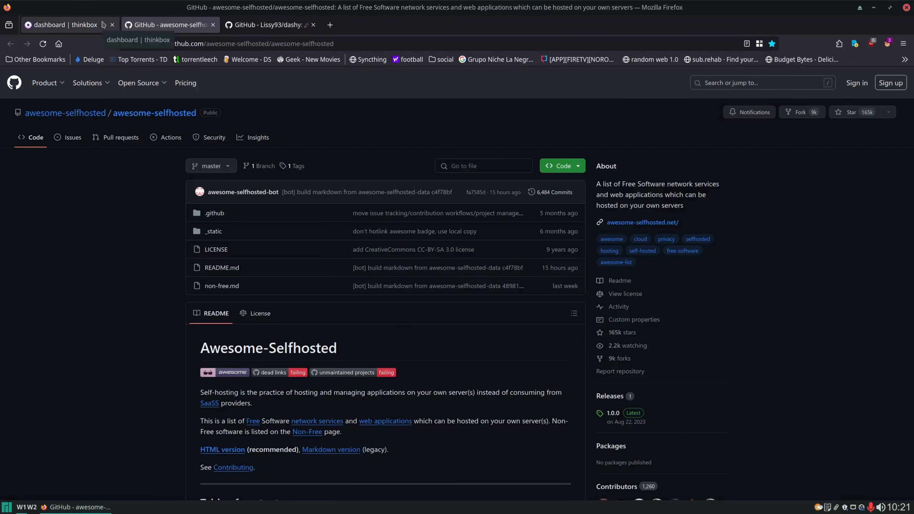
pyautogui.click(265, 24)
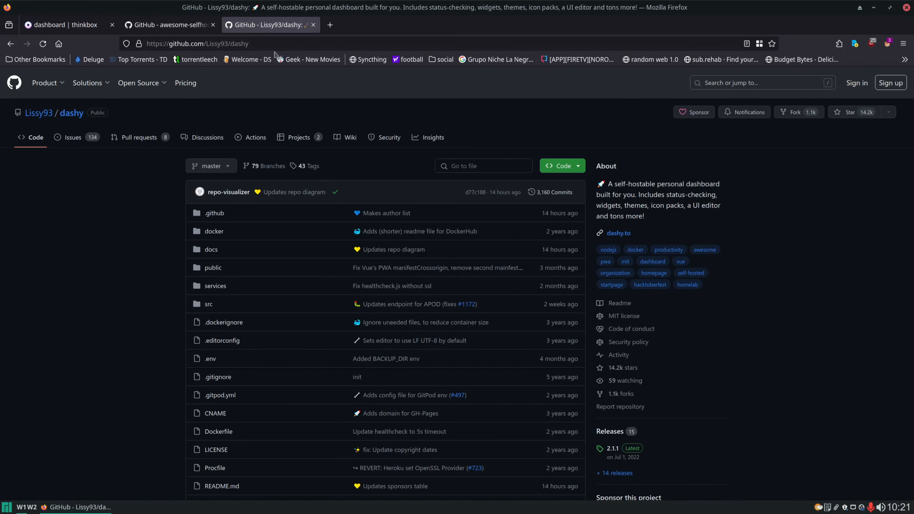
pyautogui.scroll(-3)
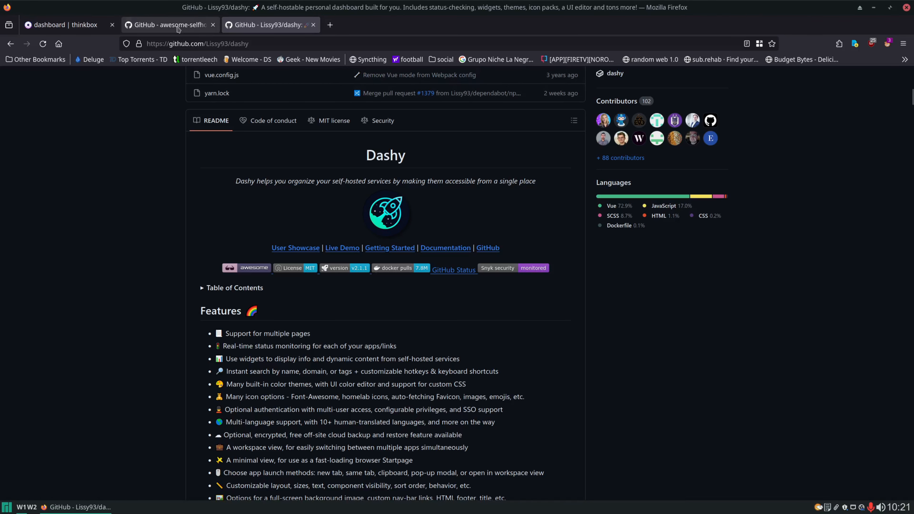
# Step: Search awesome-selfhosted for 'dash', jump to Personal Dashboards and highlight the Homarr entry
pyautogui.click(169, 24)
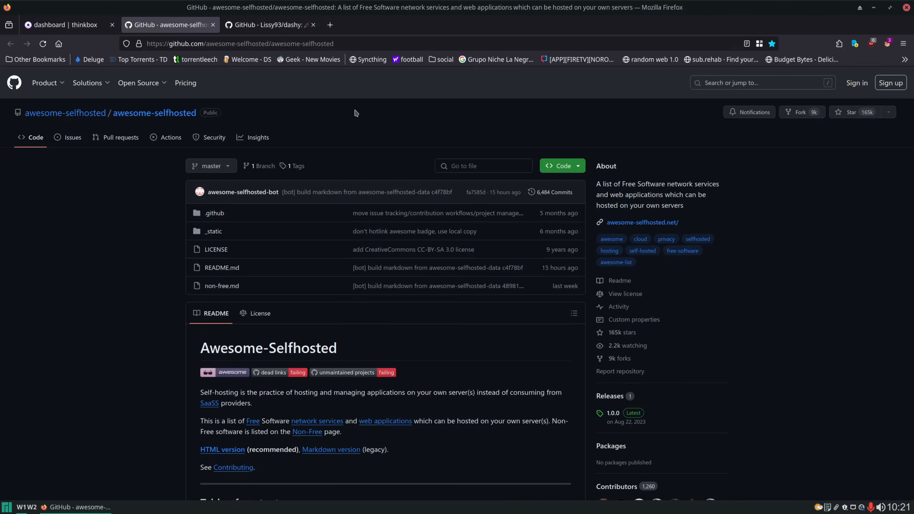
pyautogui.moveTo(375, 158)
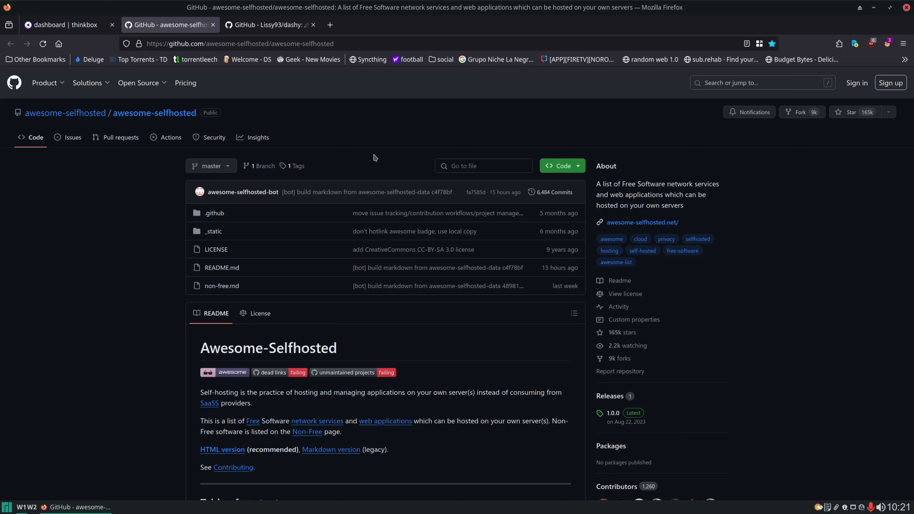
pyautogui.moveTo(373, 148)
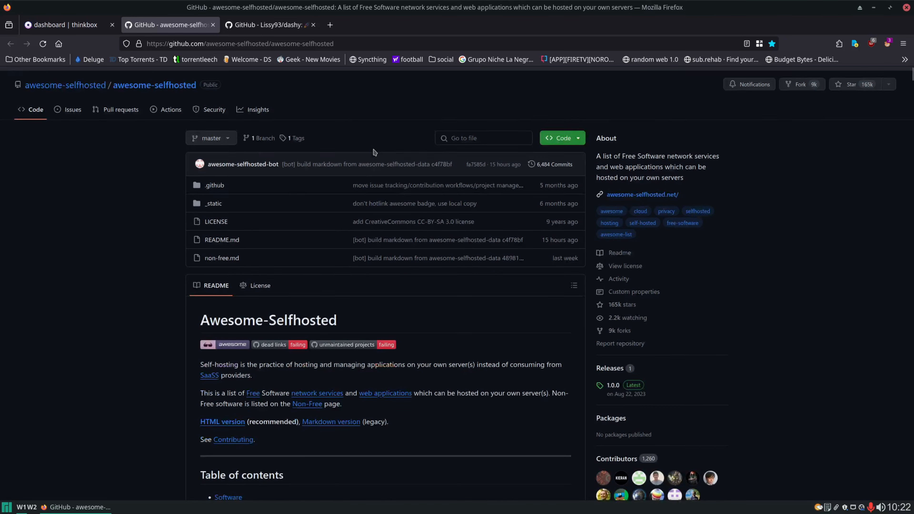
pyautogui.scroll(-3)
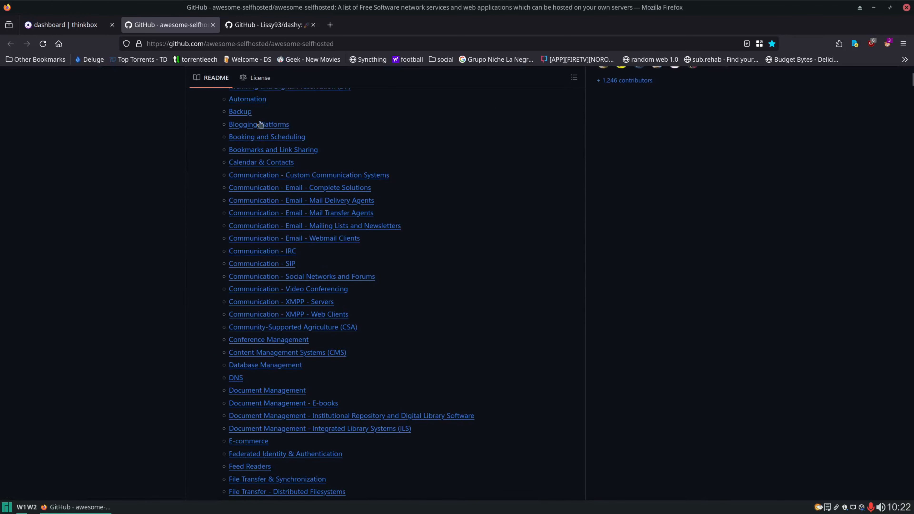
pyautogui.moveTo(452, 249)
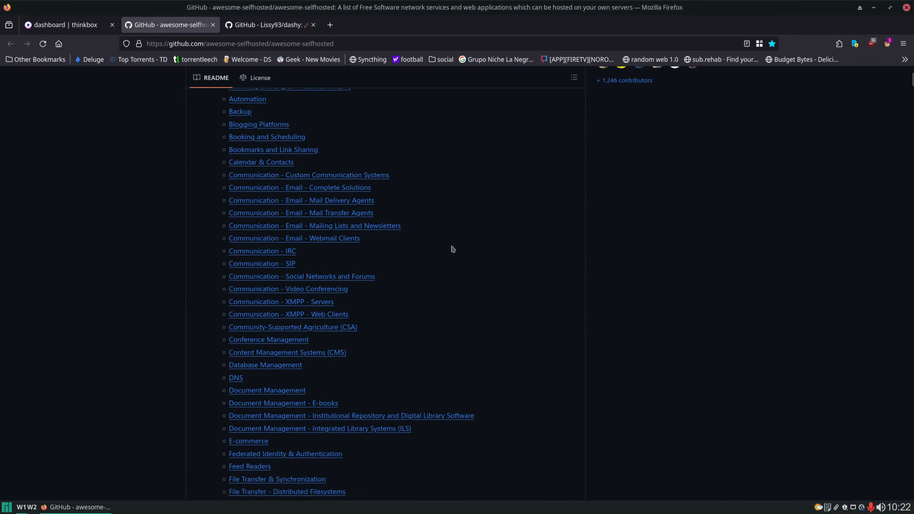
pyautogui.write('das')
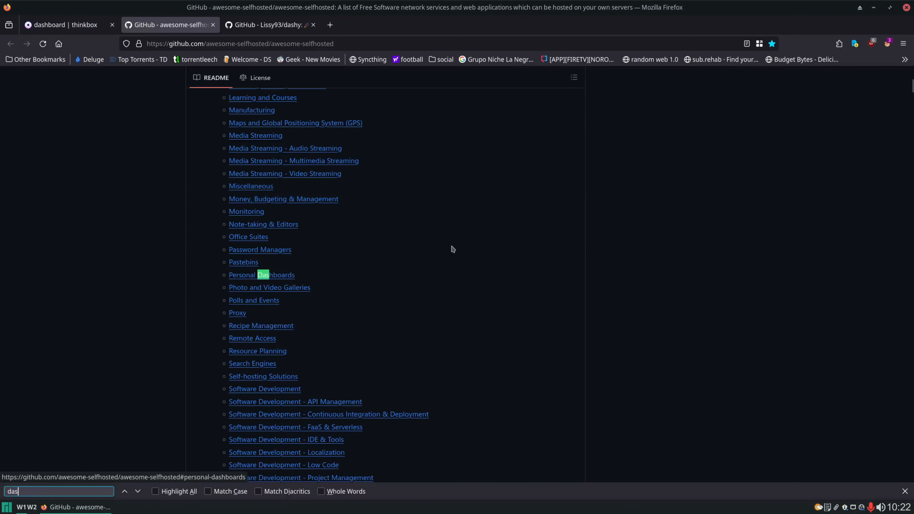
pyautogui.write('h')
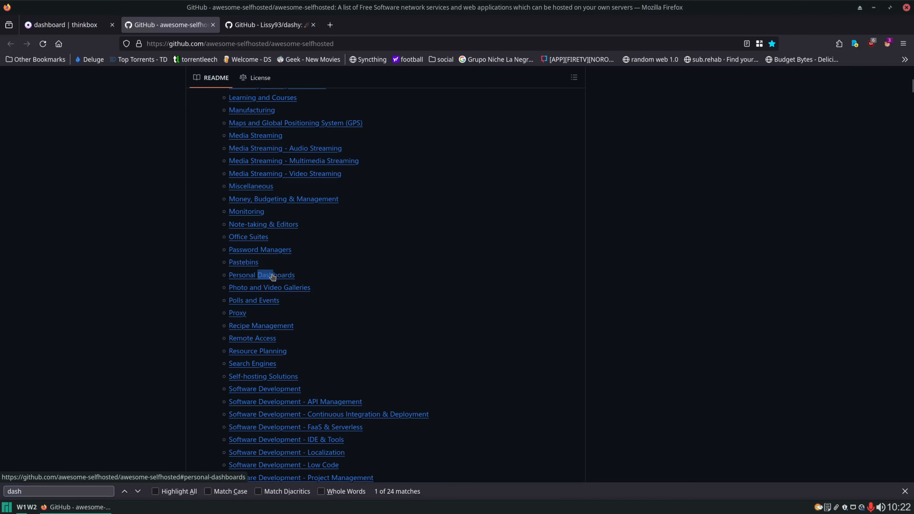
pyautogui.click(262, 274)
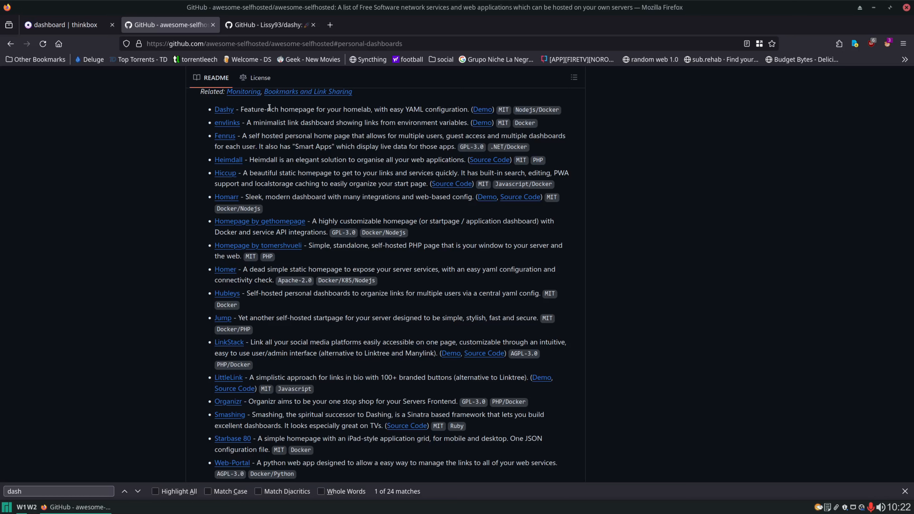
pyautogui.moveTo(265, 267)
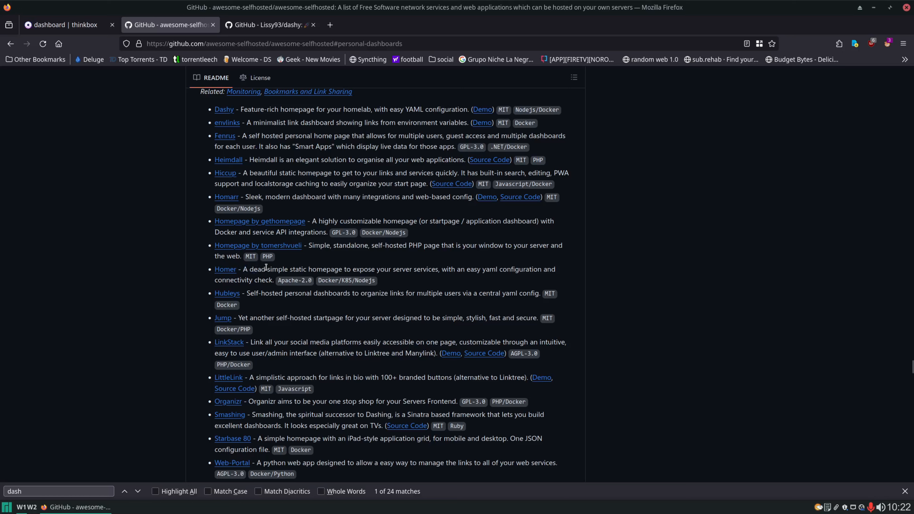
pyautogui.moveTo(215, 197); pyautogui.dragTo(251, 196)
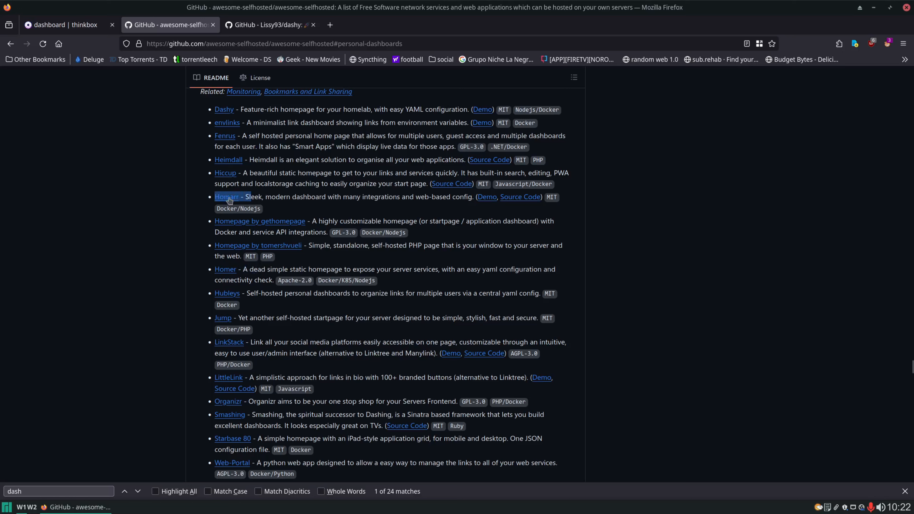
pyautogui.moveTo(294, 199)
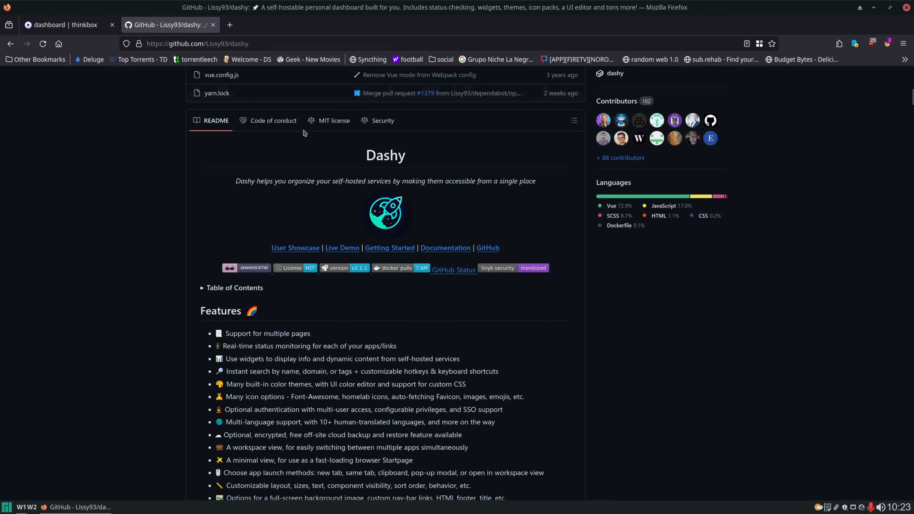
# Step: Reach the Demo section of the Dashy README where the Showcase link sits
pyautogui.scroll(-3)
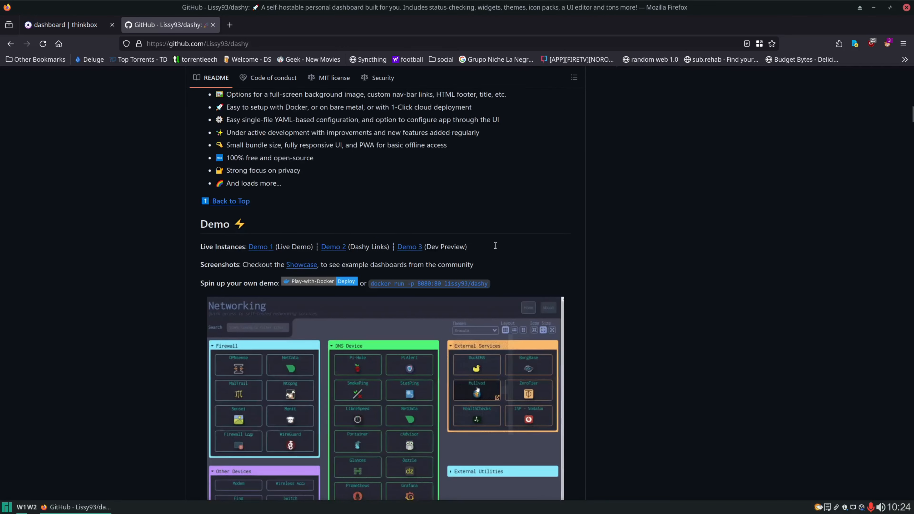
pyautogui.scroll(-3)
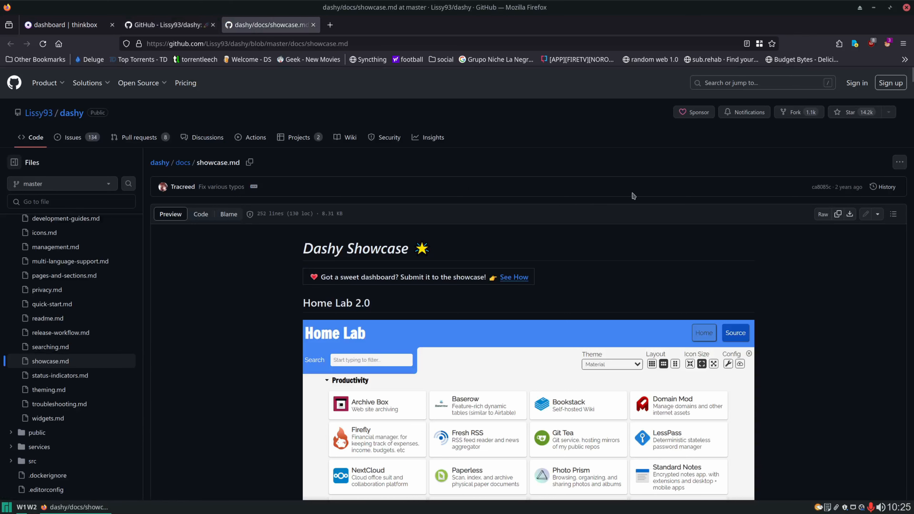
# Step: Scroll through showcase.md viewing the community example dashboards down the page
pyautogui.scroll(-3)
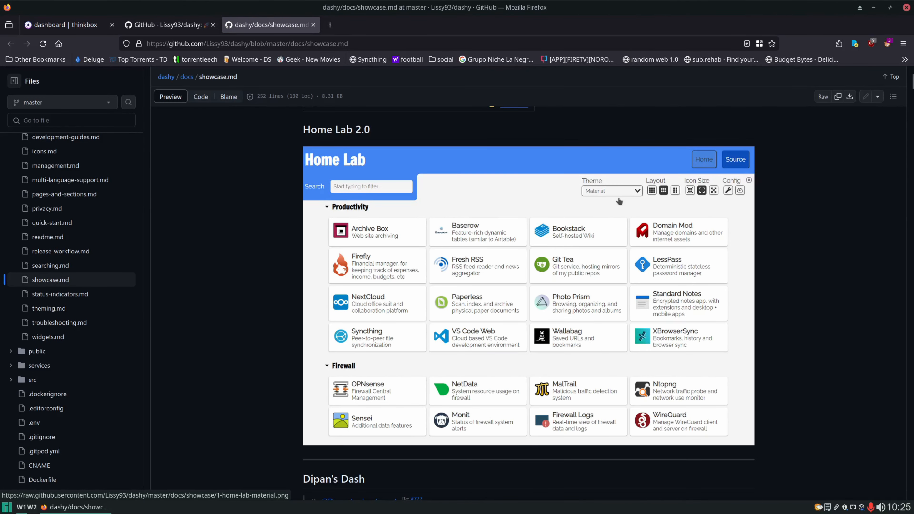
pyautogui.moveTo(563, 291)
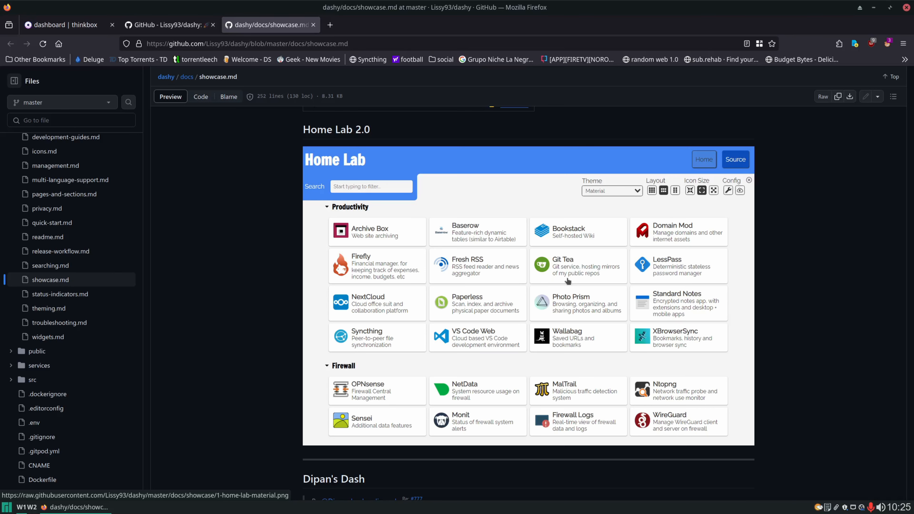
pyautogui.scroll(-3)
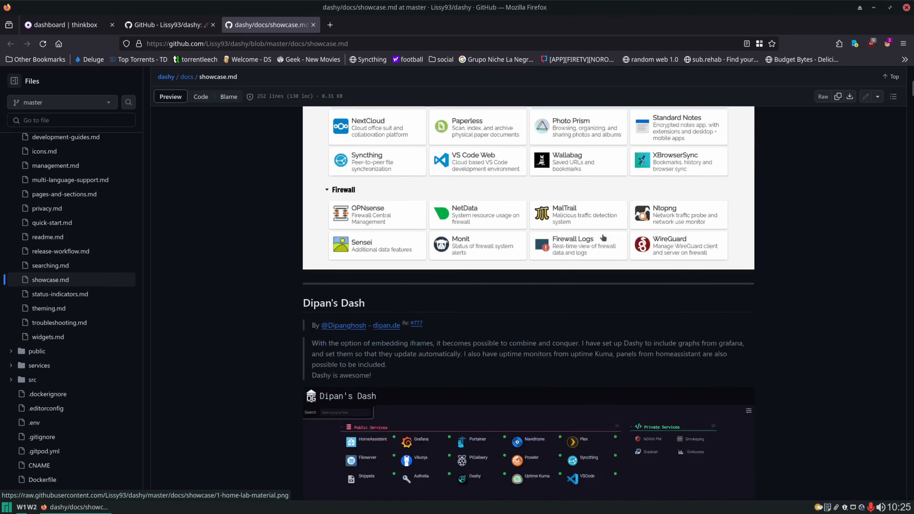
pyautogui.scroll(-3)
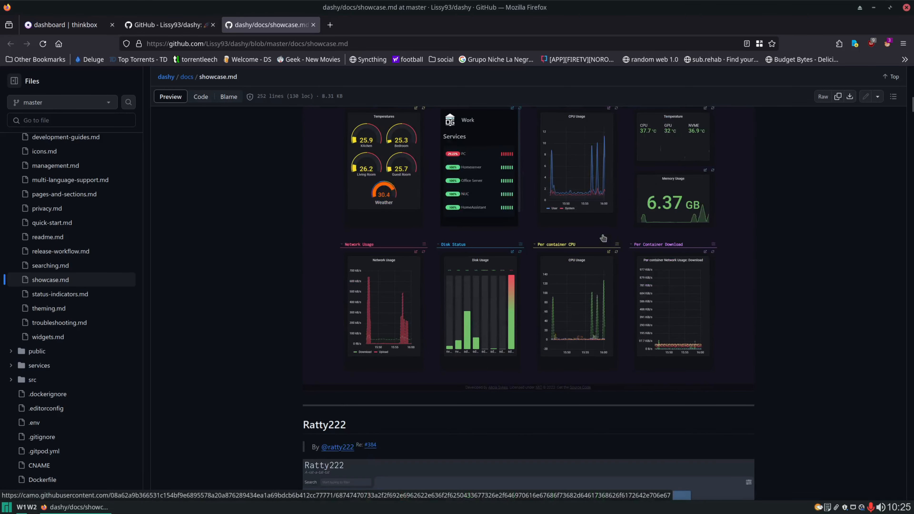
pyautogui.scroll(-3)
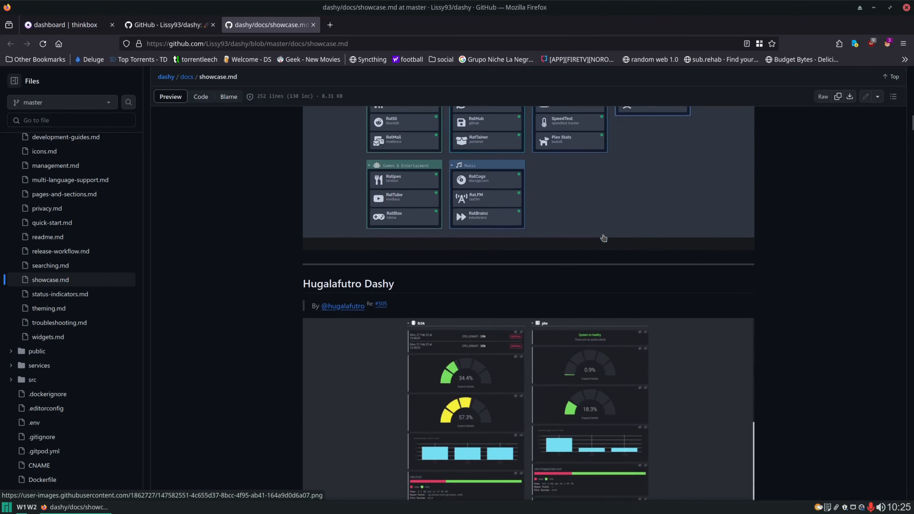
pyautogui.scroll(-3)
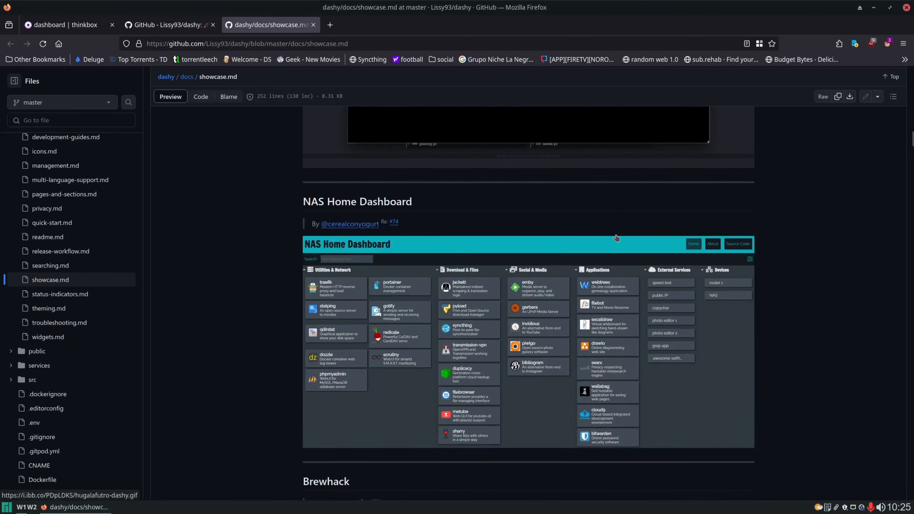
pyautogui.scroll(-3)
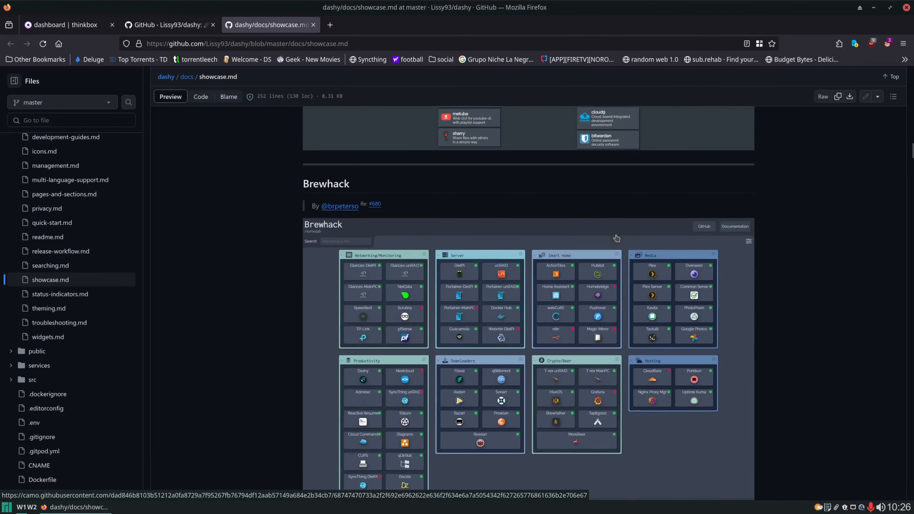
pyautogui.scroll(-3)
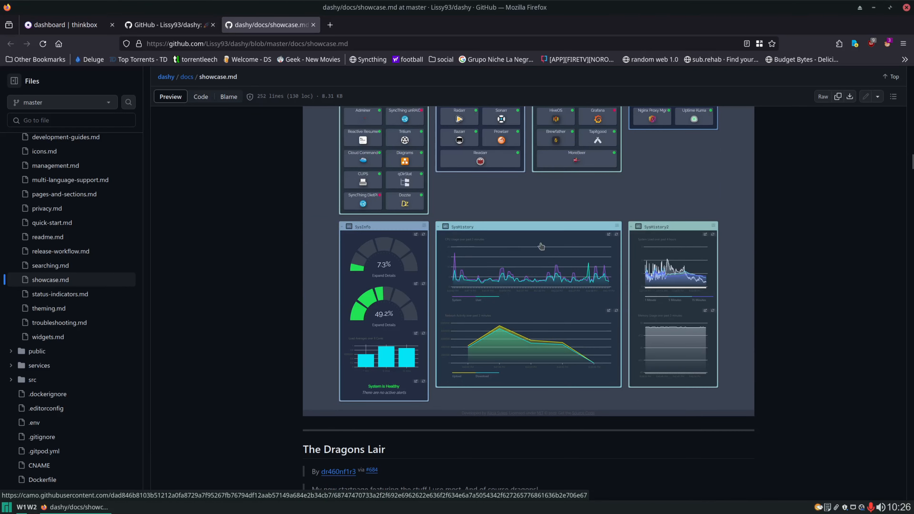
pyautogui.scroll(-3)
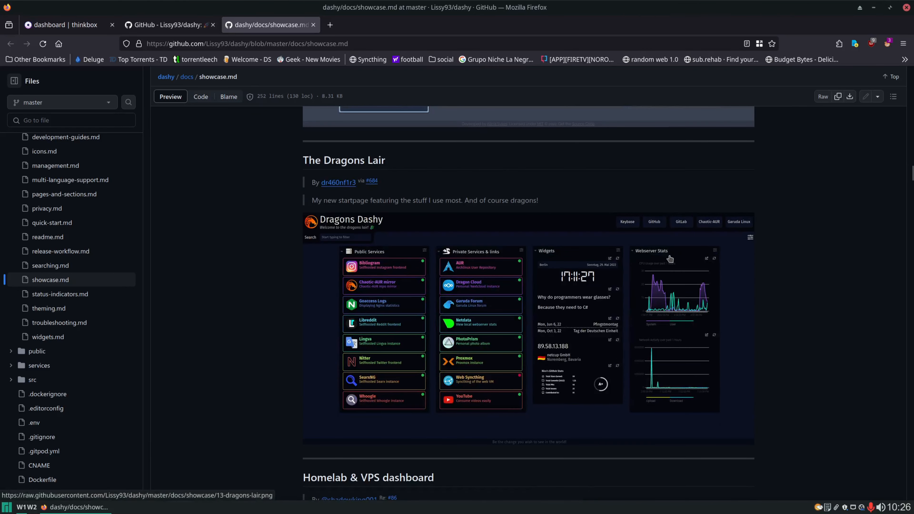
pyautogui.scroll(-3)
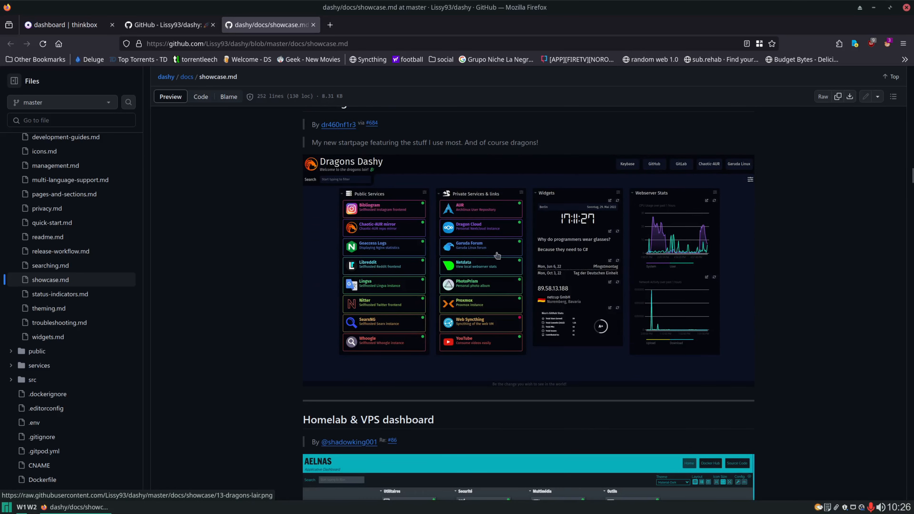
pyautogui.scroll(-3)
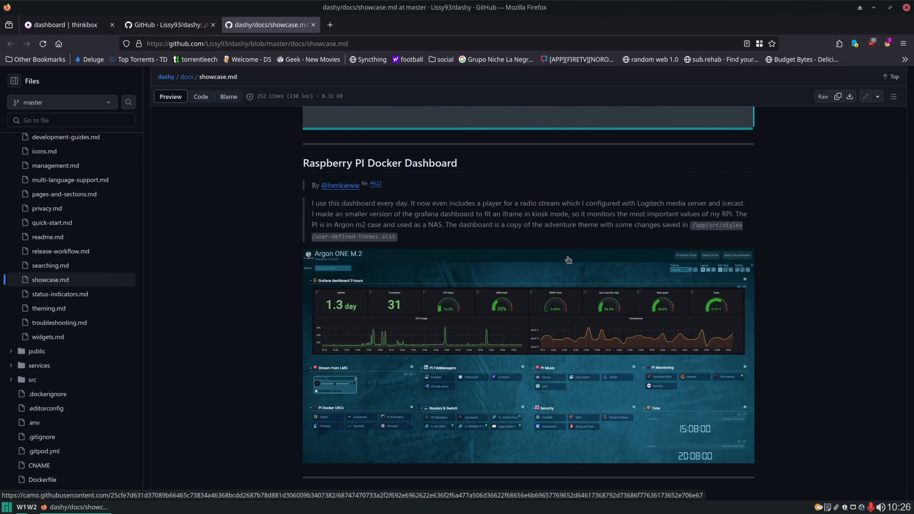
pyautogui.scroll(-3)
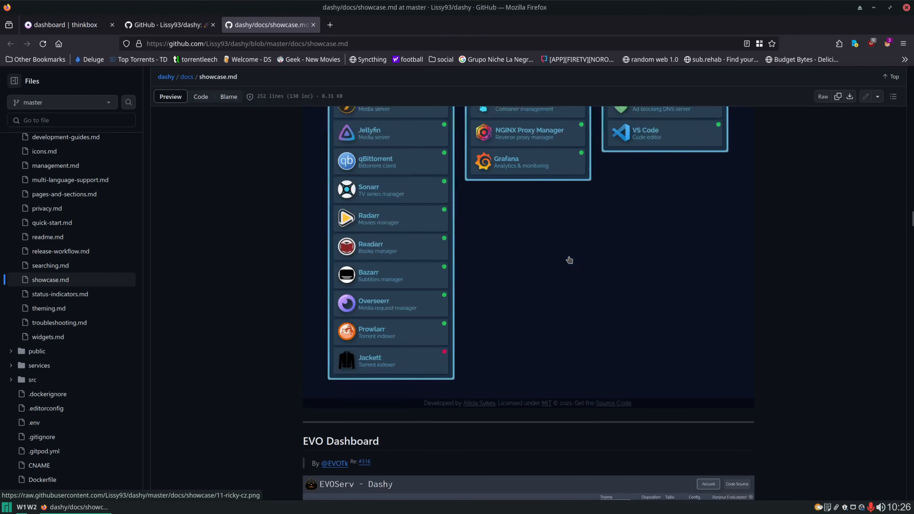
pyautogui.scroll(-3)
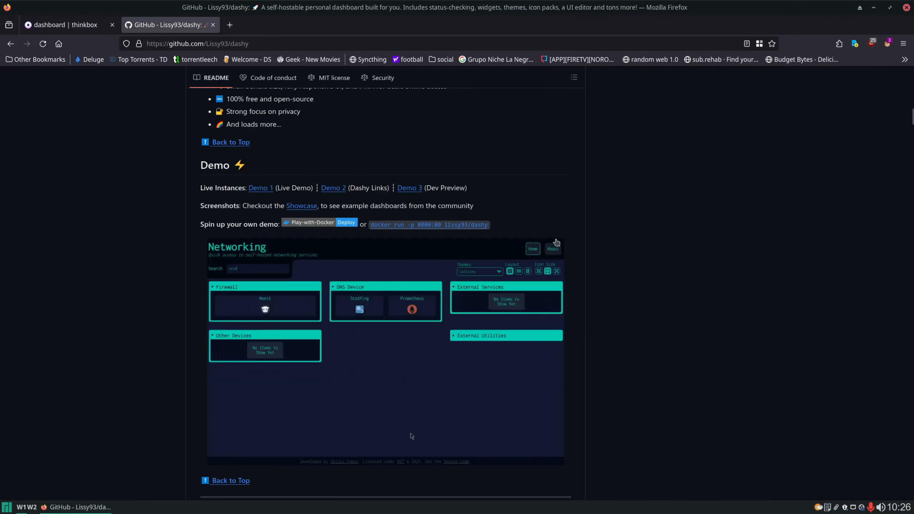
# Step: Reach Getting Started and follow the 'examples with Docker Compose' link to deployment.md
pyautogui.scroll(-3)
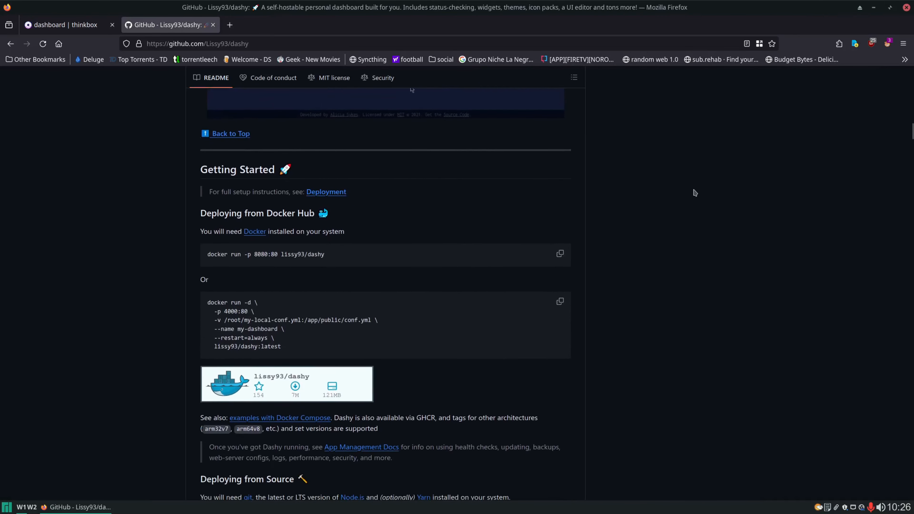
pyautogui.scroll(-3)
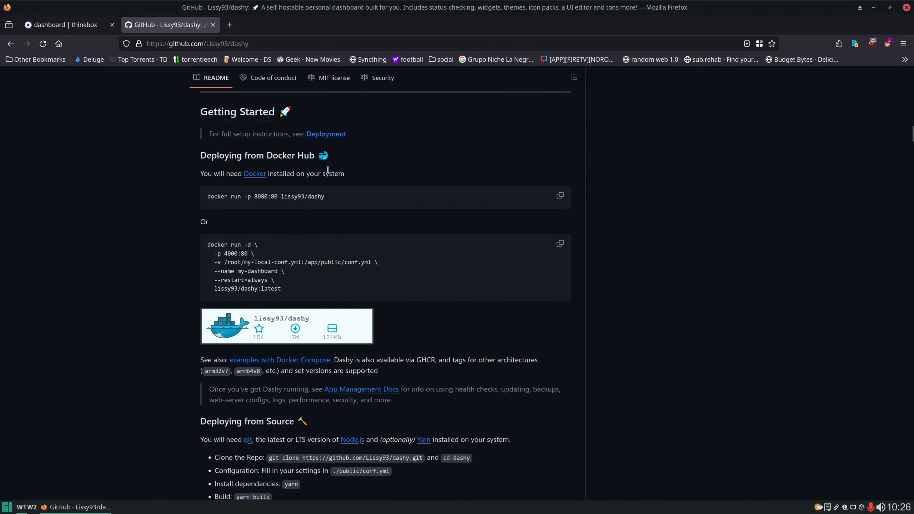
pyautogui.moveTo(318, 211)
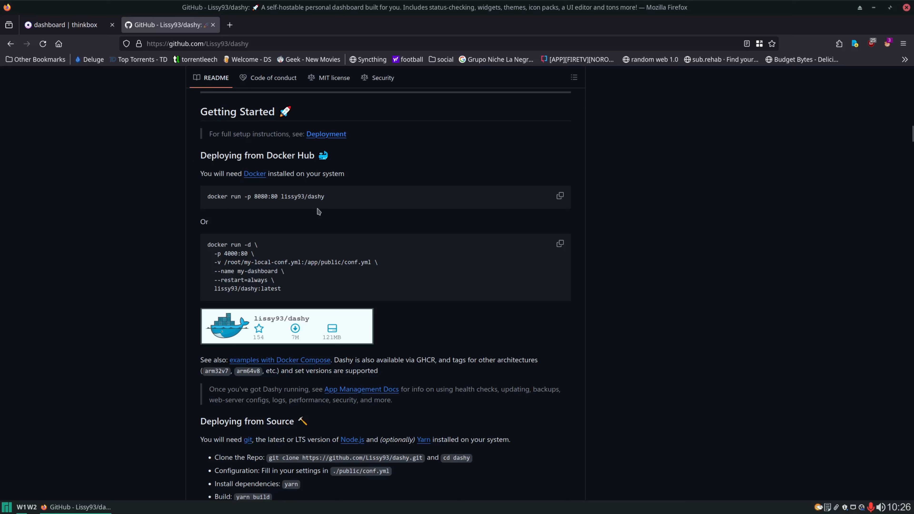
pyautogui.moveTo(309, 254)
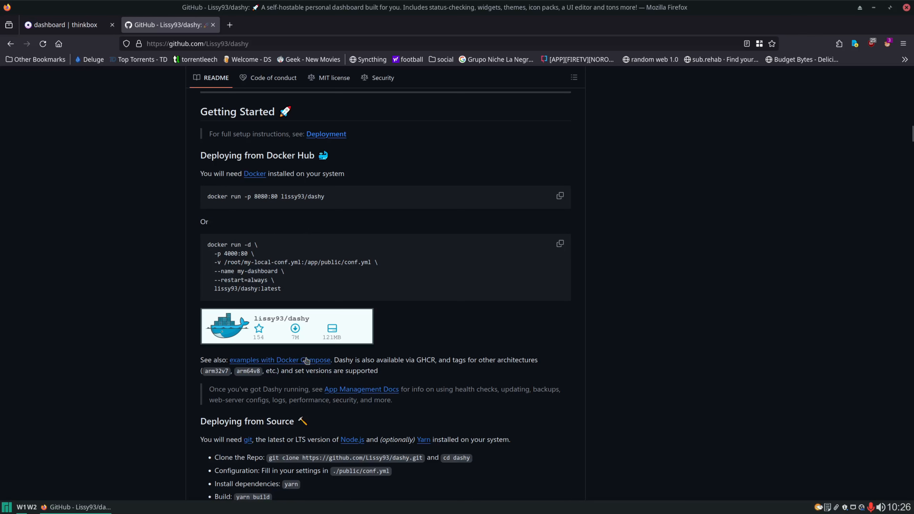
pyautogui.click(279, 360)
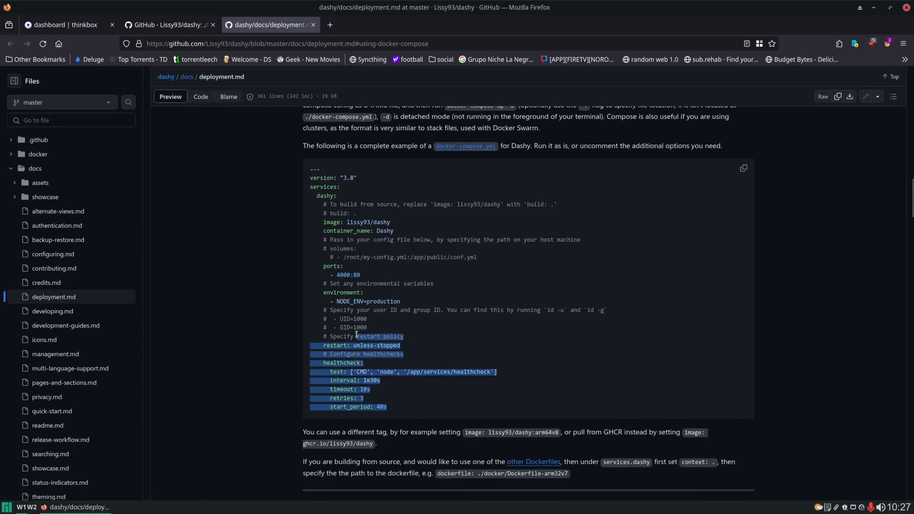
# Step: Copy the selected docker-compose example via the context menu
pyautogui.rightClick(320, 177)
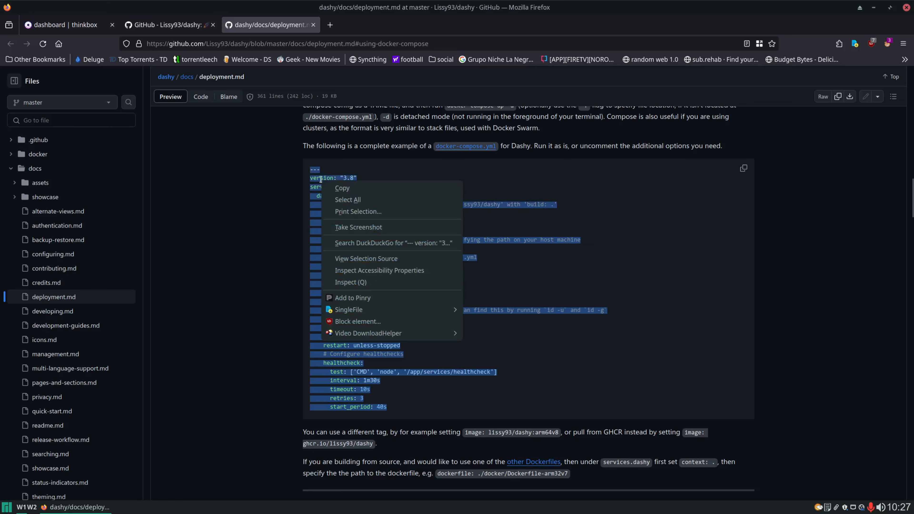
pyautogui.click(465, 199)
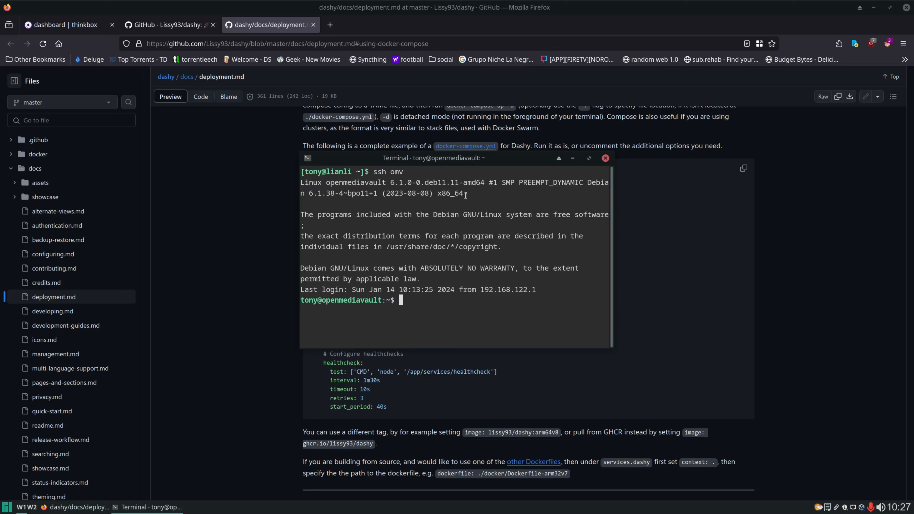
# Step: Enter 'cd /shared/docker/' at the SSH prompt, correcting the mistyped path along the way
pyautogui.write('cd /shar')
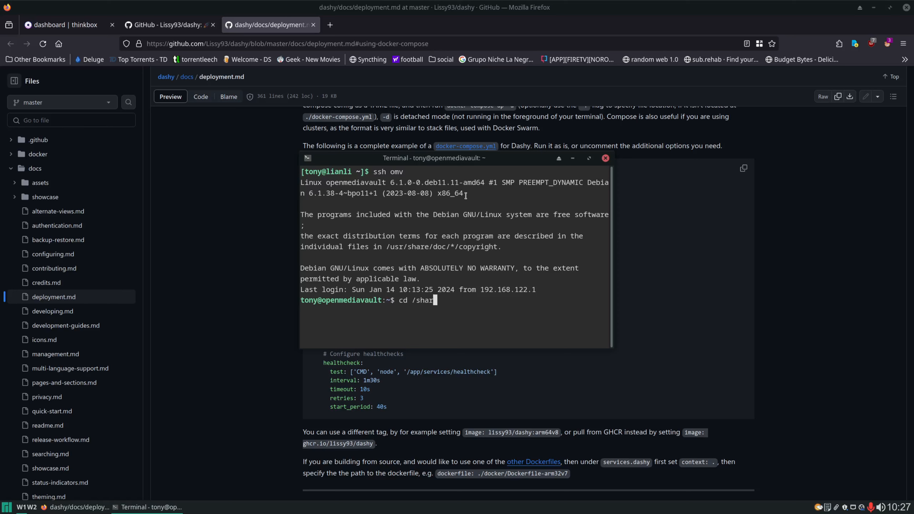
pyautogui.write('ed/docker')
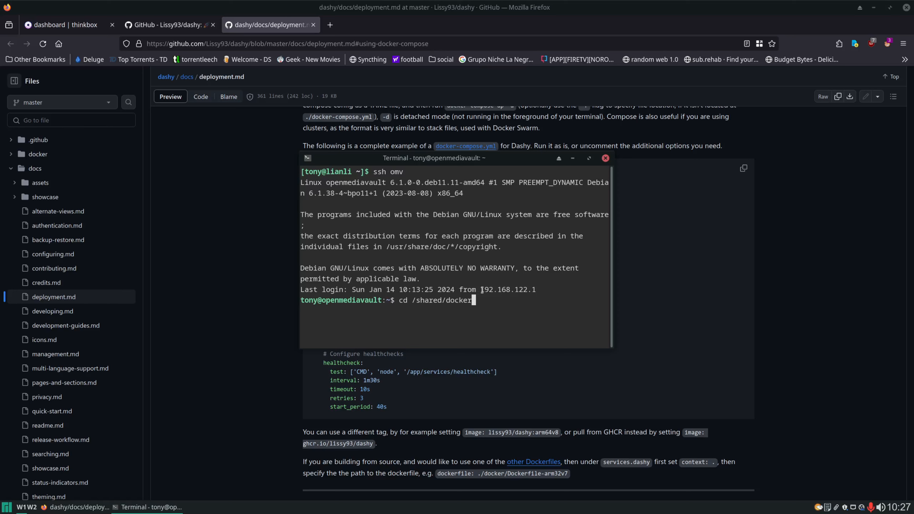
pyautogui.write('/')
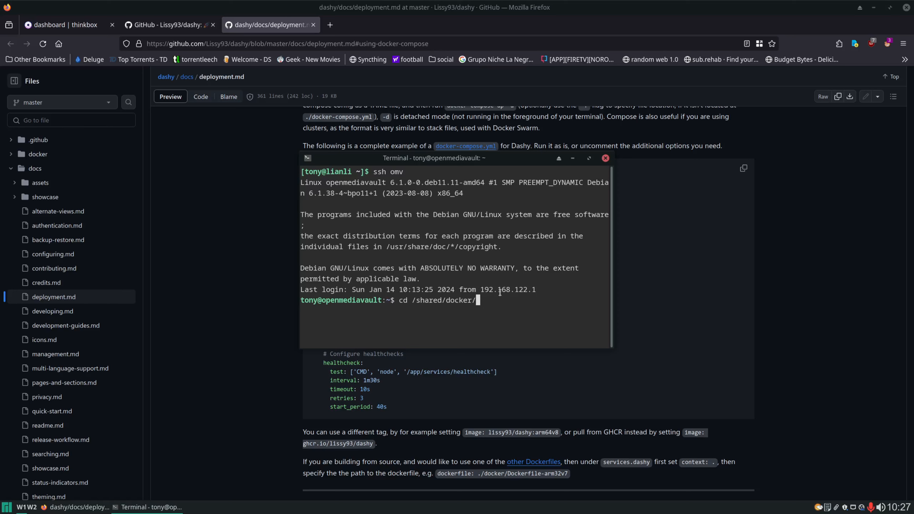
pyautogui.press('BackSpace')
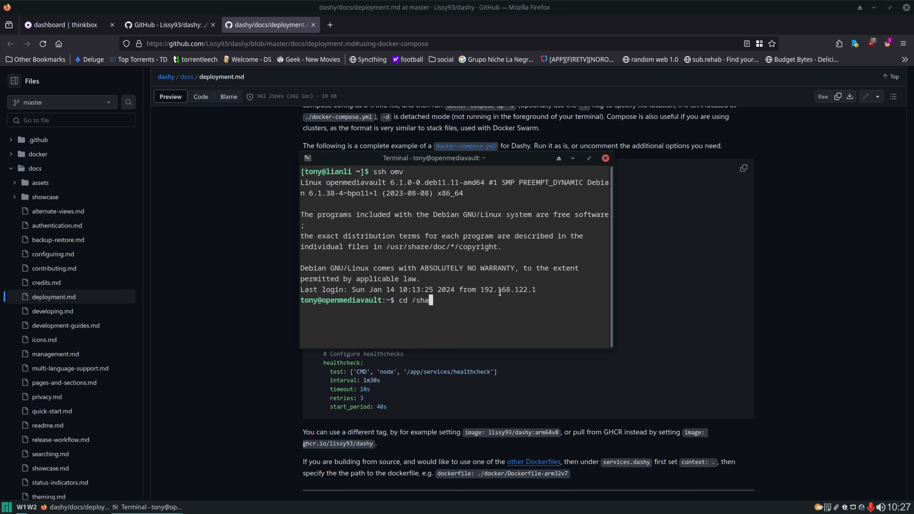
pyautogui.write('r')
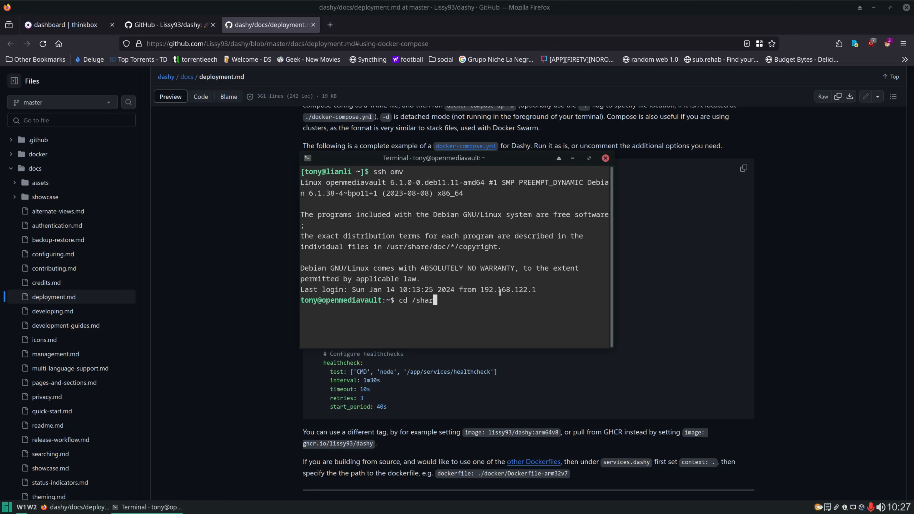
pyautogui.write('ed/')
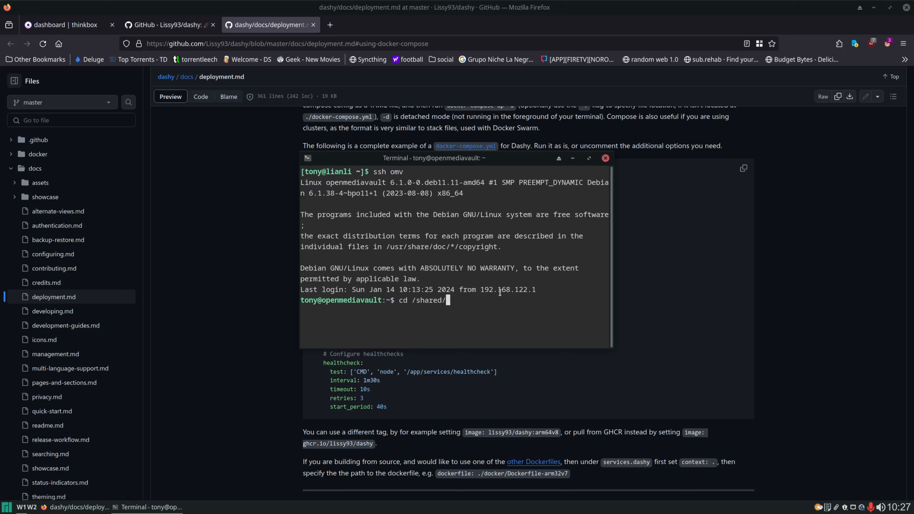
pyautogui.write('do')
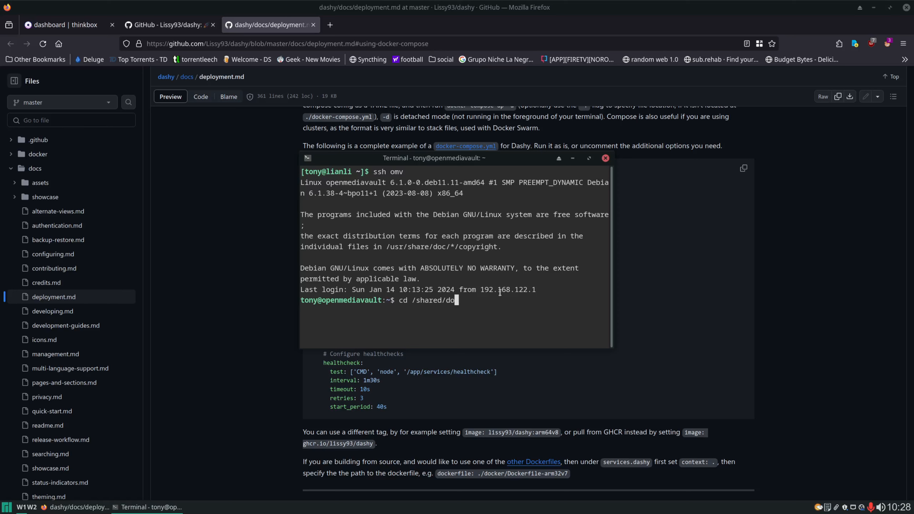
pyautogui.write('cker')
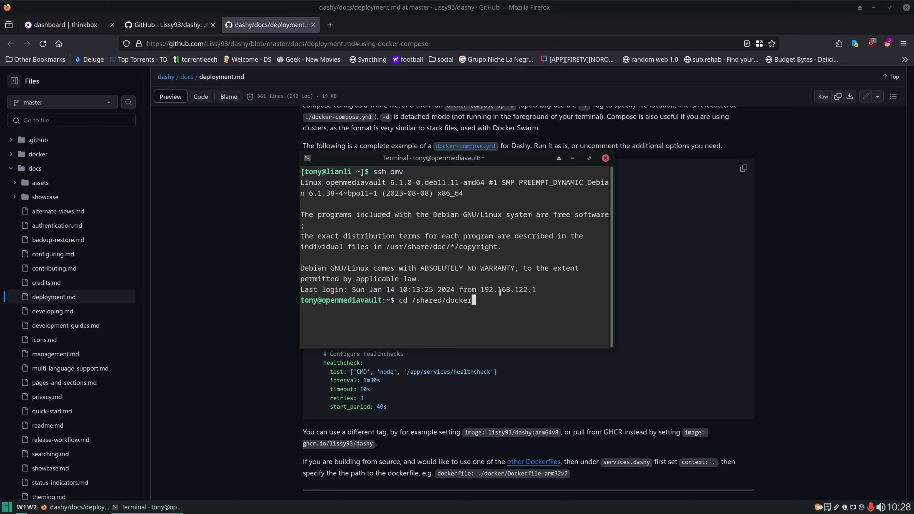
pyautogui.write('/')
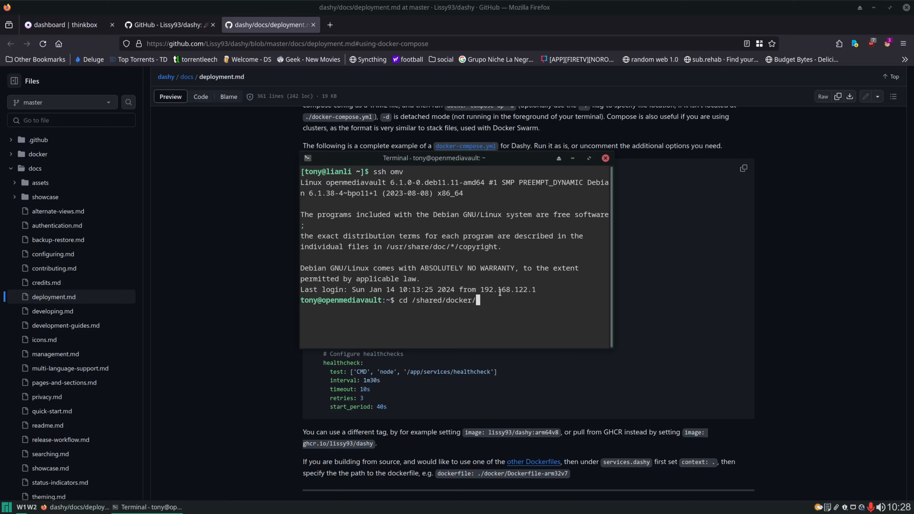
pyautogui.moveTo(329, 24)
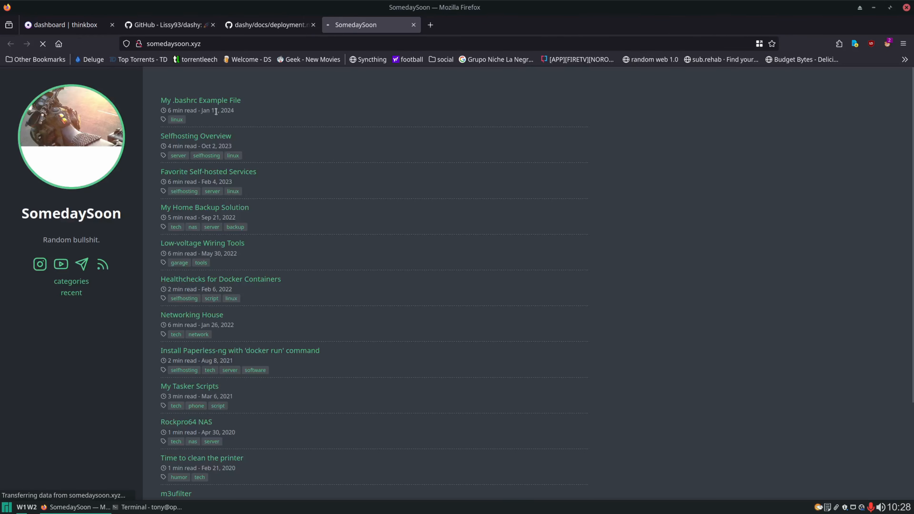
# Step: View the 'My .bashrc Example File' post's full .bashrc contents and its symlinked-directory completion setting
pyautogui.click(200, 100)
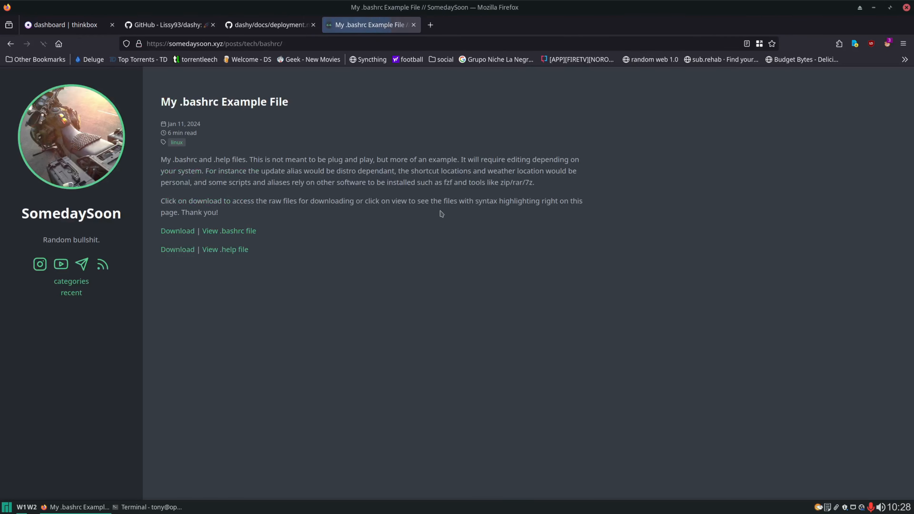
pyautogui.click(229, 231)
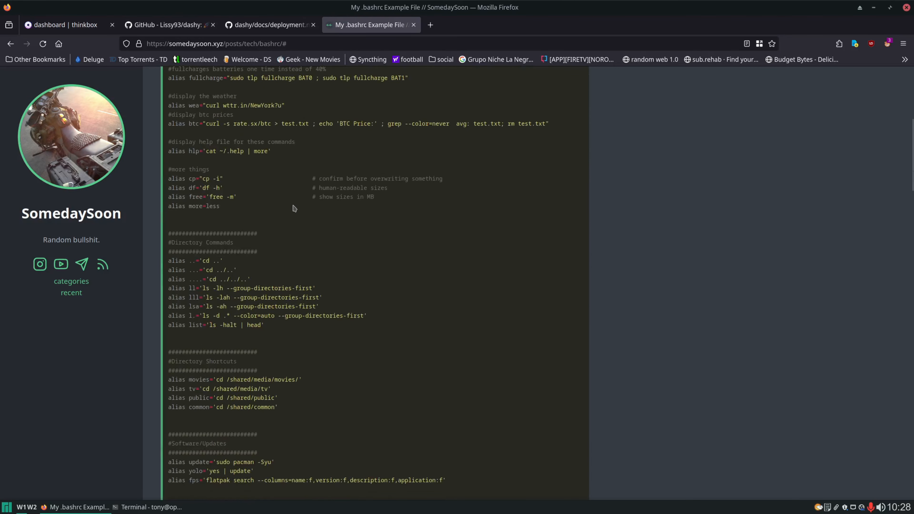
pyautogui.scroll(-3)
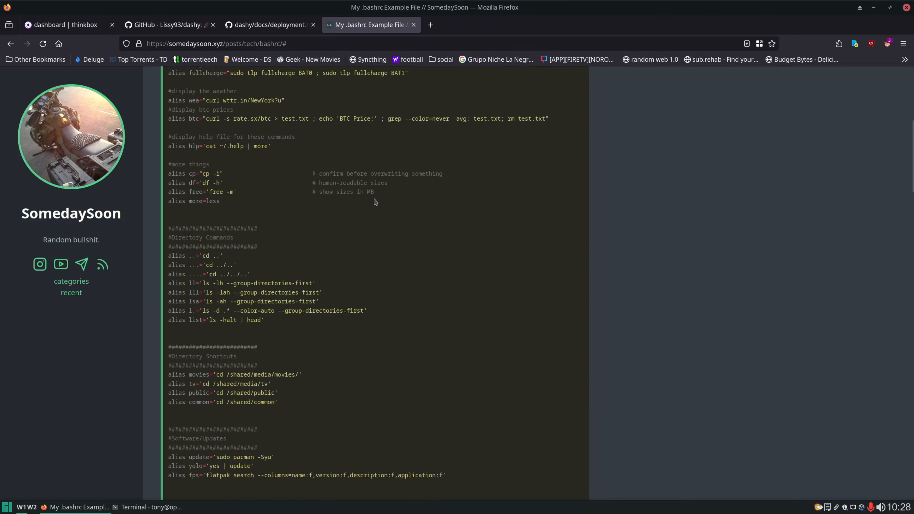
pyautogui.scroll(-3)
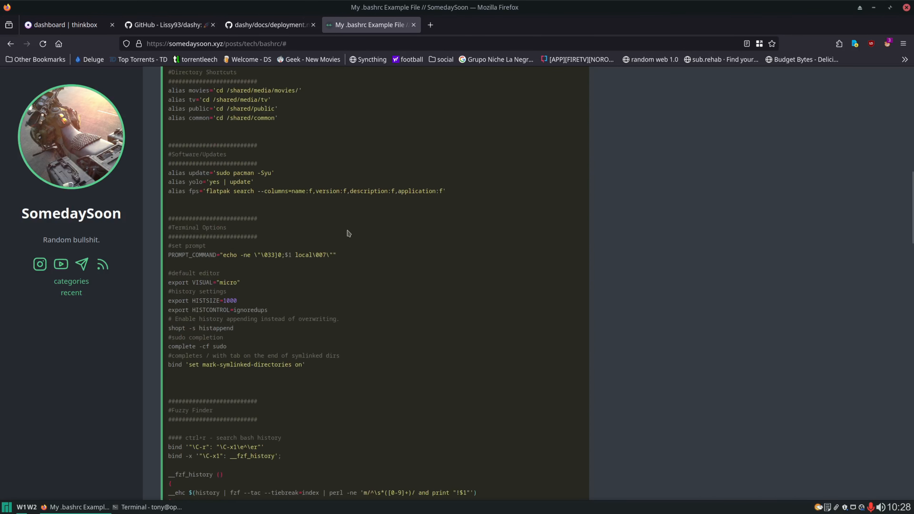
pyautogui.moveTo(343, 373)
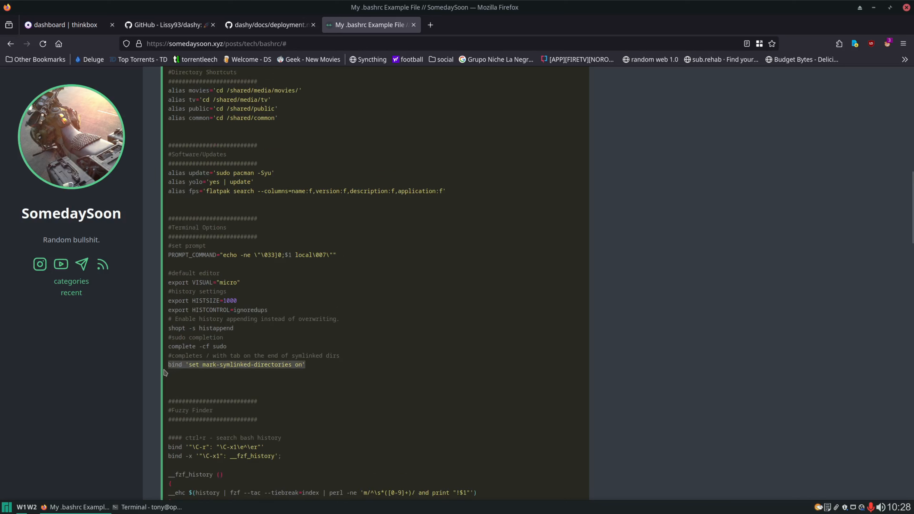
pyautogui.click(268, 24)
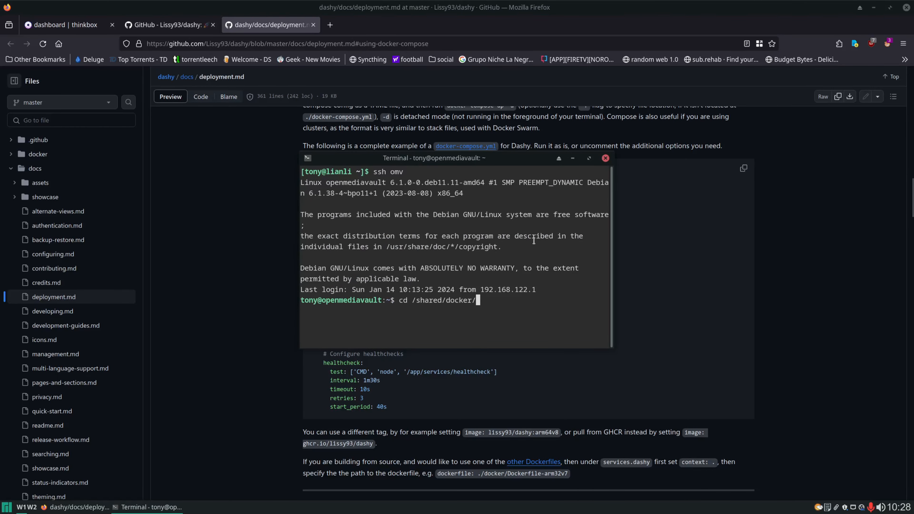
# Step: List /shared/docker, create a dashy folder there and change into it
pyautogui.write('ls')
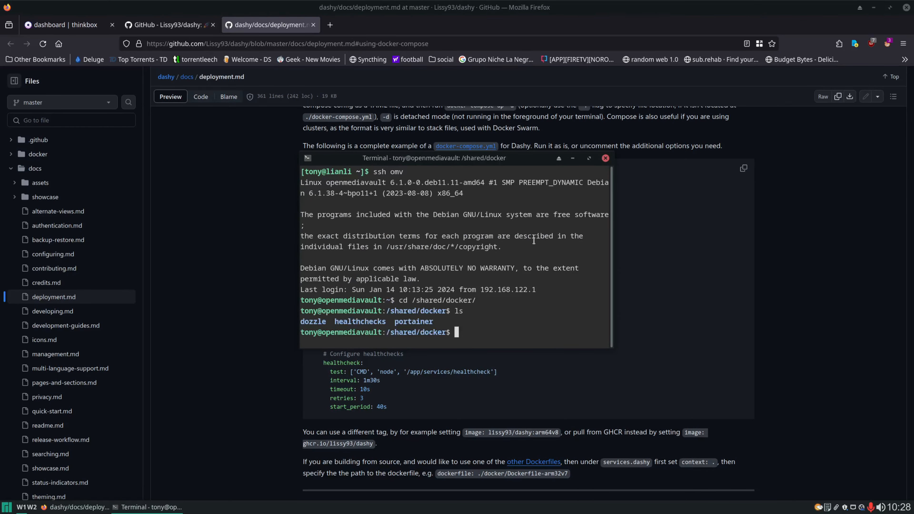
pyautogui.write('mkdir dashy')
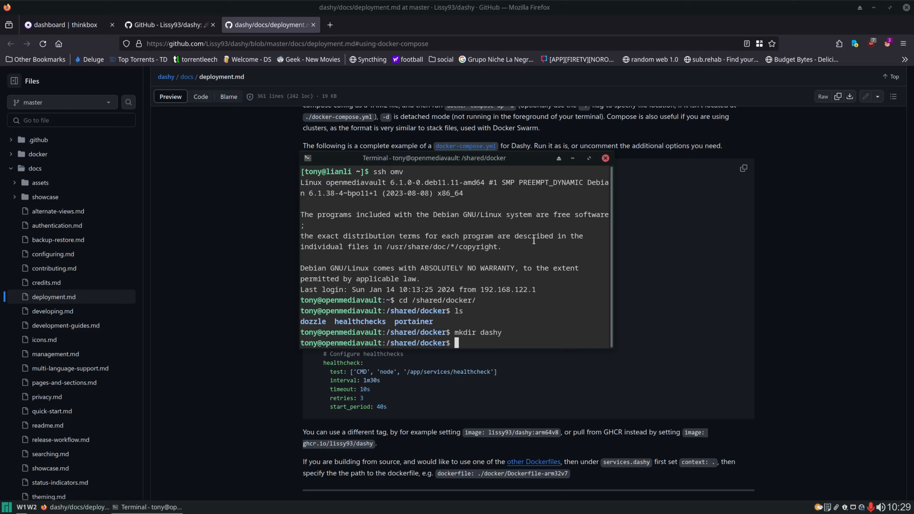
pyautogui.write('cd dashy')
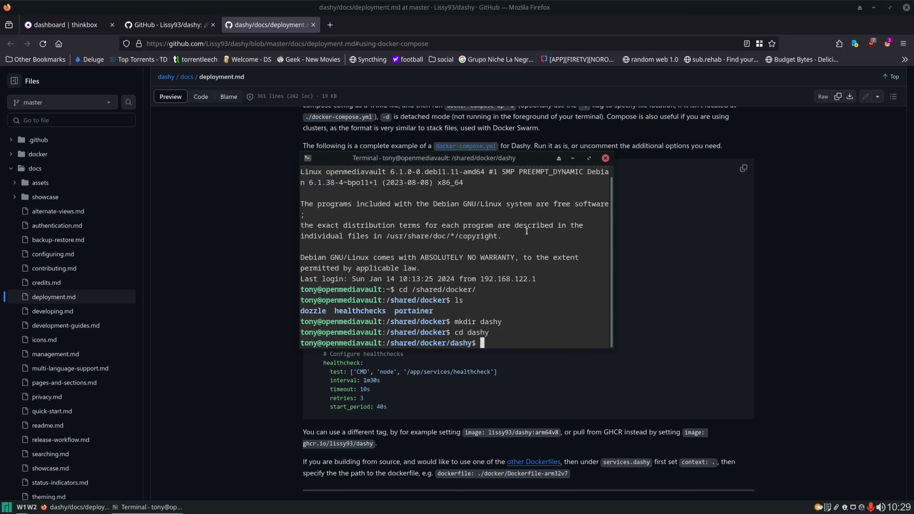
pyautogui.moveTo(587, 322)
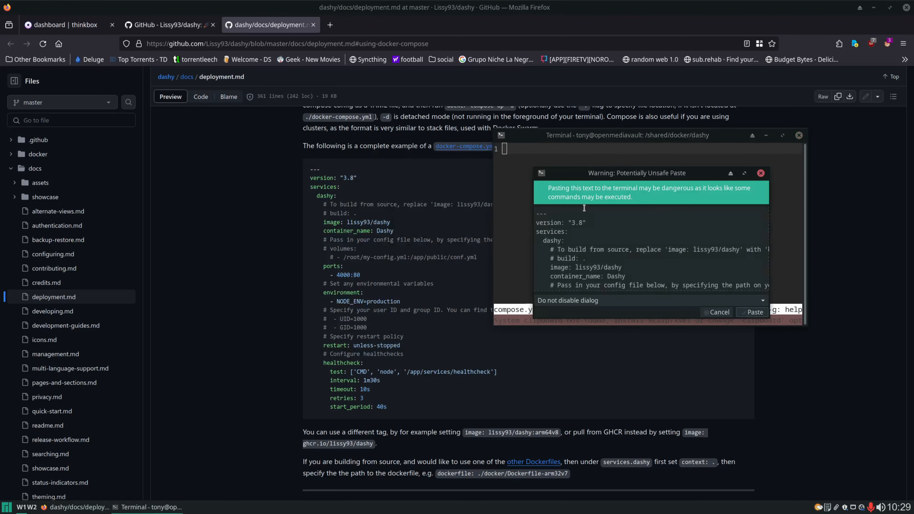
# Step: Paste the Dashy compose example into compose.yml and start editing the config volume host path
pyautogui.click(753, 312)
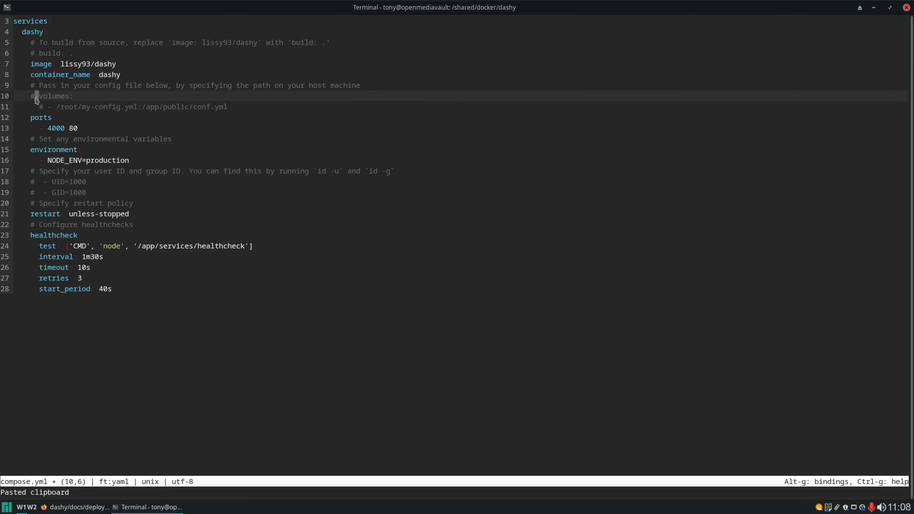
pyautogui.moveTo(186, 94)
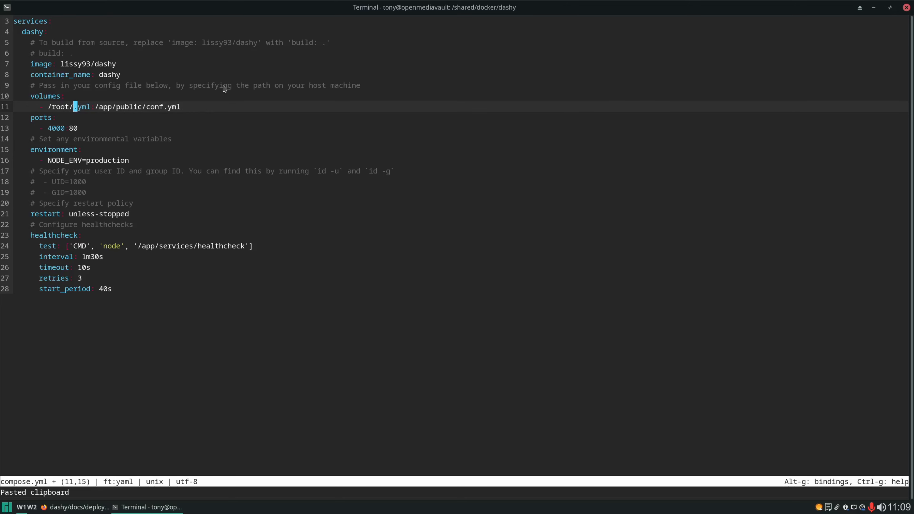
pyautogui.write('conf')
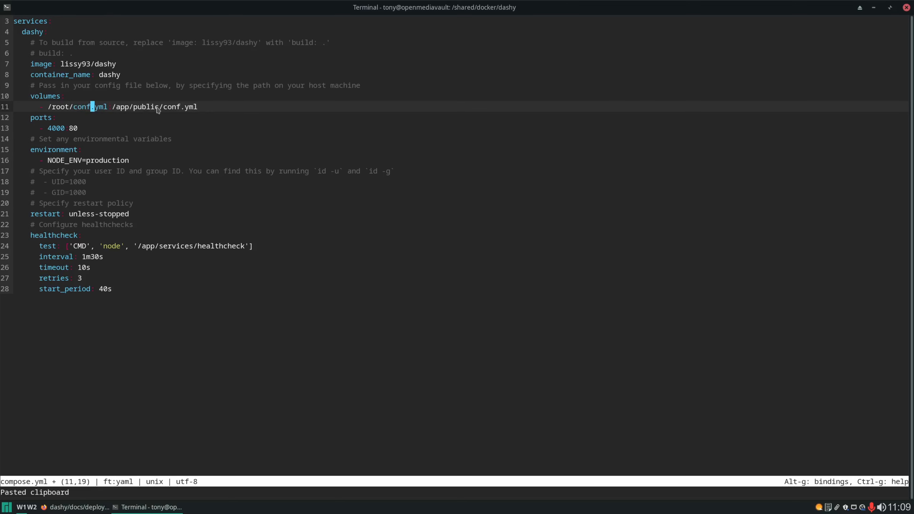
pyautogui.moveTo(183, 104)
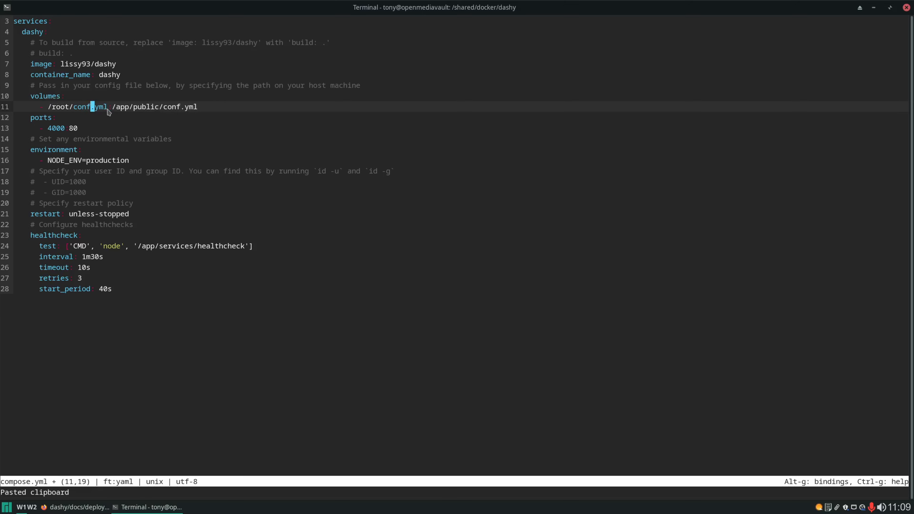
pyautogui.moveTo(156, 111)
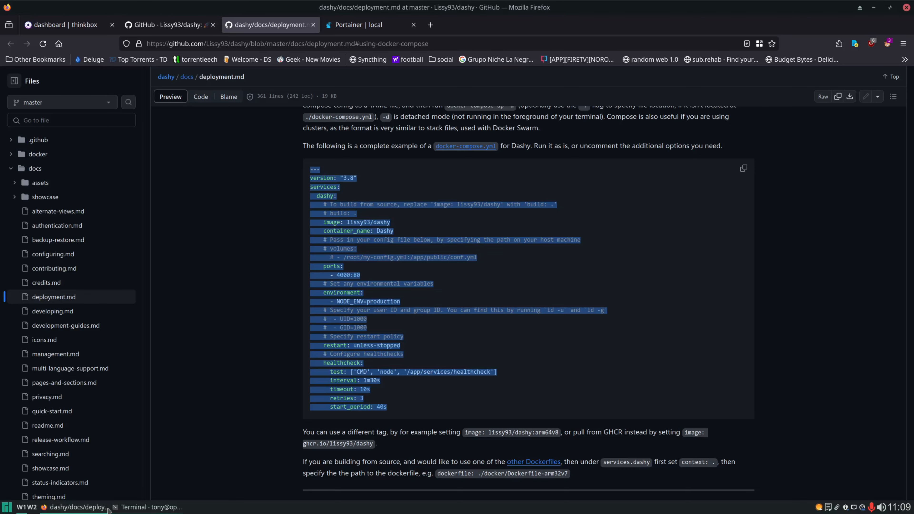
# Step: Search the Dashy repository docs for 'icons' and follow the Local Icons link
pyautogui.click(169, 25)
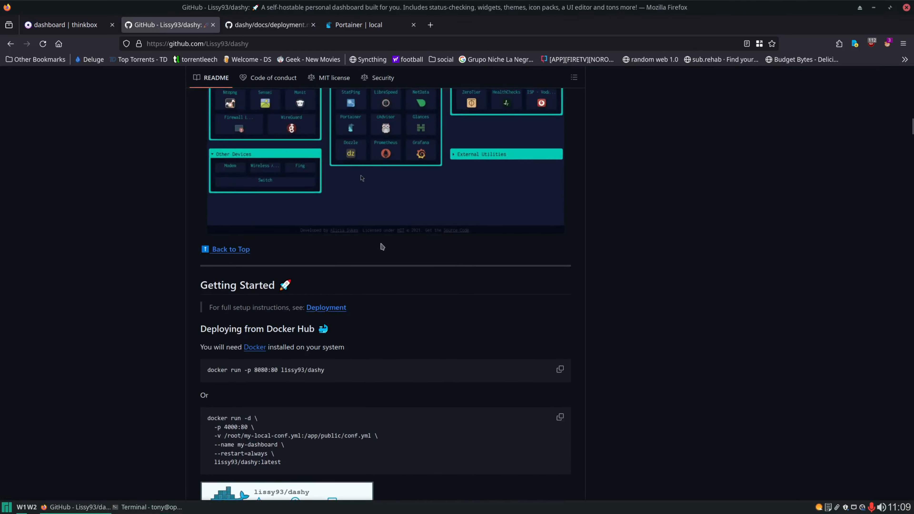
pyautogui.write('icons.md')
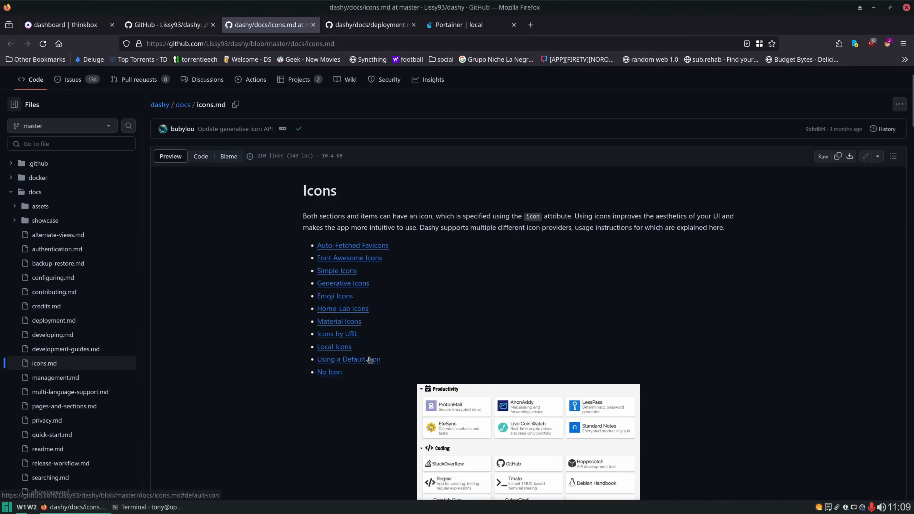
pyautogui.click(334, 346)
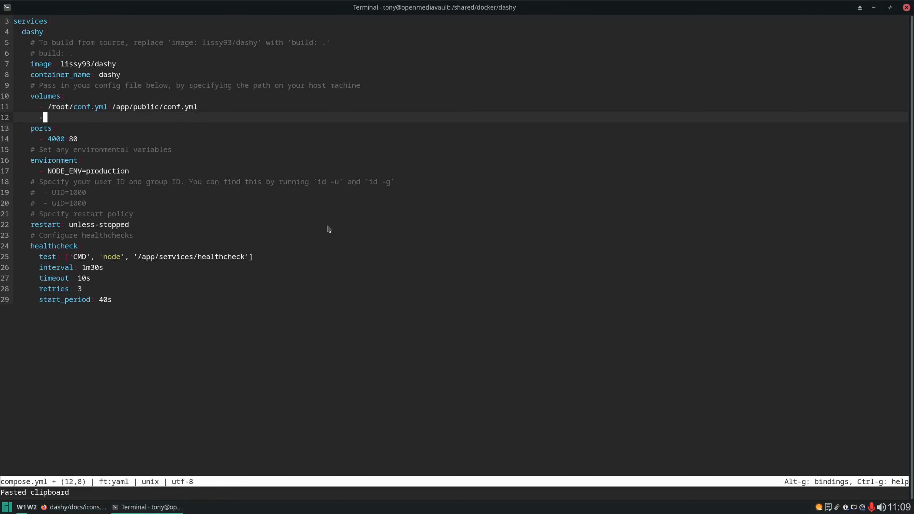
# Step: Add an ./icons:/app/public/item-icons/ volume and point the config volume at ./conf.yml
pyautogui.write('/local/image/directory:/app/public/item-icons/')
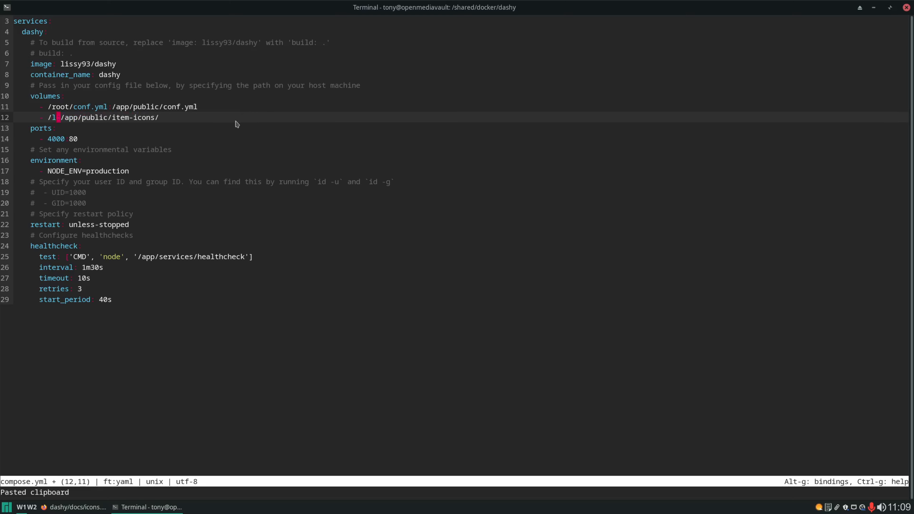
pyautogui.write('./')
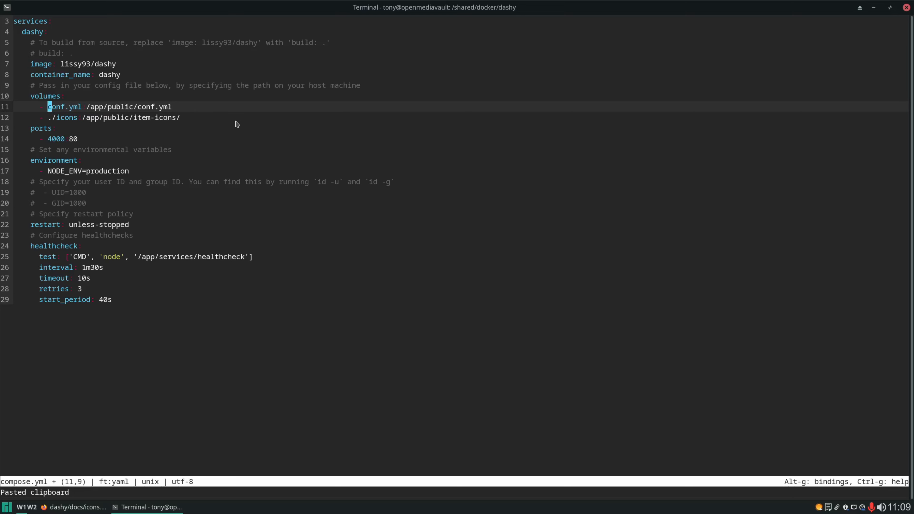
pyautogui.write('./')
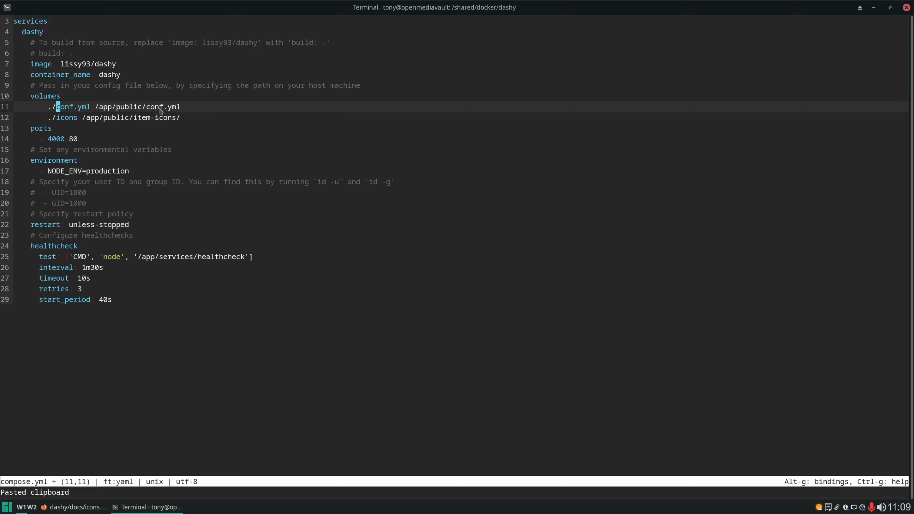
pyautogui.moveTo(67, 142)
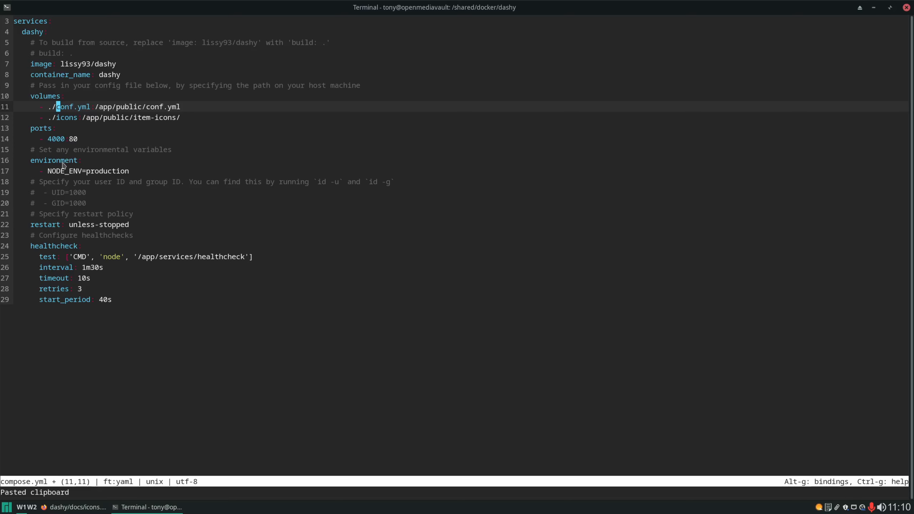
pyautogui.moveTo(85, 171)
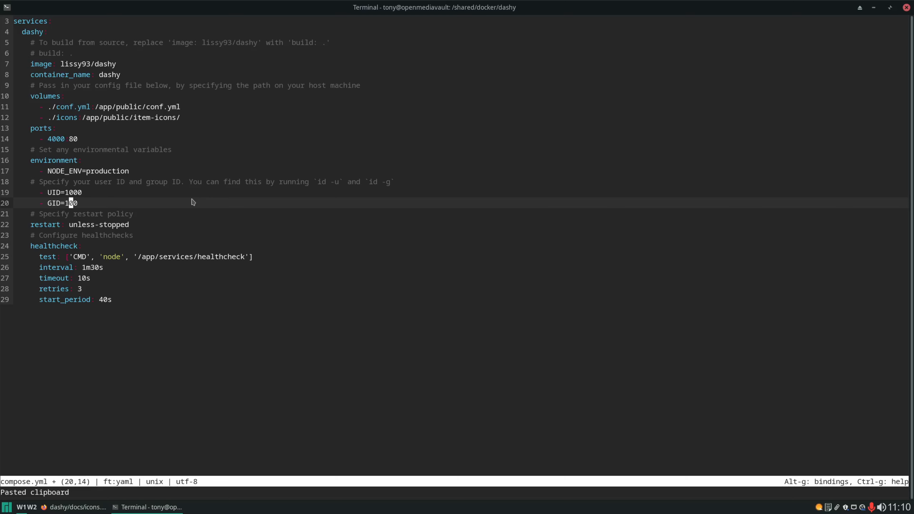
pyautogui.moveTo(98, 215)
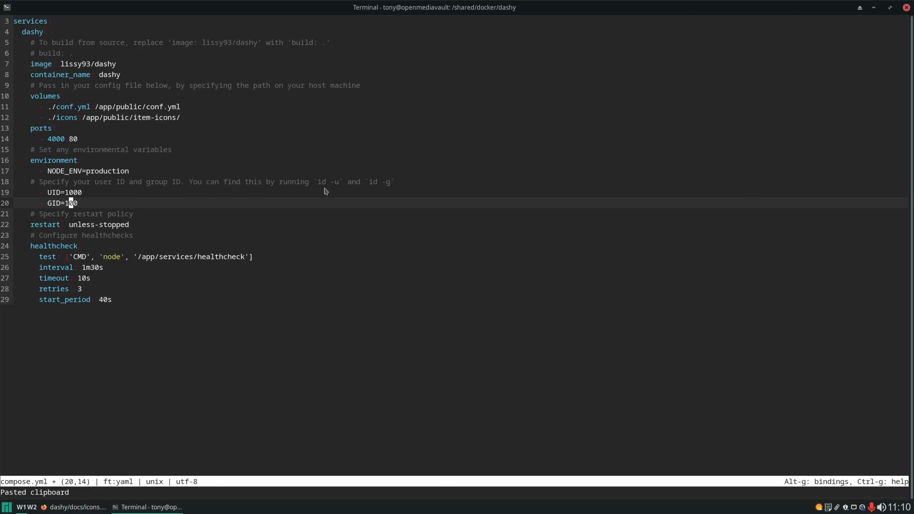
pyautogui.moveTo(115, 252)
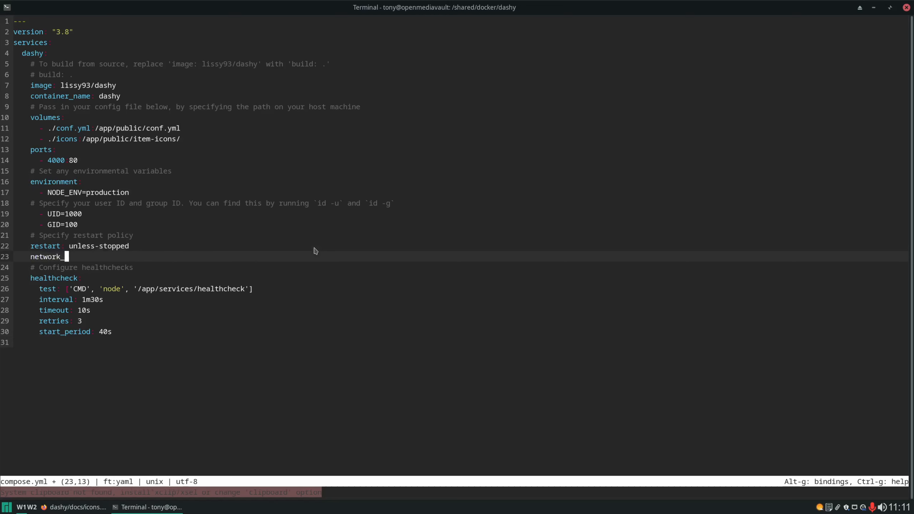
# Step: Inspect the mistaken conf.yml directory and bring the dashy container down with sudo docker-compose down
pyautogui.write('mode: bridge')
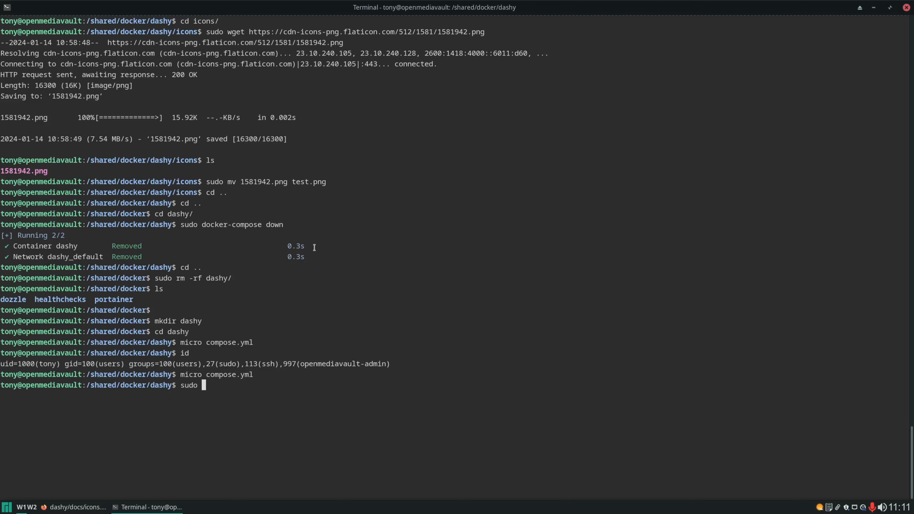
pyautogui.write('docker-com')
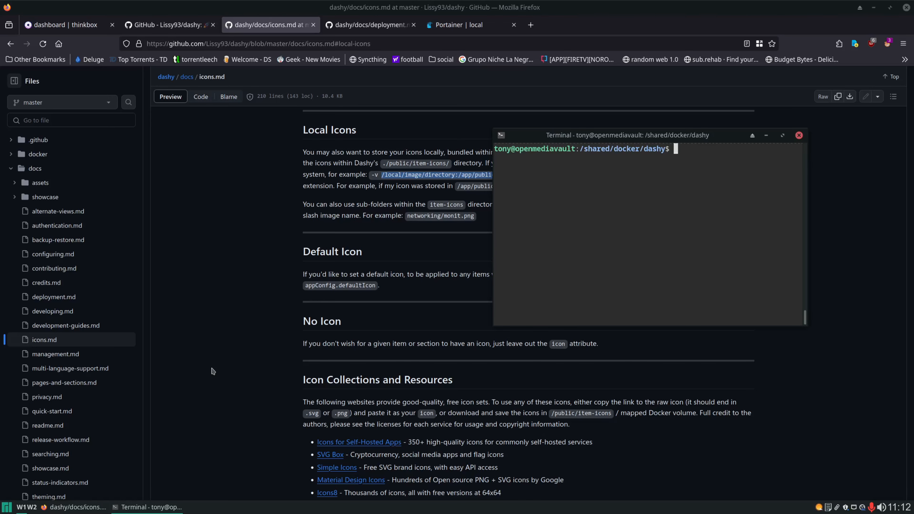
pyautogui.write('ls')
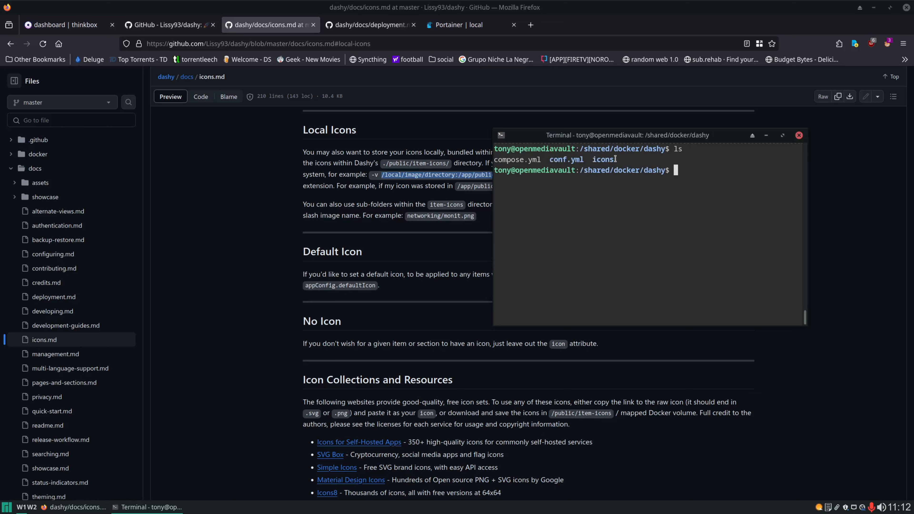
pyautogui.write('cat conf.yml/')
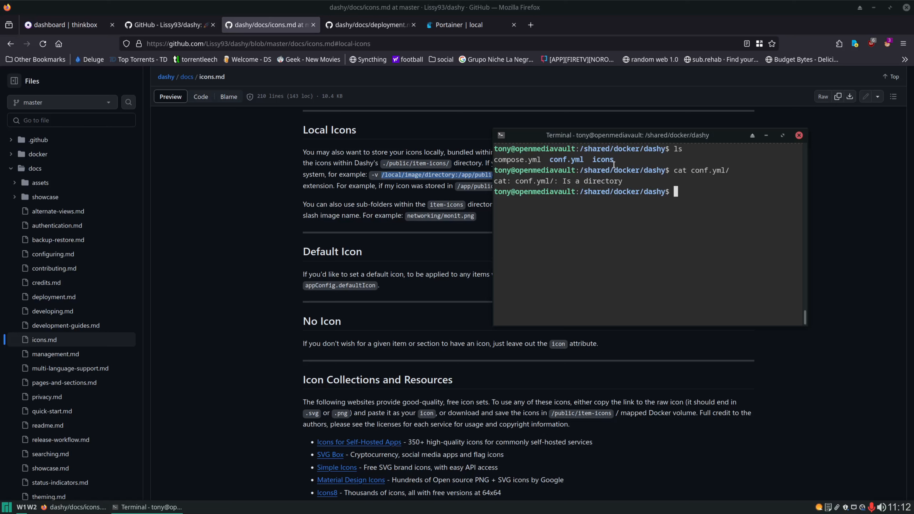
pyautogui.write('sudo')
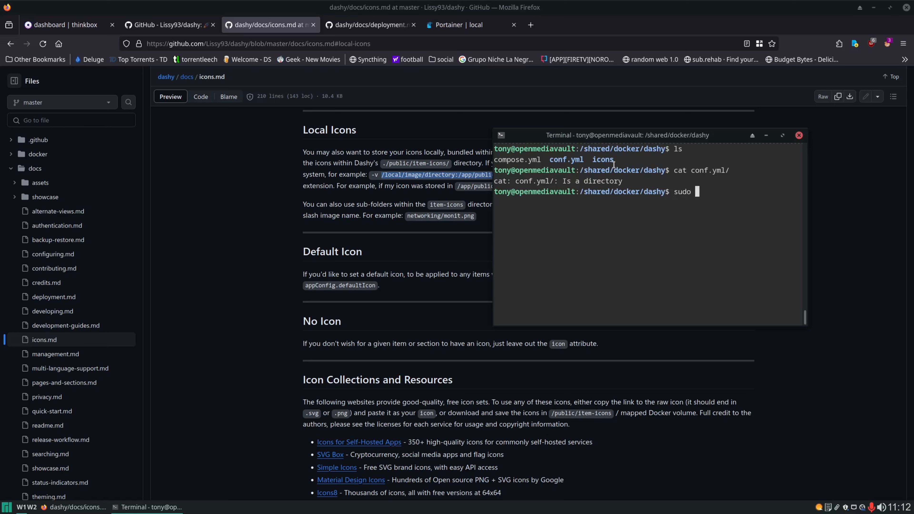
pyautogui.write('docker-compose down')
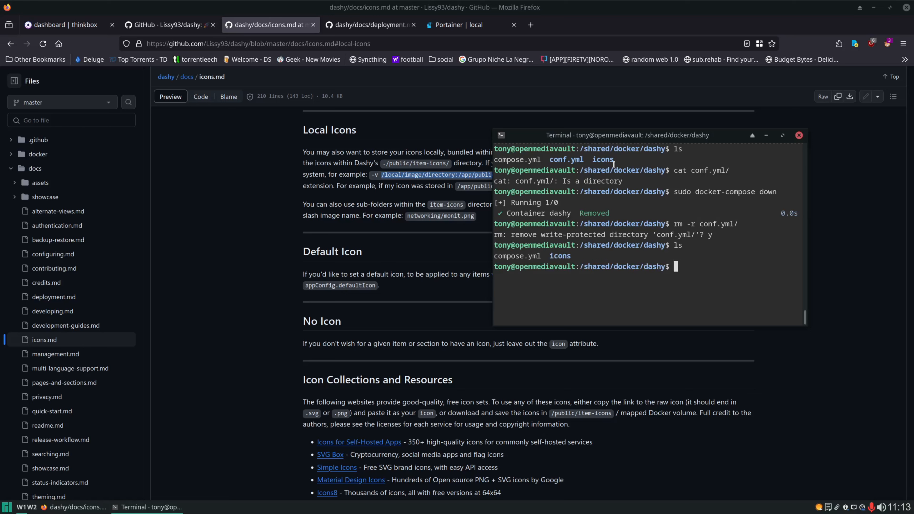
# Step: Create an empty conf.yml file with touch and restart the container with sudo docker-compose up -d
pyautogui.write('touch')
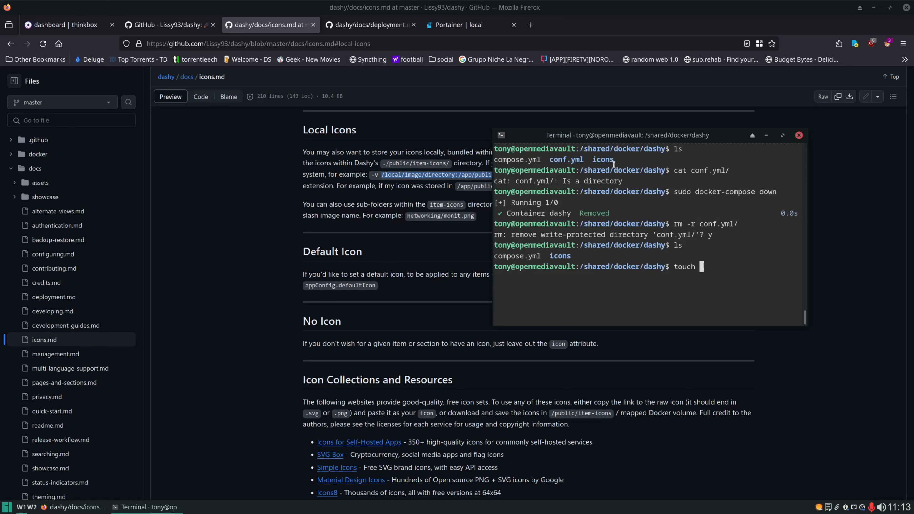
pyautogui.write('conf.yml')
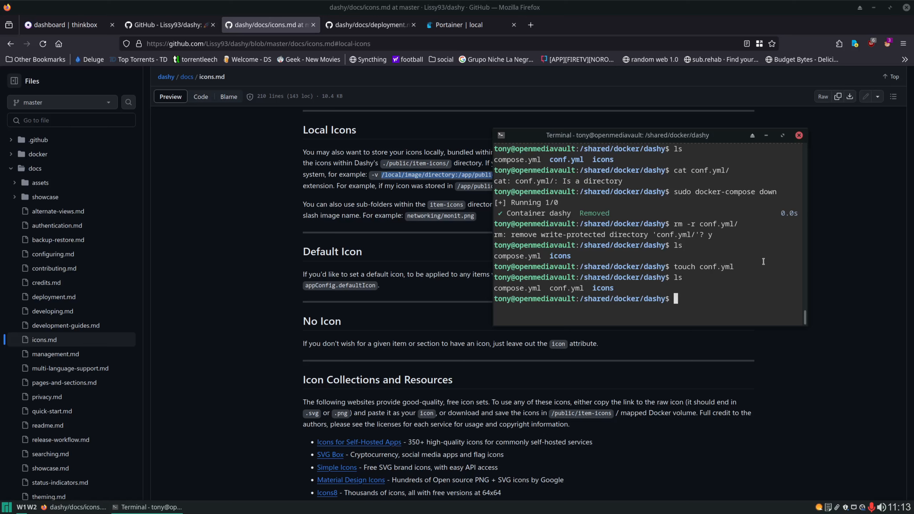
pyautogui.write('sudo')
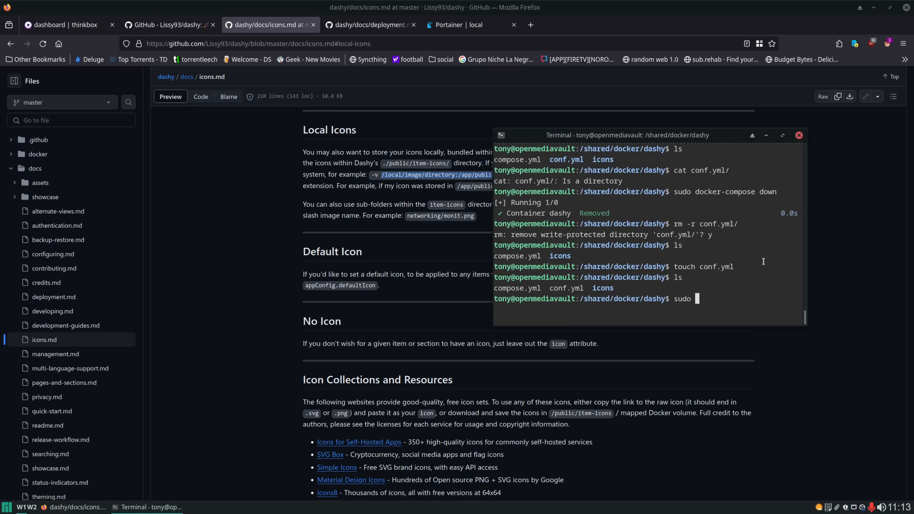
pyautogui.write('docker-compose up -d')
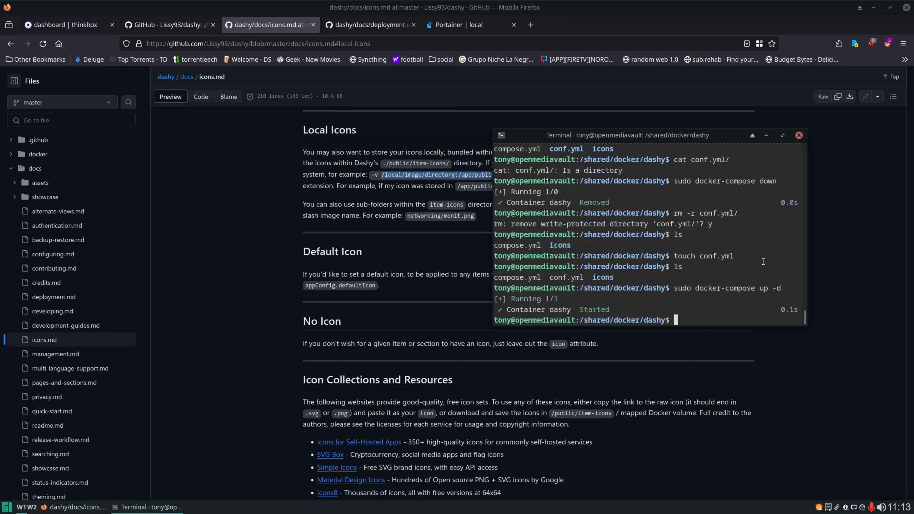
pyautogui.write('cat')
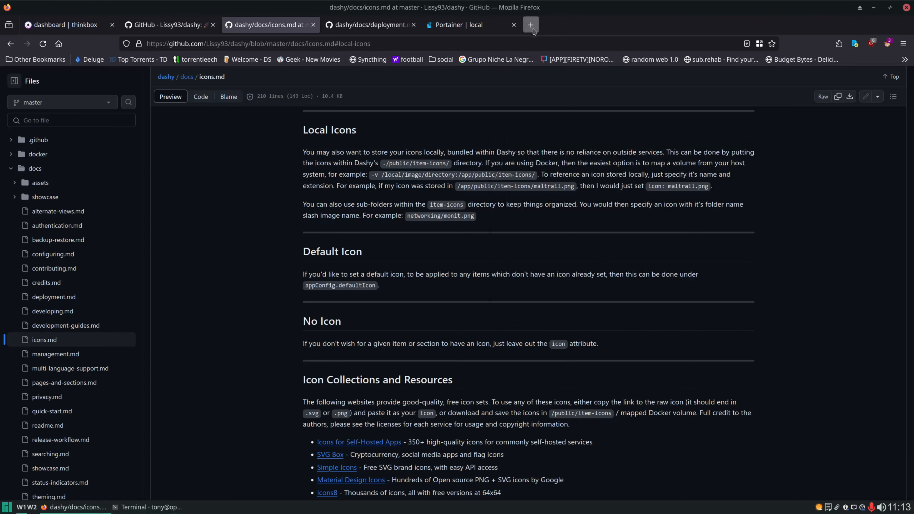
# Step: Load the new Dashy dashboard at 192.168.122.2:4000 in a new browser tab
pyautogui.click(529, 25)
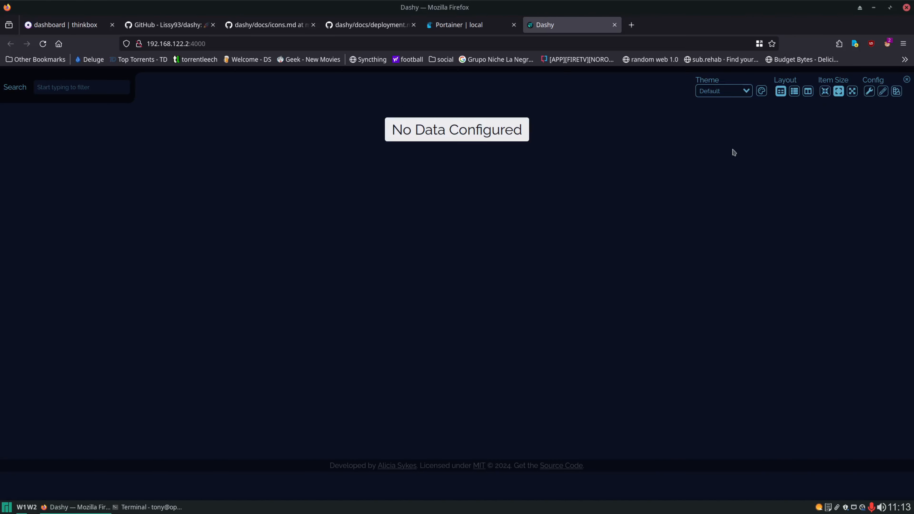
pyautogui.moveTo(496, 221)
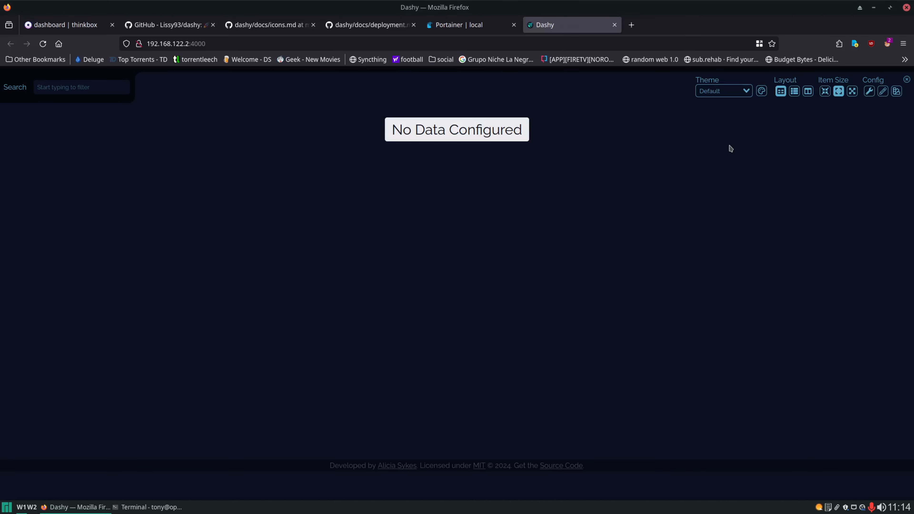
pyautogui.moveTo(830, 134)
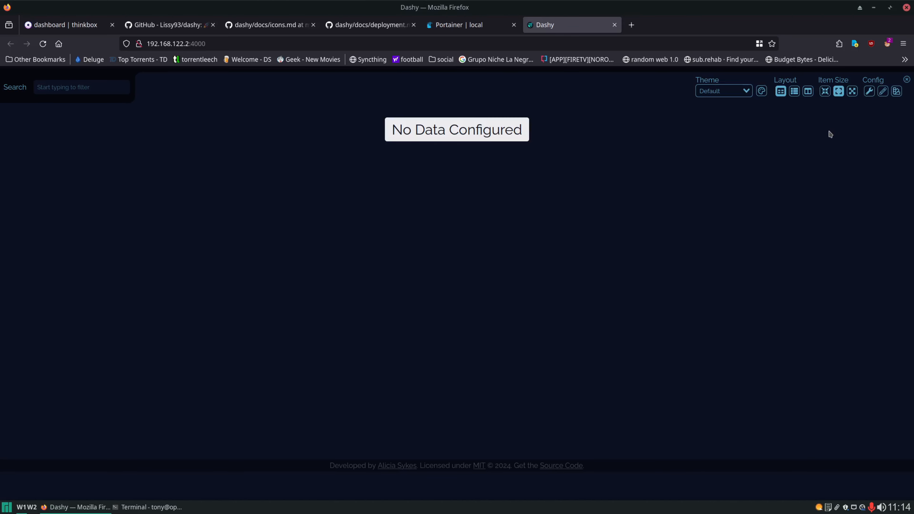
pyautogui.moveTo(616, 187)
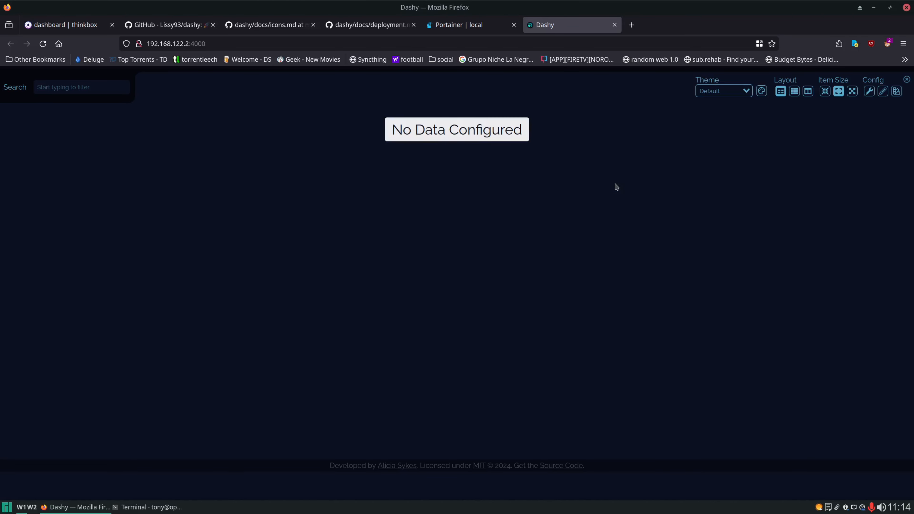
pyautogui.moveTo(792, 141)
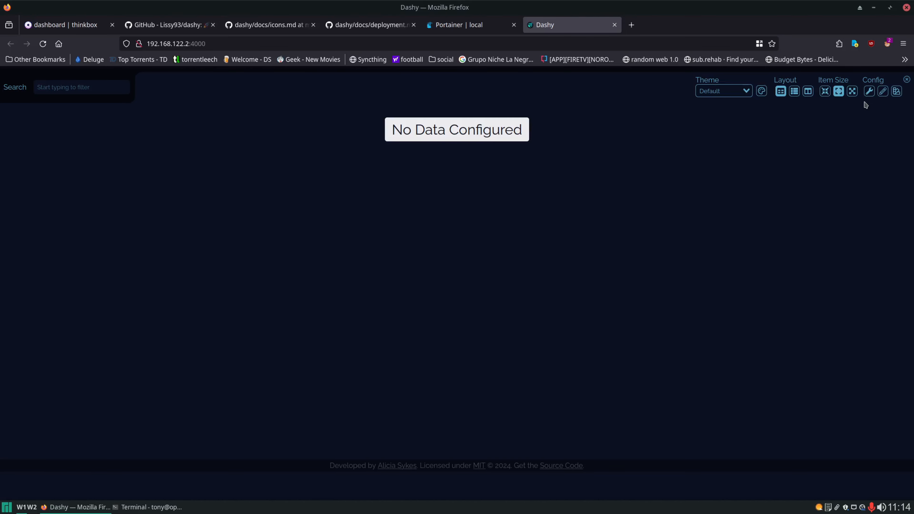
pyautogui.moveTo(882, 90)
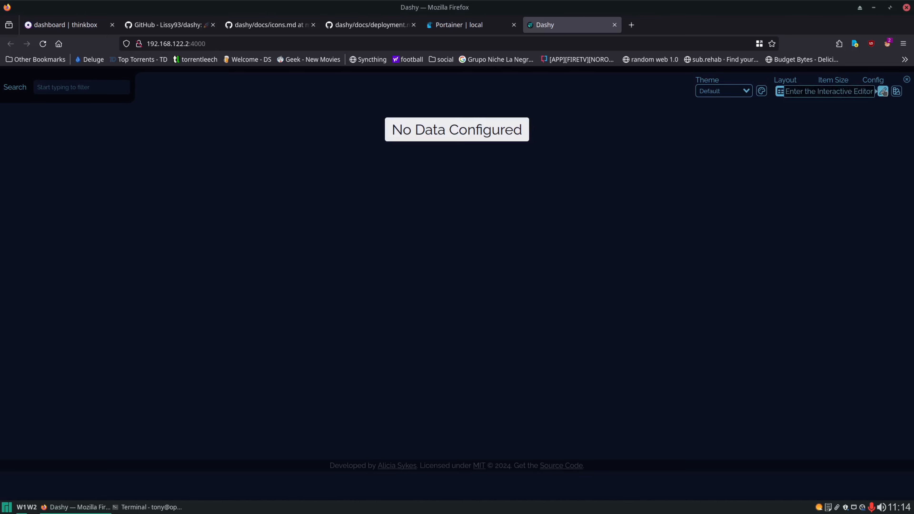
pyautogui.click(882, 91)
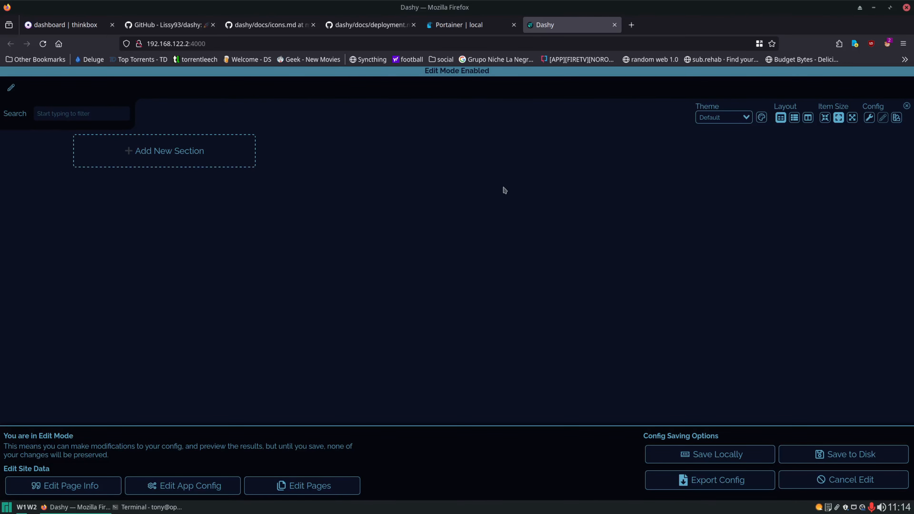
pyautogui.moveTo(274, 316)
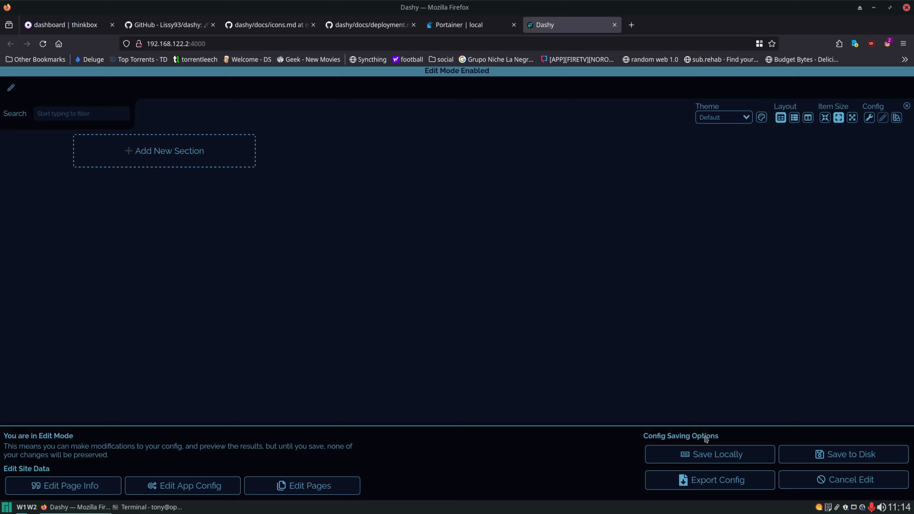
pyautogui.moveTo(718, 435)
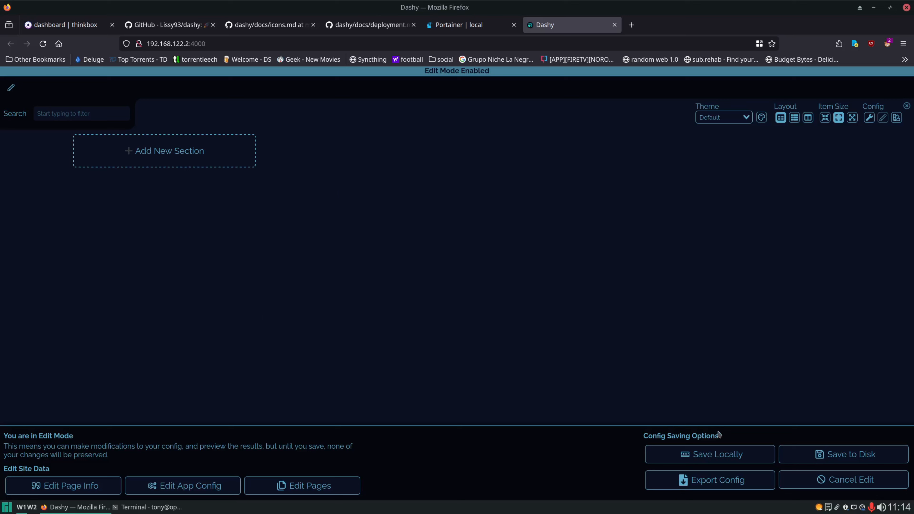
pyautogui.moveTo(709, 454)
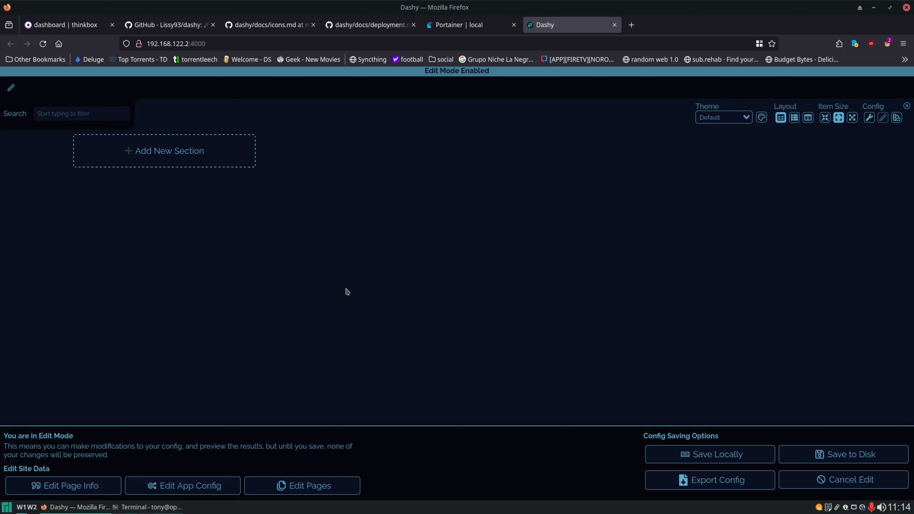
pyautogui.moveTo(843, 454)
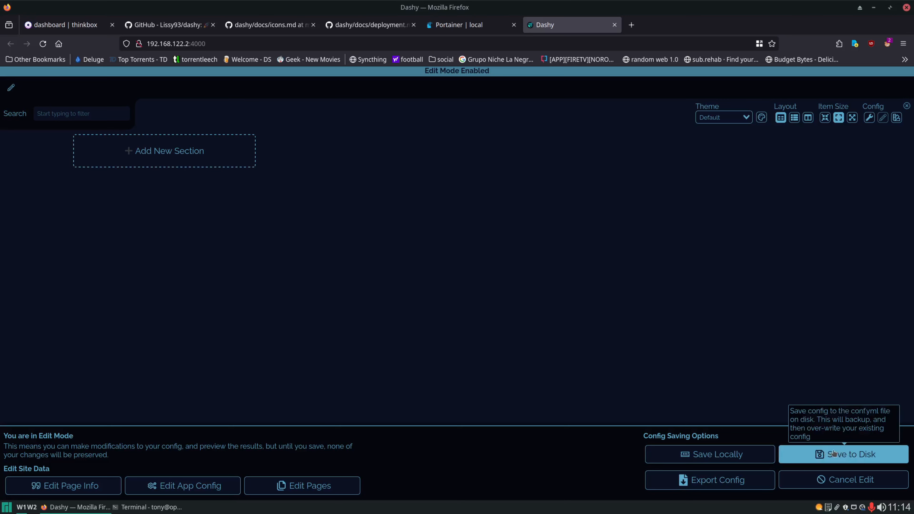
pyautogui.moveTo(666, 368)
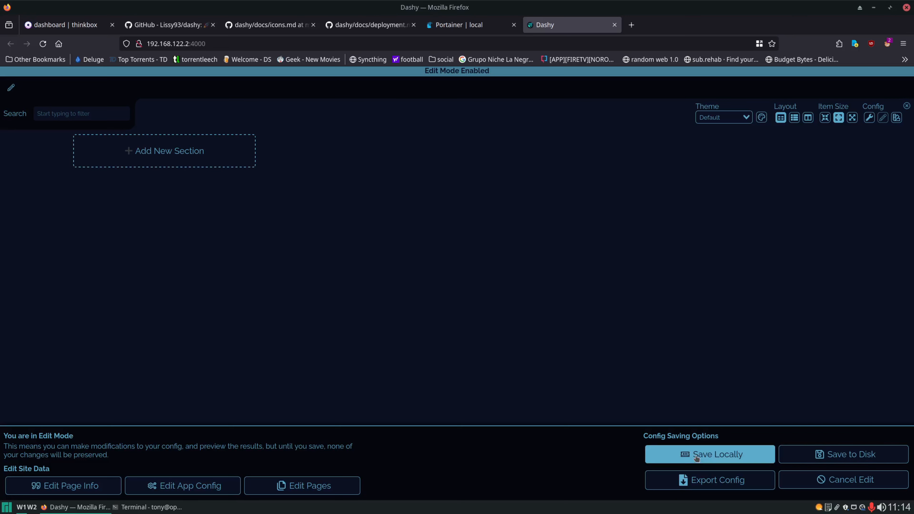
pyautogui.moveTo(709, 454)
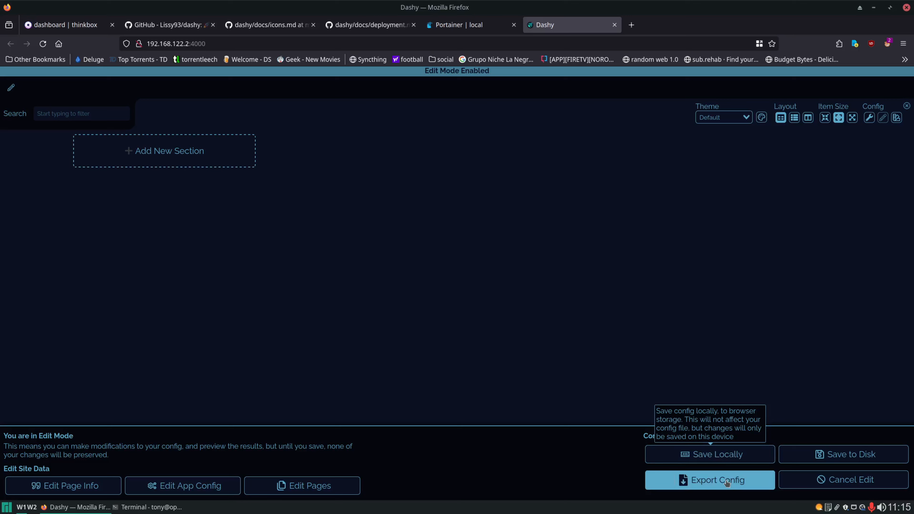
pyautogui.moveTo(842, 480)
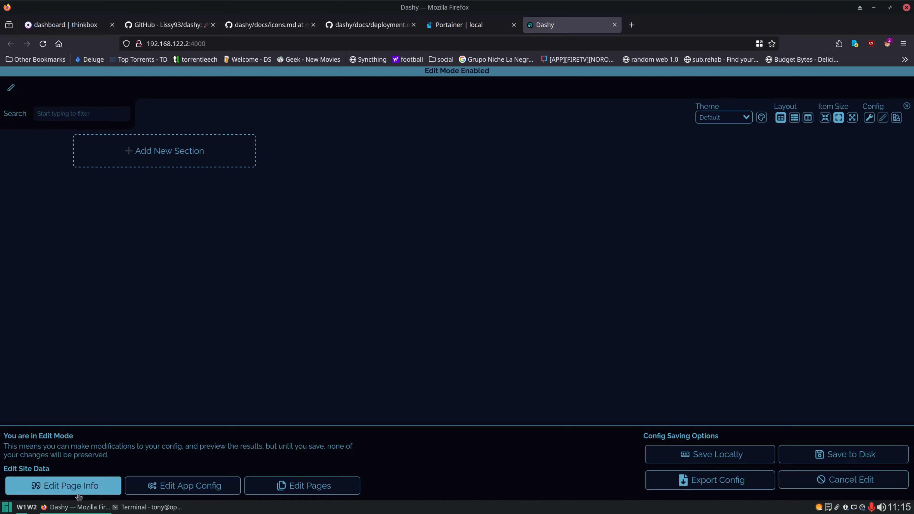
# Step: Title the dashboard 'Selfhosting Series' in Page Info, save it and leave edit mode
pyautogui.click(63, 485)
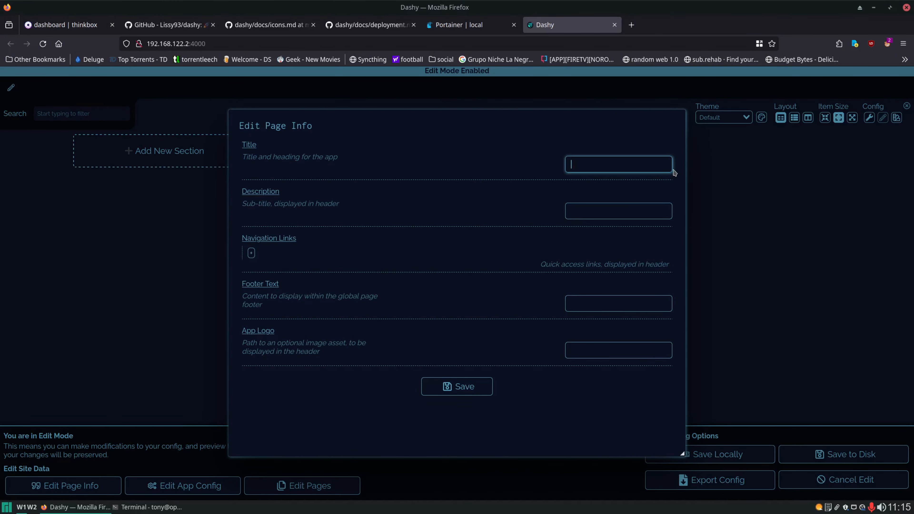
pyautogui.write('Selfhosting Series')
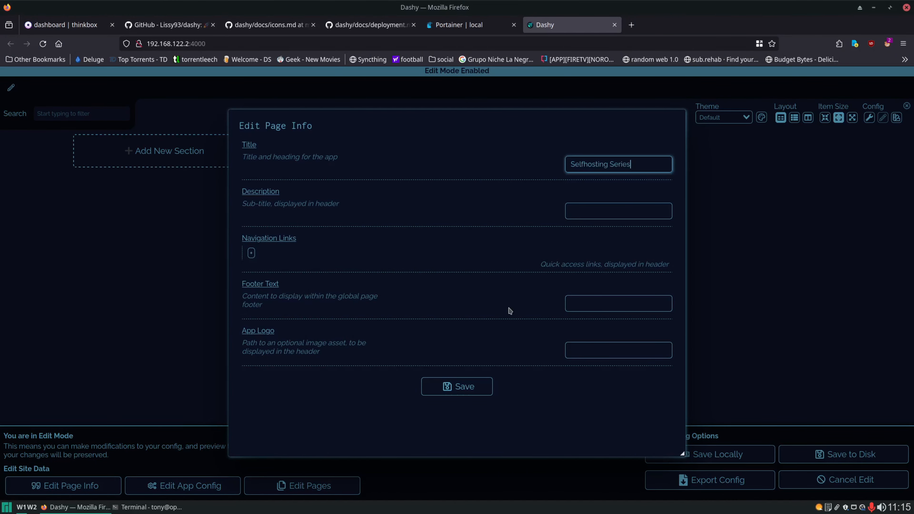
pyautogui.click(456, 387)
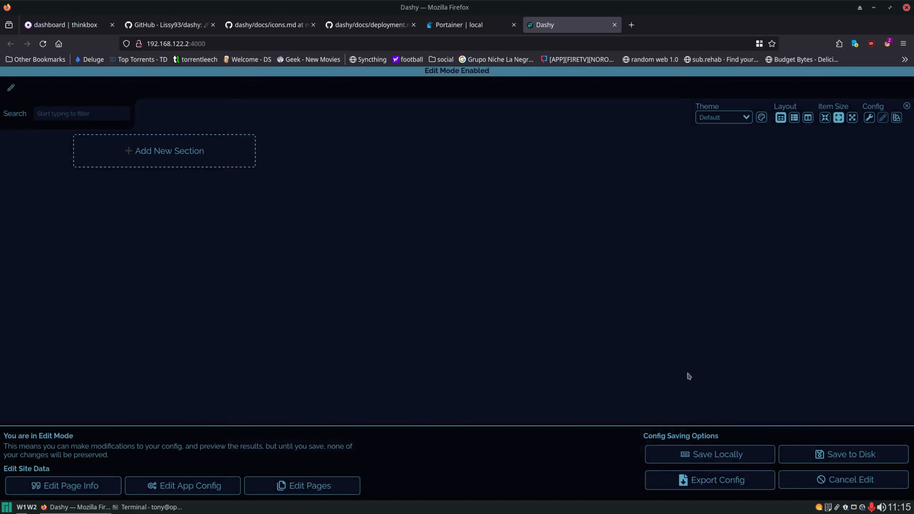
pyautogui.click(851, 454)
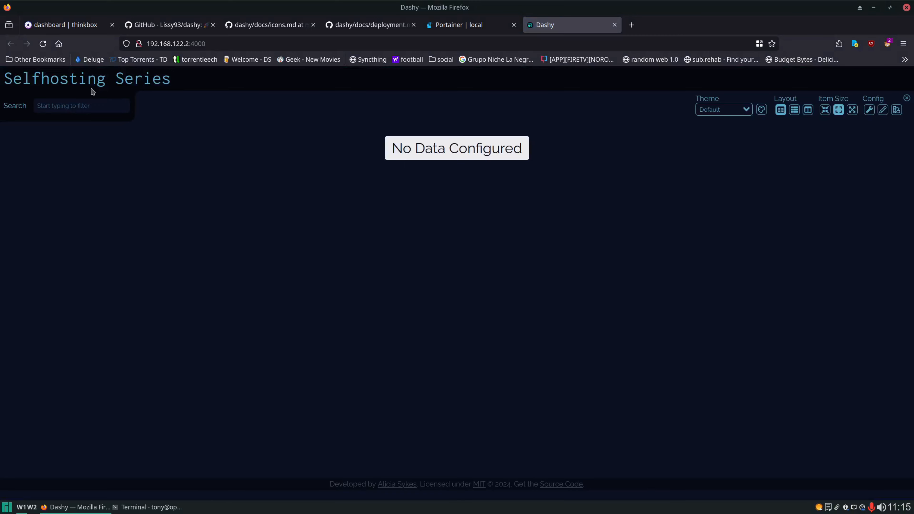
pyautogui.moveTo(180, 397)
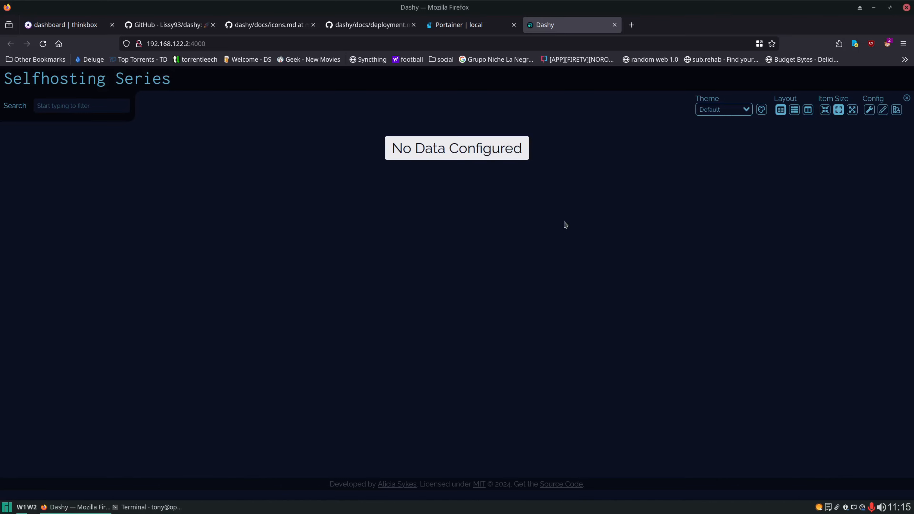
# Step: Re-enter edit mode and start a new navigation link in Edit Page Info
pyautogui.click(882, 109)
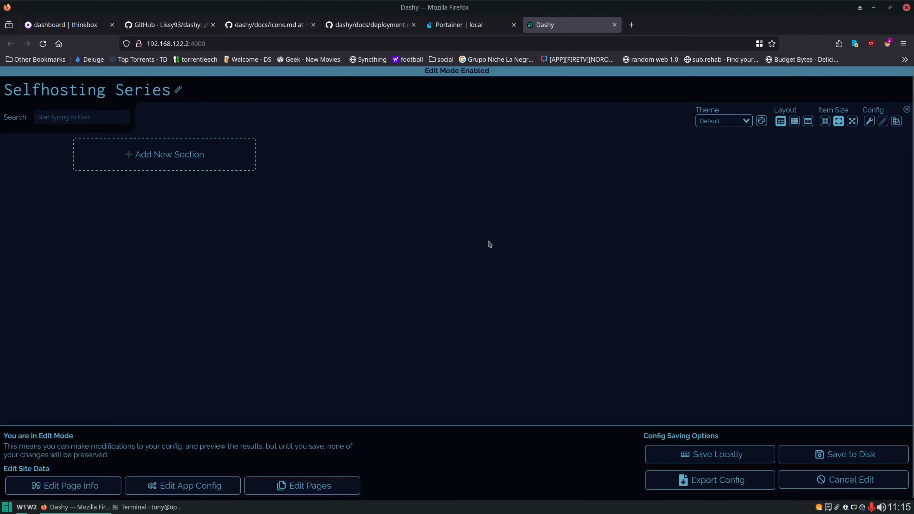
pyautogui.click(62, 485)
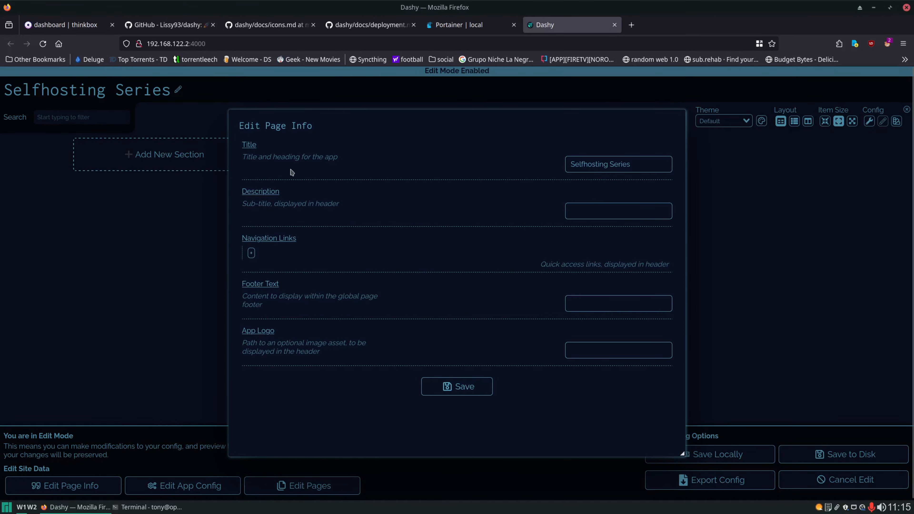
pyautogui.moveTo(277, 242)
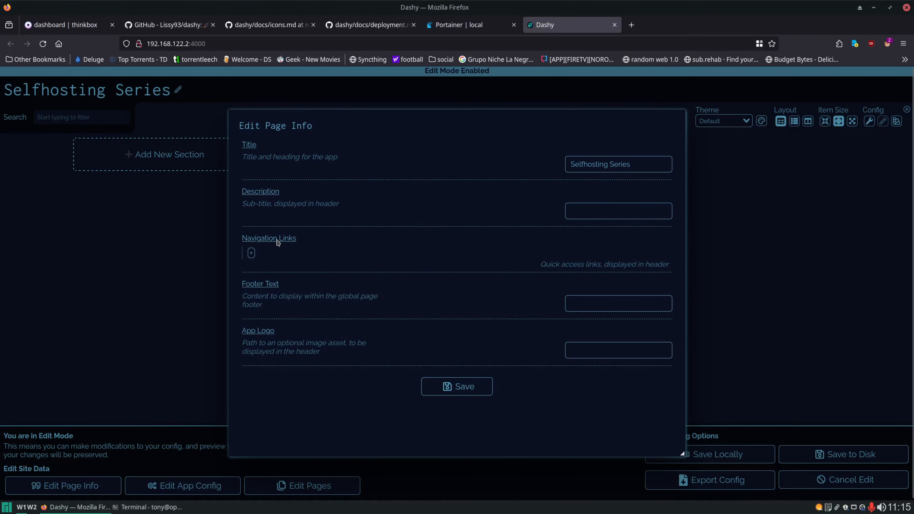
pyautogui.click(251, 252)
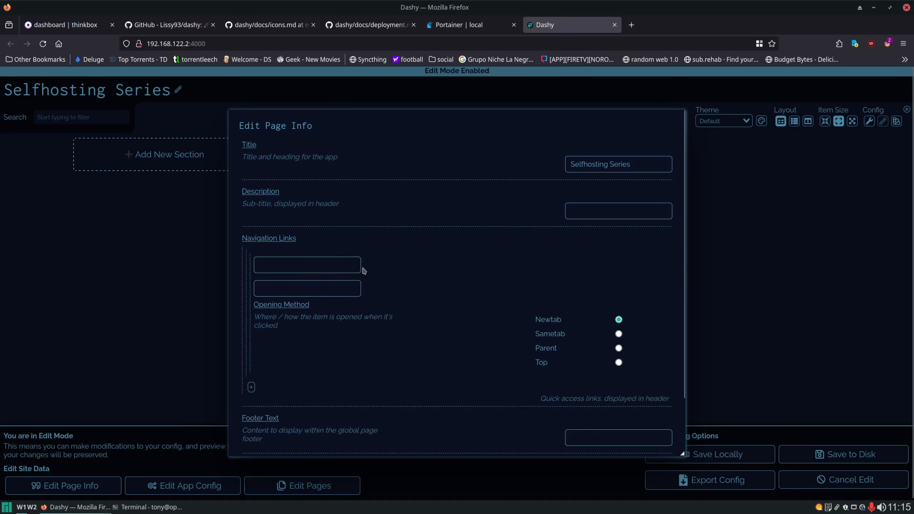
pyautogui.write('DDG')
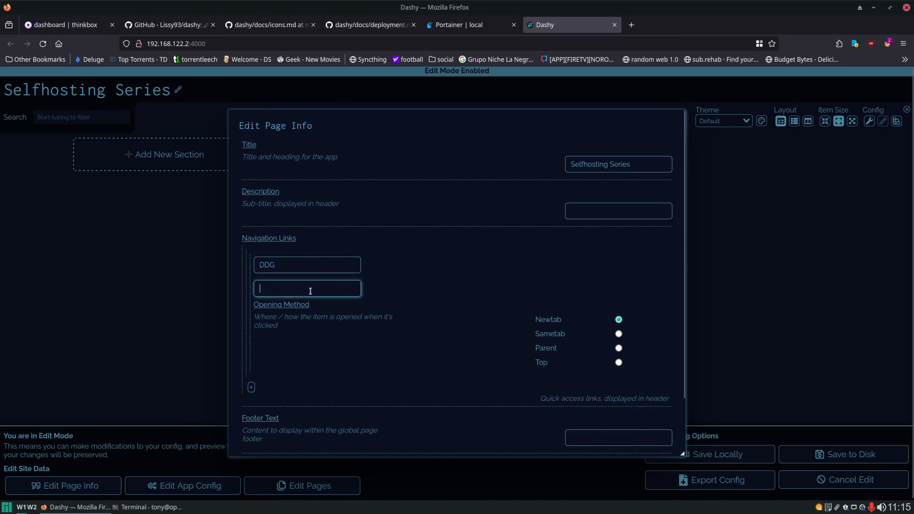
pyautogui.write('https://')
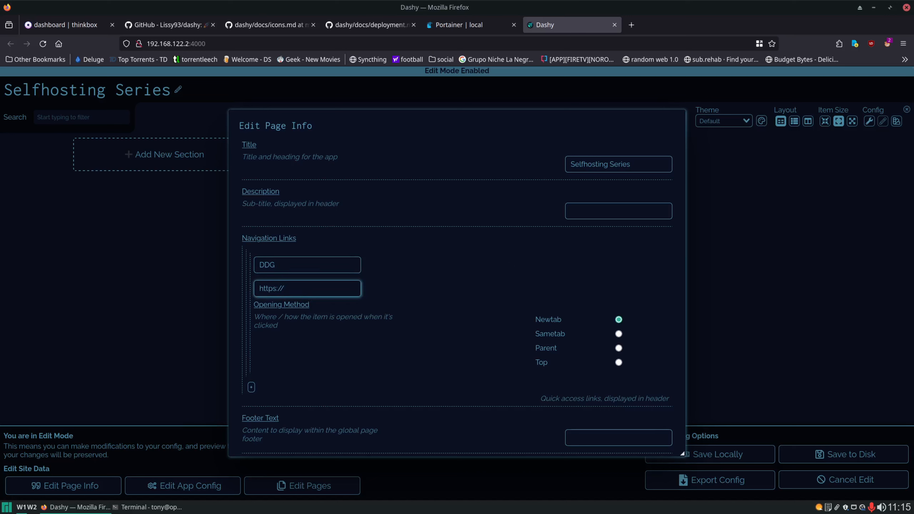
pyautogui.write('duck.com')
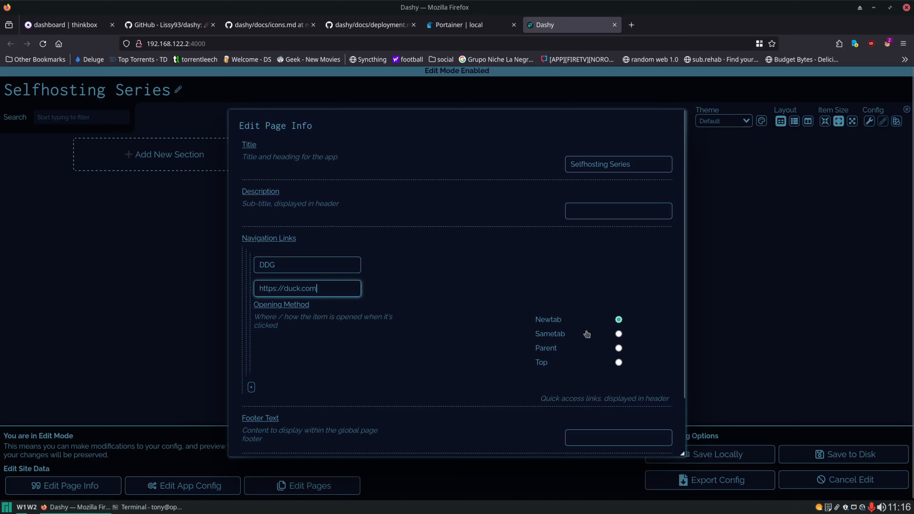
pyautogui.moveTo(610, 355)
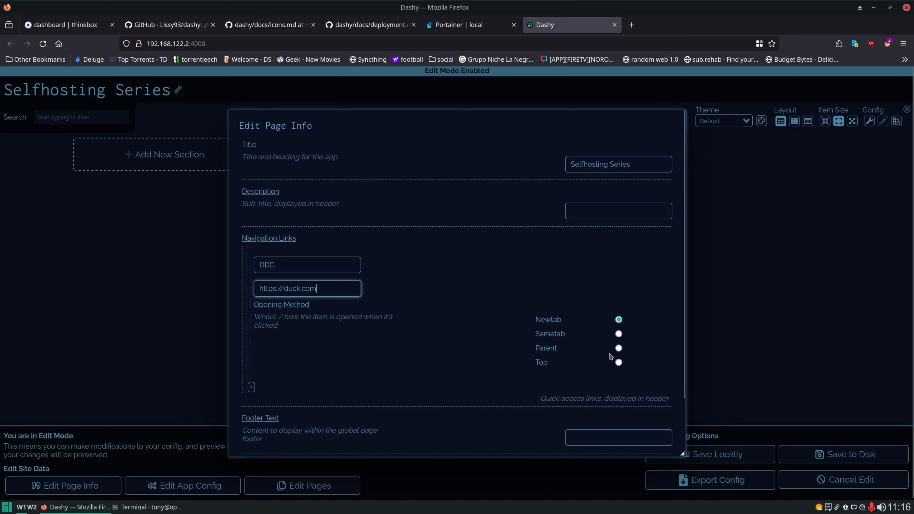
pyautogui.click(617, 333)
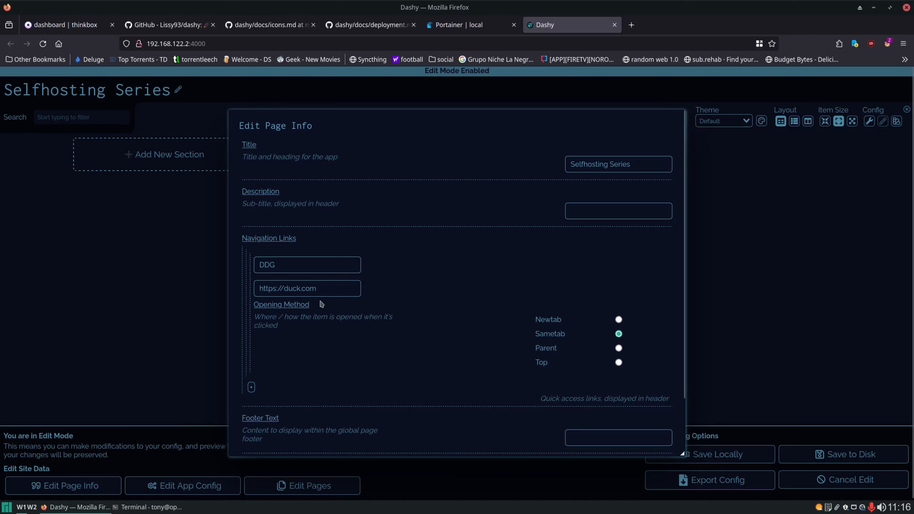
pyautogui.moveTo(455, 334)
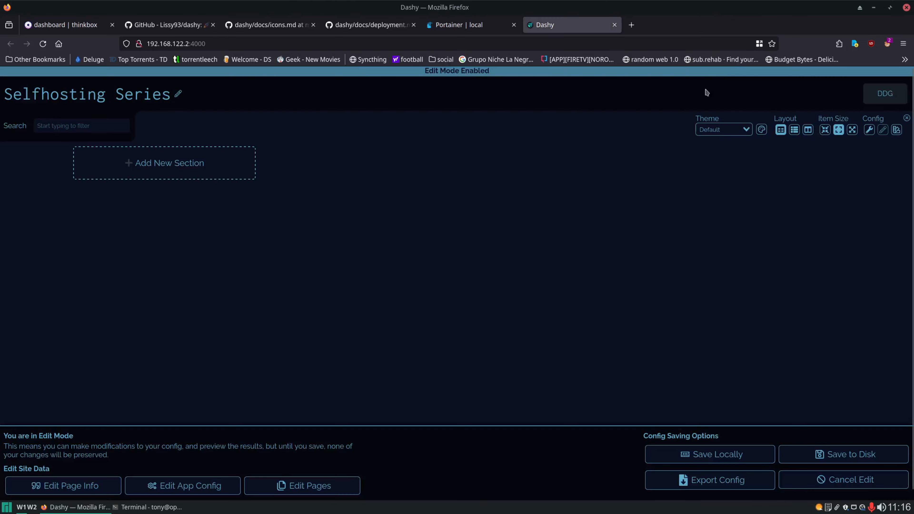
pyautogui.moveTo(678, 309)
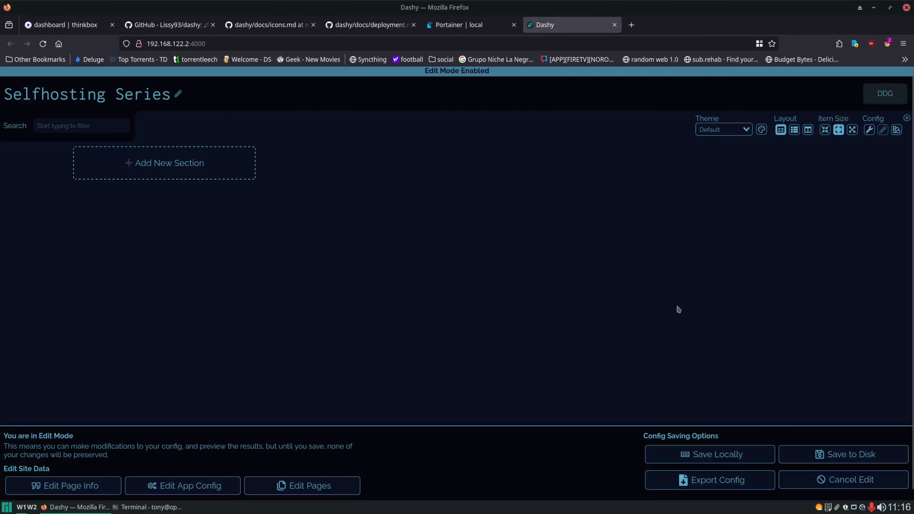
# Step: Review the Page Info fields, save them and exit edit mode to preview the DDG link
pyautogui.click(849, 454)
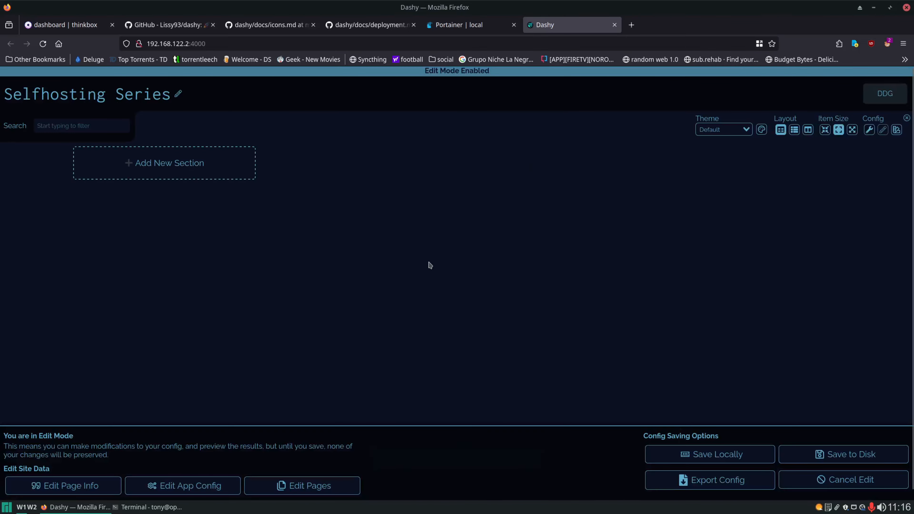
pyautogui.click(63, 485)
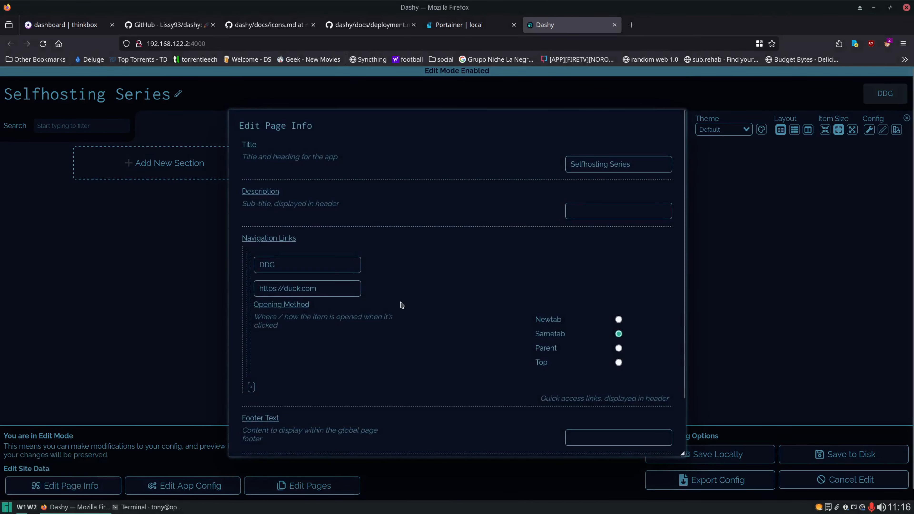
pyautogui.scroll(-3)
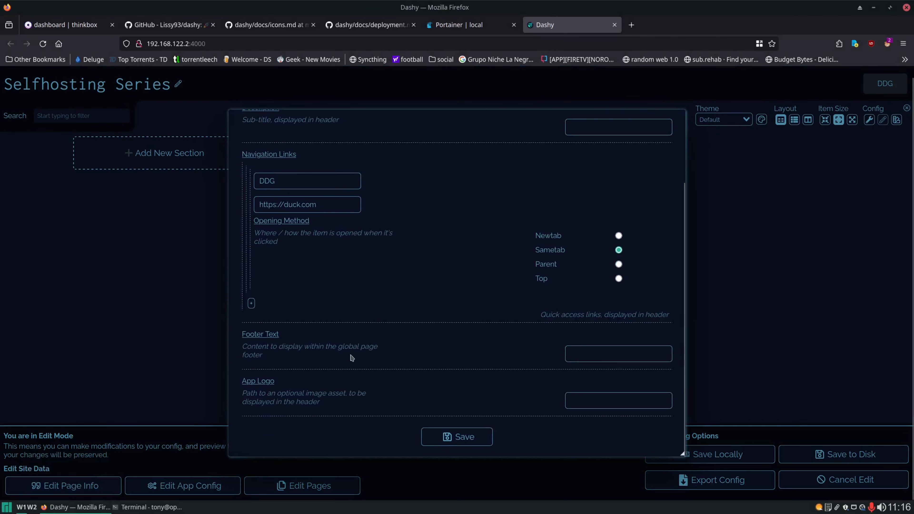
pyautogui.write('te')
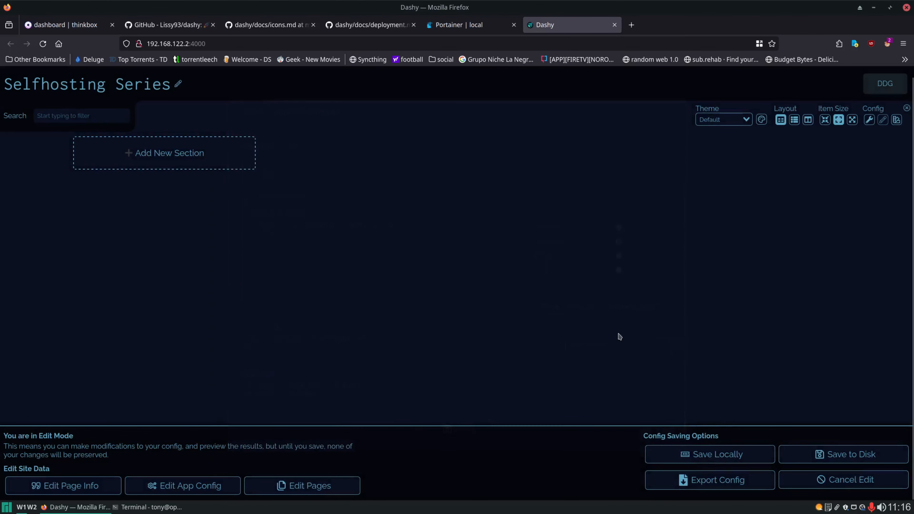
pyautogui.click(843, 454)
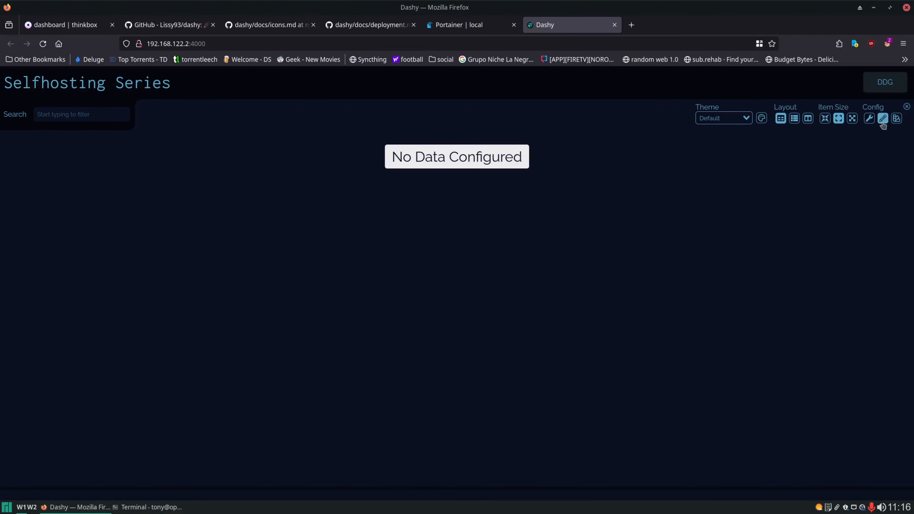
# Step: In Edit App Config, change Default Opening Method from newtab to sametab
pyautogui.click(882, 118)
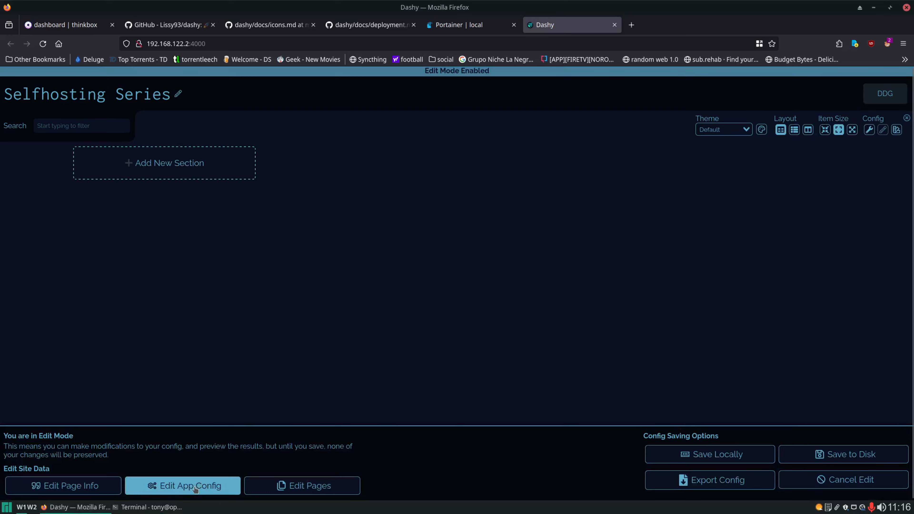
pyautogui.click(182, 485)
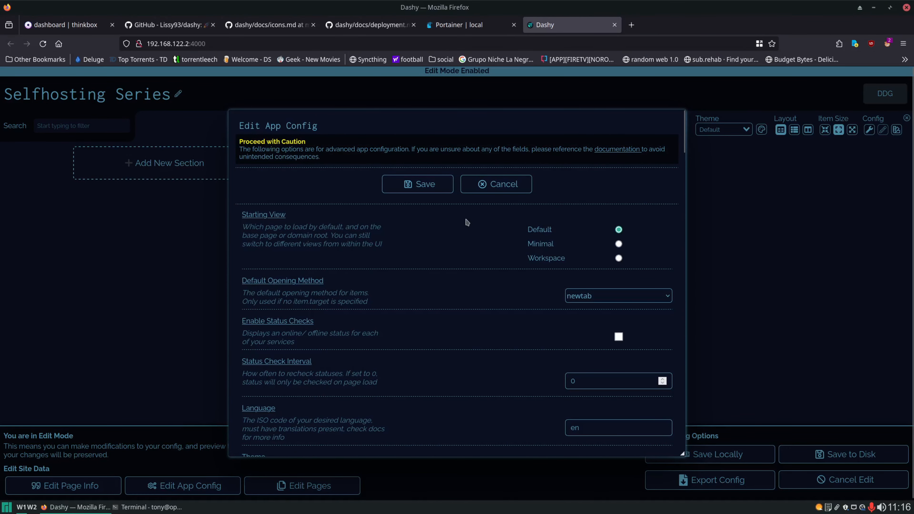
pyautogui.moveTo(456, 225)
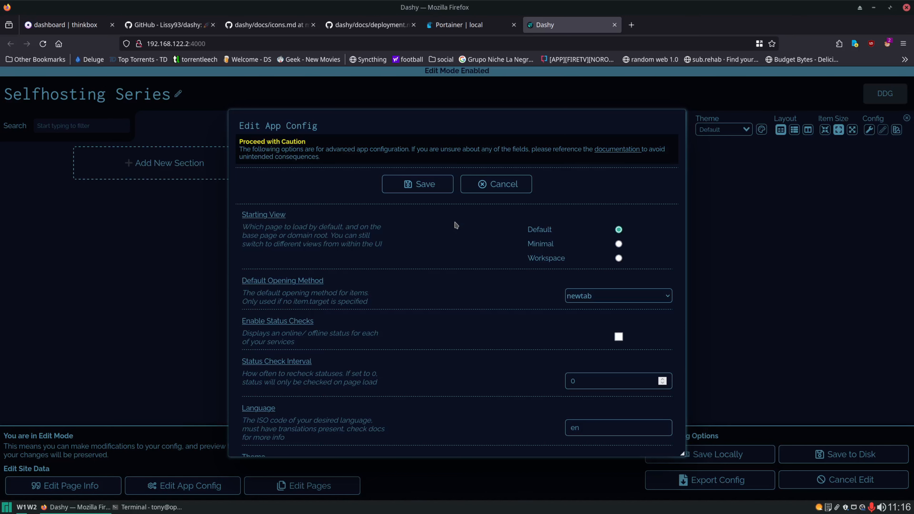
pyautogui.scroll(-3)
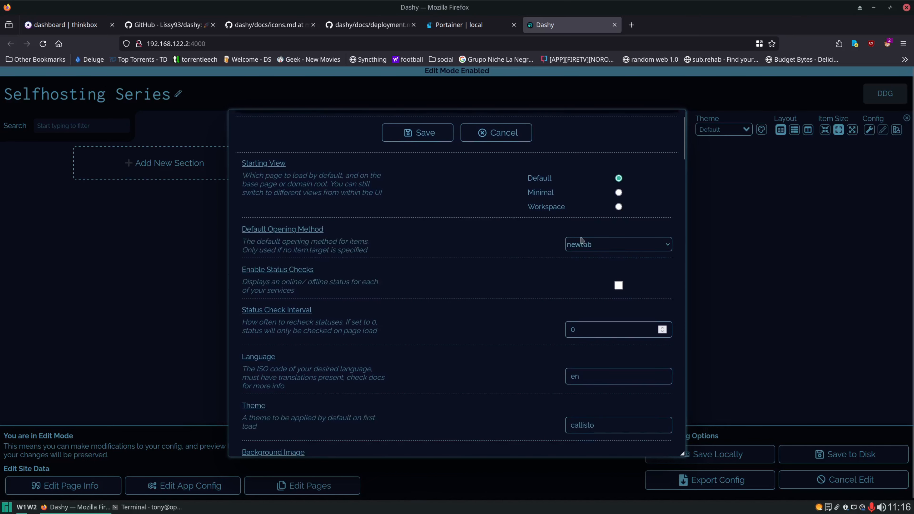
pyautogui.click(617, 244)
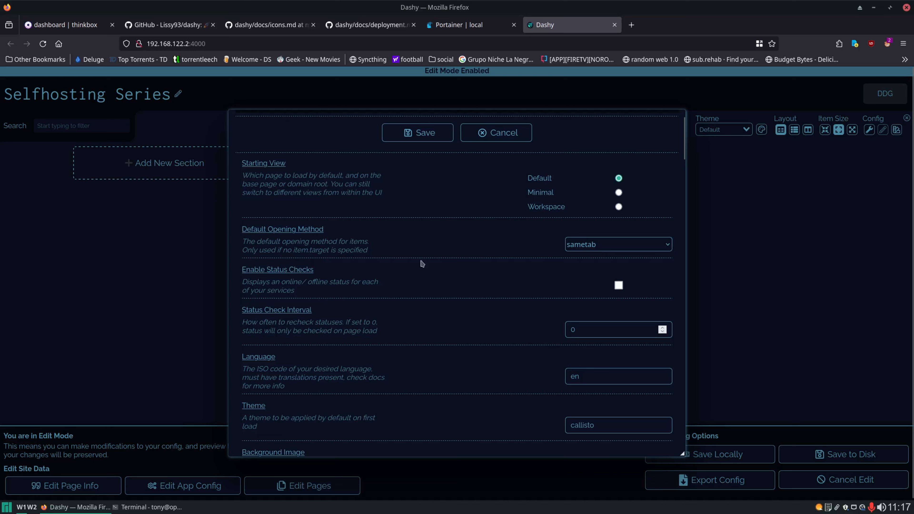
pyautogui.moveTo(282, 274)
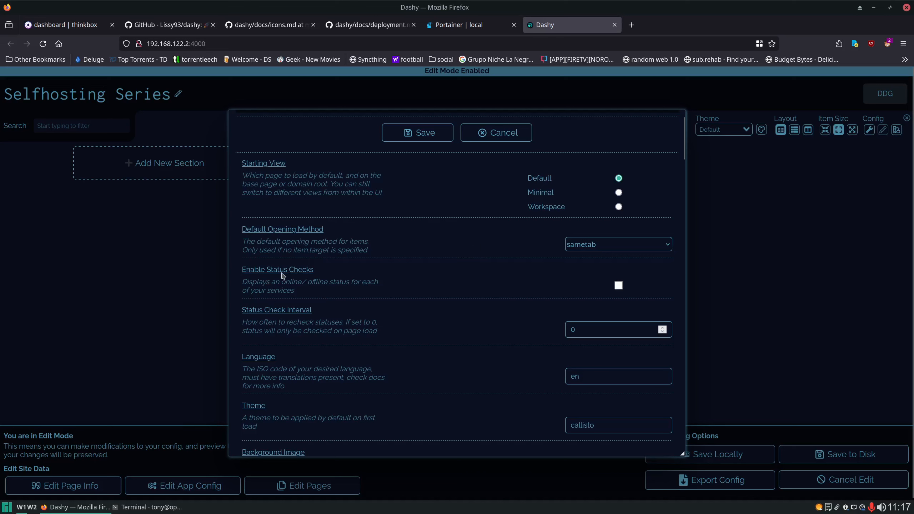
pyautogui.moveTo(347, 278)
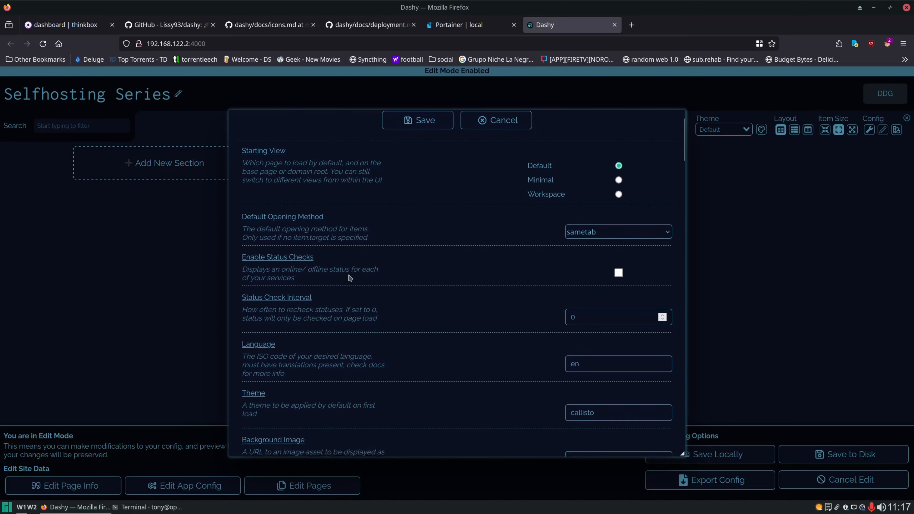
# Step: Scroll through the remaining app configuration options before saving
pyautogui.scroll(-3)
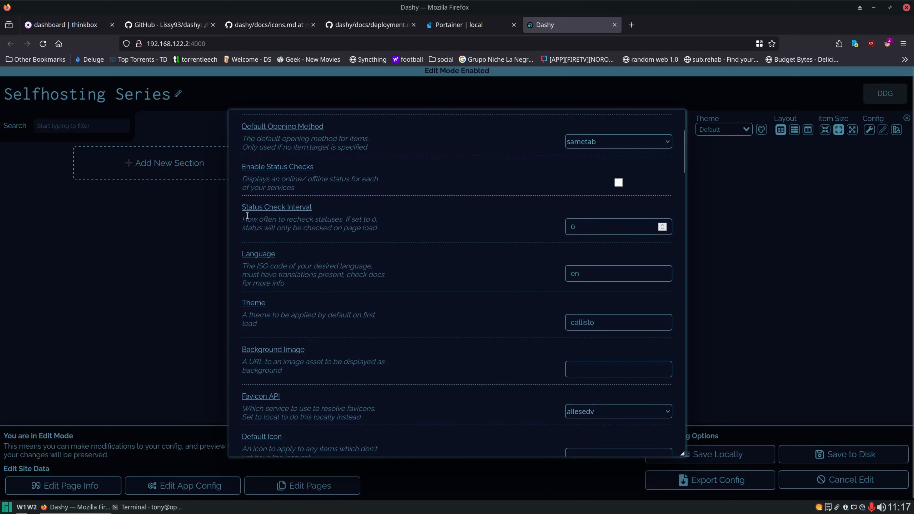
pyautogui.moveTo(266, 212)
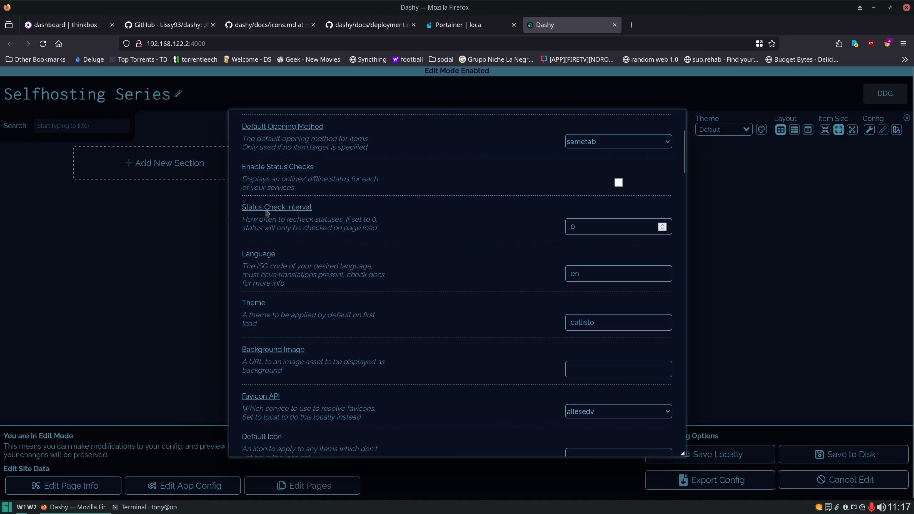
pyautogui.scroll(-3)
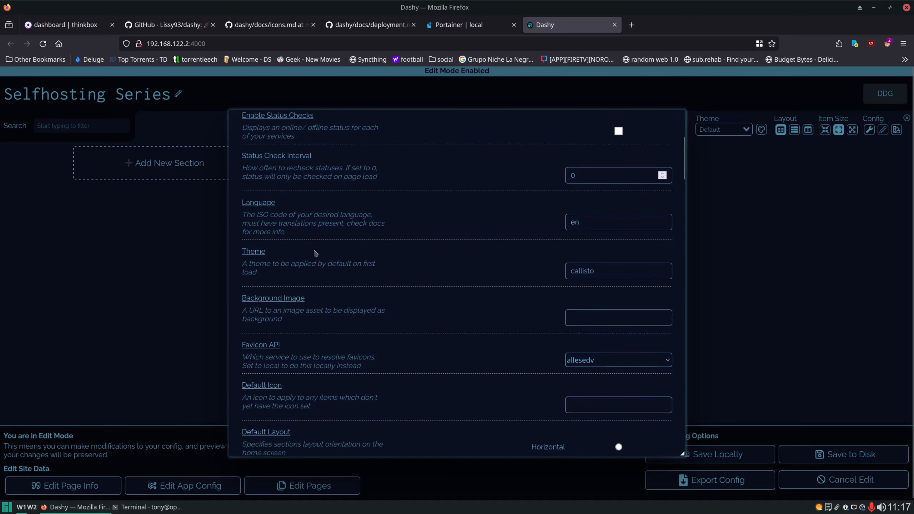
pyautogui.scroll(-3)
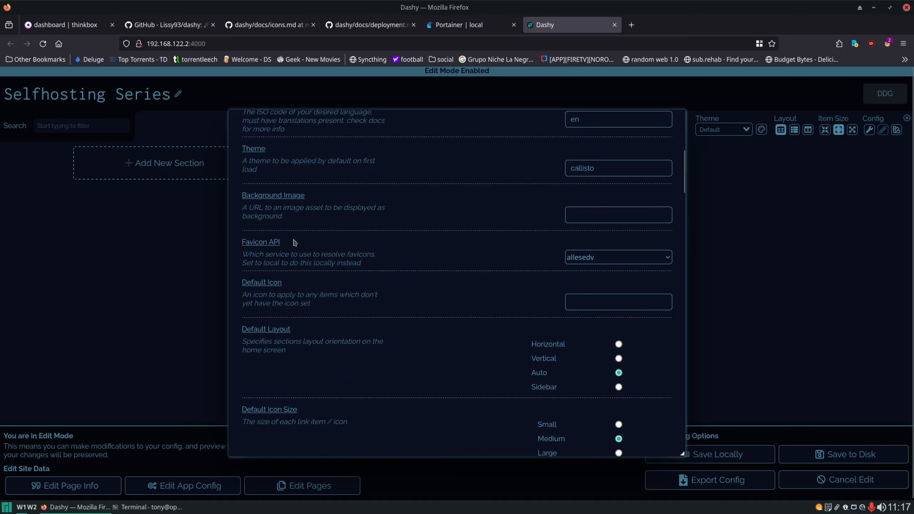
pyautogui.moveTo(290, 250)
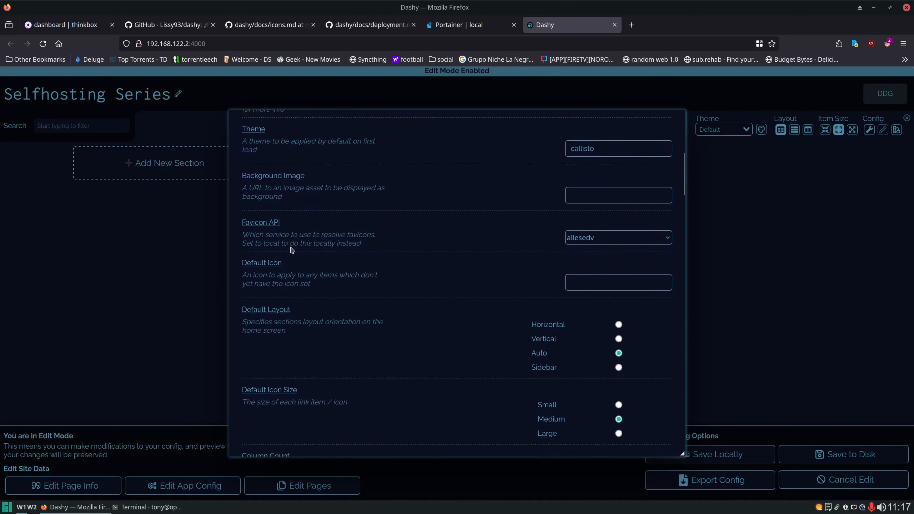
pyautogui.scroll(-3)
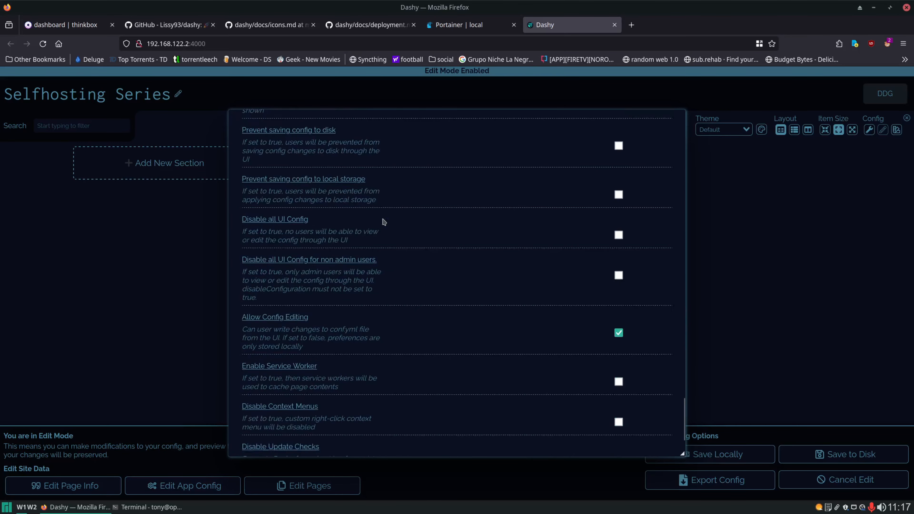
pyautogui.scroll(-3)
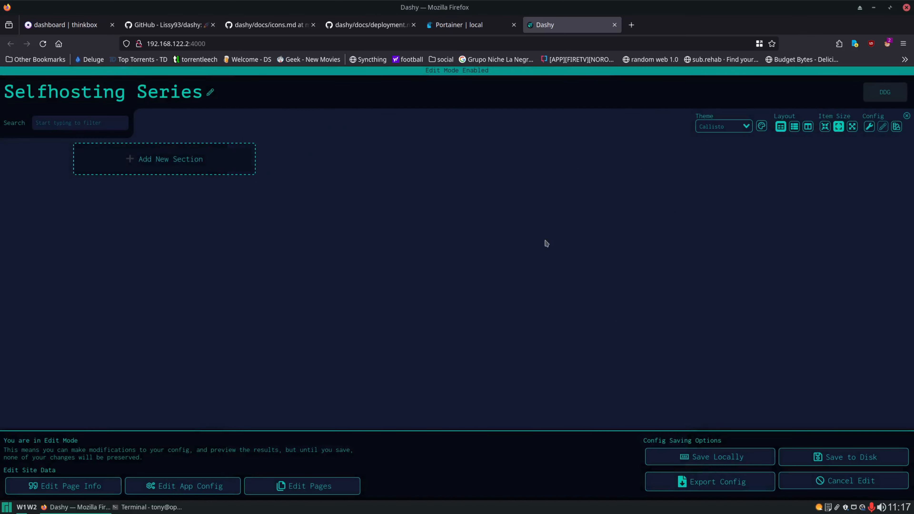
# Step: Add a new empty section named Admin to the dashboard and save it
pyautogui.click(848, 457)
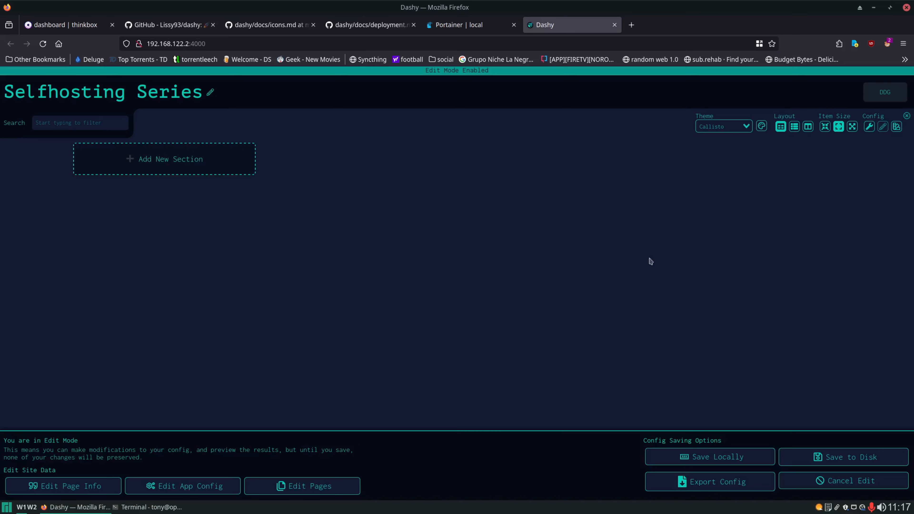
pyautogui.click(169, 158)
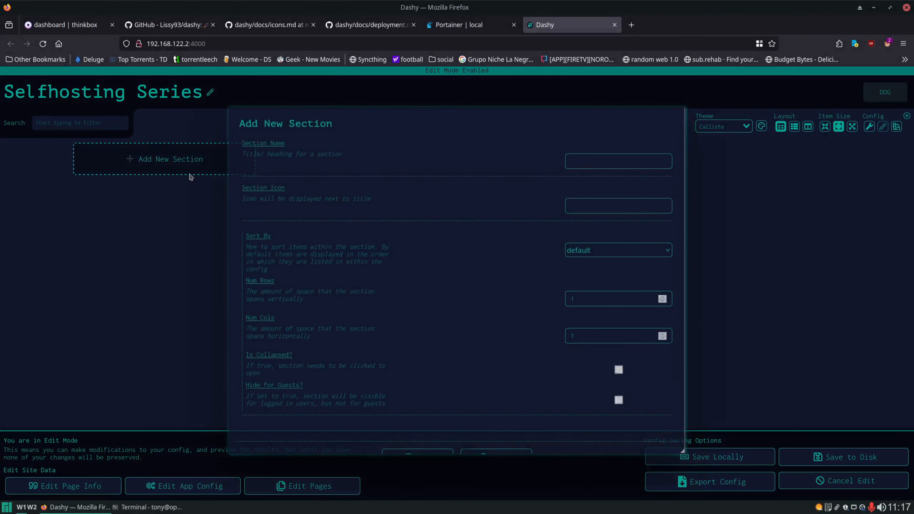
pyautogui.write('A')
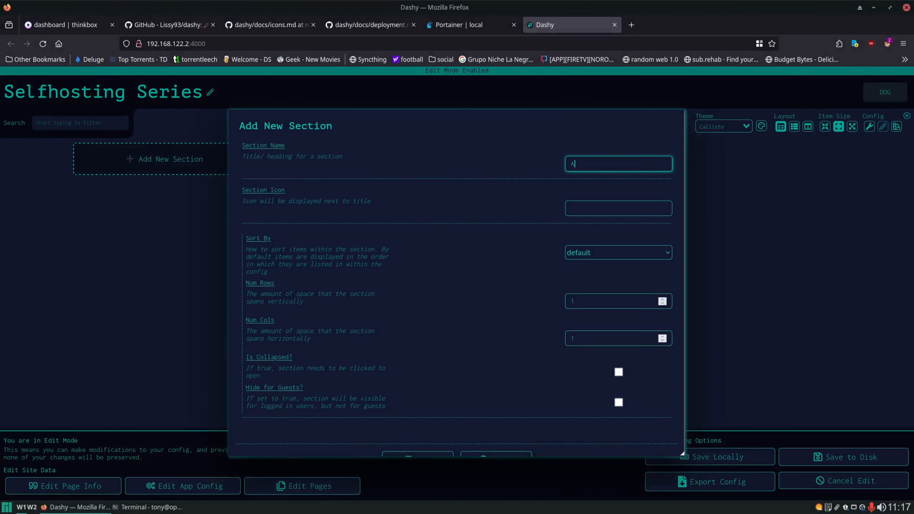
pyautogui.write('dmin')
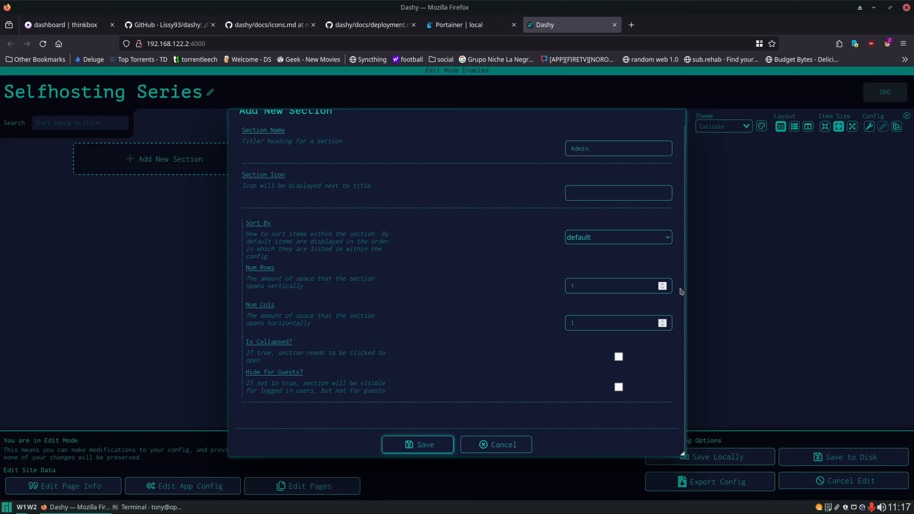
pyautogui.moveTo(734, 249)
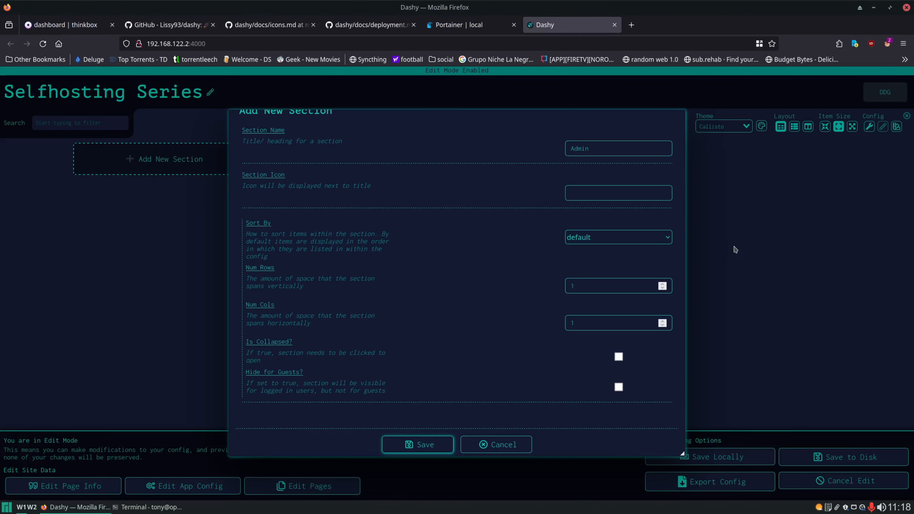
pyautogui.click(495, 444)
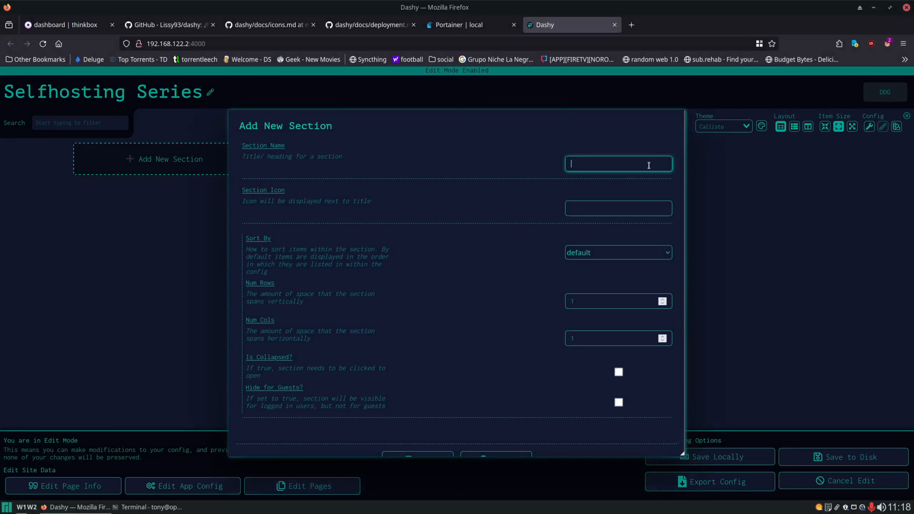
pyautogui.write('Admin')
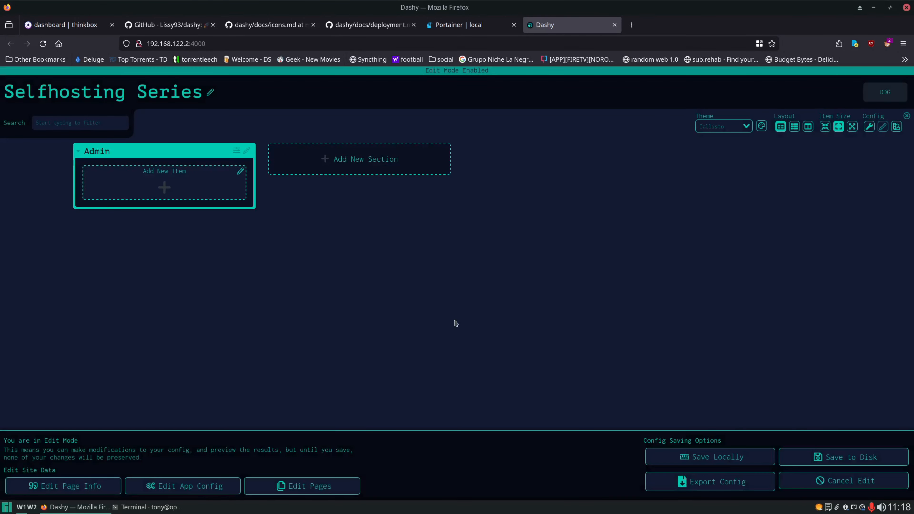
pyautogui.moveTo(302, 218)
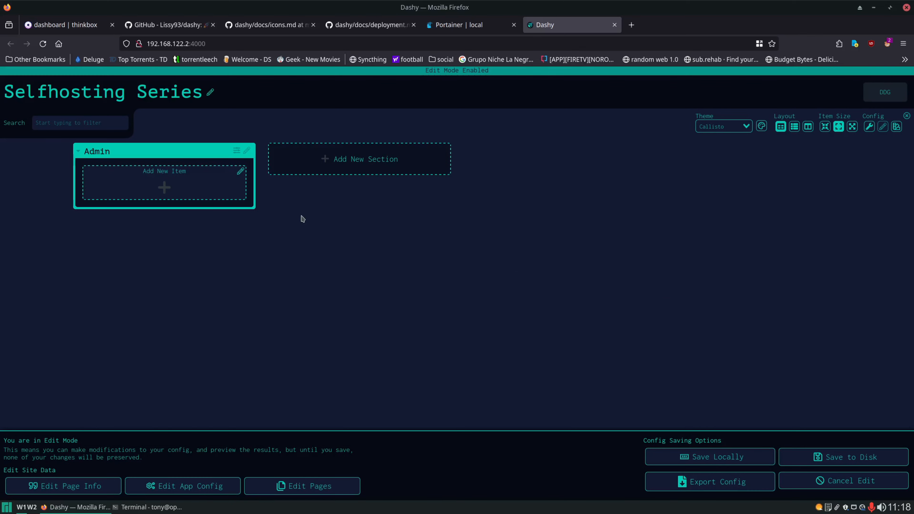
# Step: Start a new item in the Admin section with Item Text OpenMediaVault
pyautogui.click(842, 456)
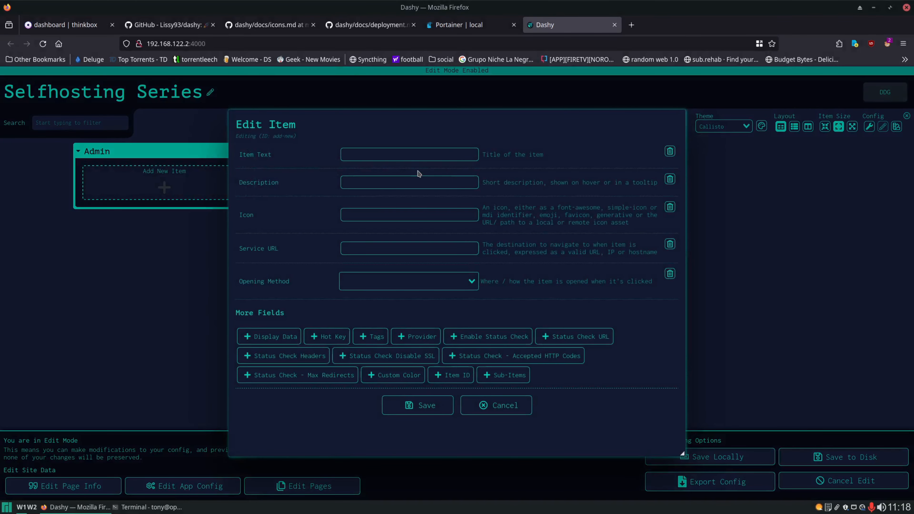
pyautogui.click(408, 154)
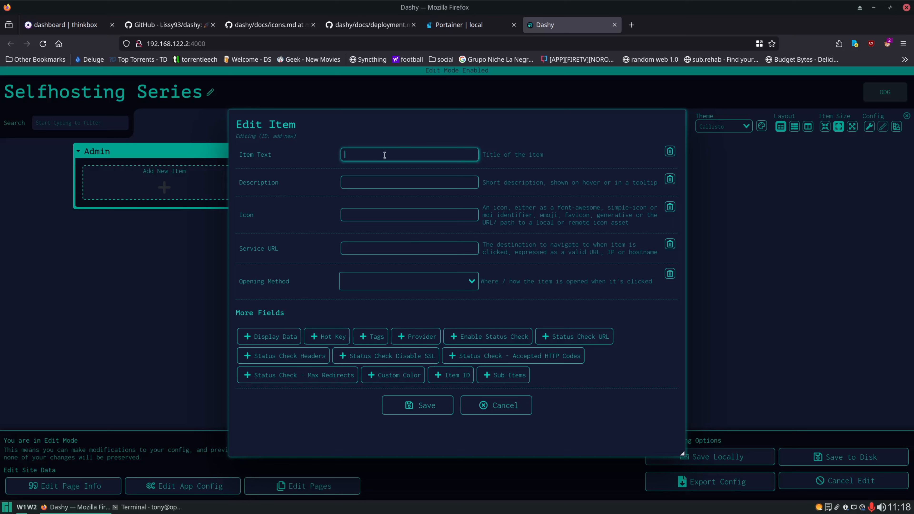
pyautogui.write('OpenMediaVault')
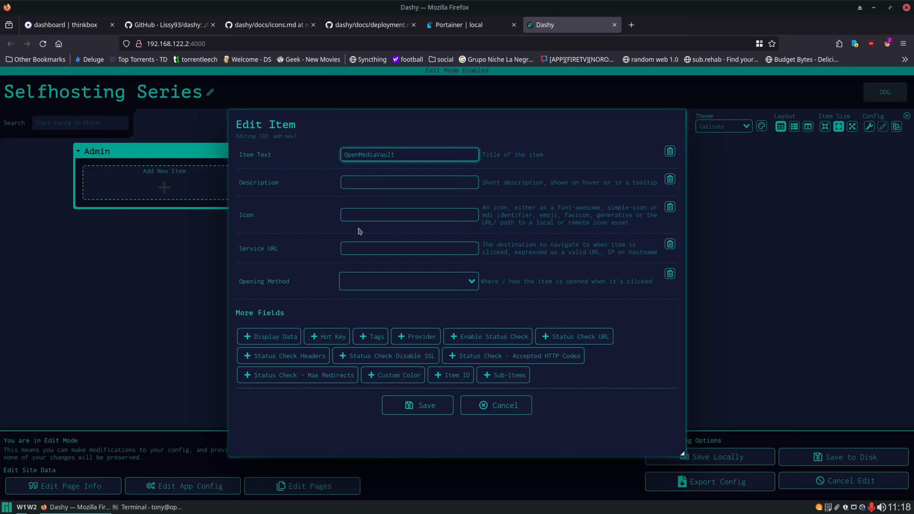
pyautogui.write('http')
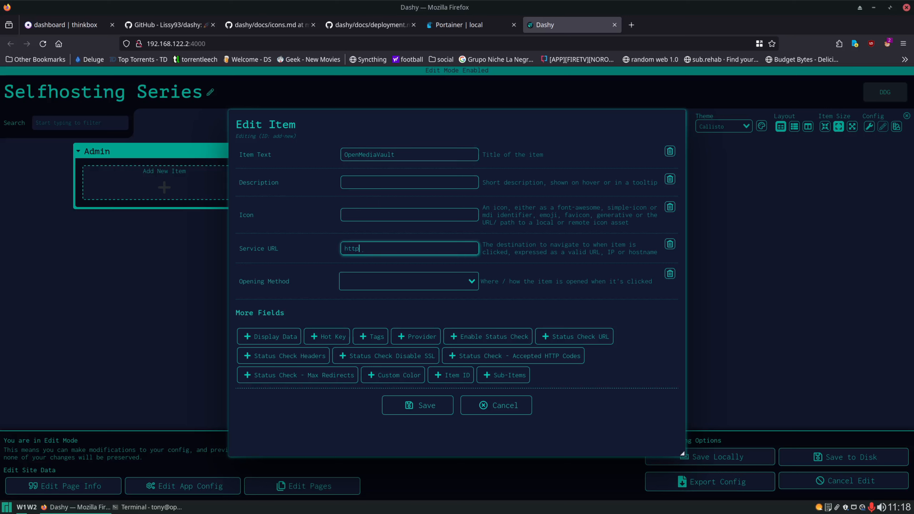
pyautogui.write('://')
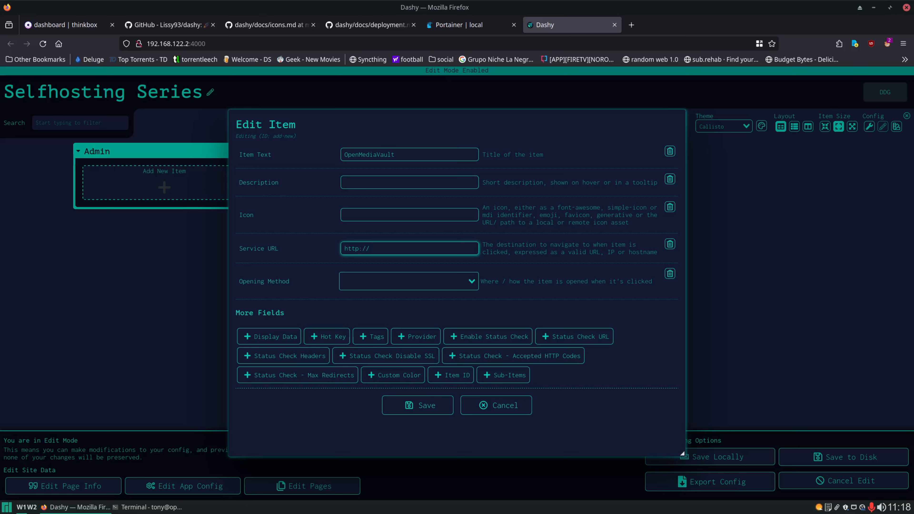
pyautogui.write('192')
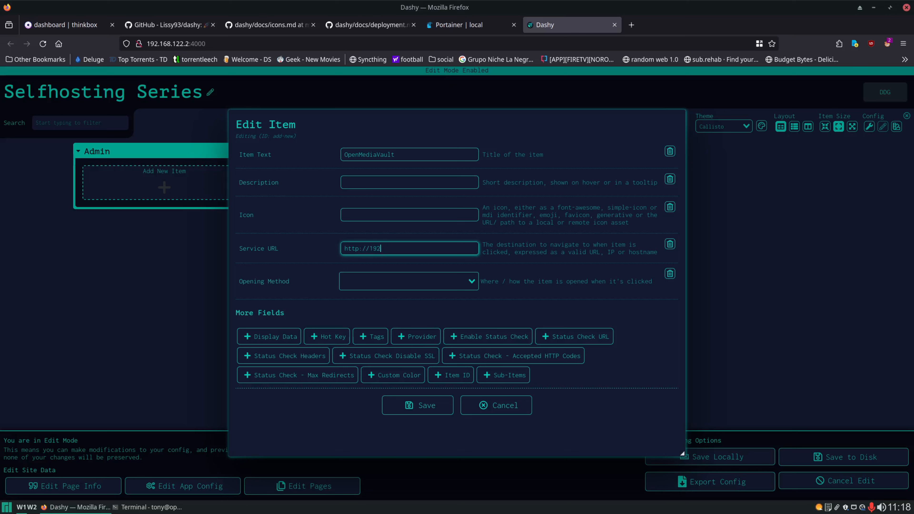
pyautogui.write('.168.122.2')
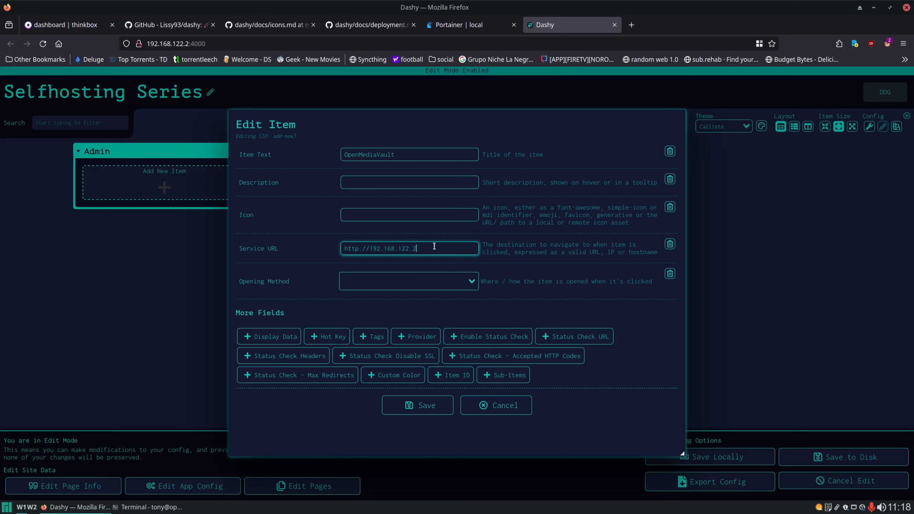
pyautogui.tripleClick(408, 248)
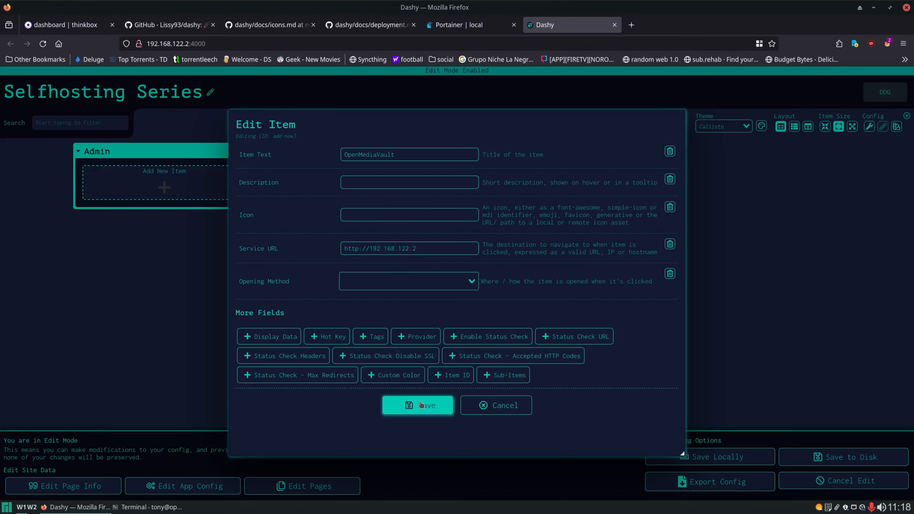
pyautogui.click(417, 405)
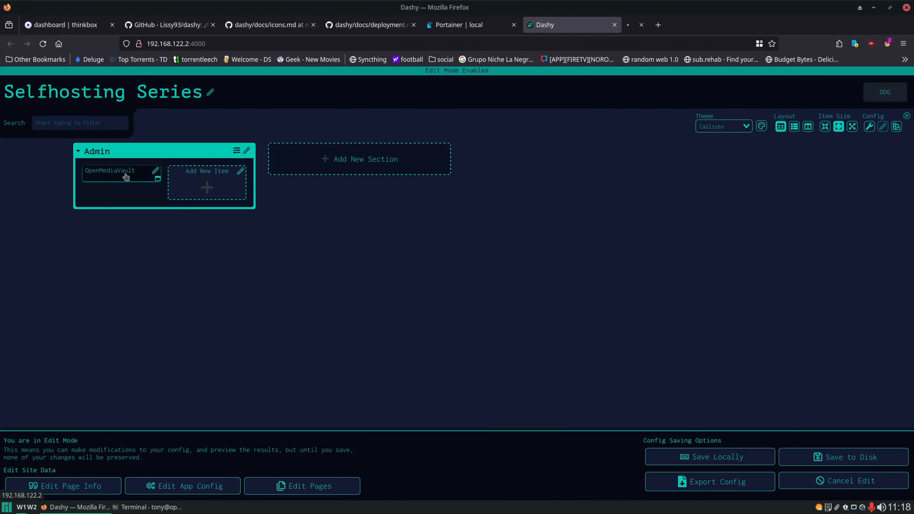
# Step: Test the OpenMediaVault link, then reopen its Edit Item dialog in Dashy
pyautogui.click(111, 171)
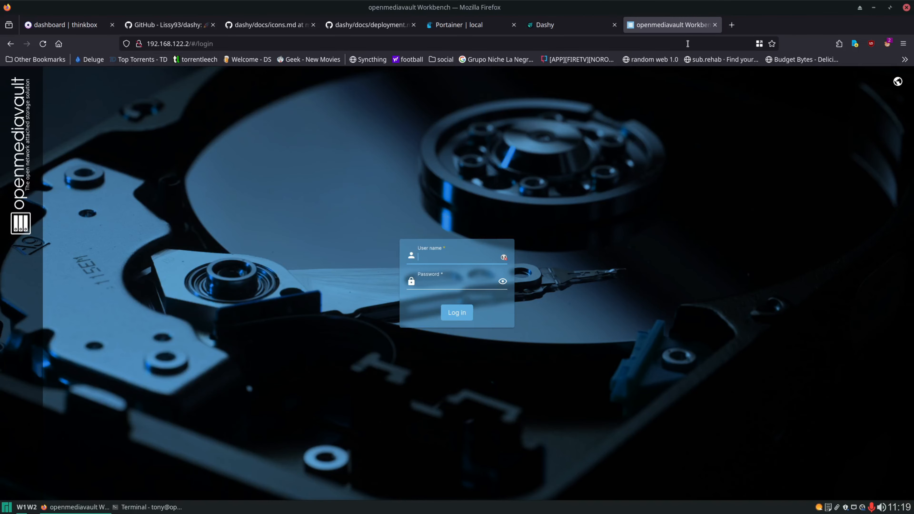
pyautogui.moveTo(670, 26)
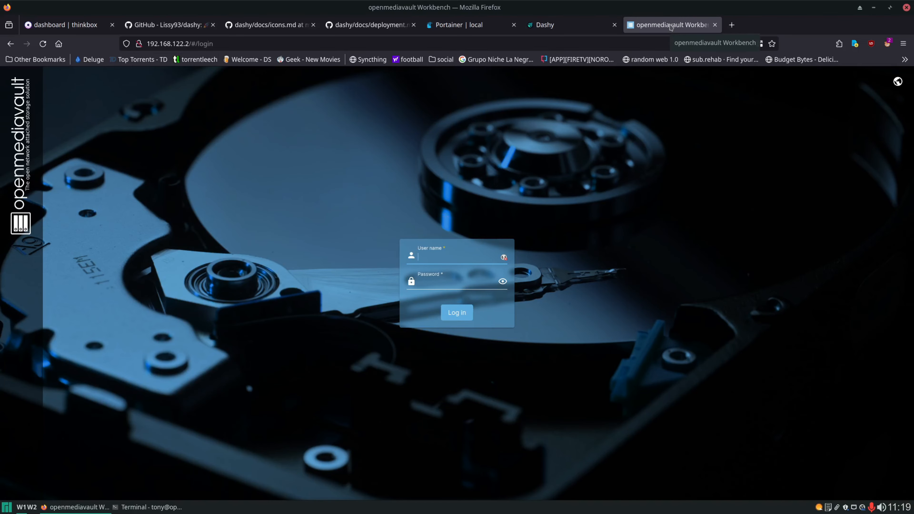
pyautogui.click(542, 24)
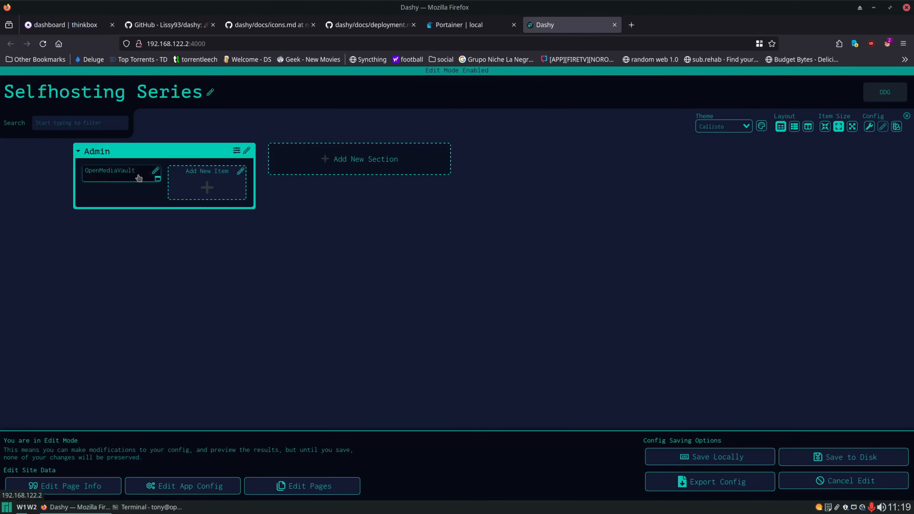
pyautogui.click(155, 170)
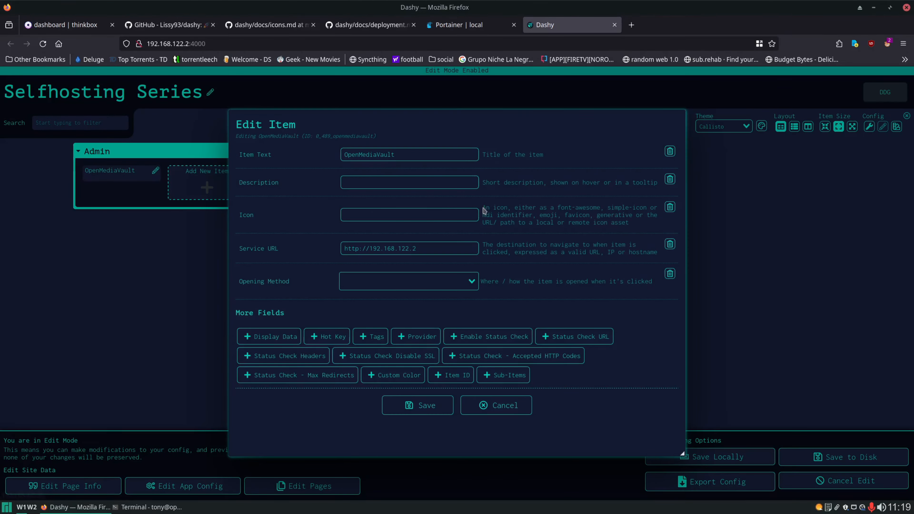
pyautogui.moveTo(425, 203)
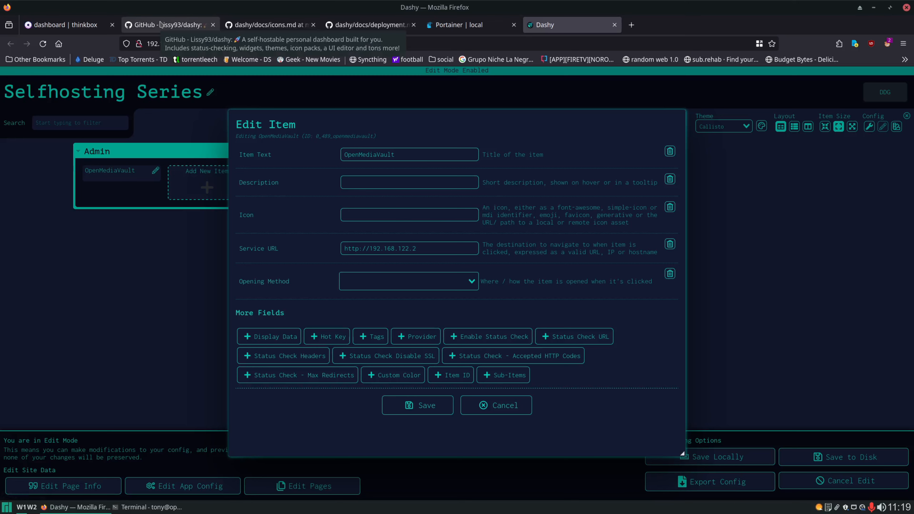
# Step: Locate the Icons section of the Dashy README on GitHub listing supported icon types
pyautogui.click(169, 24)
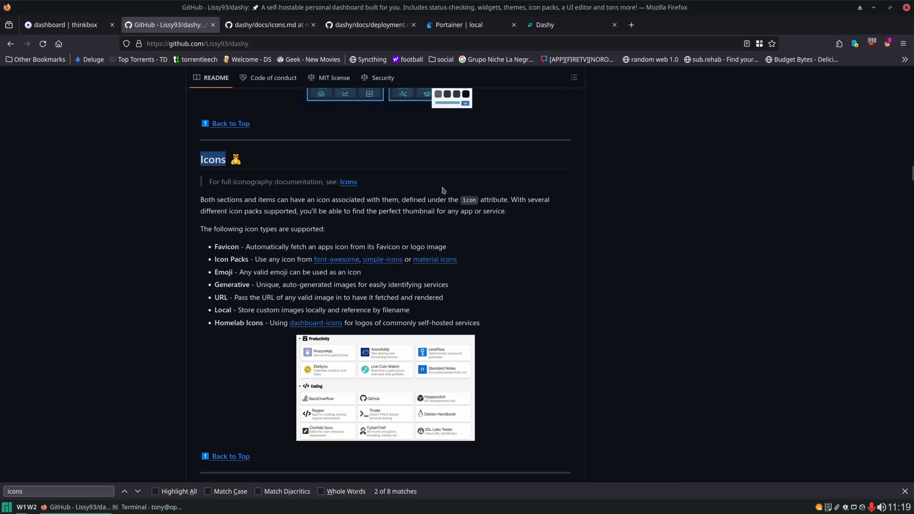
pyautogui.scroll(-3)
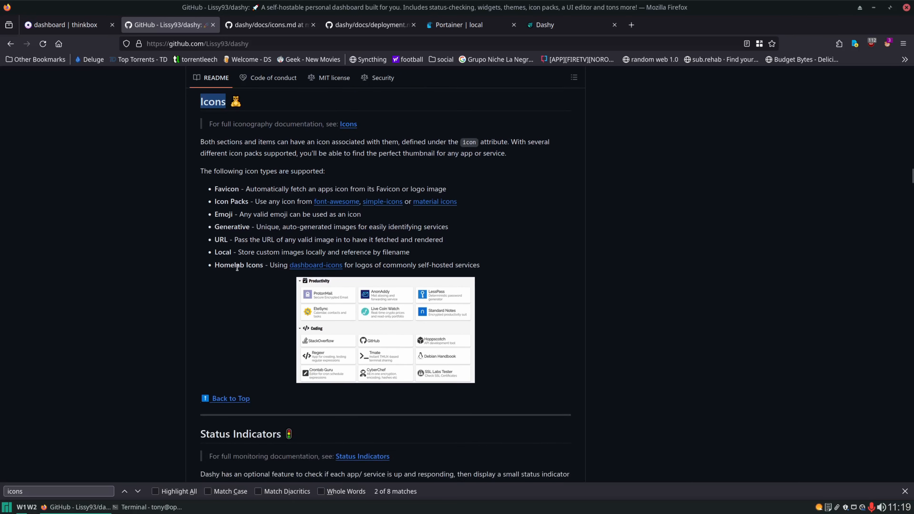
pyautogui.click(125, 490)
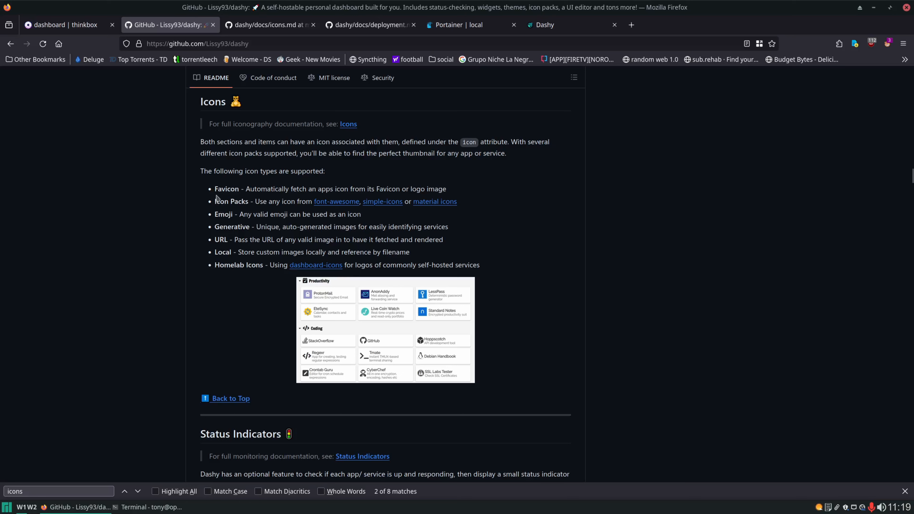
pyautogui.moveTo(228, 247)
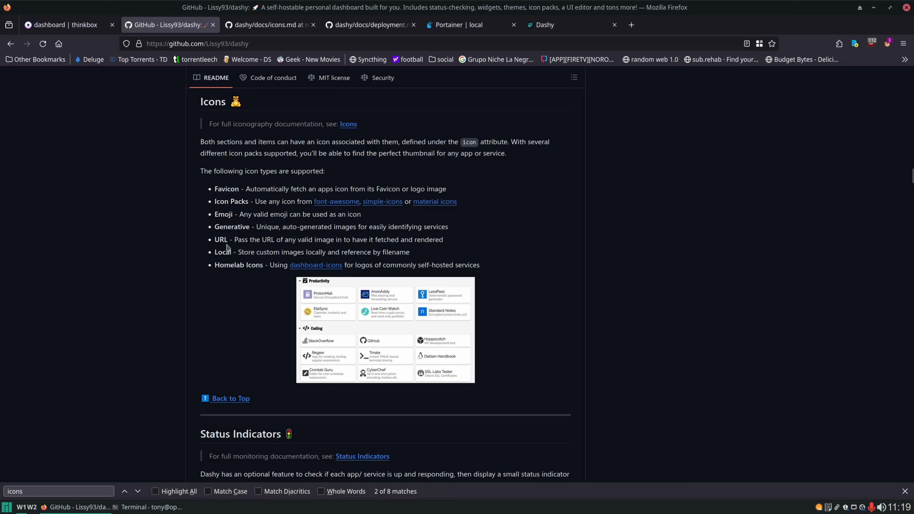
pyautogui.moveTo(245, 227)
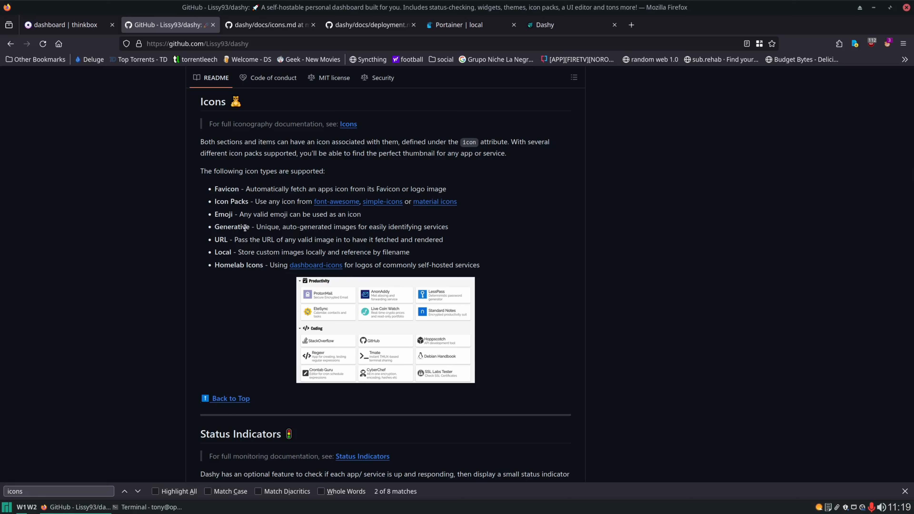
pyautogui.moveTo(227, 267)
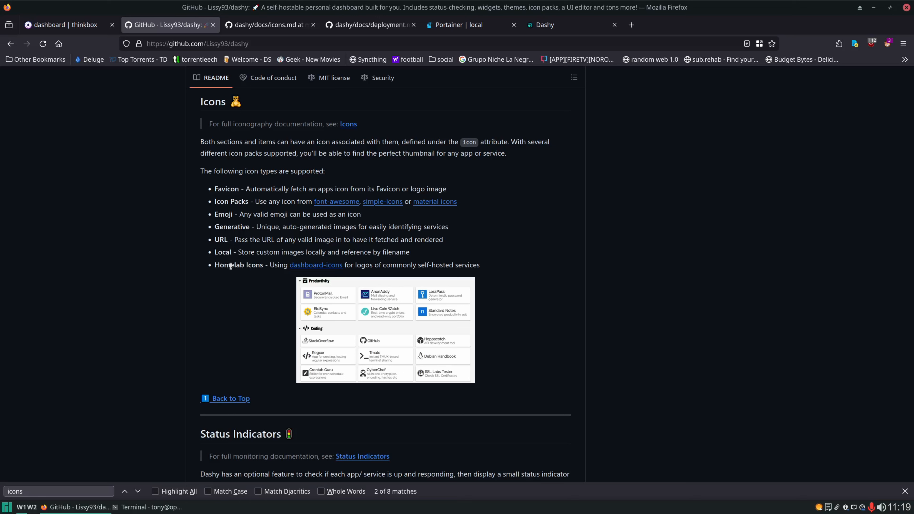
pyautogui.doubleClick(238, 265)
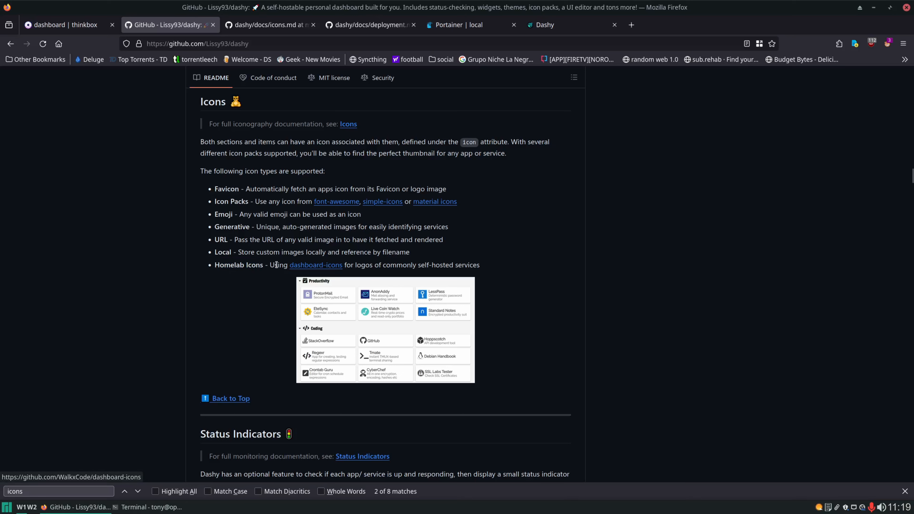
# Step: Browse the dashboard-icons png folder for openmediavault, then return to the item's Icon field
pyautogui.click(315, 265)
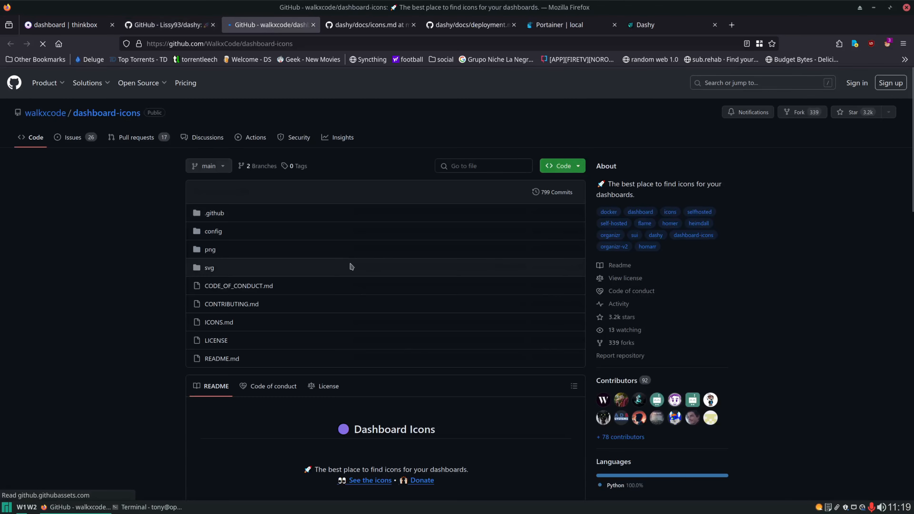
pyautogui.scroll(-3)
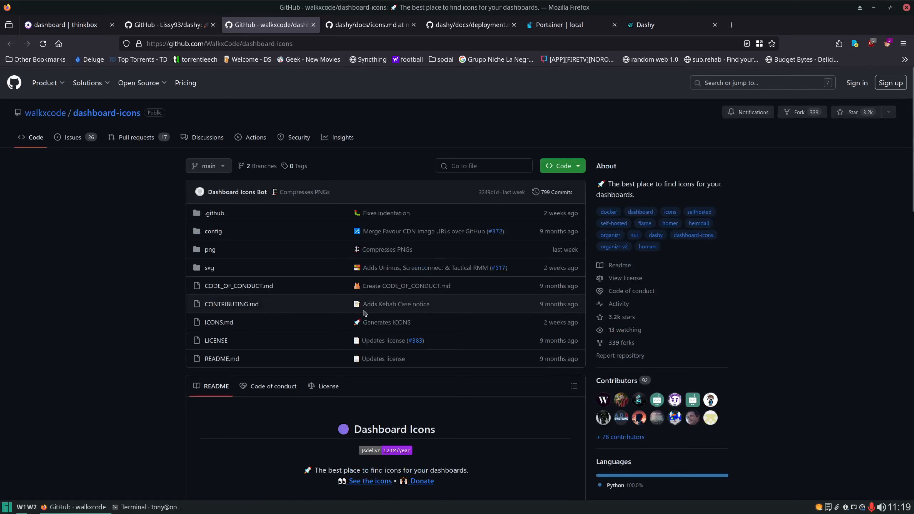
pyautogui.moveTo(208, 257)
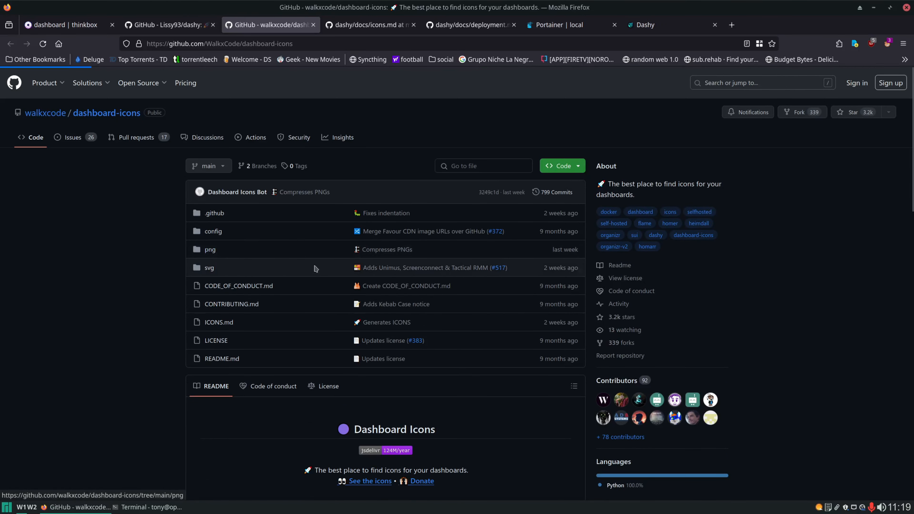
pyautogui.click(209, 249)
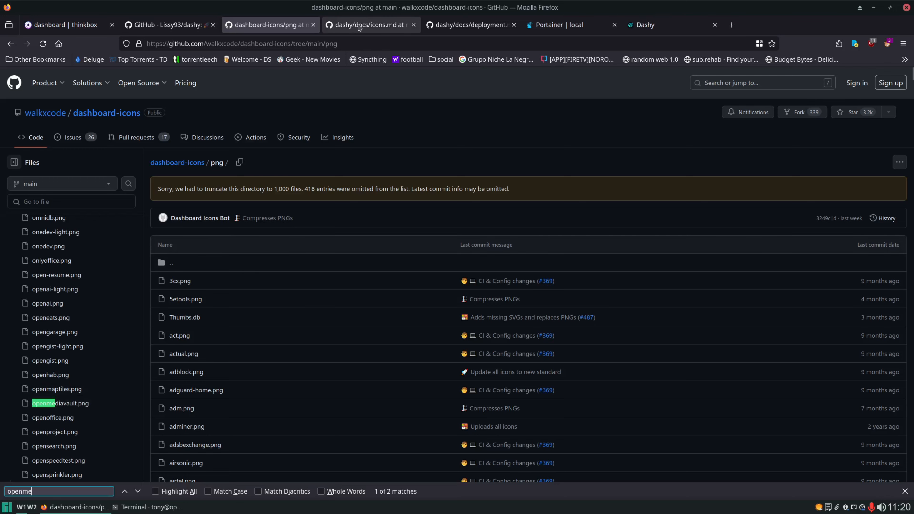
pyautogui.click(666, 24)
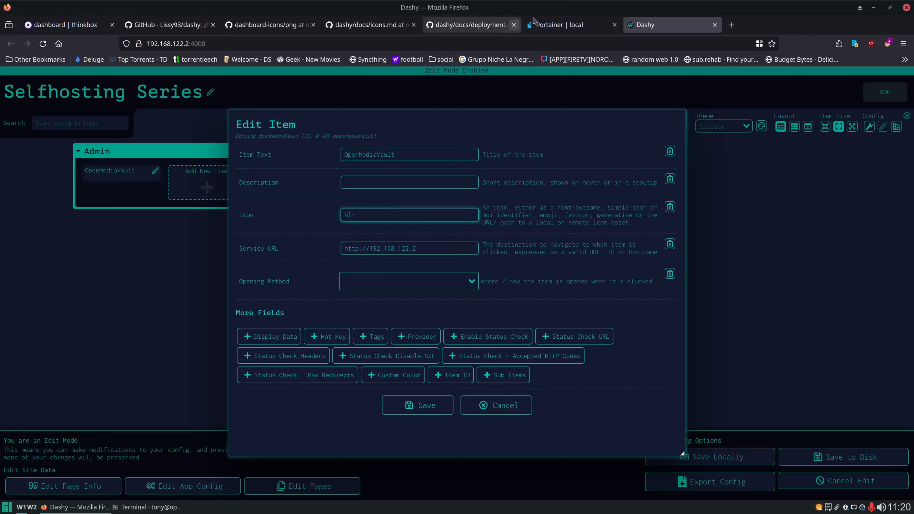
# Step: Set the OpenMediaVault item's icon to hl-openmediavault after rechecking the README
pyautogui.click(169, 24)
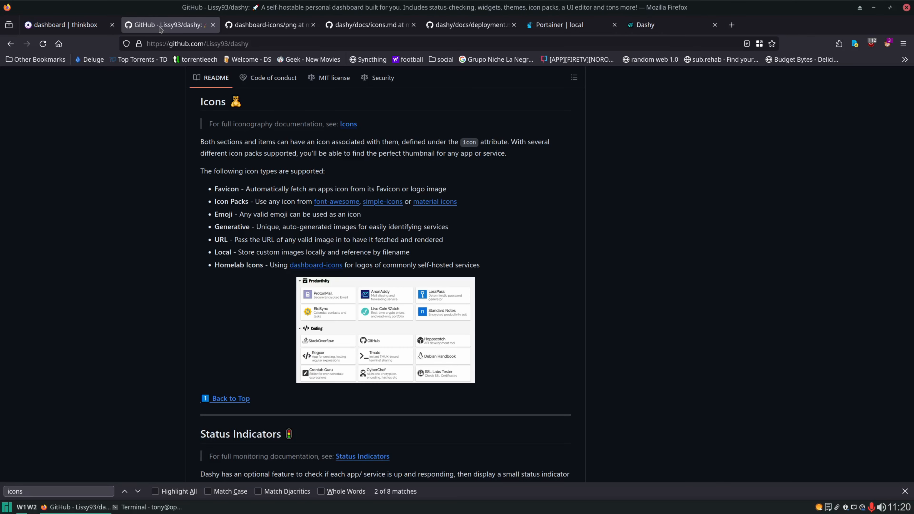
pyautogui.click(268, 24)
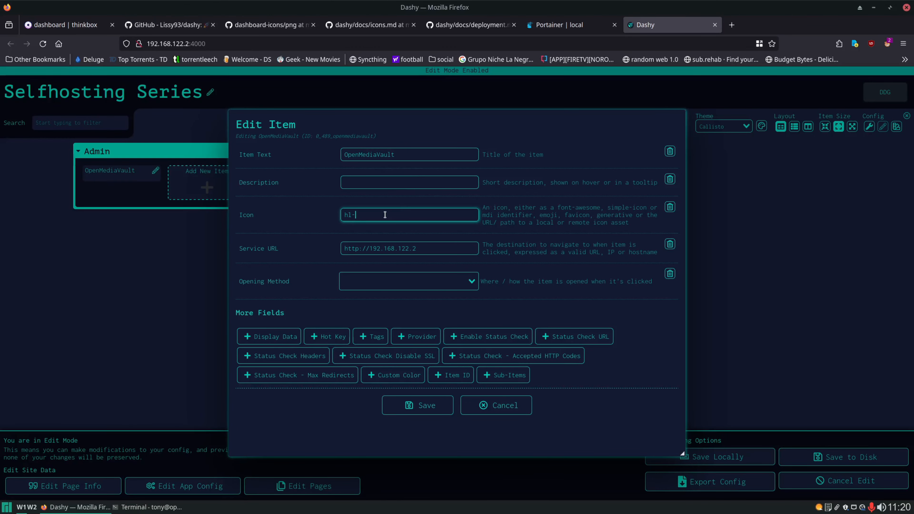
pyautogui.write('openmediav')
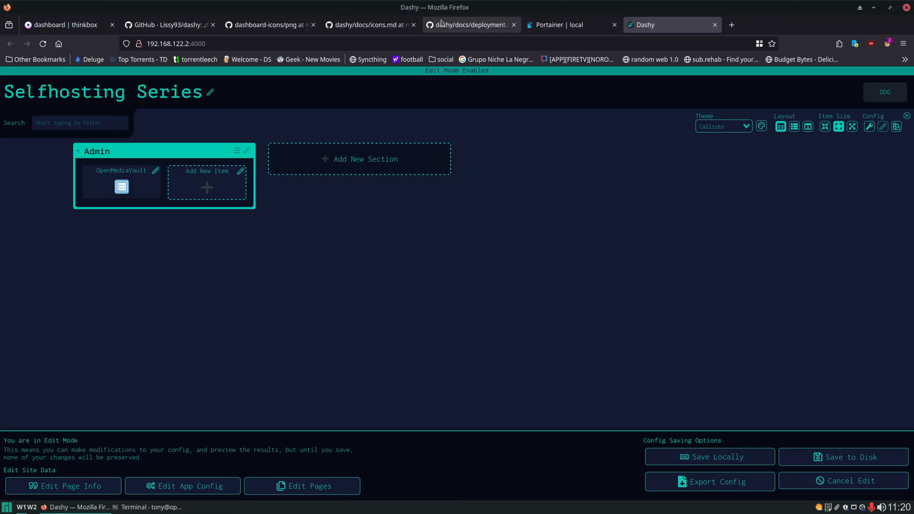
# Step: Review the running containers in Portainer's container list
pyautogui.click(570, 24)
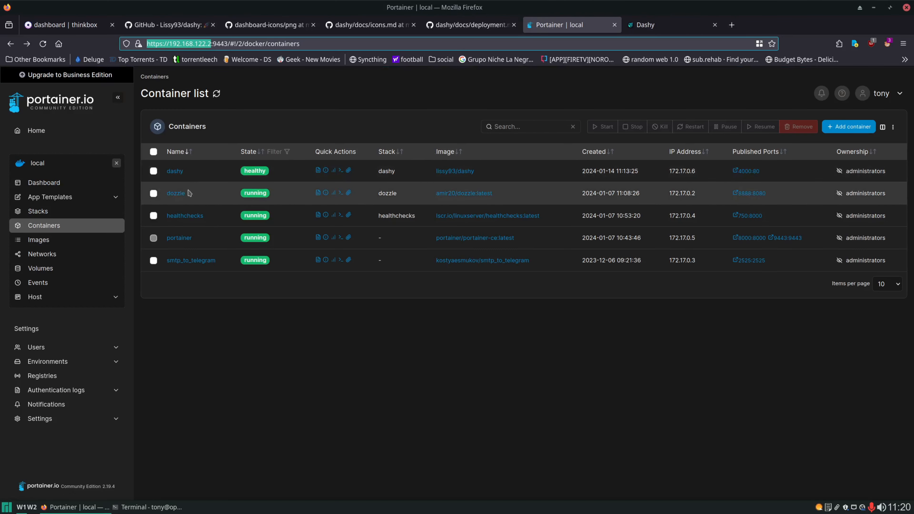
pyautogui.moveTo(646, 221)
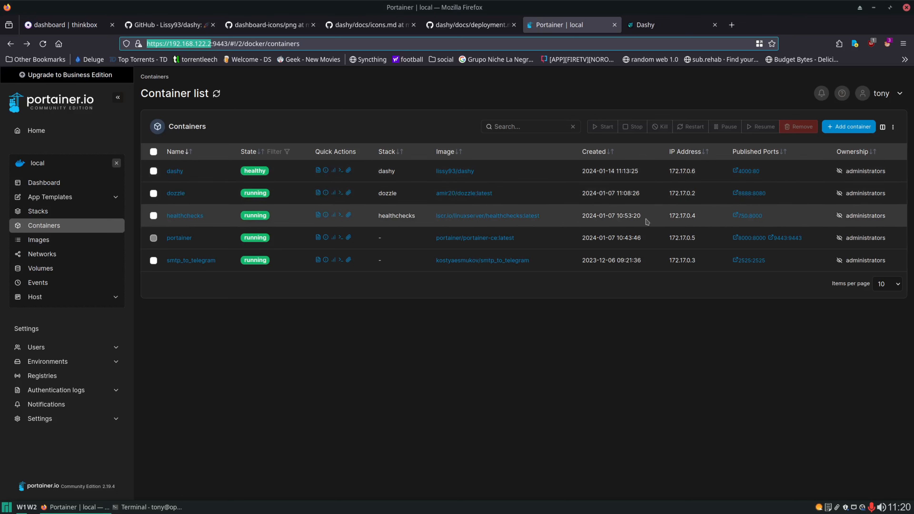
pyautogui.moveTo(205, 236)
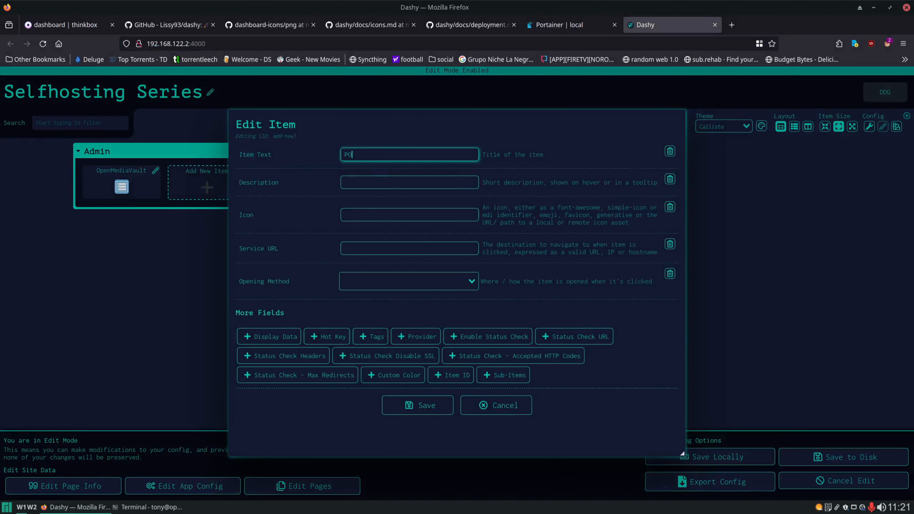
pyautogui.write('Portainer')
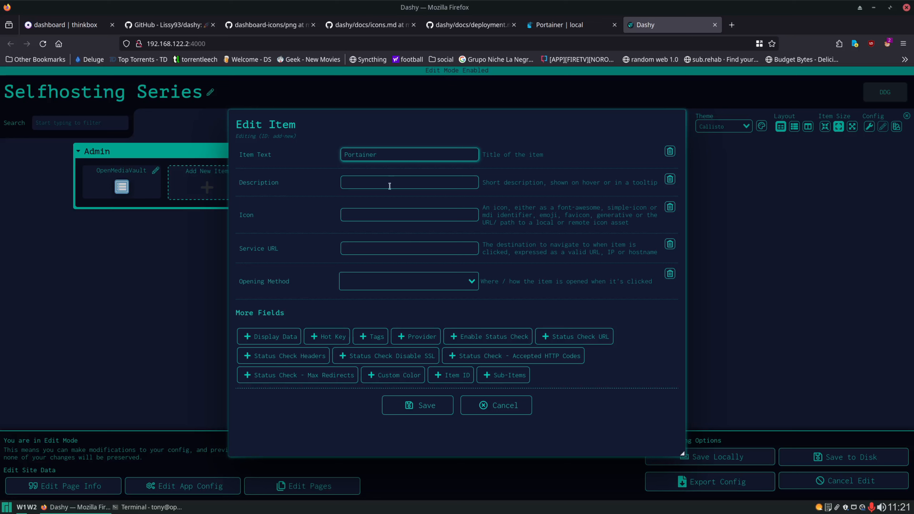
pyautogui.write('hl-')
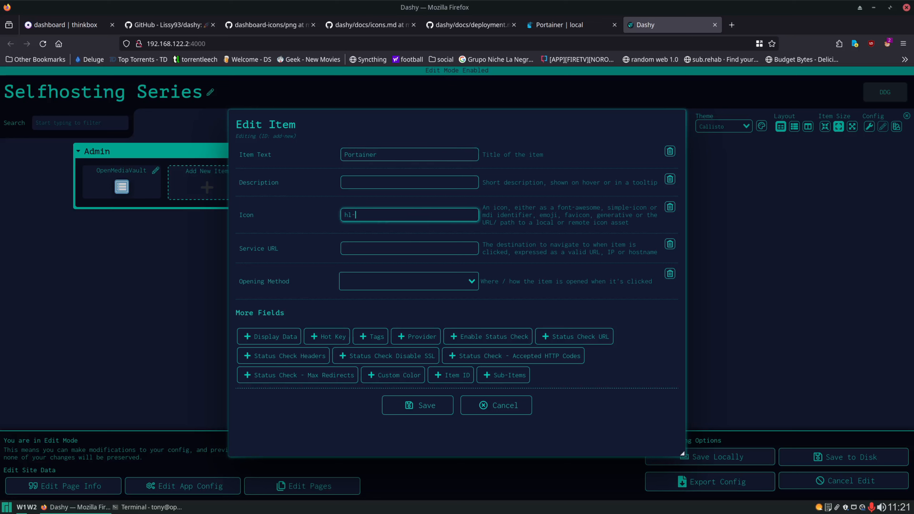
pyautogui.write('http://192.168.122.2')
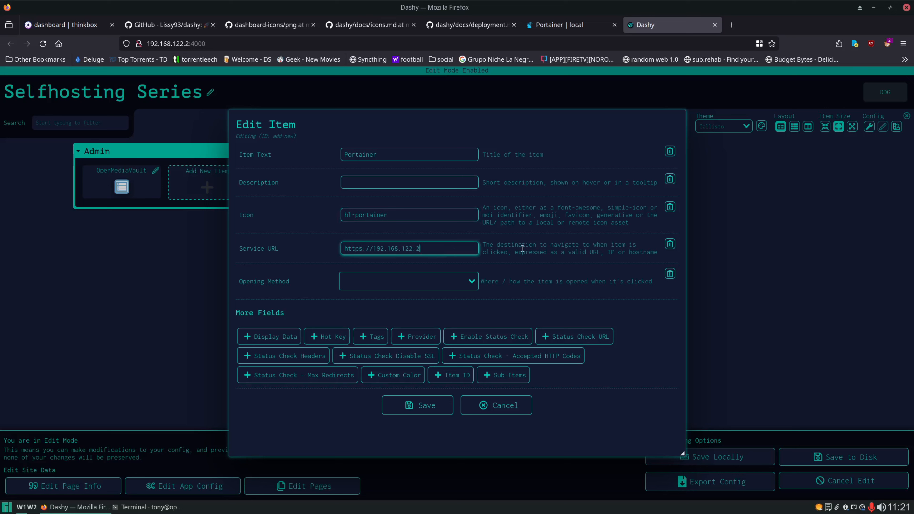
pyautogui.write(':94')
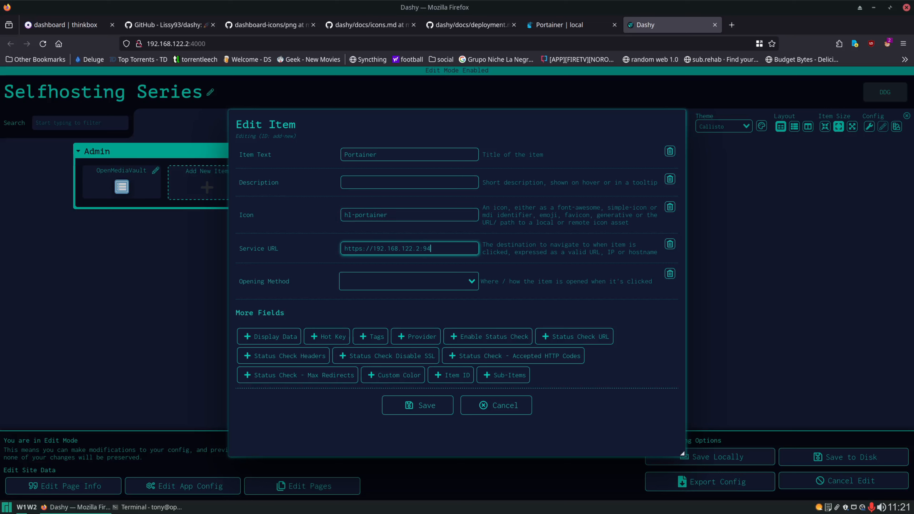
pyautogui.click(417, 405)
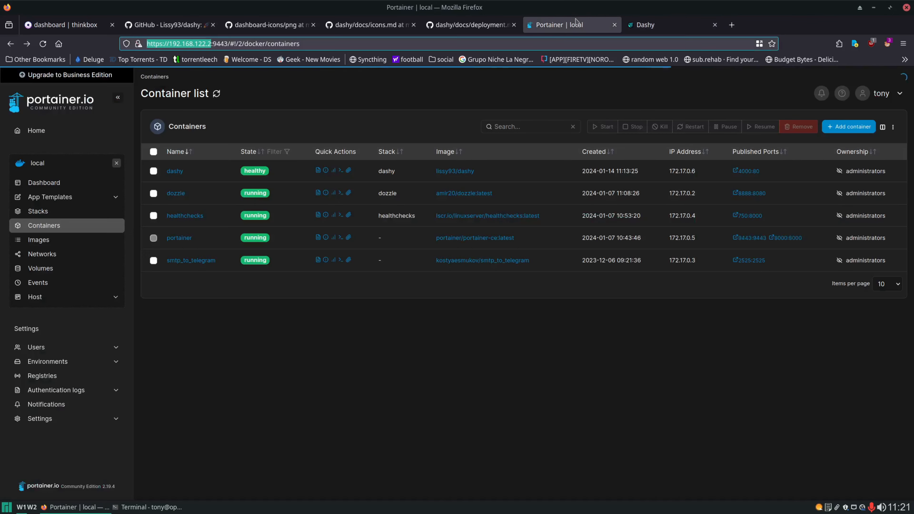
pyautogui.moveTo(755, 224)
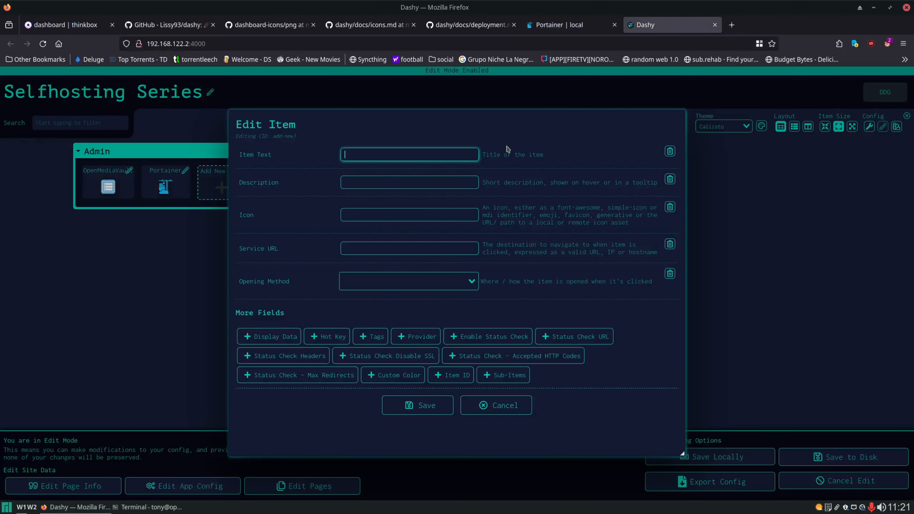
pyautogui.write('HealthChe')
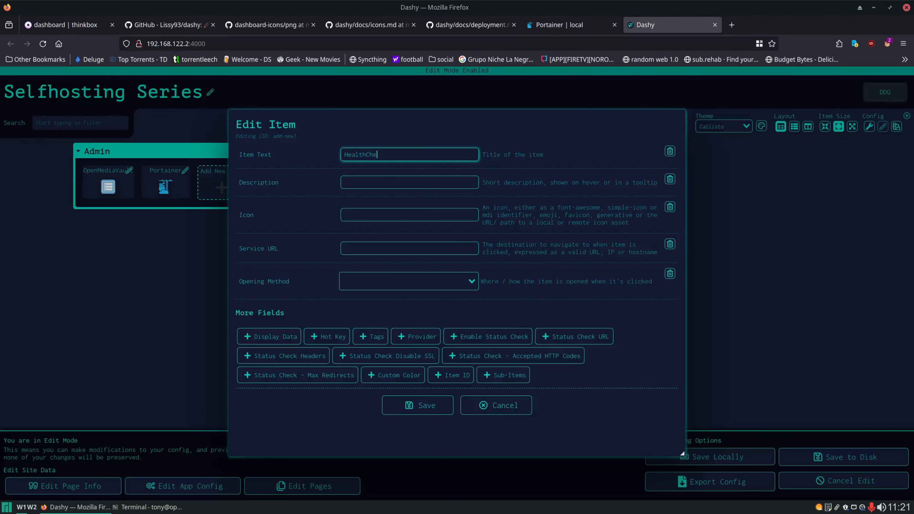
pyautogui.write('hl')
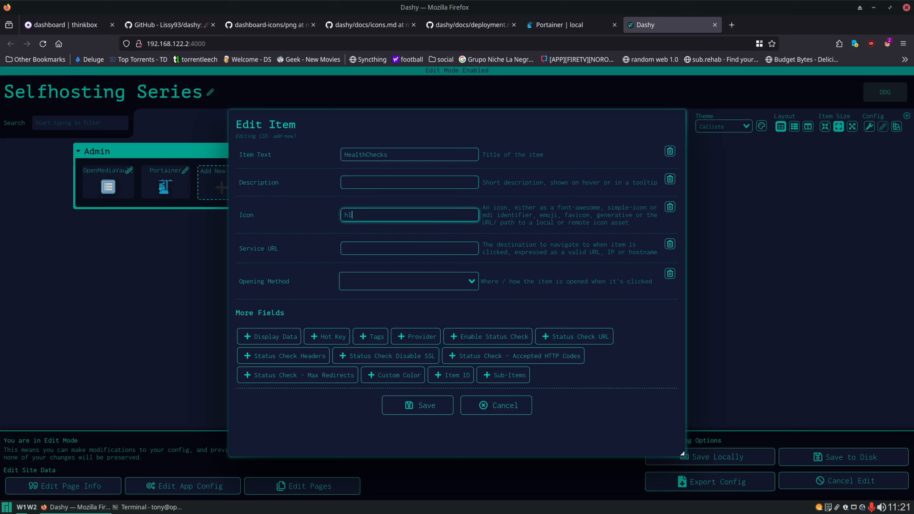
pyautogui.write('-healthchecks')
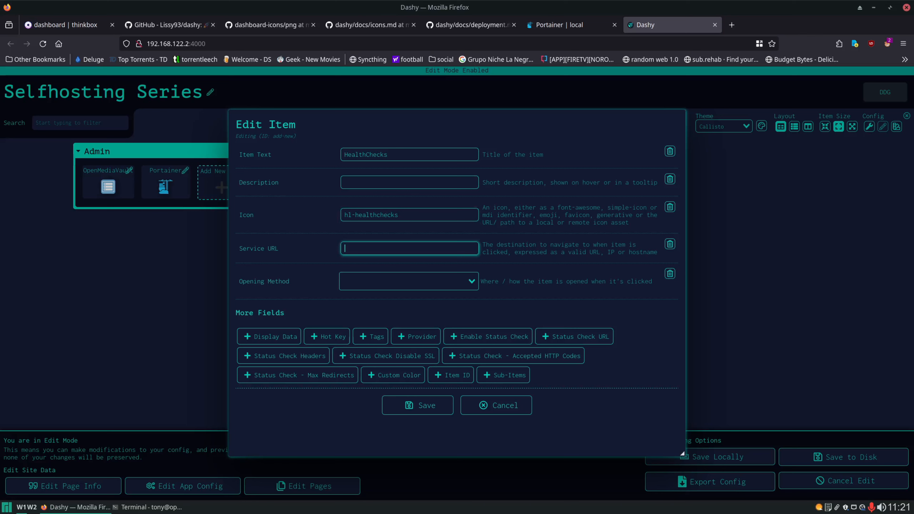
pyautogui.write('http://192.168.122.2:750')
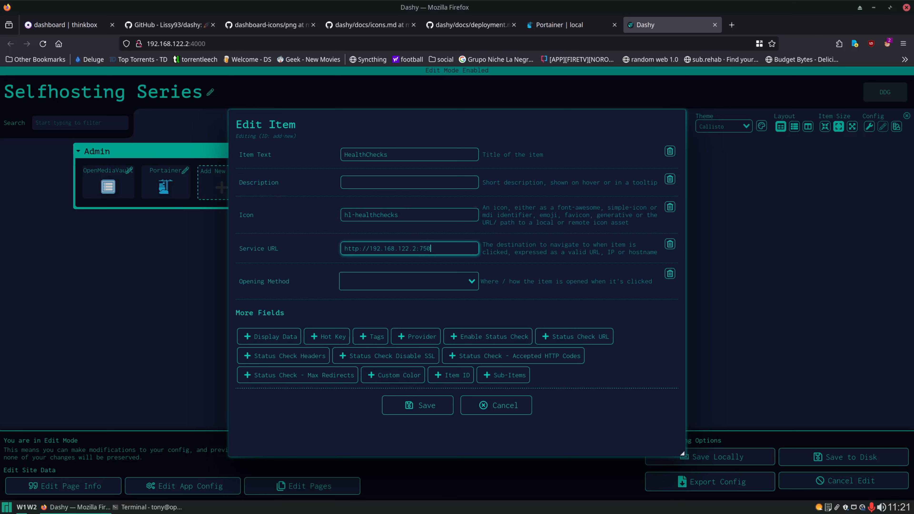
pyautogui.click(417, 404)
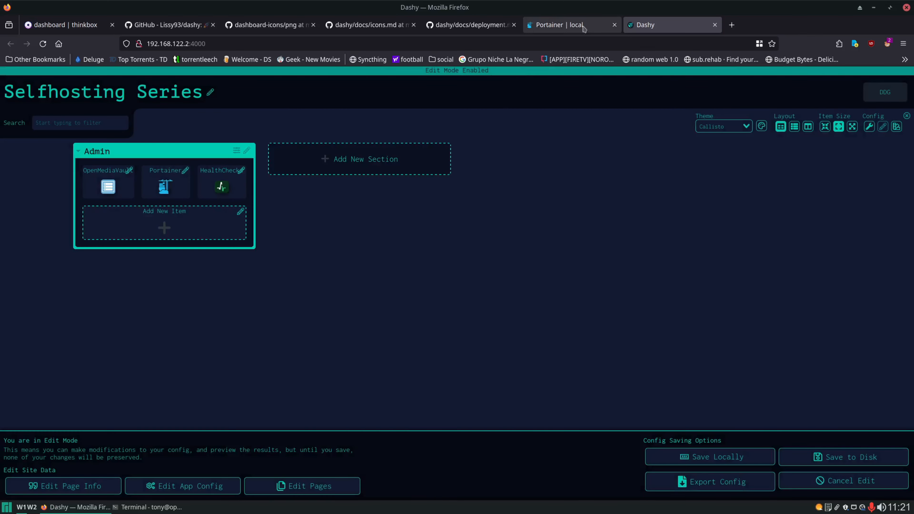
pyautogui.click(563, 24)
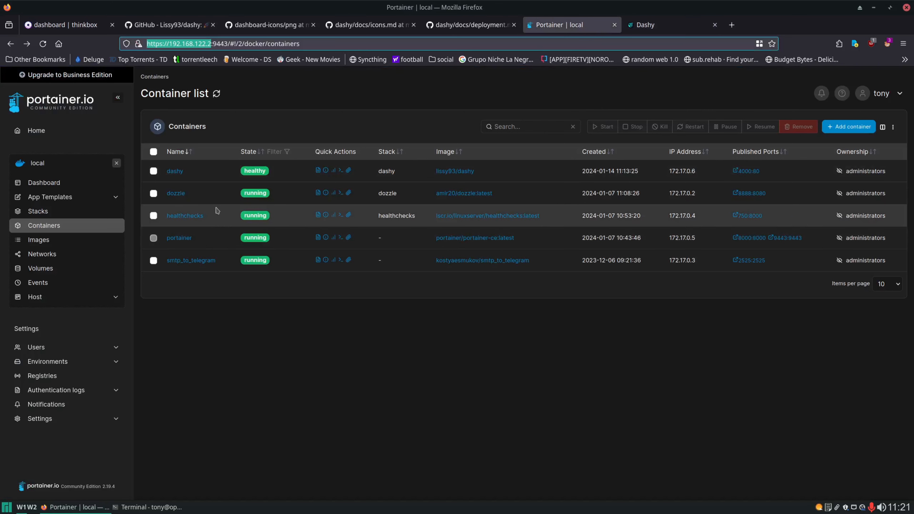
pyautogui.click(668, 24)
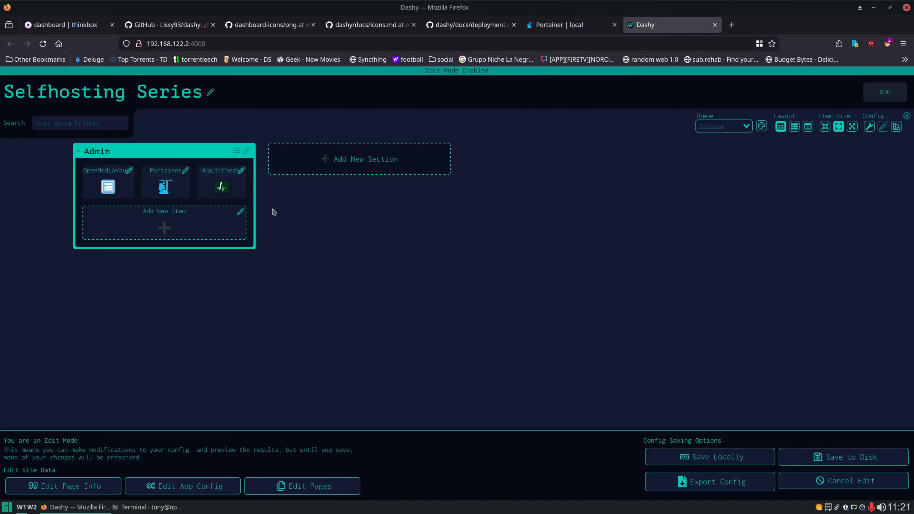
pyautogui.click(163, 222)
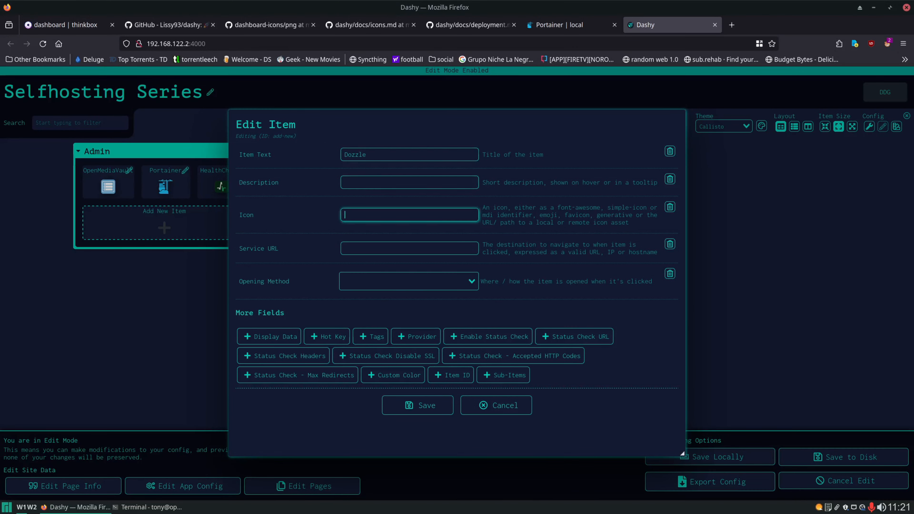
pyautogui.write('hl-dozzle')
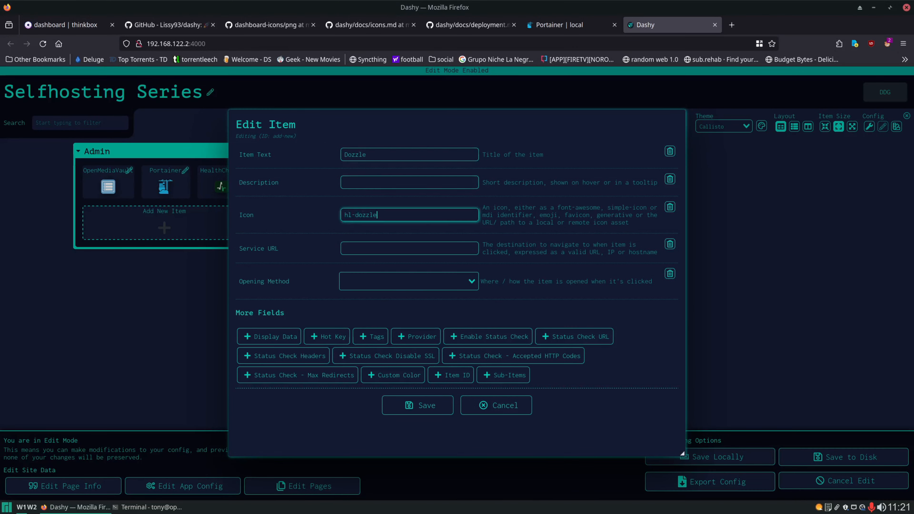
pyautogui.write('http://192.168.122.2')
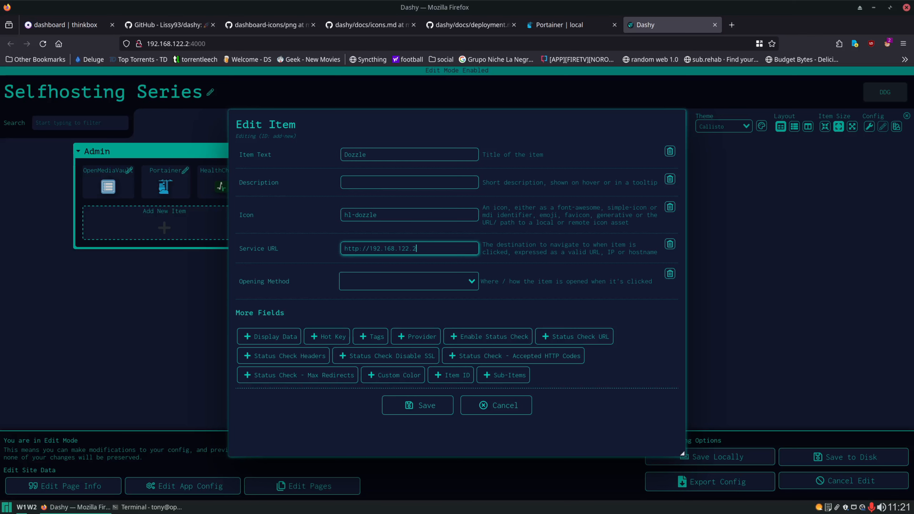
pyautogui.write(':8888')
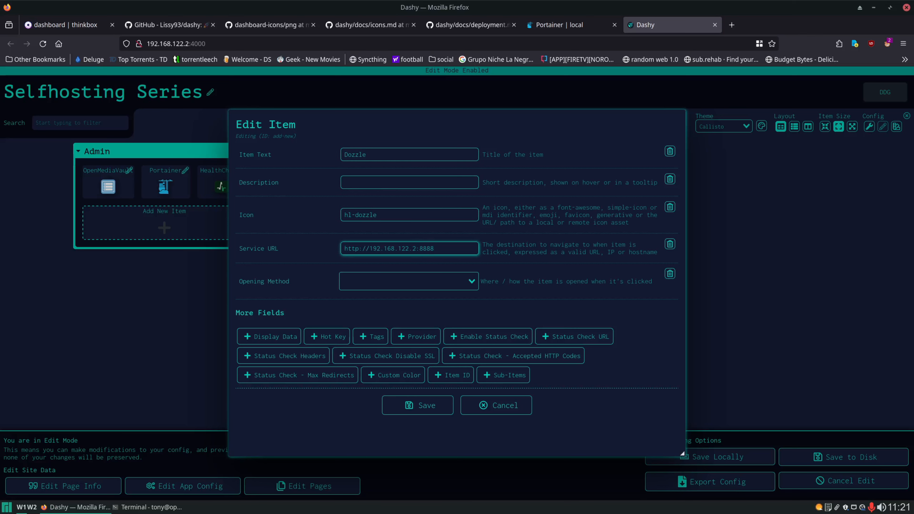
pyautogui.click(417, 405)
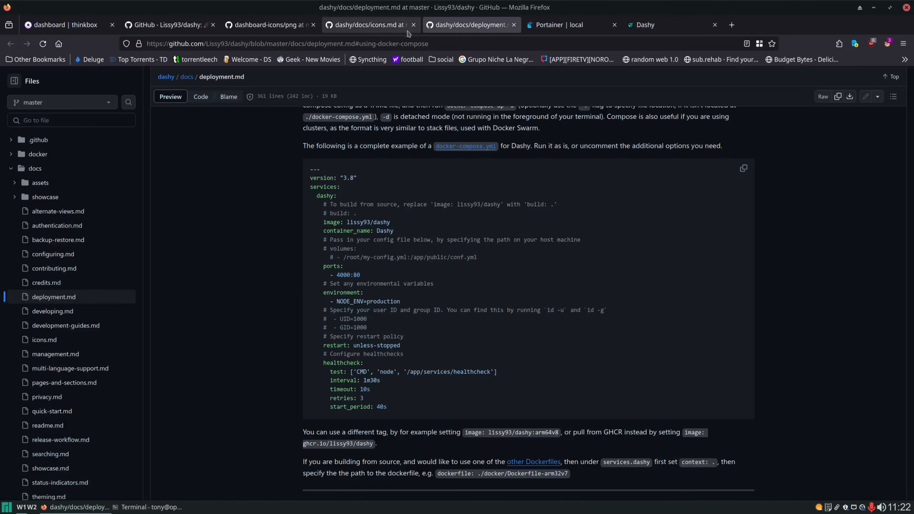
# Step: Revisit the Dashy icons docs and dashboard-icons PNG folder, then start a new browser tab
pyautogui.click(368, 25)
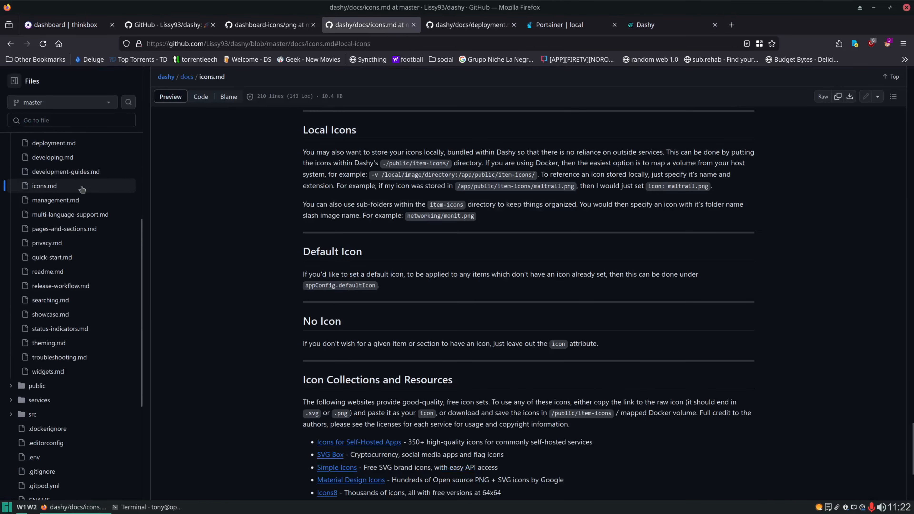
pyautogui.click(269, 24)
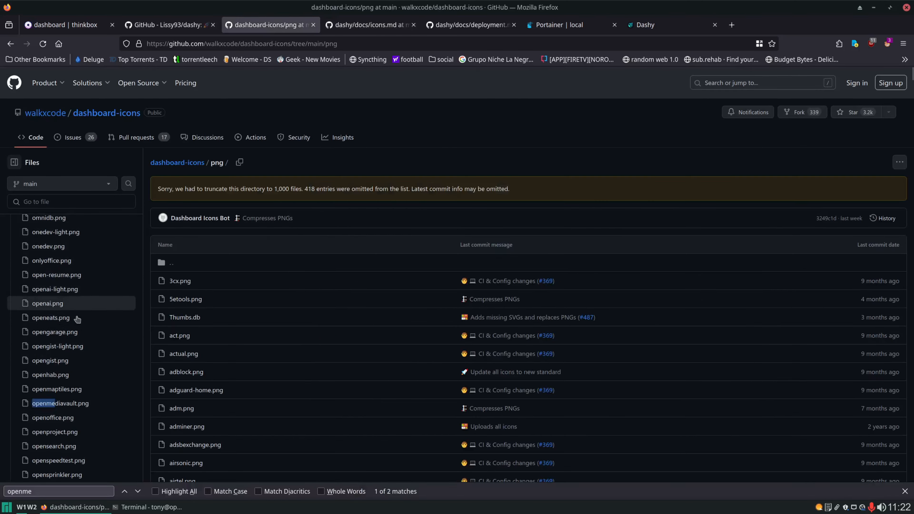
pyautogui.scroll(-3)
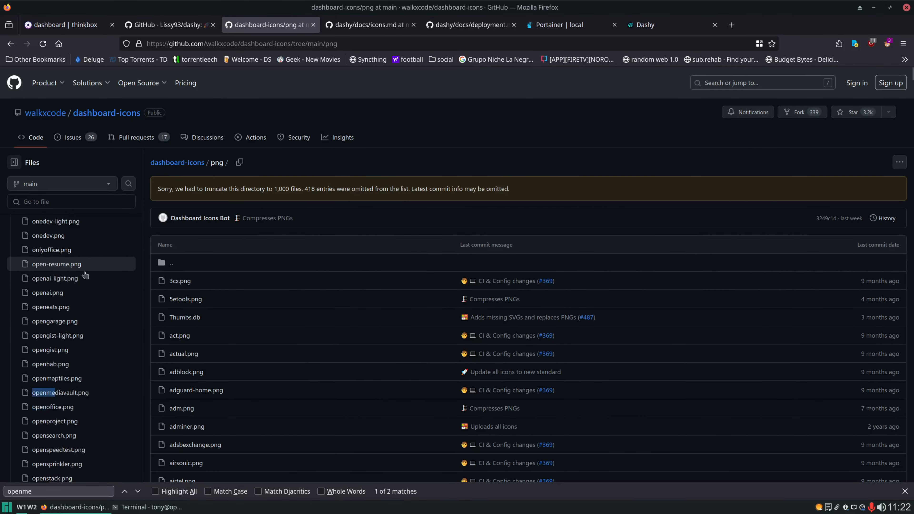
pyautogui.click(653, 24)
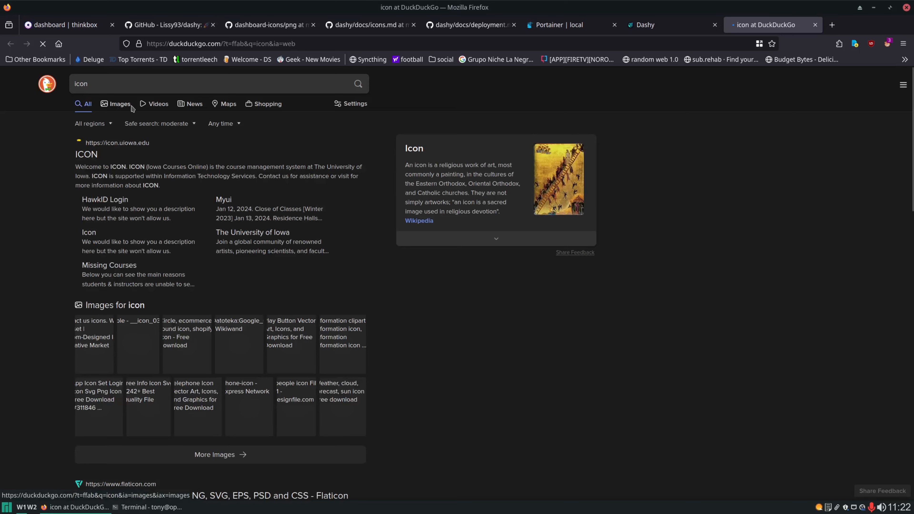
# Step: Find a question mark image via DuckDuckGo Images, view the file and select its URL
pyautogui.click(119, 104)
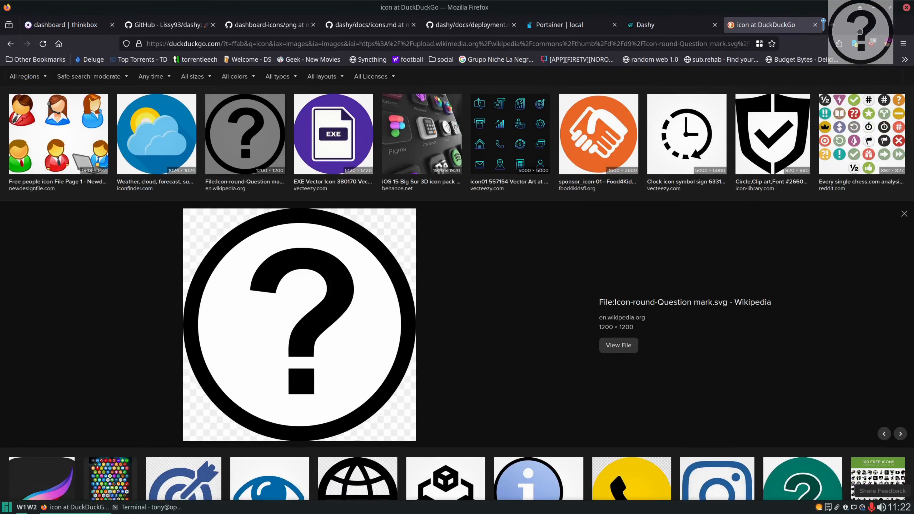
pyautogui.click(617, 345)
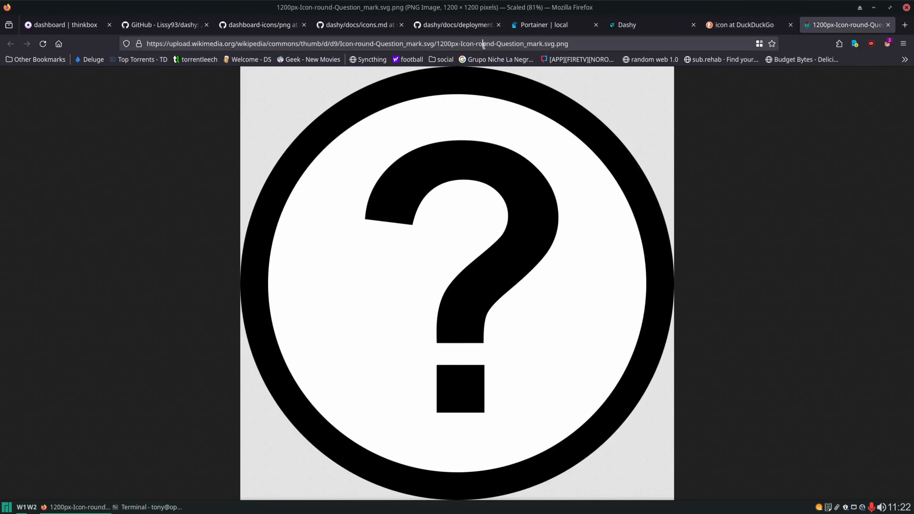
pyautogui.click(350, 44)
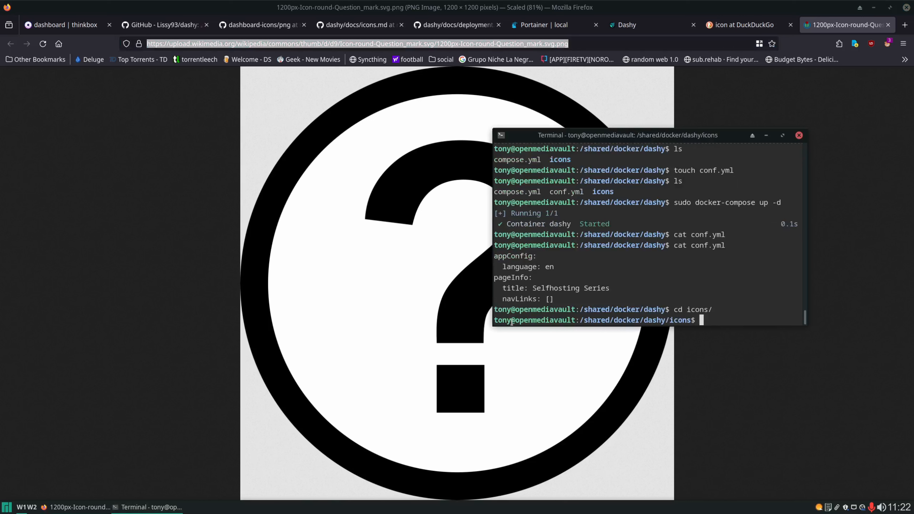
# Step: Attempt the question-mark PNG download into icons/ (permission denied) and list dashy folder ownership
pyautogui.write('wget https://upload.wikimedia.org/wikipedia/commons/thumb/d/d9/Icon-round-Question_mark.svg/1200px-Icon-round-Question_mark.svg.png')
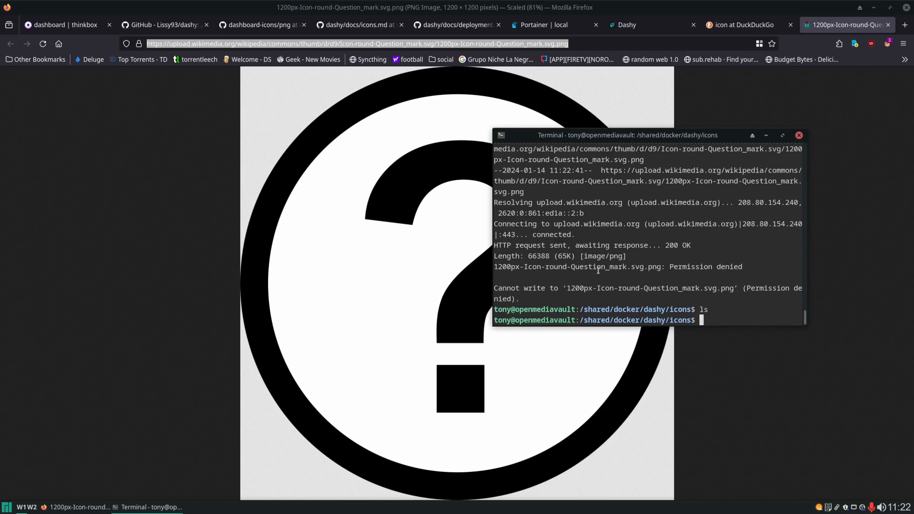
pyautogui.moveTo(715, 226)
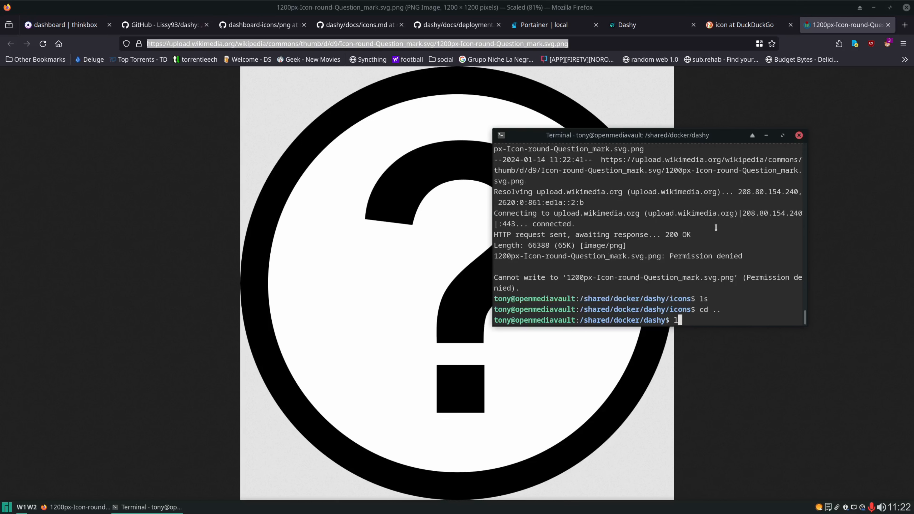
pyautogui.write('ls -la')
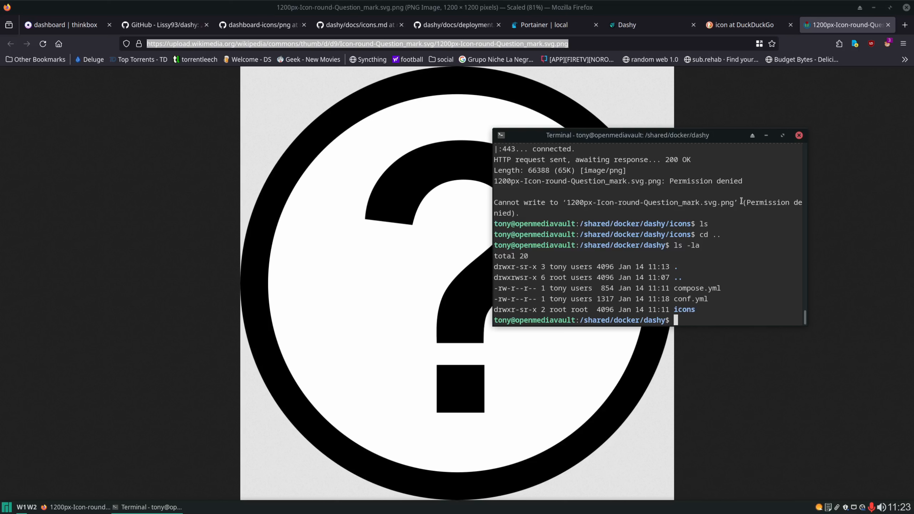
# Step: Recursively chown icons/ to tony:users, enter it and rerun the wget download
pyautogui.write('sudo chown')
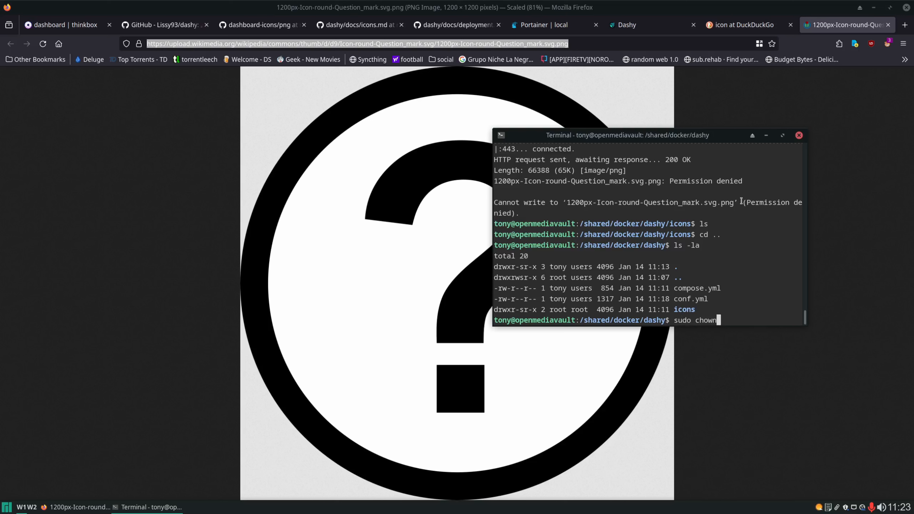
pyautogui.write('-R')
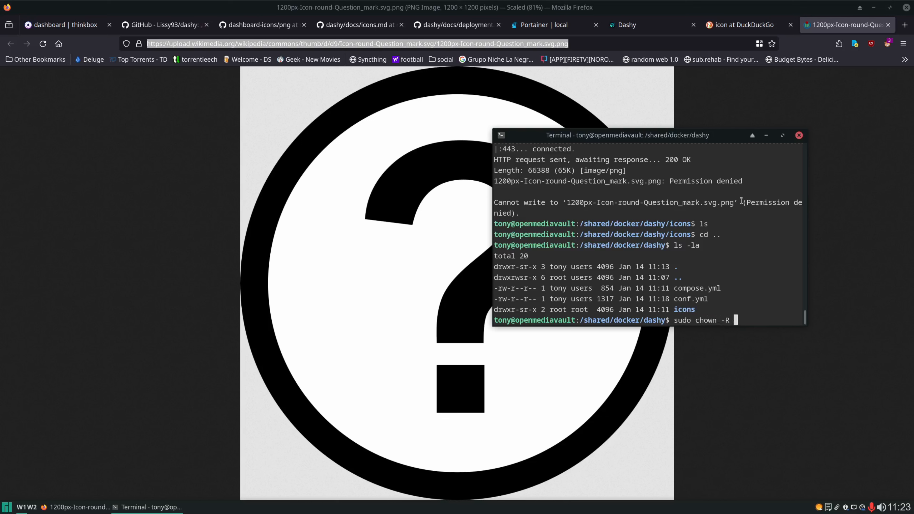
pyautogui.write('tony:users icons/')
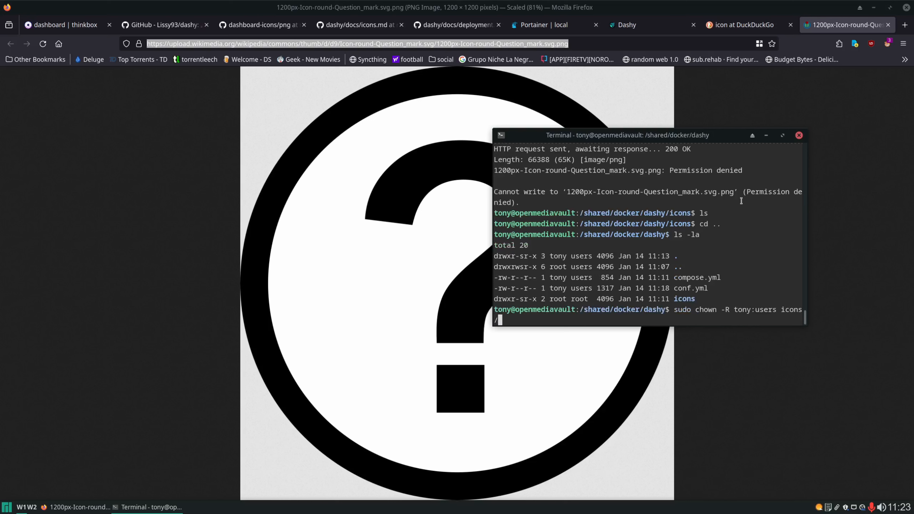
pyautogui.write('c')
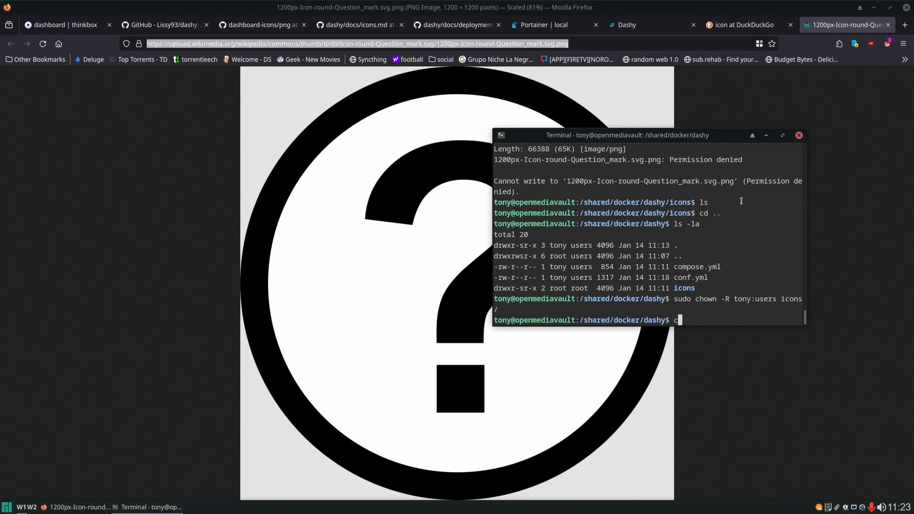
pyautogui.write('cd icons/')
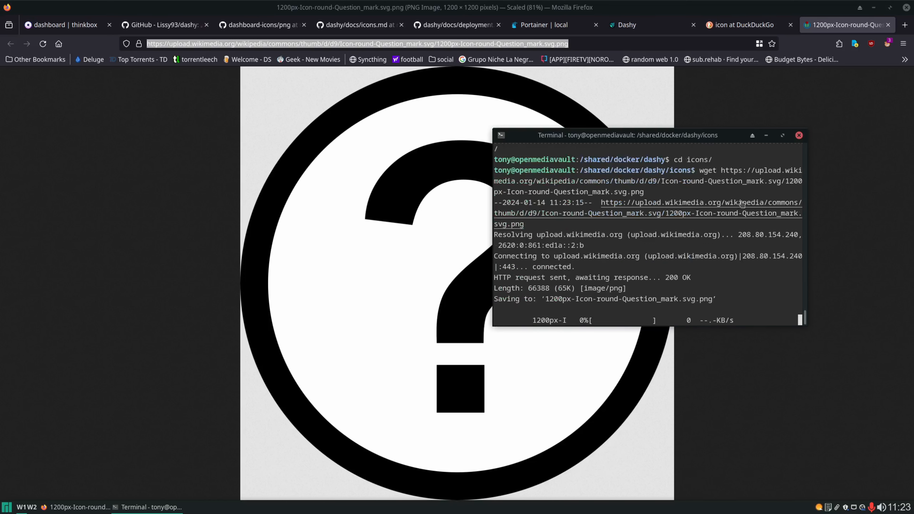
pyautogui.write('ls')
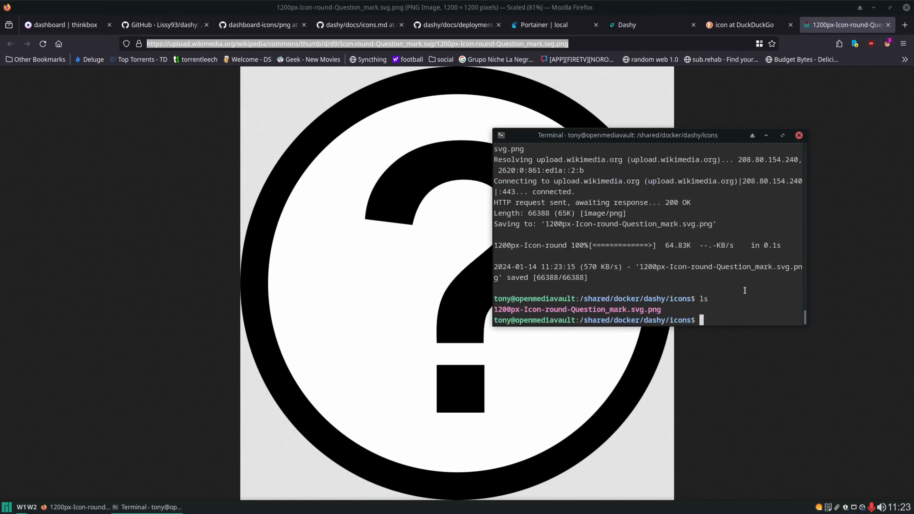
# Step: Rename 1200px-Icon-round-Question_mark.svg.png to question.png
pyautogui.write('mv')
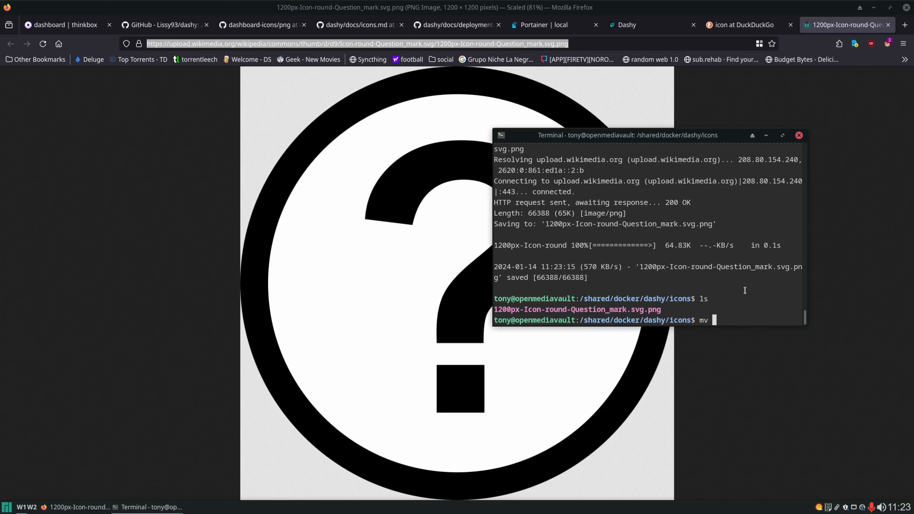
pyautogui.write('question.png')
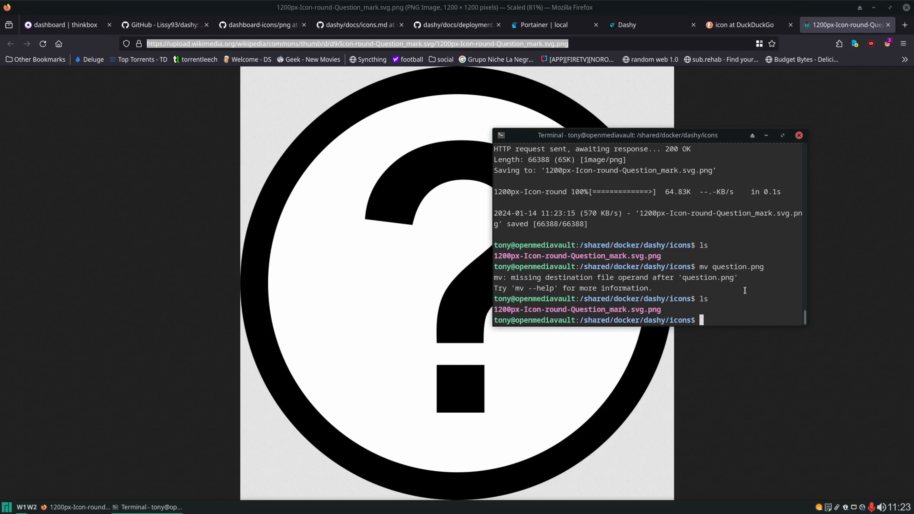
pyautogui.write('mv 1200px-Icon-round-Question_mark.svg.png')
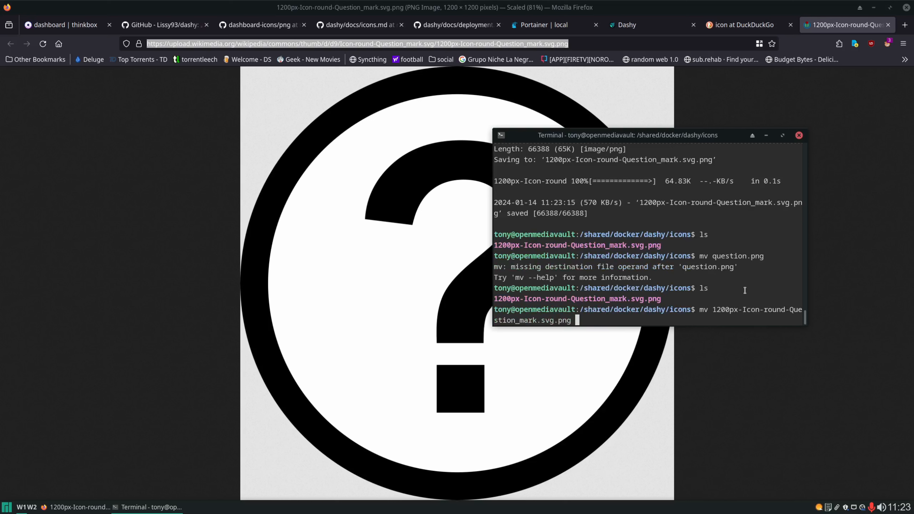
pyautogui.write('question.png')
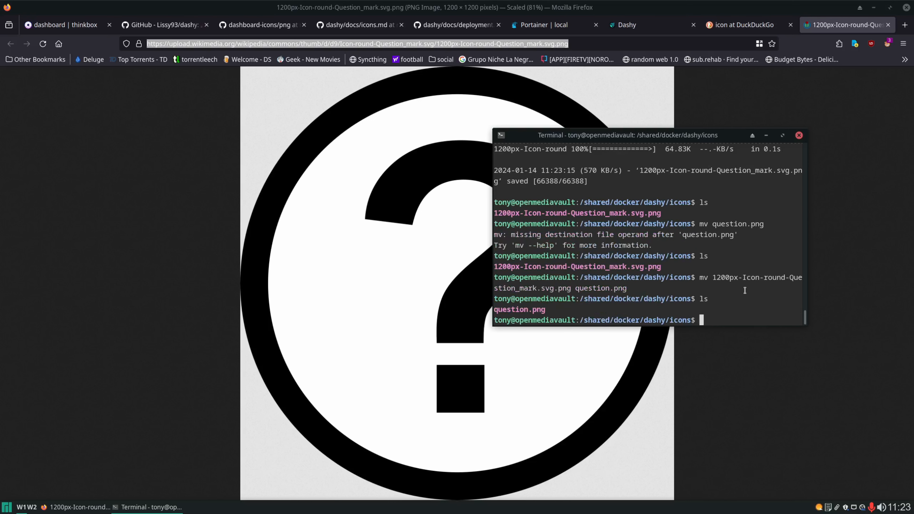
# Step: Add an Admin item named 'Test' with local icon question.png and save it
pyautogui.click(626, 24)
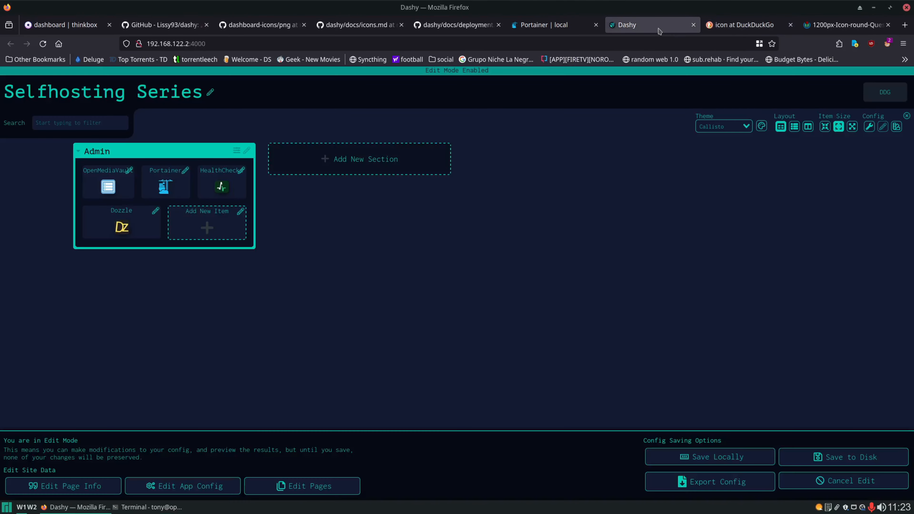
pyautogui.click(206, 225)
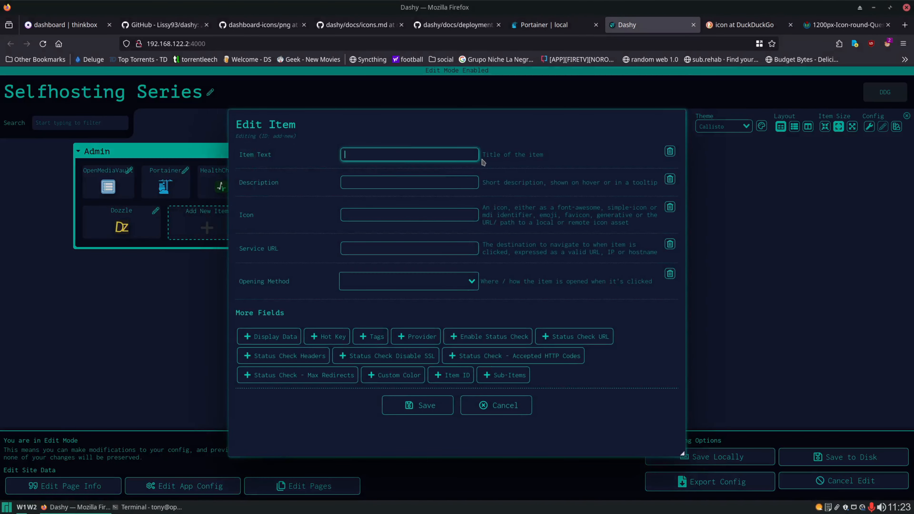
pyautogui.write('Test')
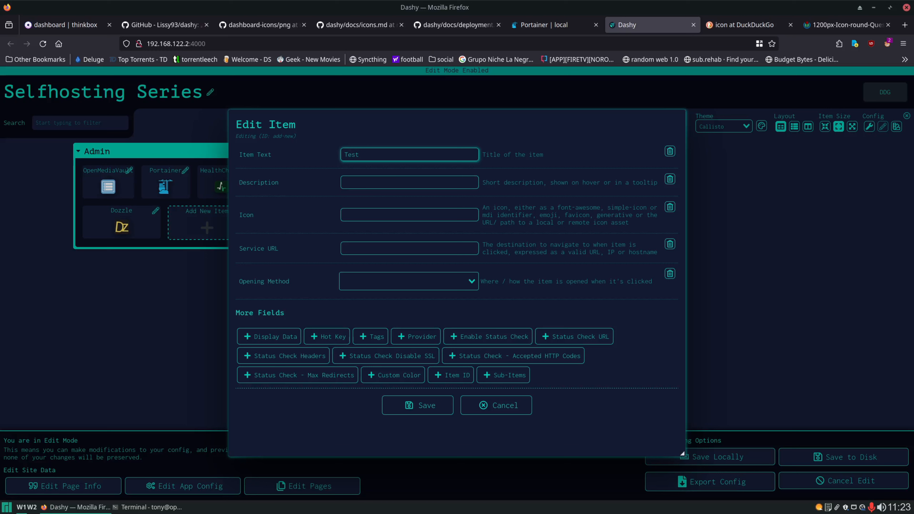
pyautogui.click(408, 215)
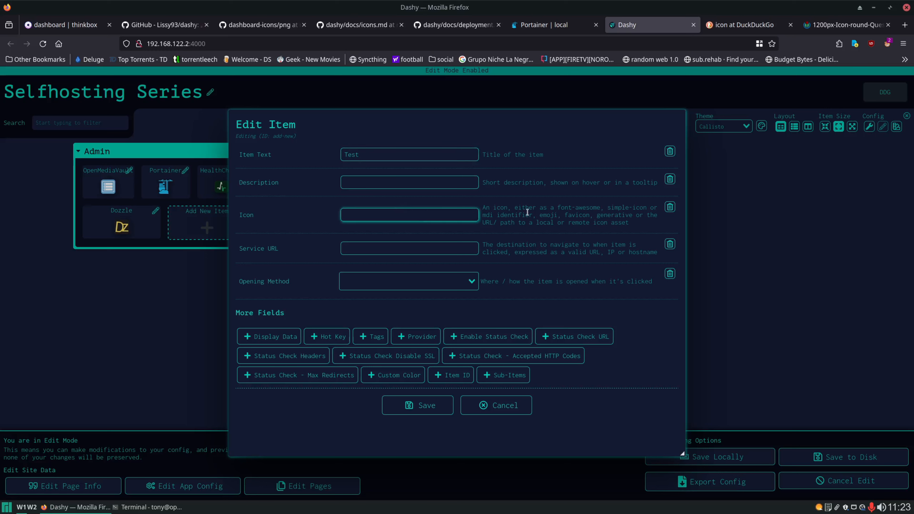
pyautogui.write('quewsti')
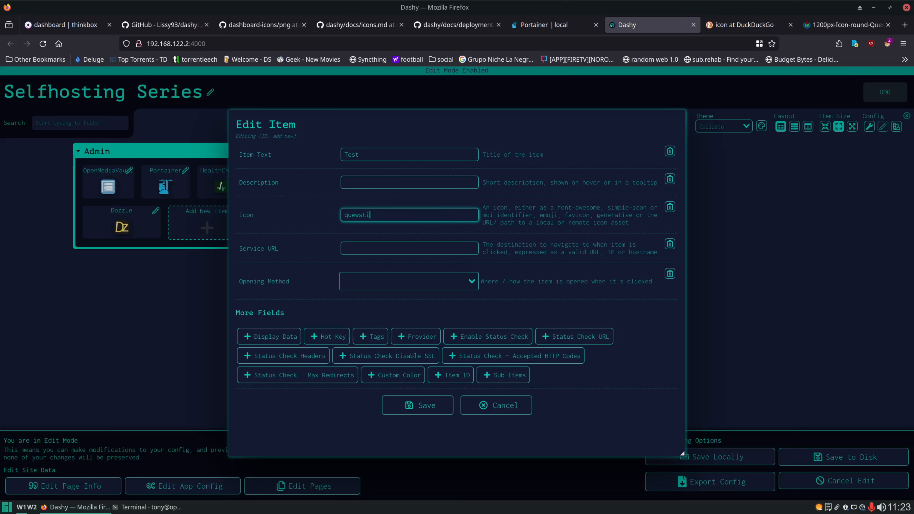
pyautogui.write('question.png')
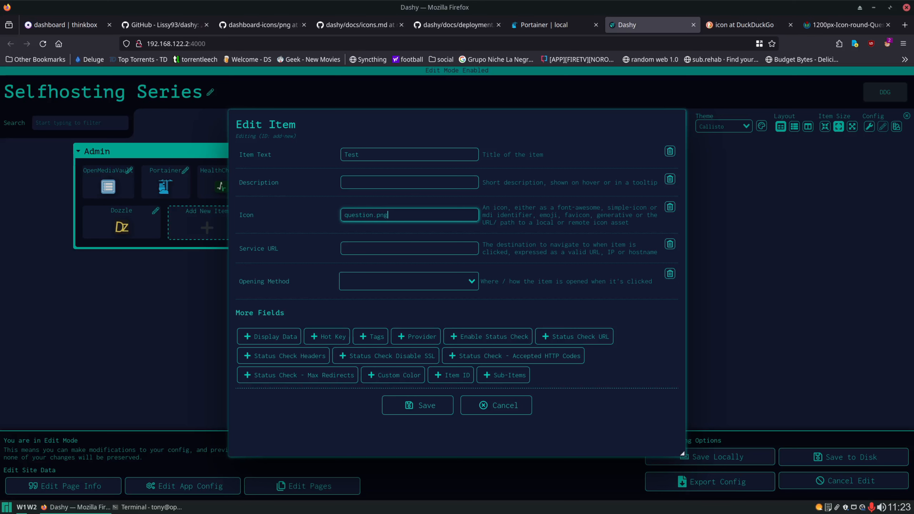
pyautogui.click(417, 405)
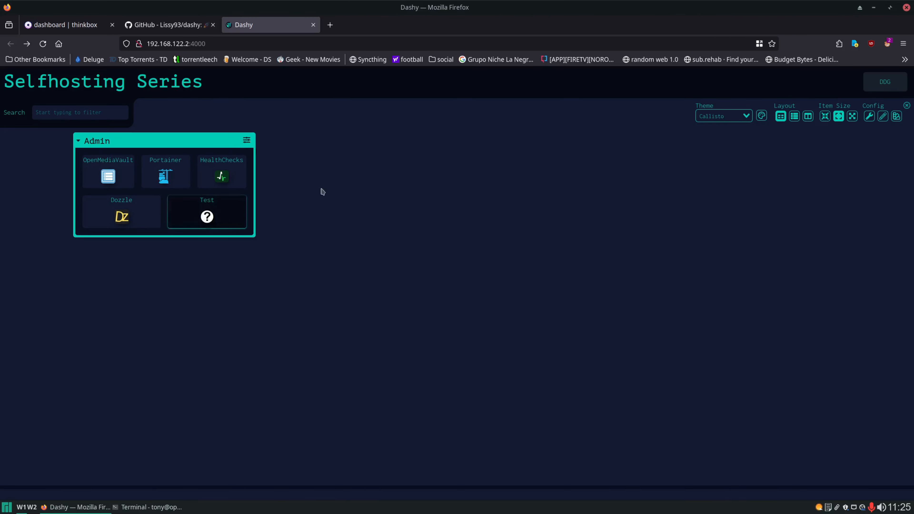
# Step: Enter edit mode and reach the raw config through Config > Edit Config
pyautogui.click(882, 116)
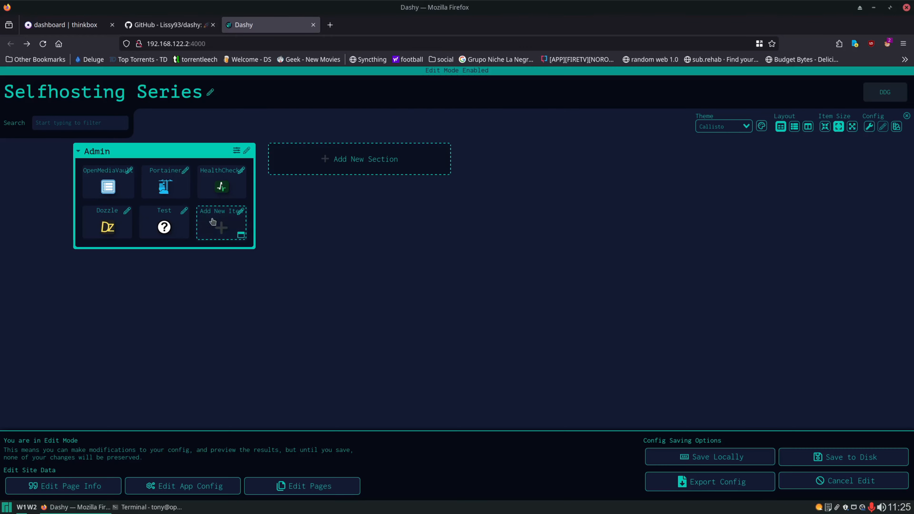
pyautogui.click(185, 210)
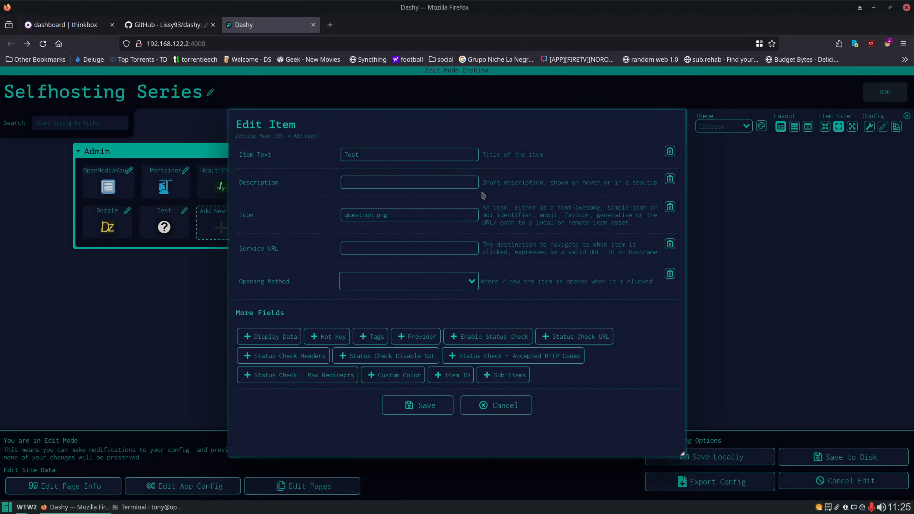
pyautogui.moveTo(327, 337)
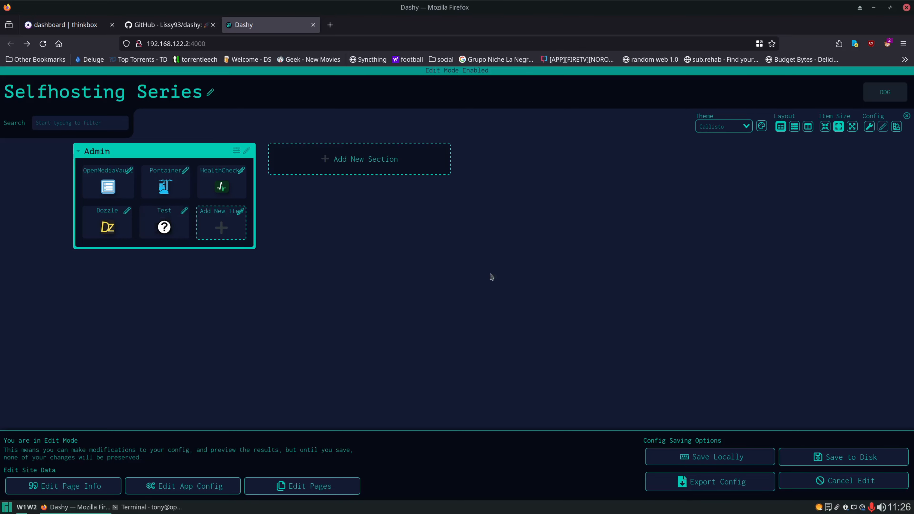
pyautogui.click(869, 127)
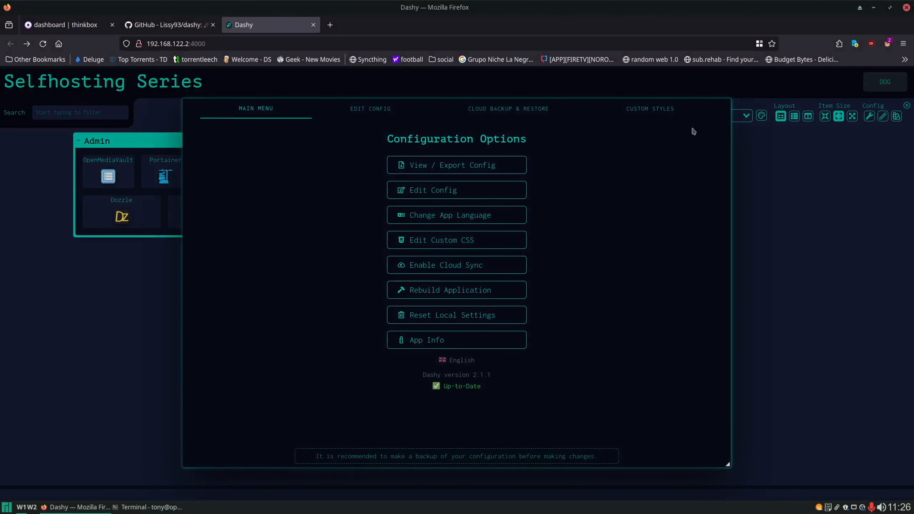
pyautogui.click(369, 109)
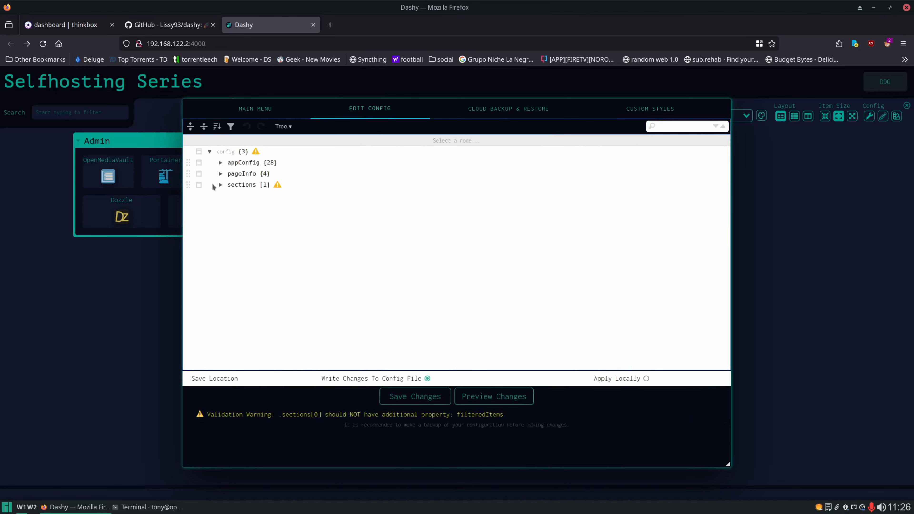
# Step: Remove item 4 (Test) from the Admin section's items, preview and save to disk
pyautogui.click(221, 185)
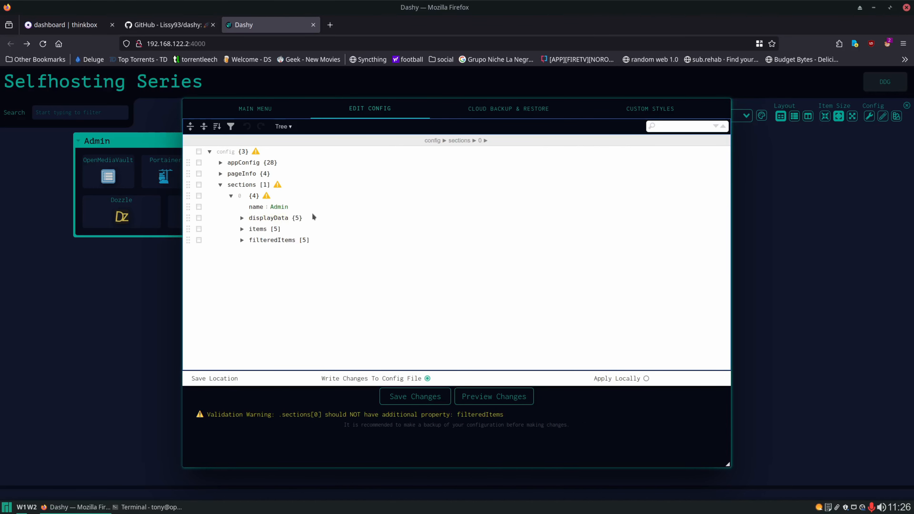
pyautogui.click(241, 229)
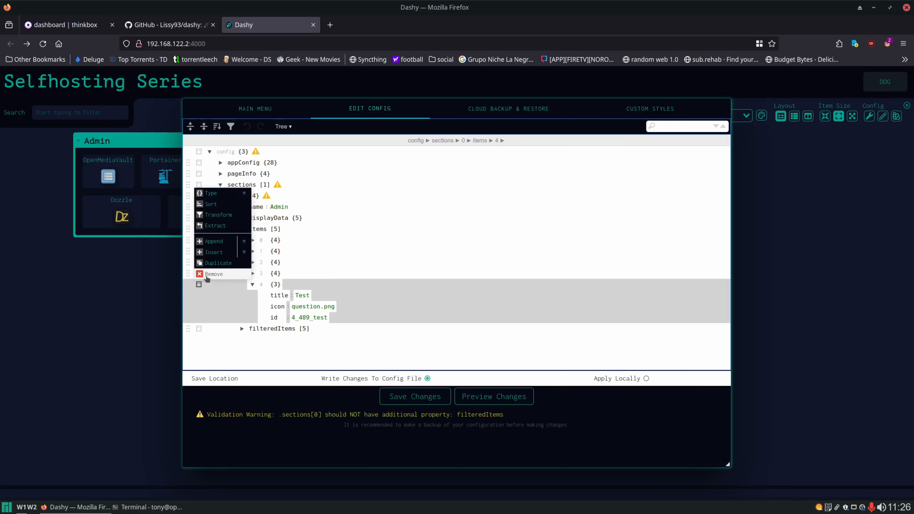
pyautogui.click(214, 274)
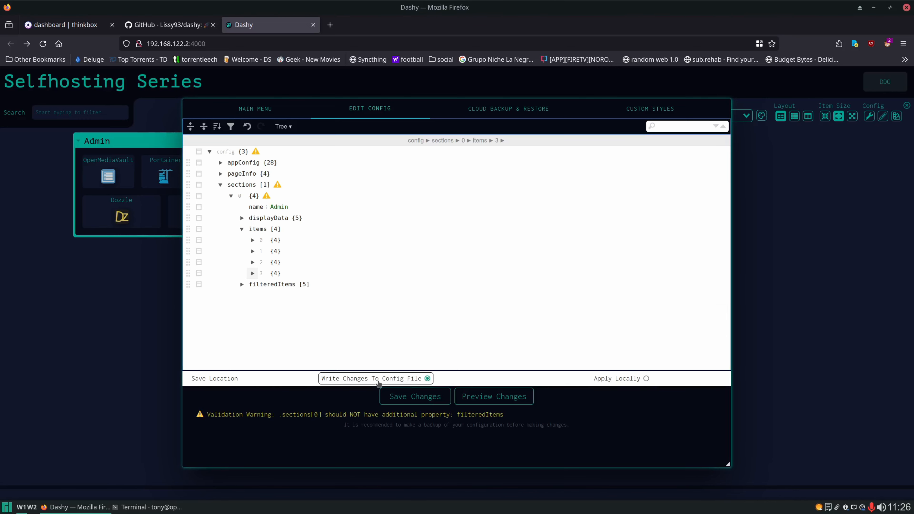
pyautogui.click(493, 396)
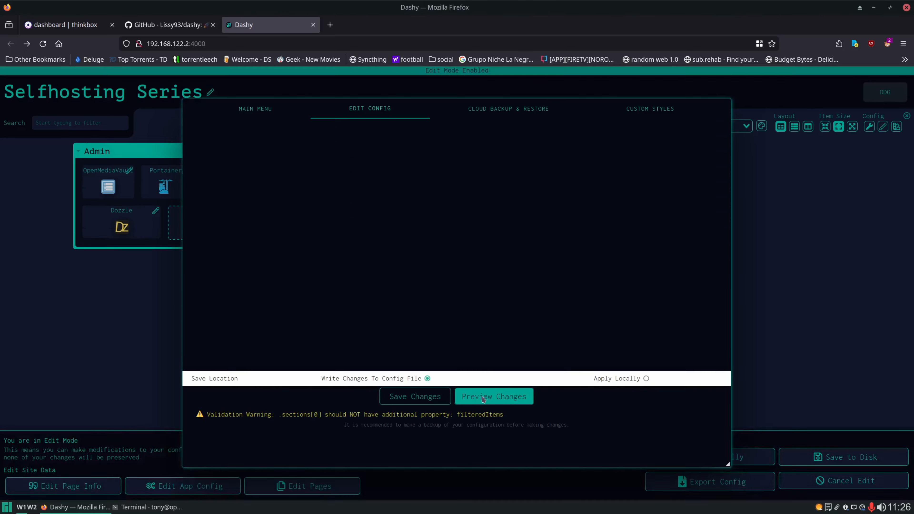
pyautogui.click(493, 396)
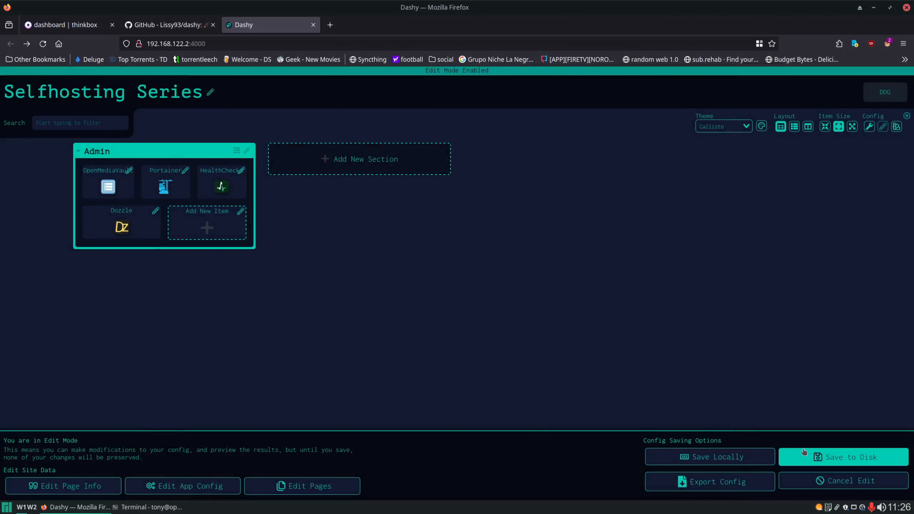
pyautogui.click(846, 457)
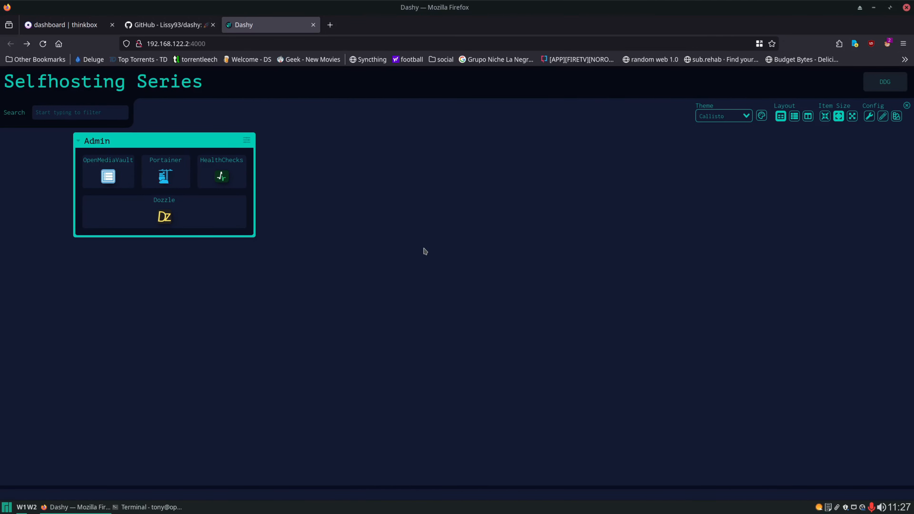
pyautogui.moveTo(117, 170)
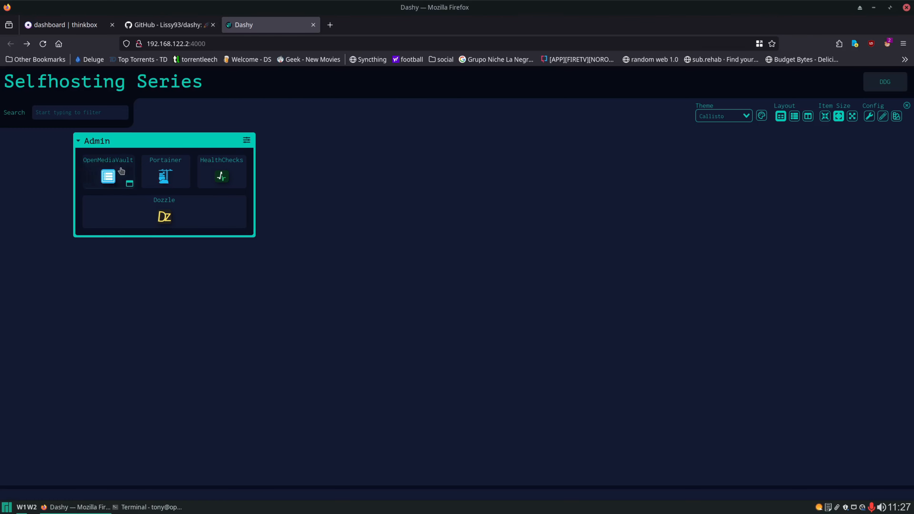
pyautogui.moveTo(277, 287)
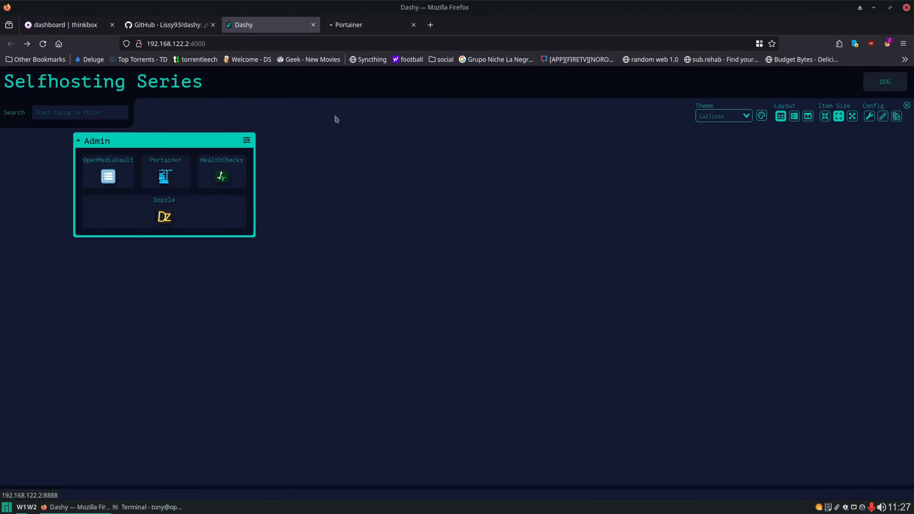
# Step: Try the Admin item links, close the Portainer page and return to the Dashy dashboard
pyautogui.click(370, 24)
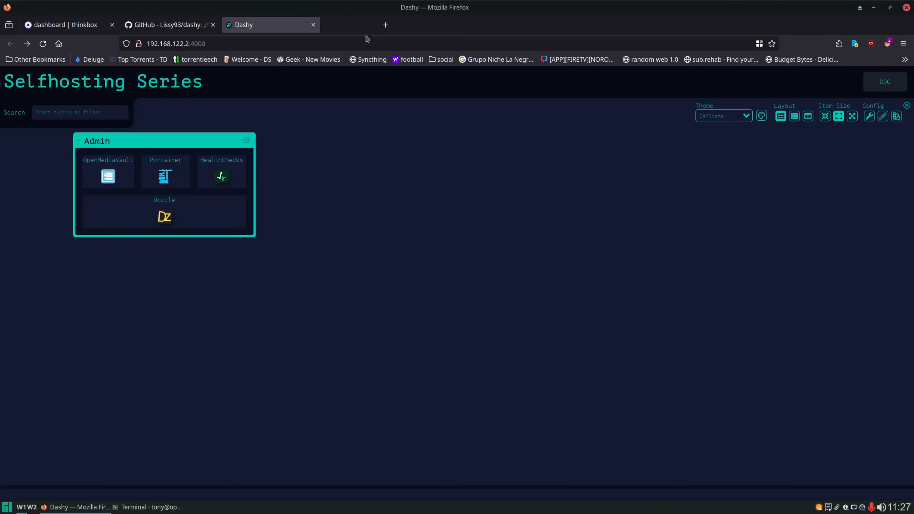
pyautogui.click(164, 216)
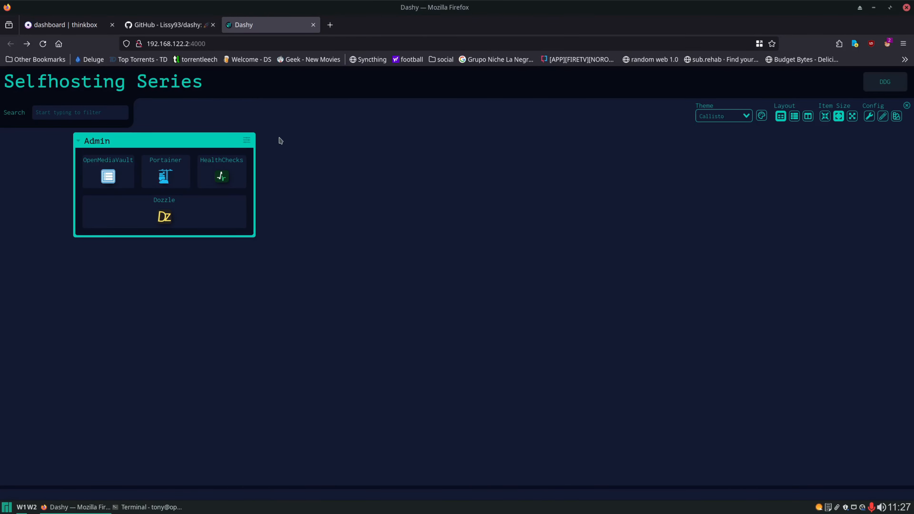
pyautogui.moveTo(693, 138)
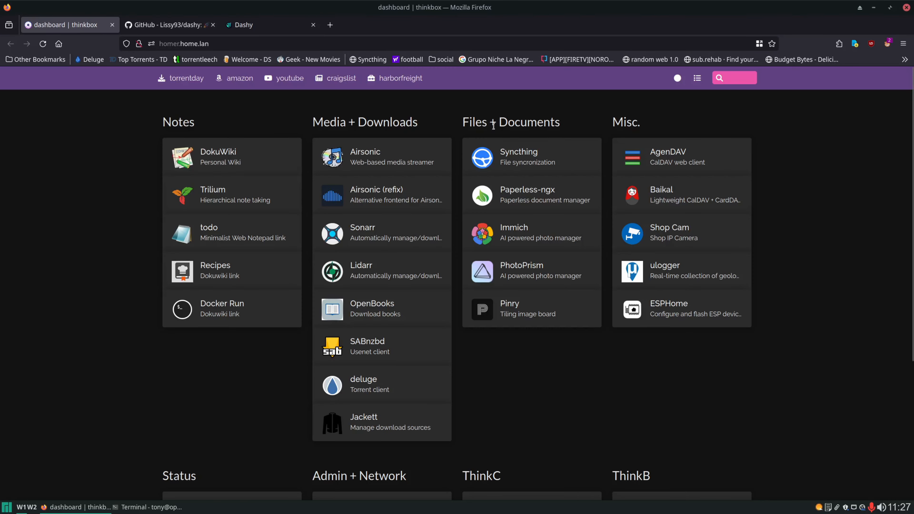
pyautogui.scroll(-3)
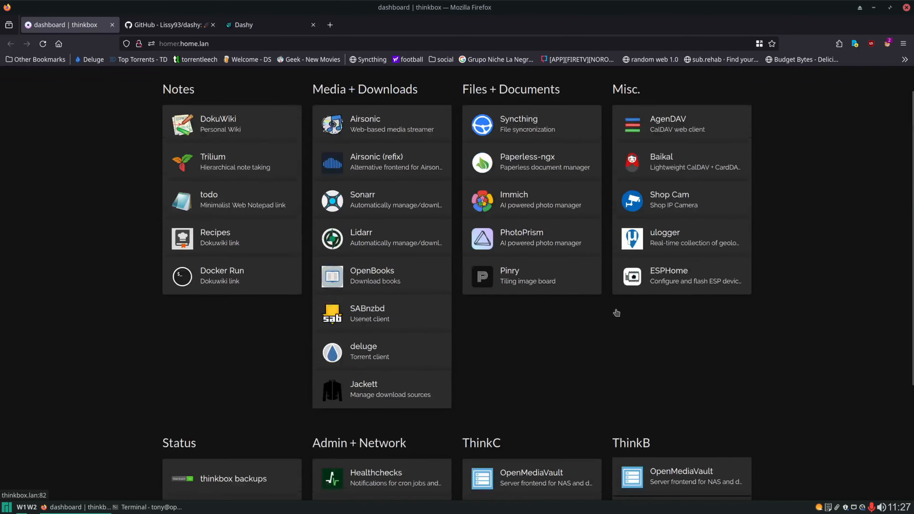
pyautogui.click(251, 24)
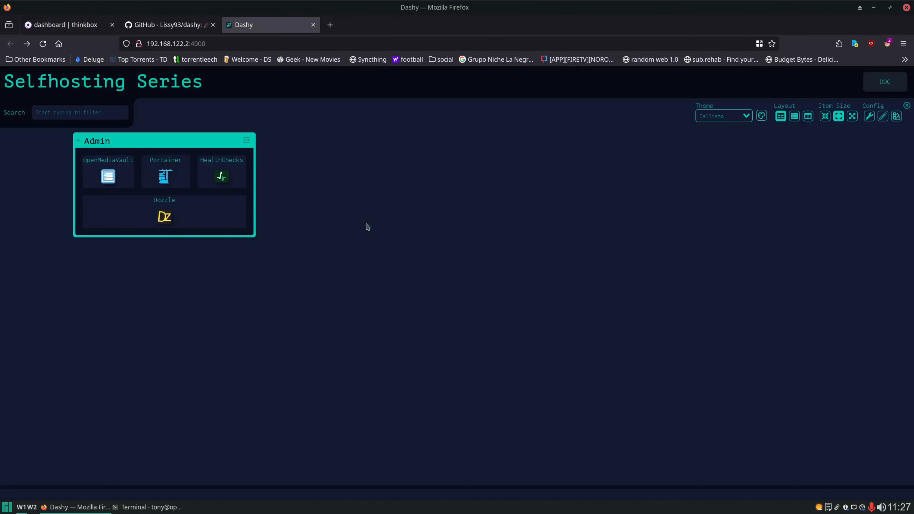
pyautogui.moveTo(371, 217)
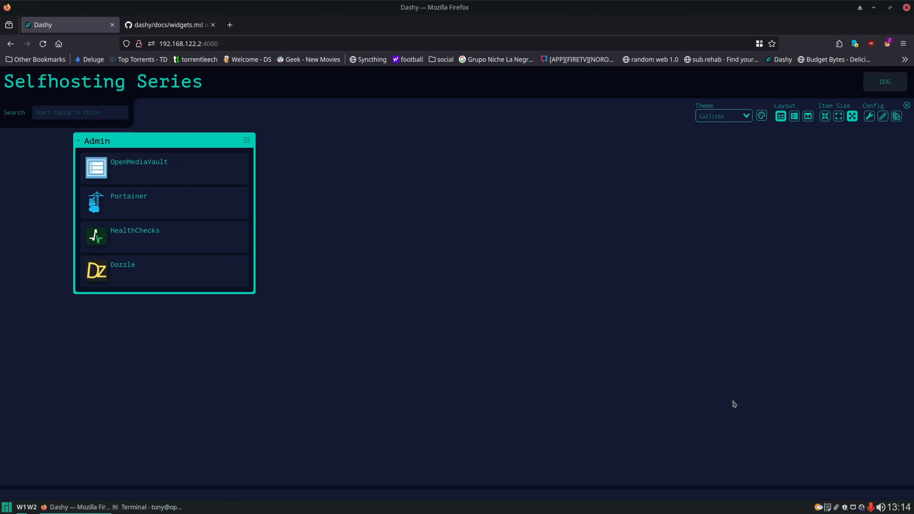
pyautogui.moveTo(325, 227)
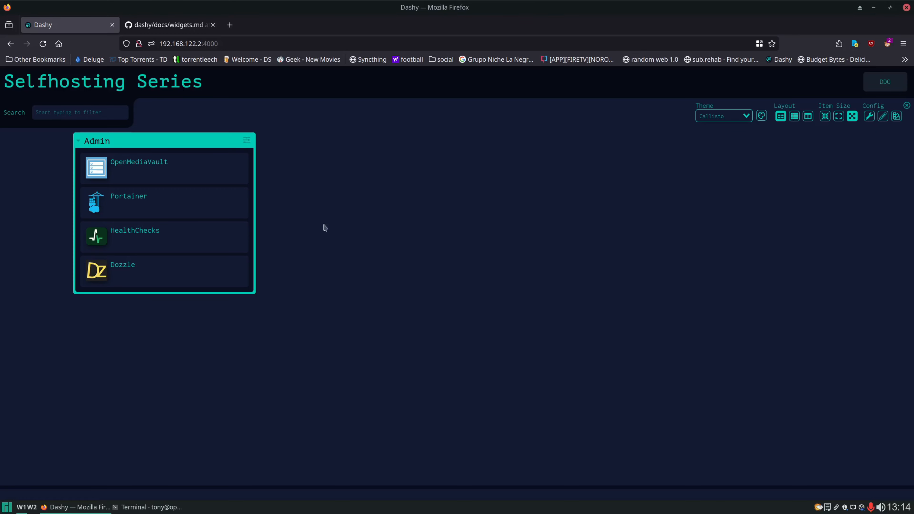
# Step: Sign in to Healthchecks with the tony account
pyautogui.click(134, 231)
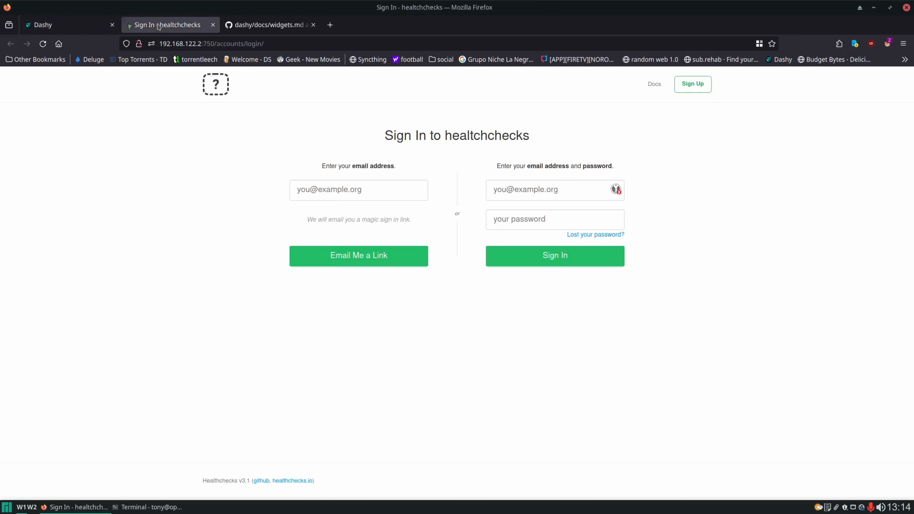
pyautogui.click(554, 190)
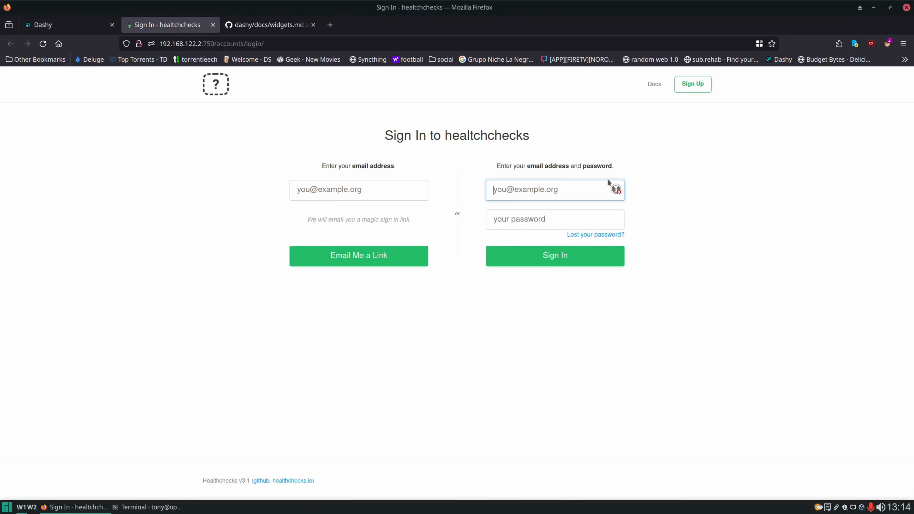
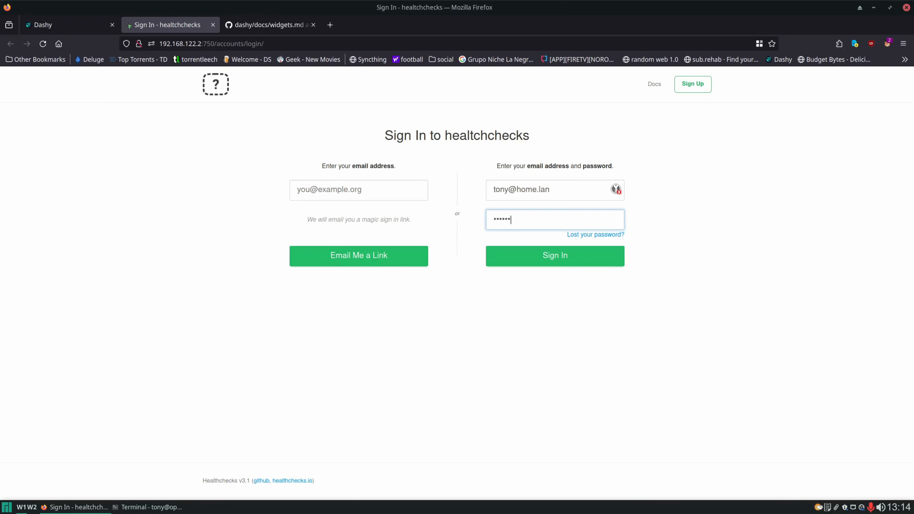
pyautogui.click(554, 255)
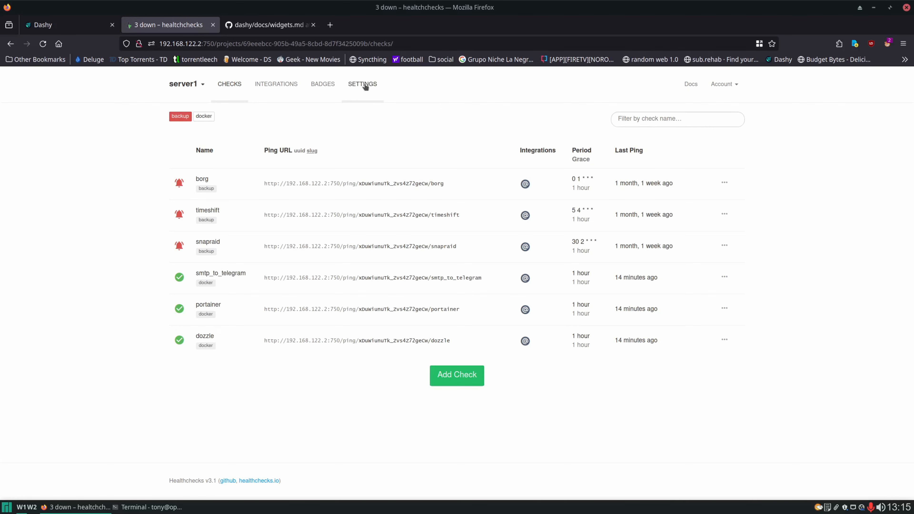
# Step: Create a read-only API key in the server1 project settings and select it for copying
pyautogui.click(362, 83)
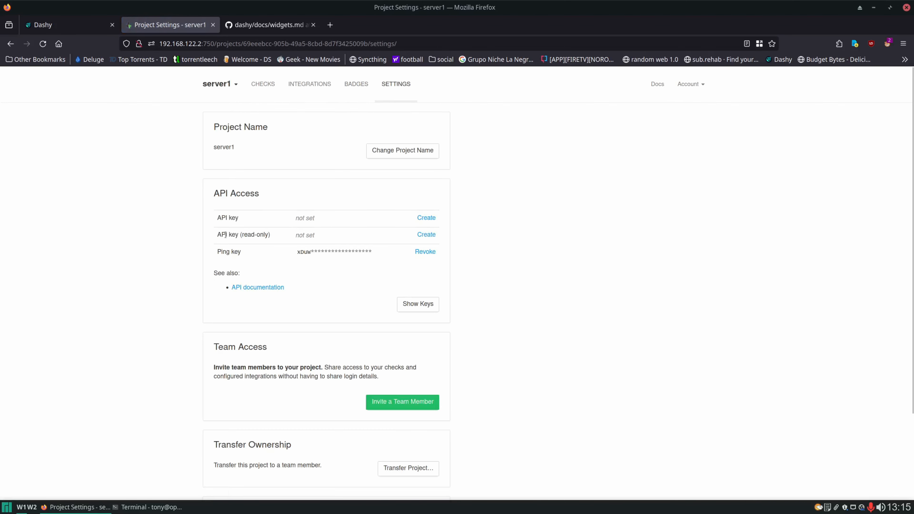
pyautogui.click(426, 234)
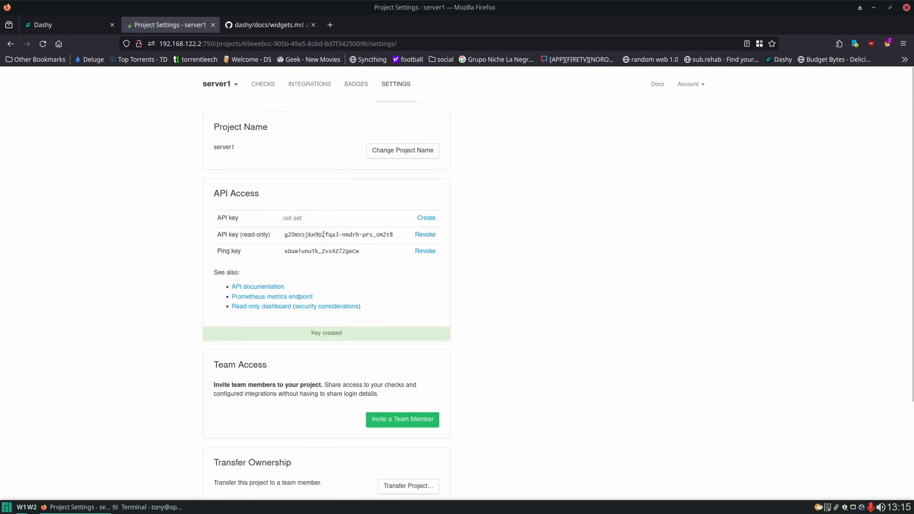
pyautogui.doubleClick(337, 234)
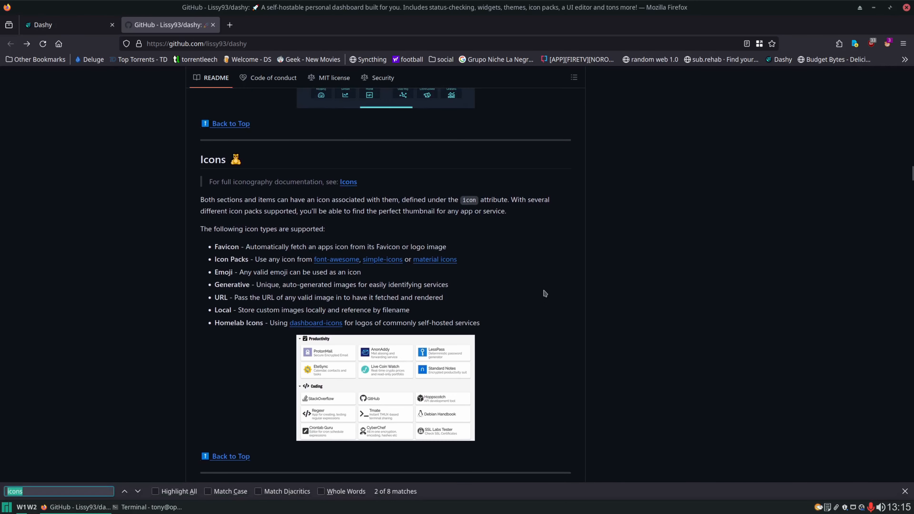
# Step: Locate widgets.md in the Dashy docs and find the HealthChecks Status widget options
pyautogui.write('widget')
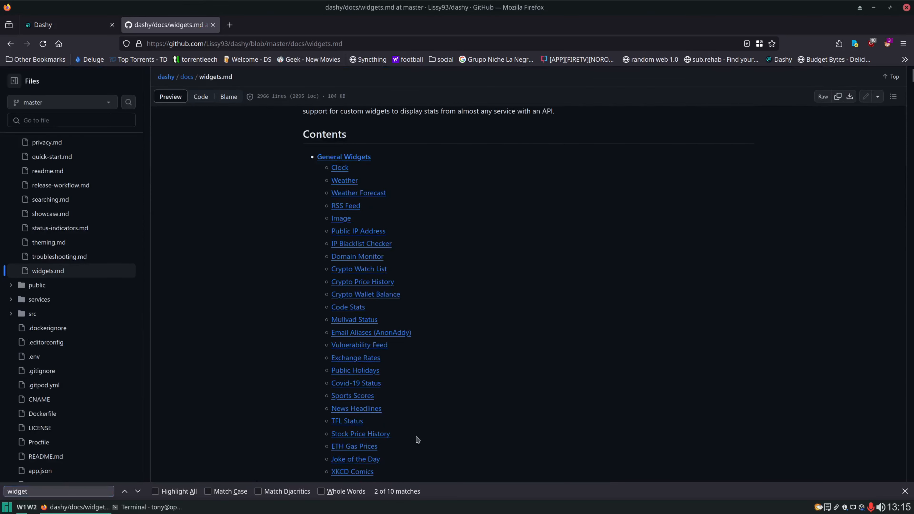
pyautogui.scroll(-3)
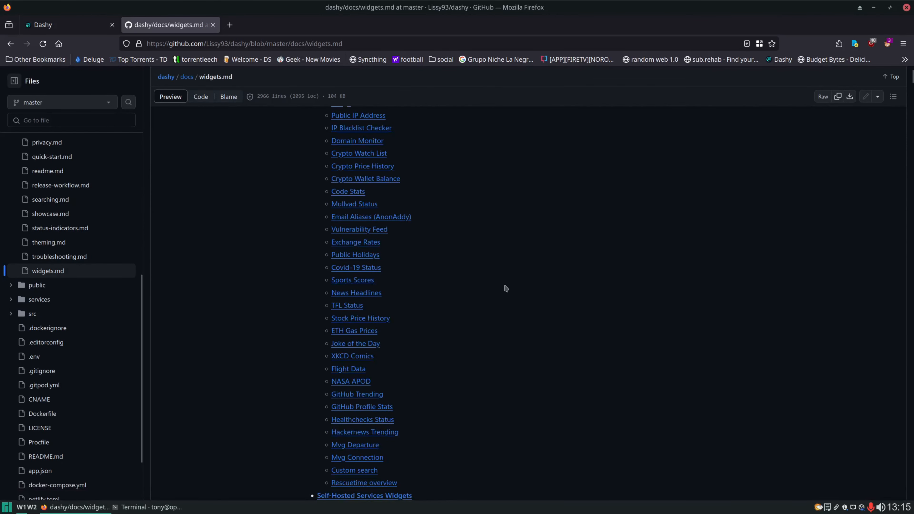
pyautogui.write('heal')
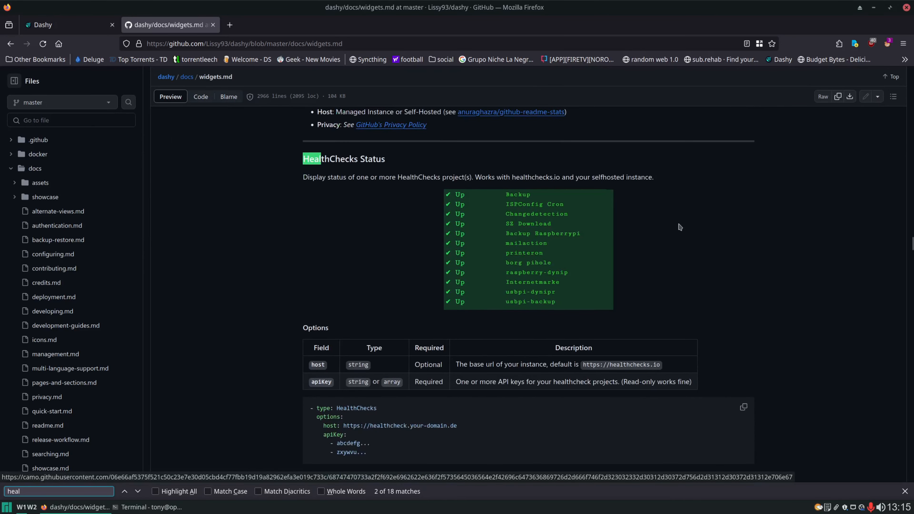
pyautogui.scroll(-3)
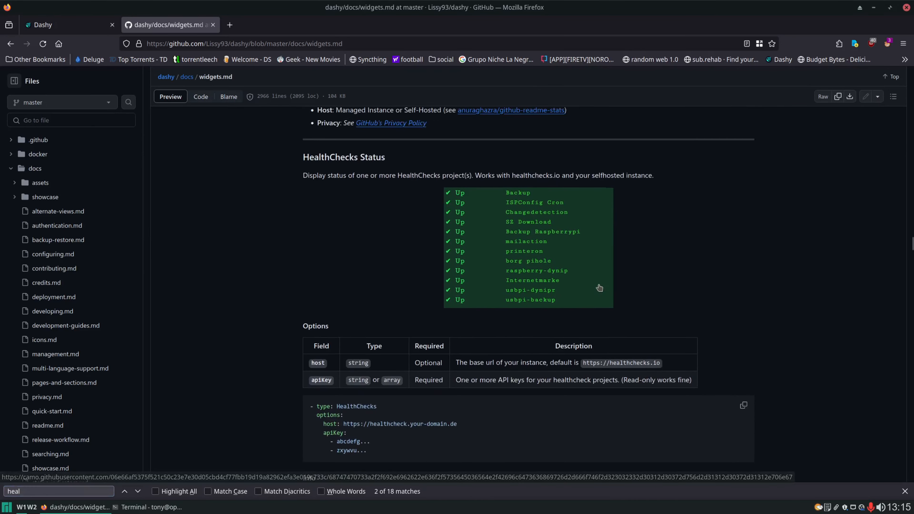
pyautogui.click(43, 24)
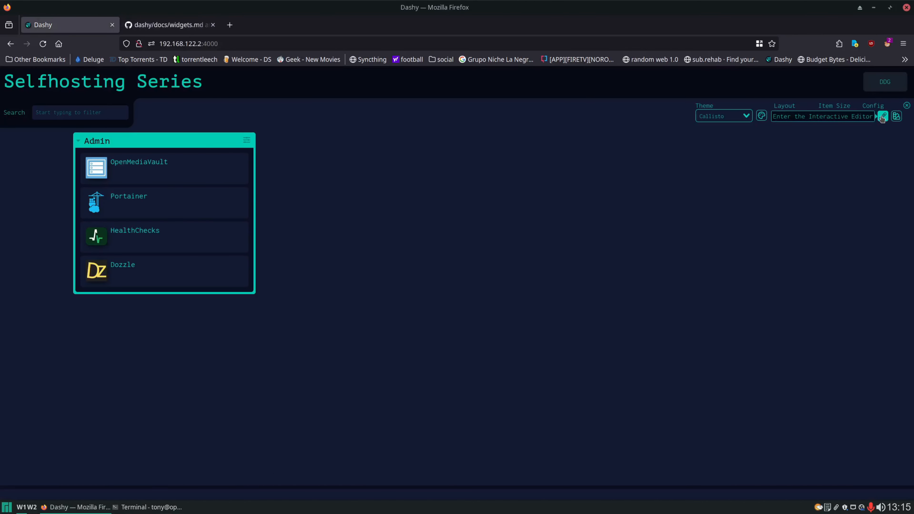
# Step: Add a new dashboard section named Status and save it to disk
pyautogui.click(896, 116)
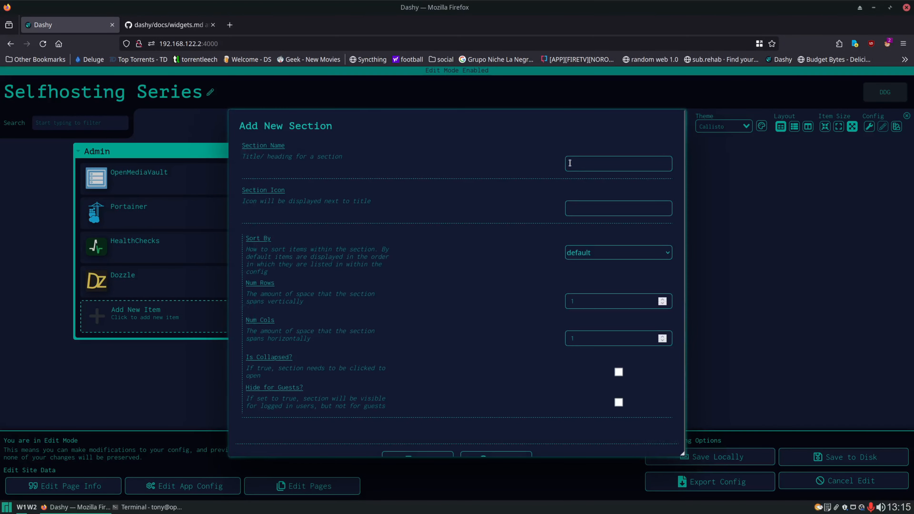
pyautogui.write('Status')
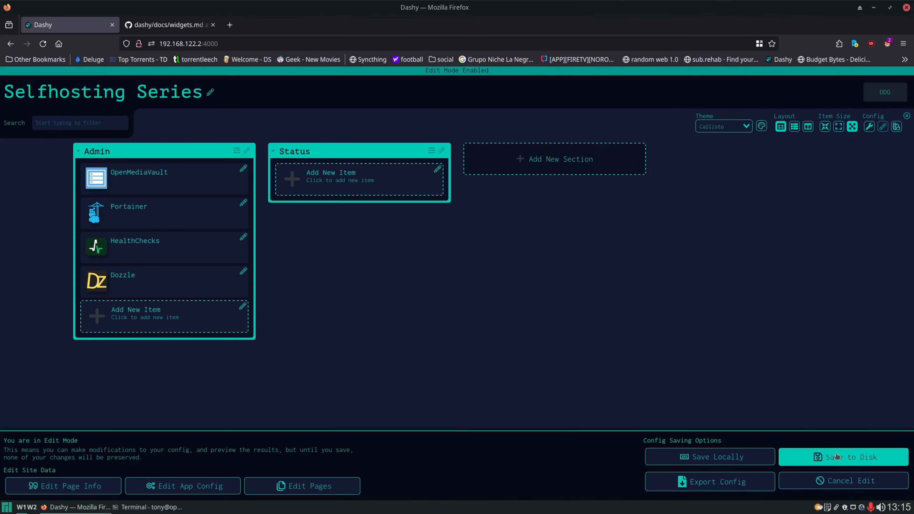
pyautogui.click(842, 456)
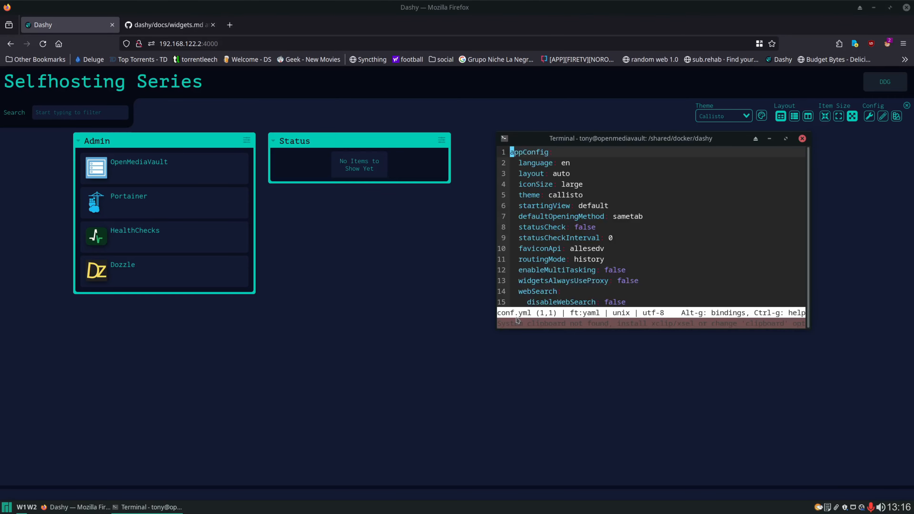
# Step: In conf.yml, give the Status section a widgets entry of type HealthChecks
pyautogui.click(785, 138)
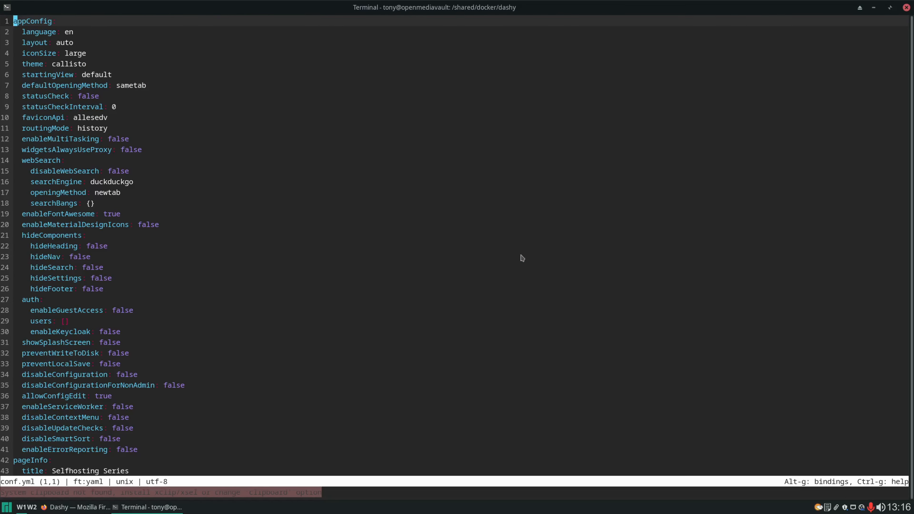
pyautogui.scroll(-3)
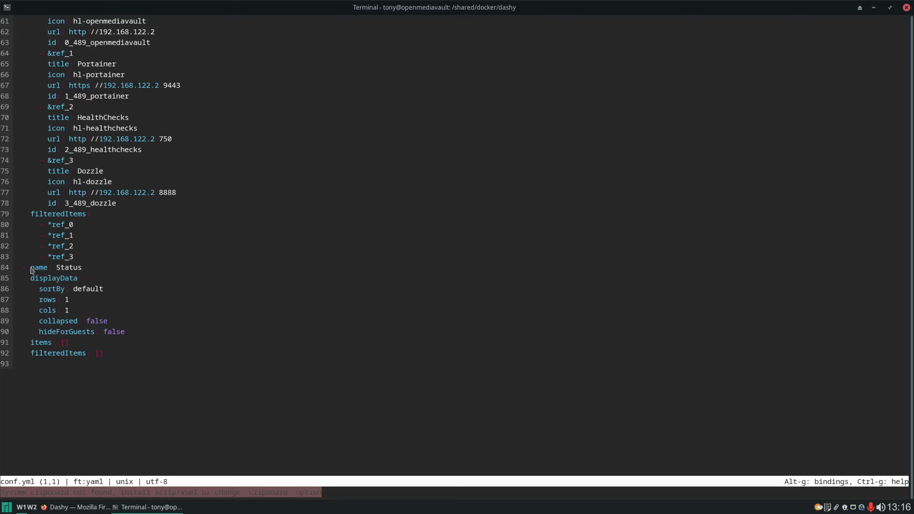
pyautogui.scroll(-3)
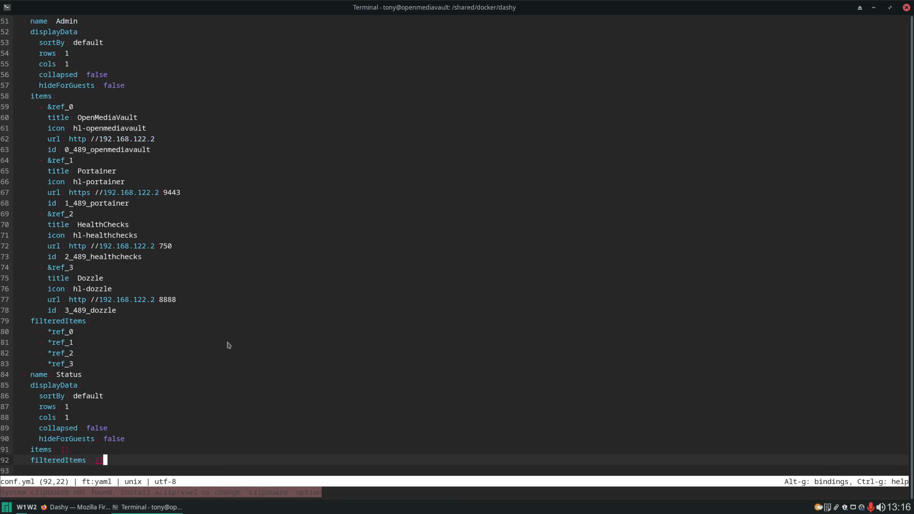
pyautogui.write('widgets:')
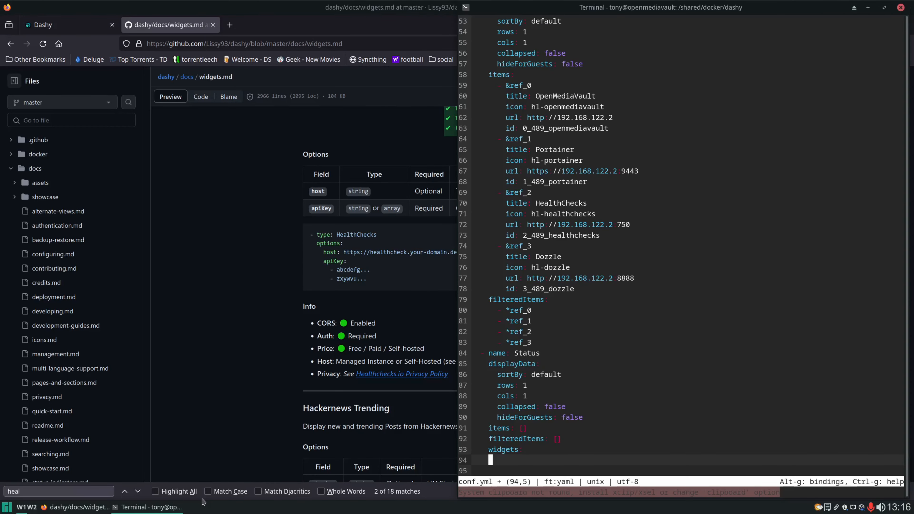
pyautogui.write('-')
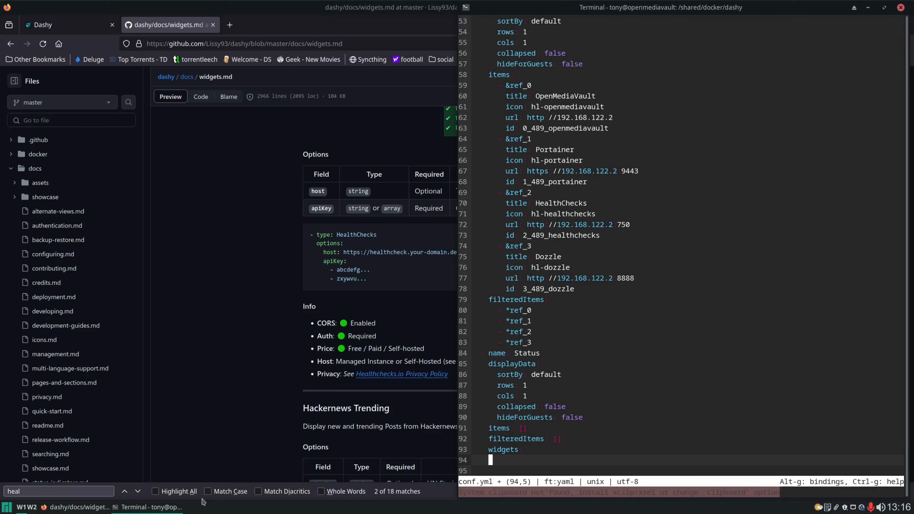
pyautogui.write('-tey')
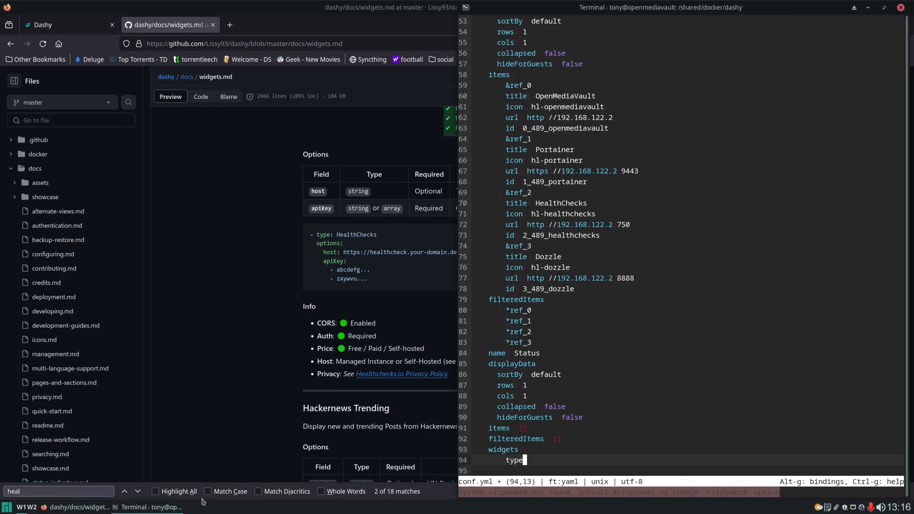
pyautogui.write('Healt')
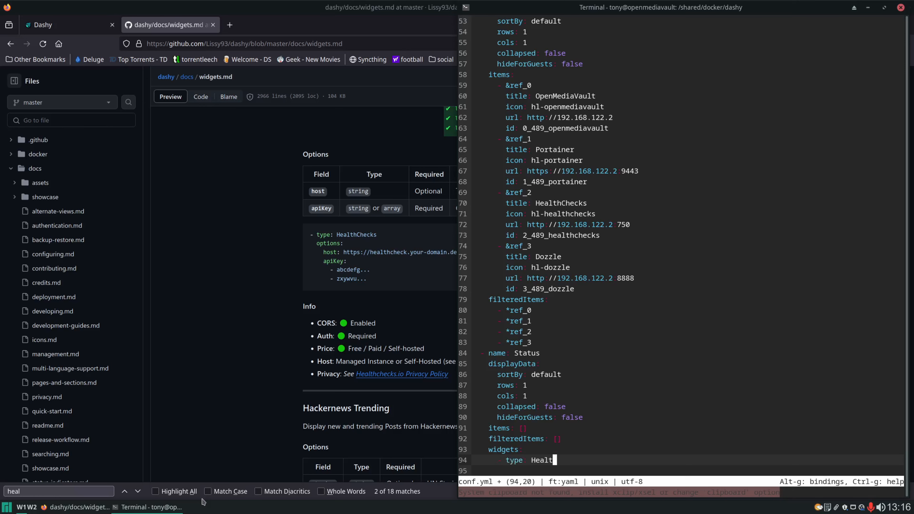
pyautogui.write('hChecks')
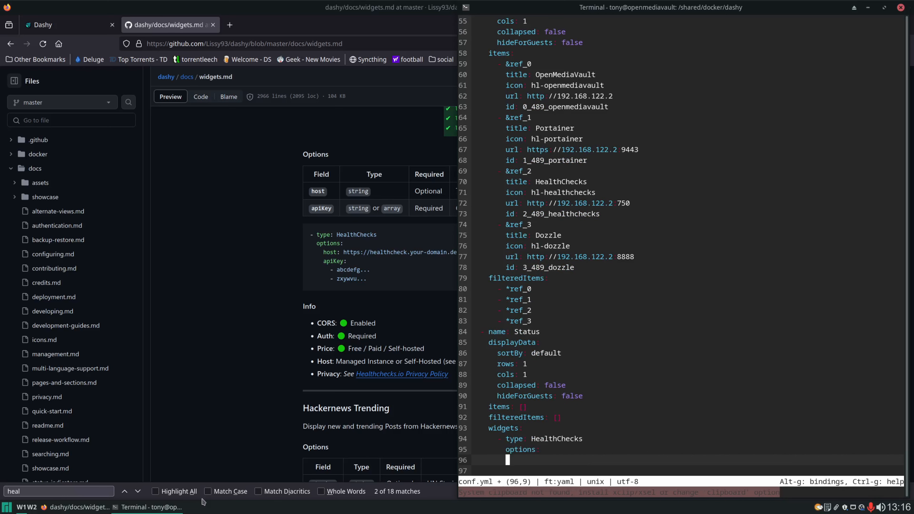
pyautogui.write('host: "http://192.168.122.2')
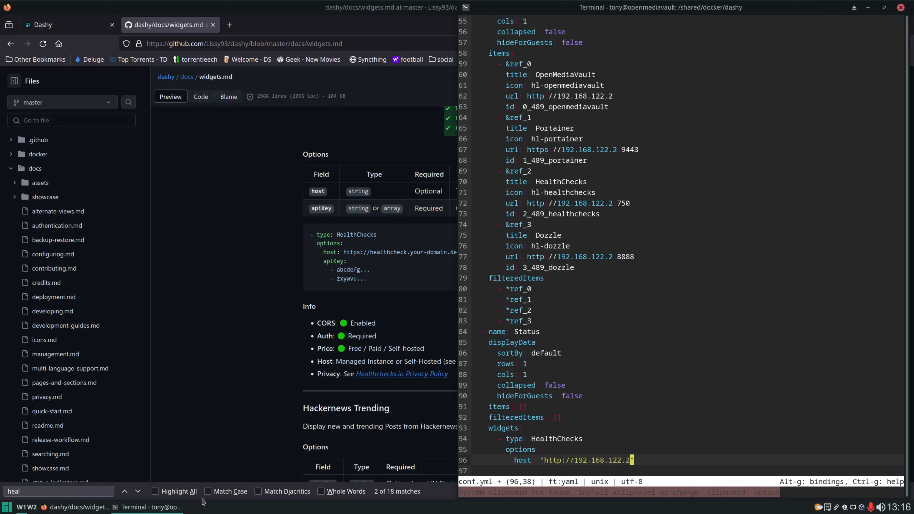
pyautogui.write(':750')
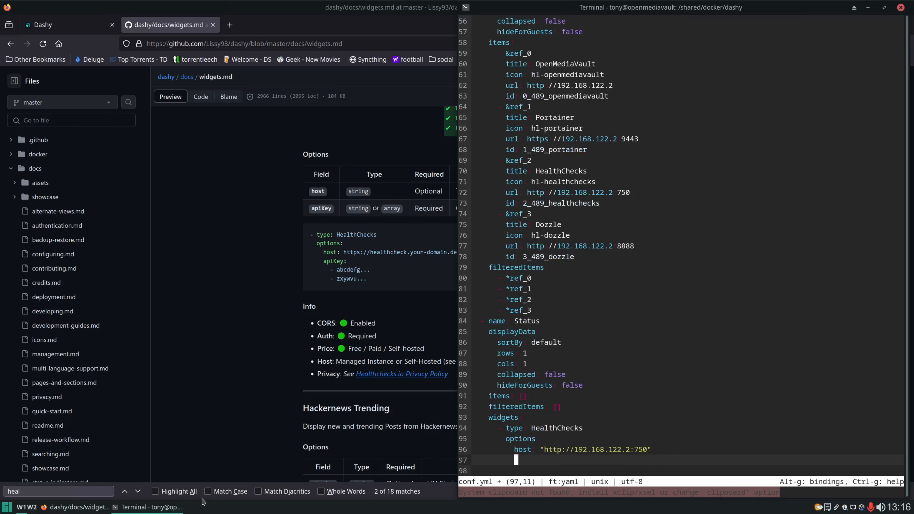
pyautogui.write('ap')
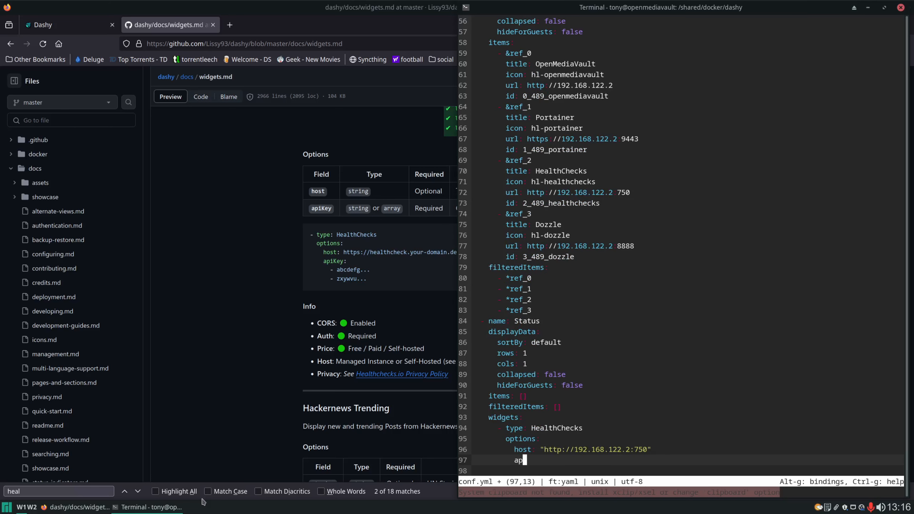
pyautogui.write('iKey:')
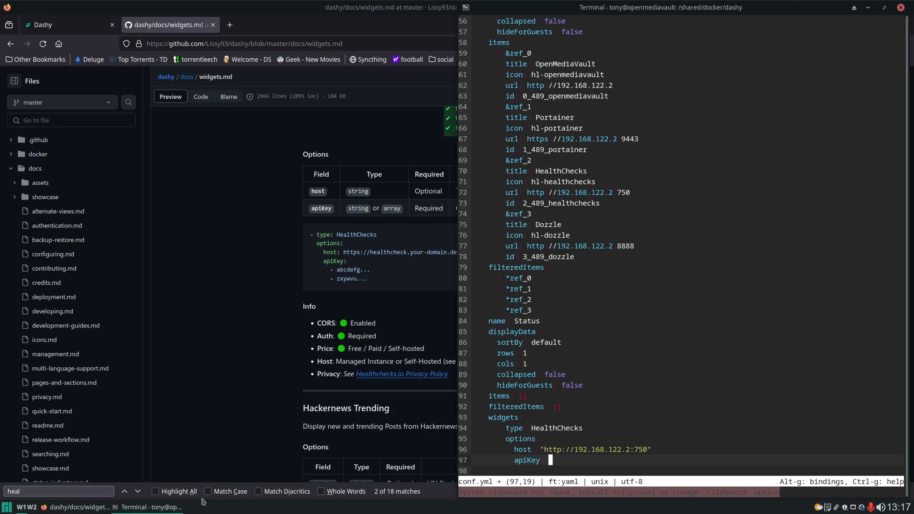
pyautogui.press('ctrl+v')
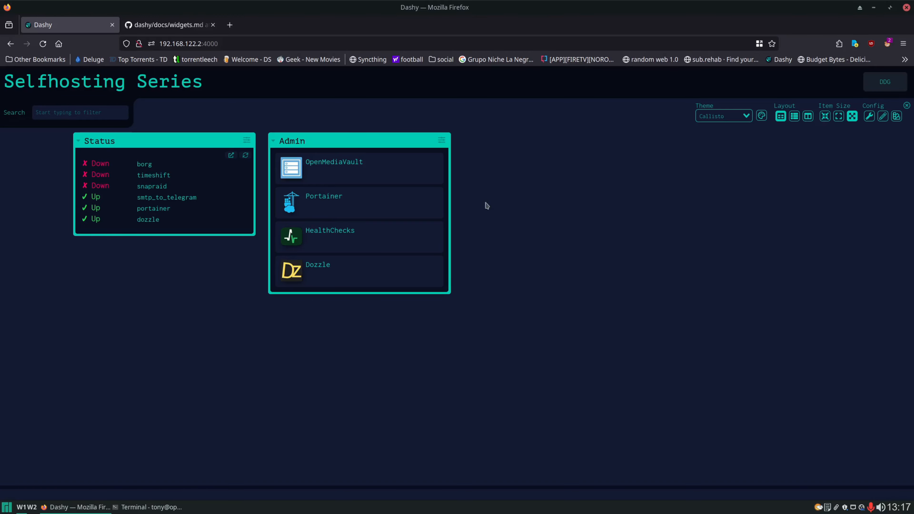
# Step: Review the GitHub widgets documentation once more before closing it
pyautogui.click(168, 24)
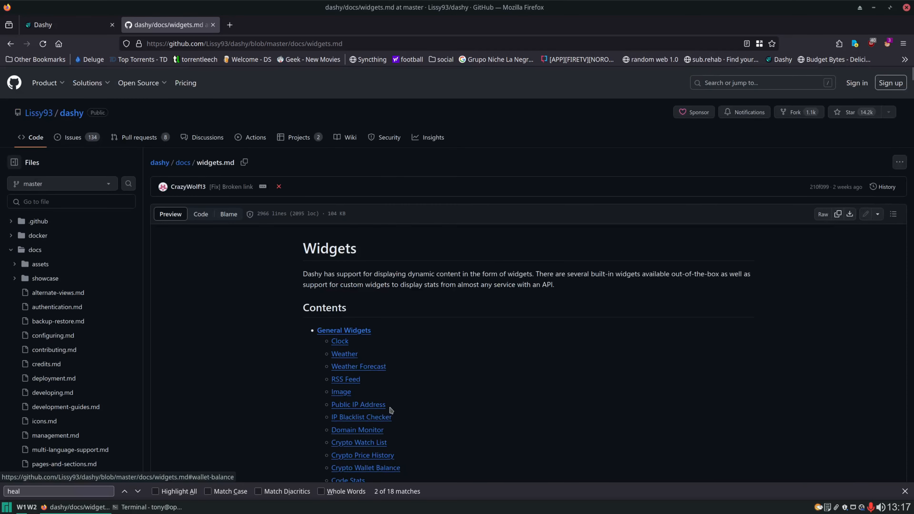
pyautogui.scroll(-3)
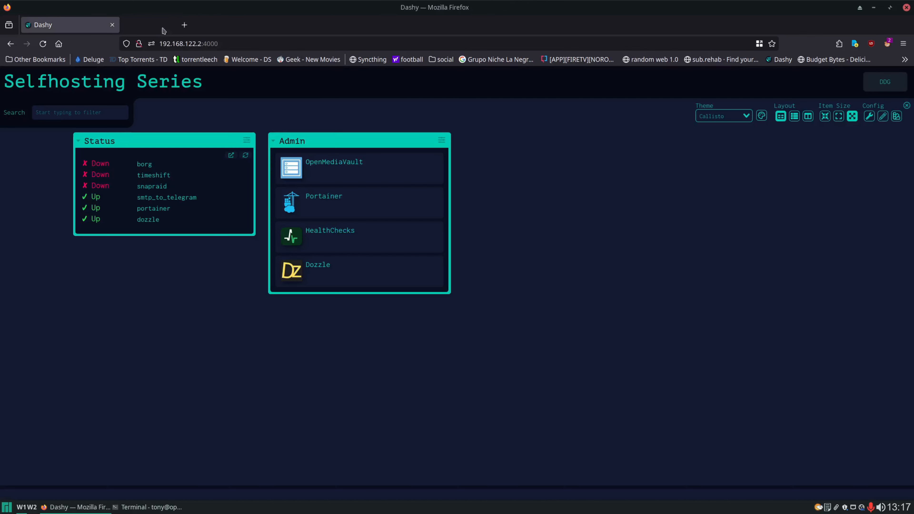
pyautogui.moveTo(661, 158)
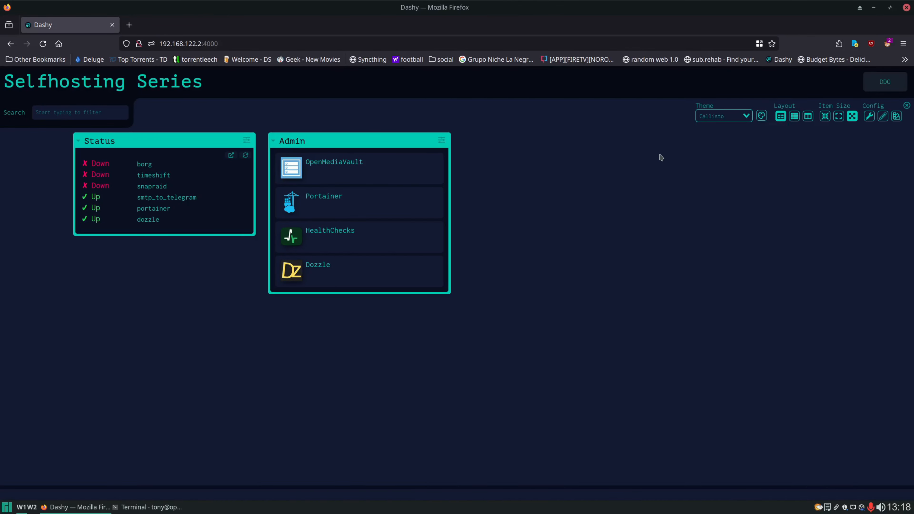
pyautogui.moveTo(670, 154)
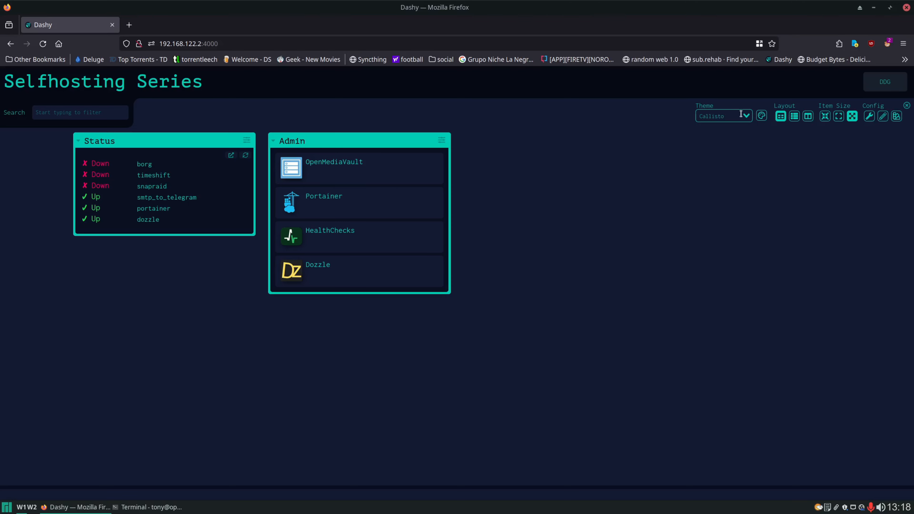
# Step: Preview the Material, Material-Dark, Dashy-Docs, Colorful and Dracula themes from the theme list
pyautogui.click(722, 116)
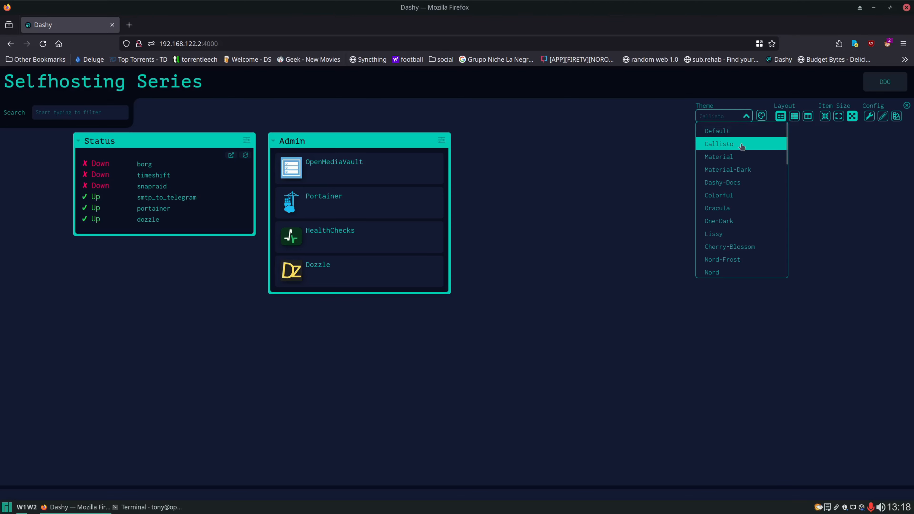
pyautogui.moveTo(740, 169)
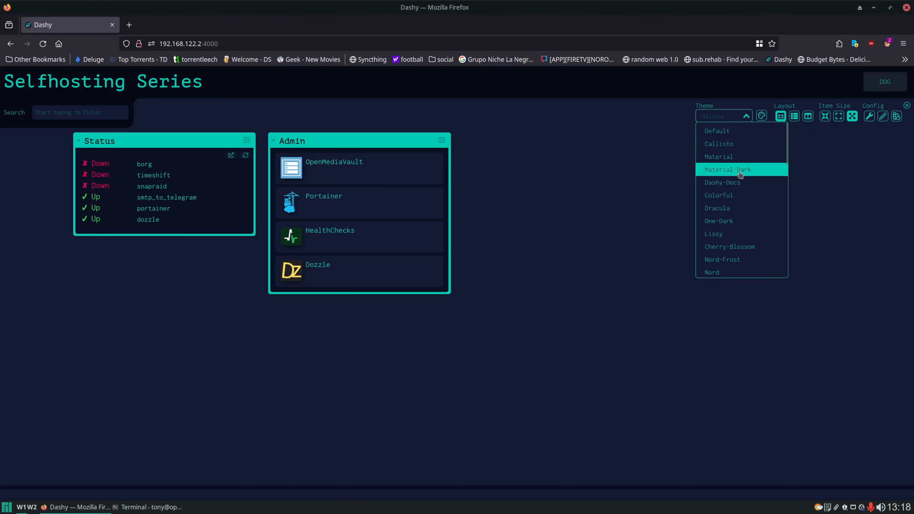
pyautogui.click(717, 158)
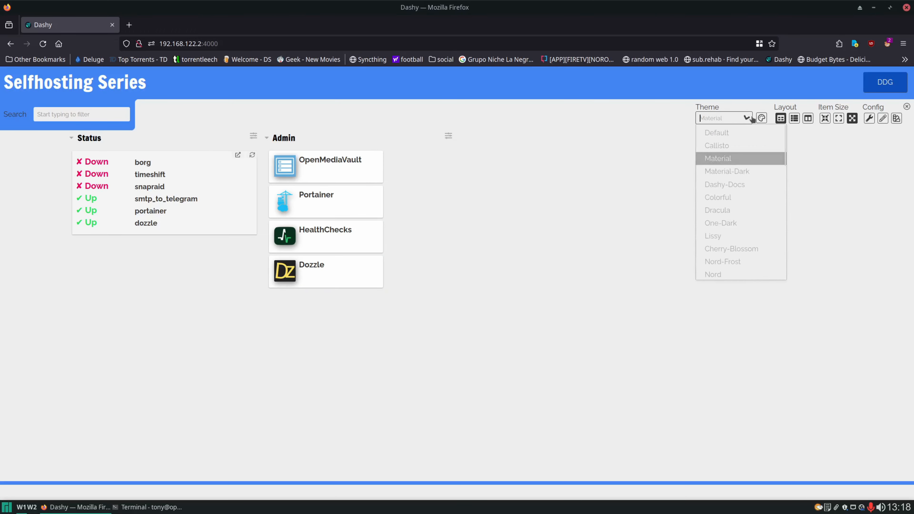
pyautogui.click(726, 171)
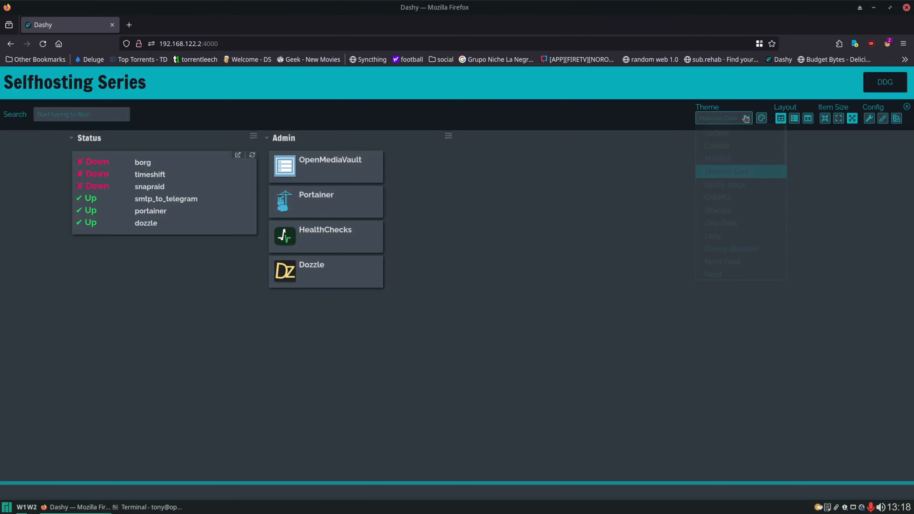
pyautogui.click(725, 184)
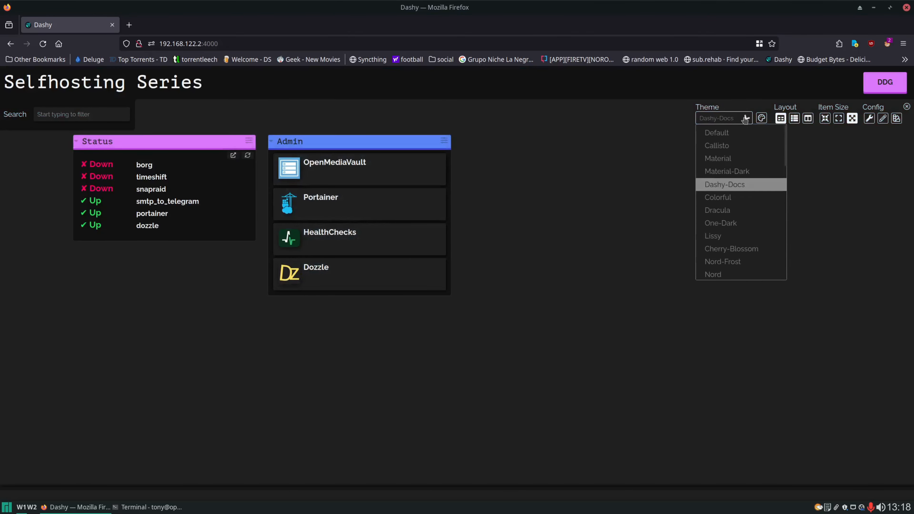
pyautogui.click(717, 197)
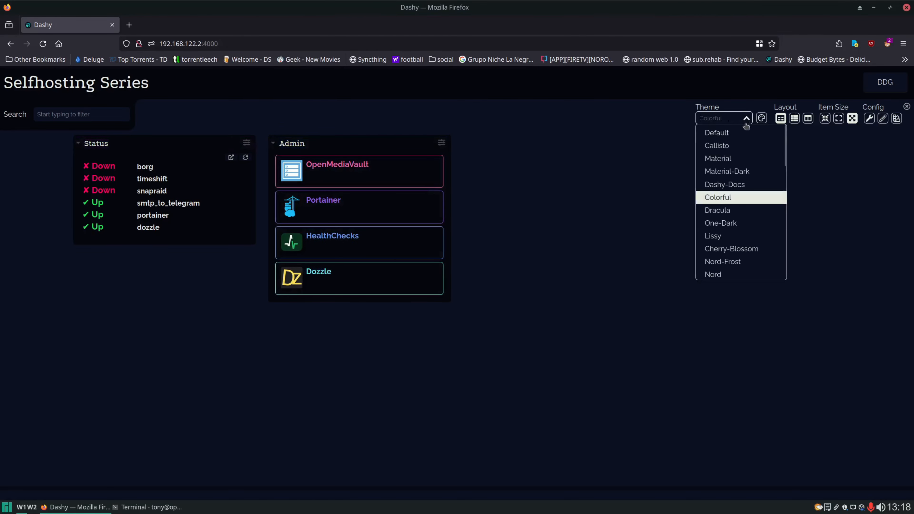
pyautogui.click(716, 210)
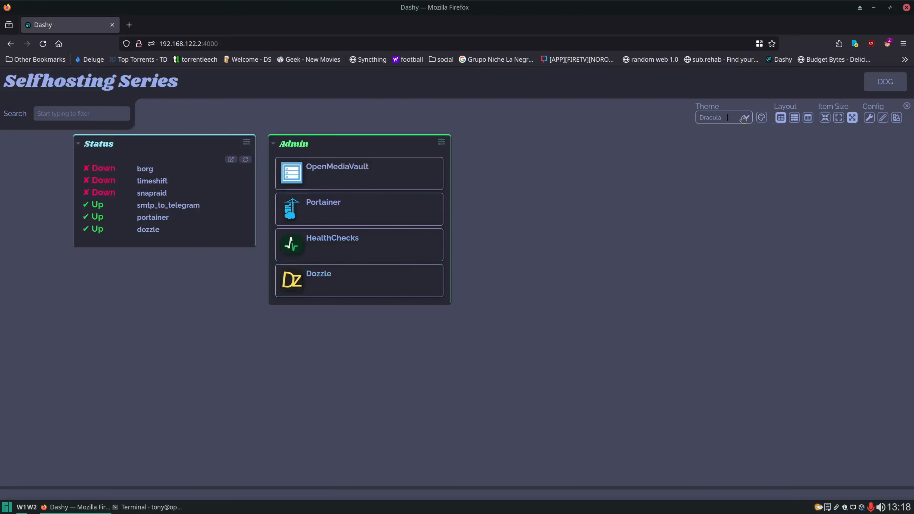
# Step: Try One-Dark and Nord, then settle on the Nord-Frost theme with its colour configurator shown
pyautogui.click(745, 118)
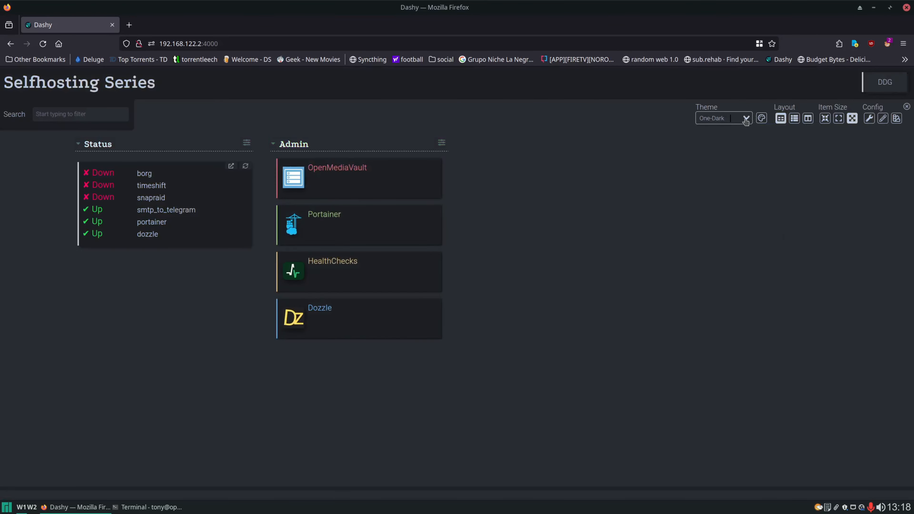
pyautogui.click(723, 117)
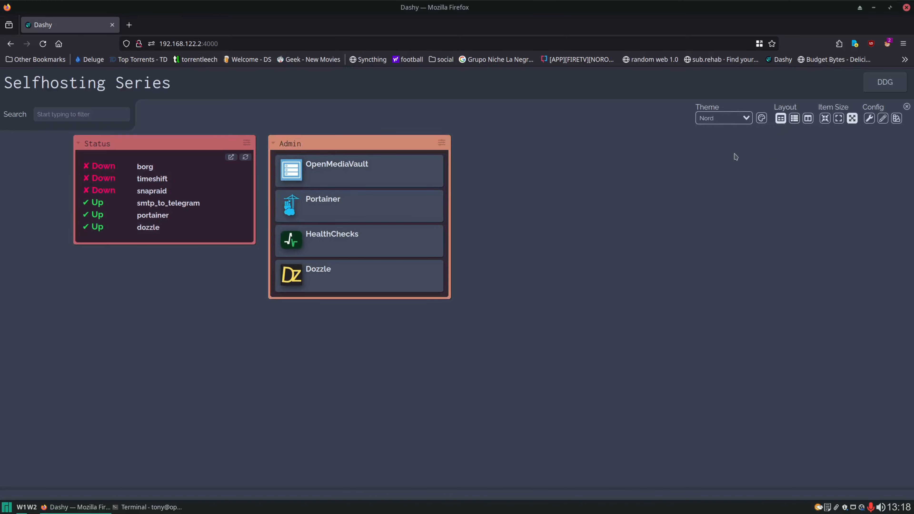
pyautogui.click(723, 117)
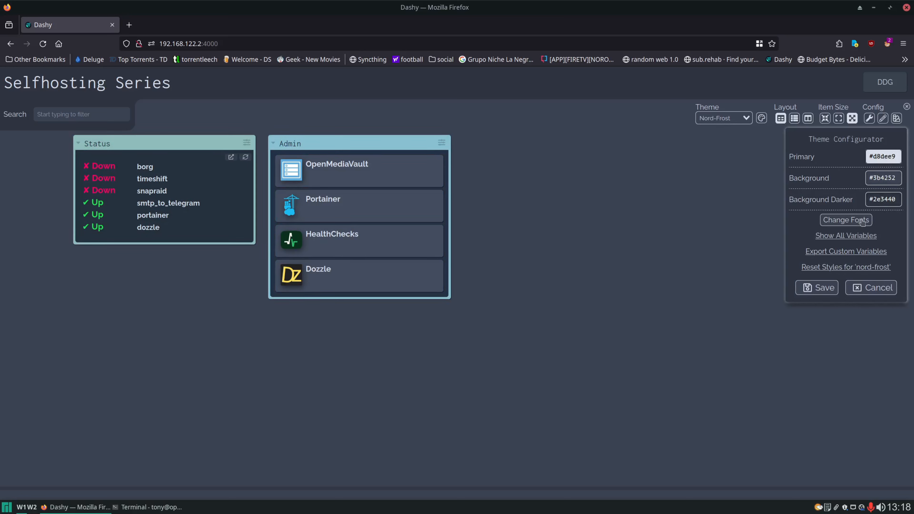
# Step: Dismiss the theme colours and toggle the section layout between full-width rows and side by side
pyautogui.click(874, 287)
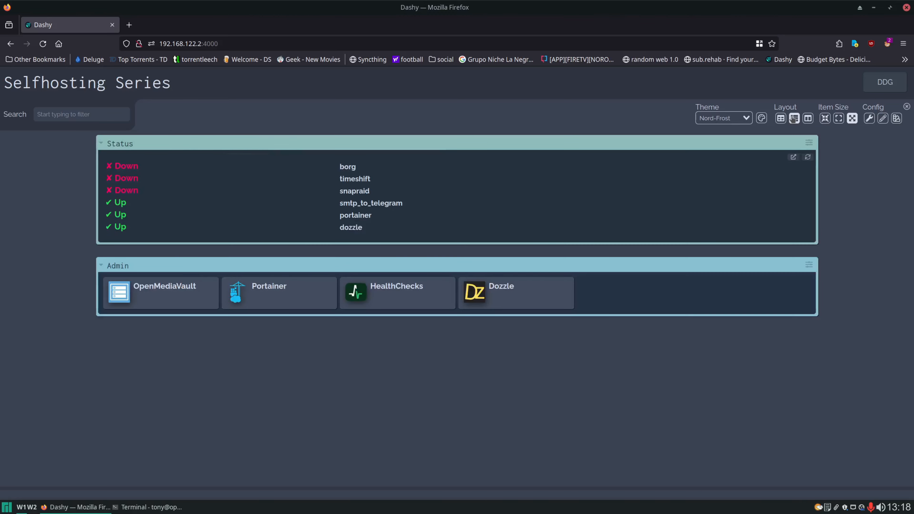
pyautogui.click(808, 118)
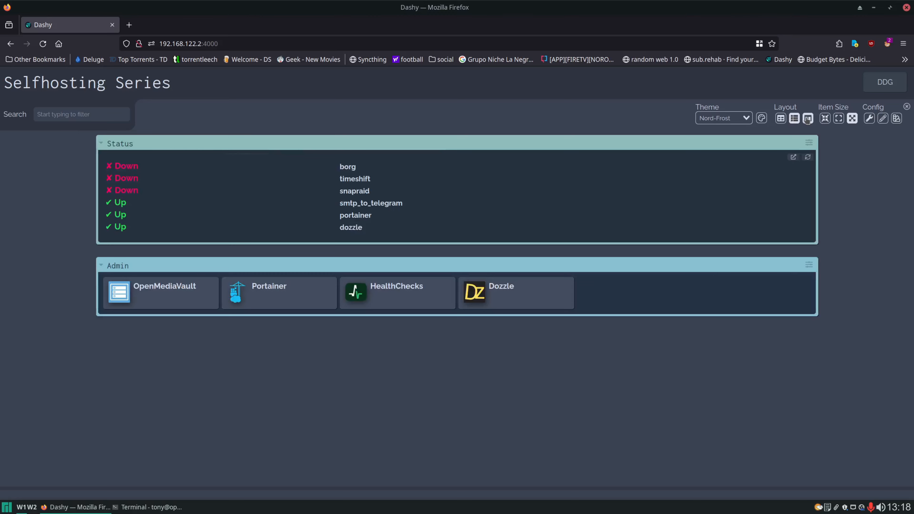
pyautogui.click(794, 118)
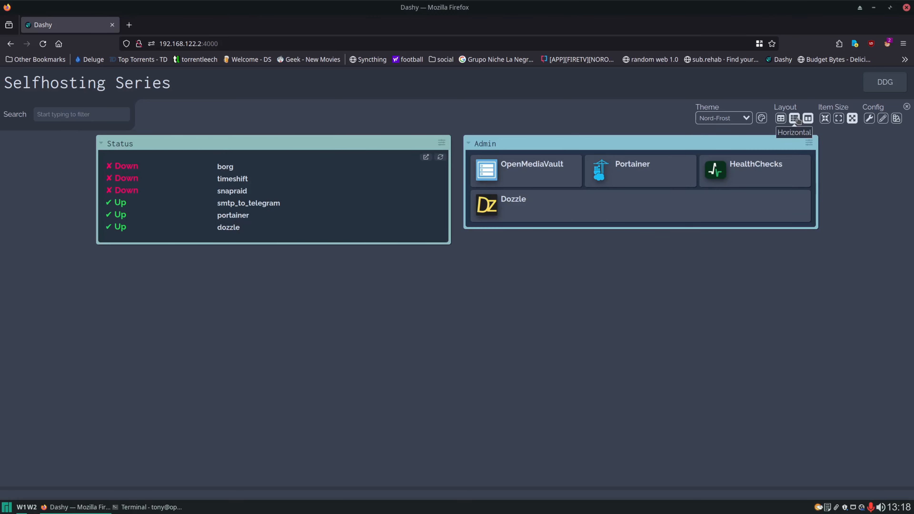
pyautogui.click(794, 118)
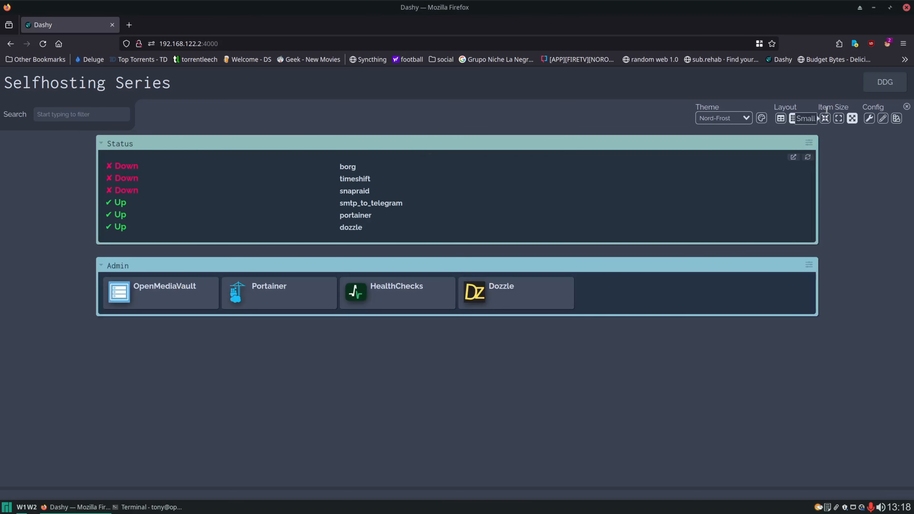
# Step: Try small and large item sizes, then restore the default layout and item size
pyautogui.click(838, 118)
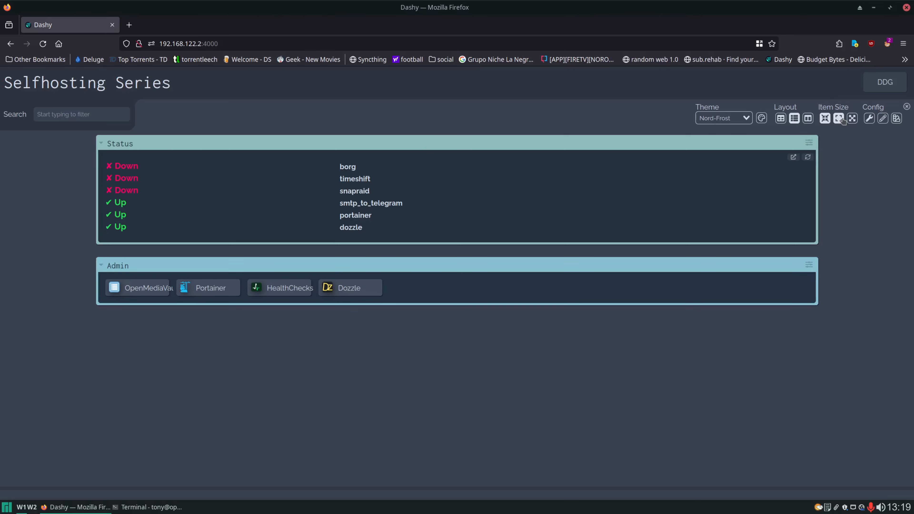
pyautogui.click(852, 118)
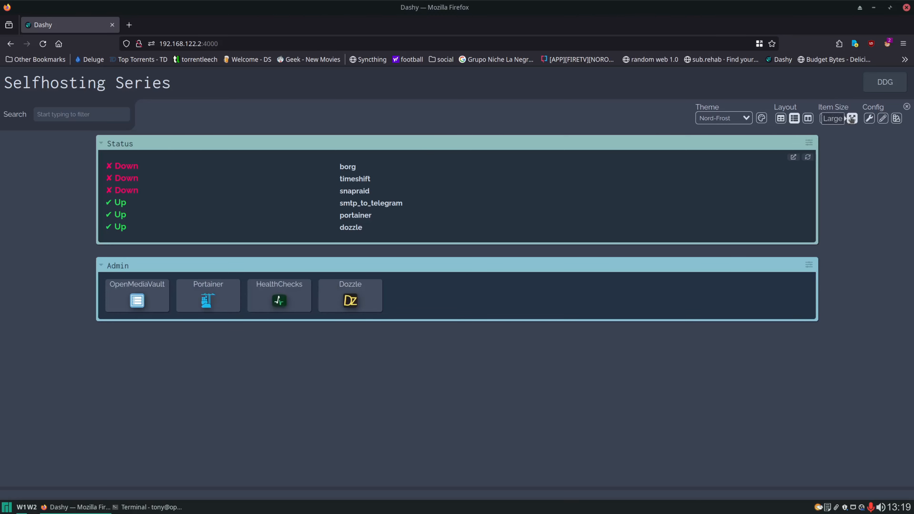
pyautogui.click(808, 118)
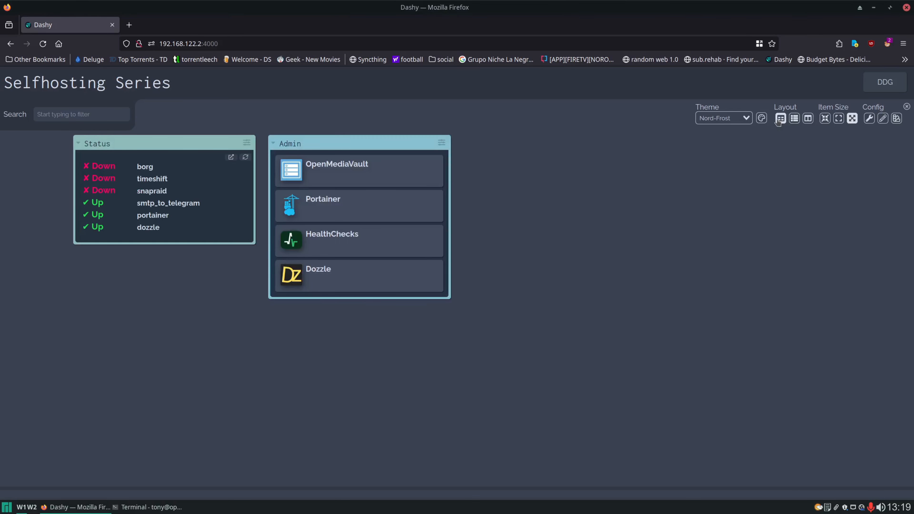
pyautogui.moveTo(896, 119)
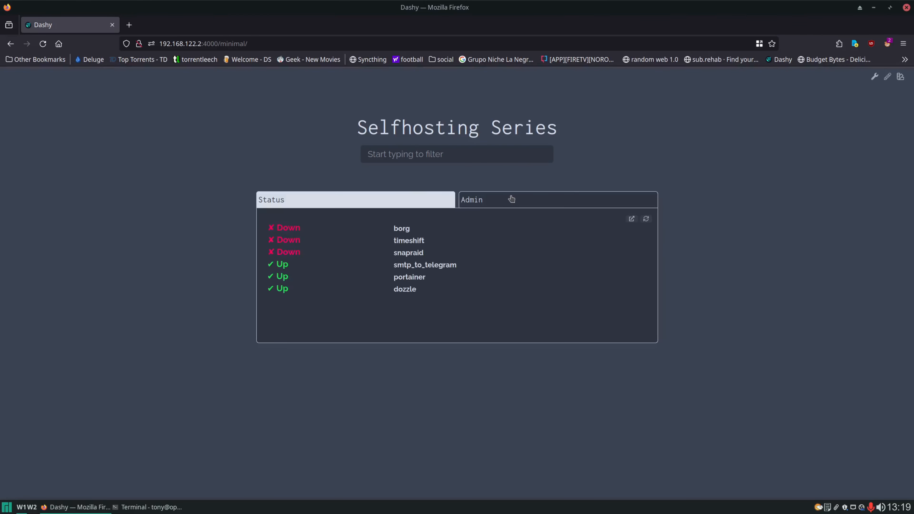
# Step: Switch the dashboard from minimal view back to the Default home view
pyautogui.click(900, 76)
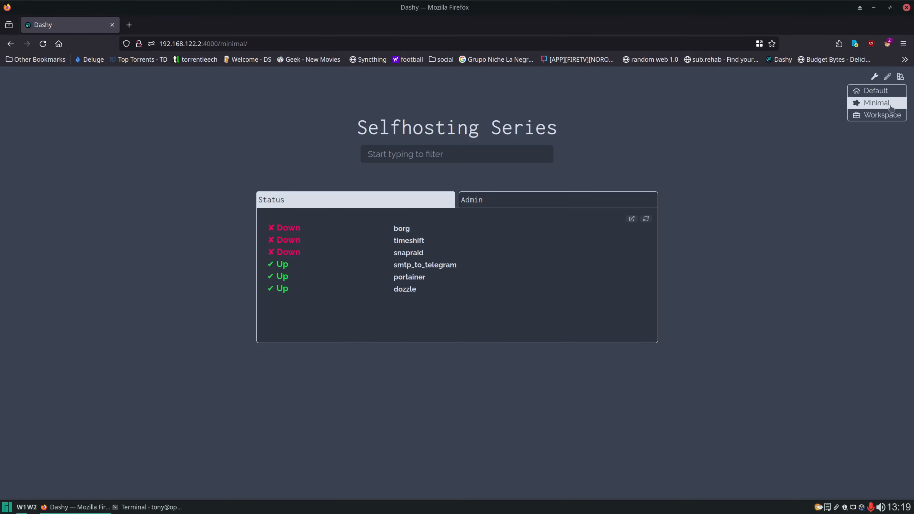
pyautogui.click(883, 114)
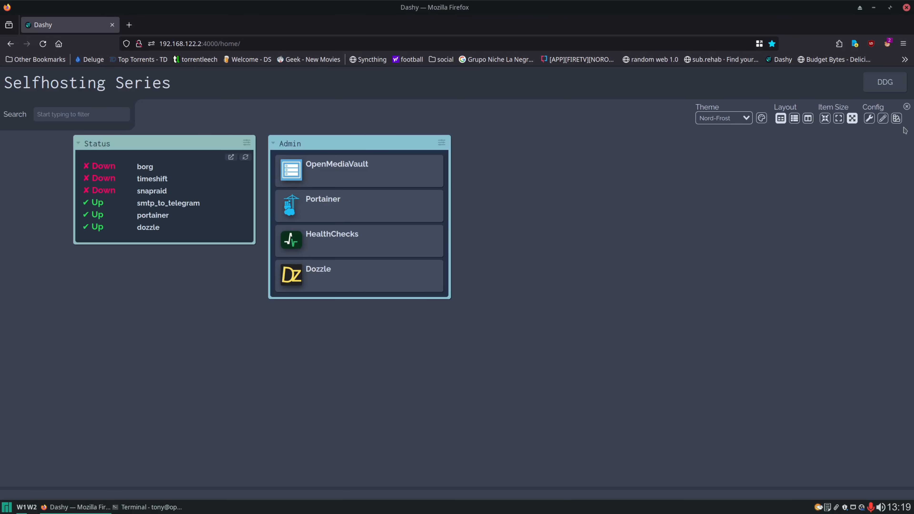
pyautogui.moveTo(733, 239)
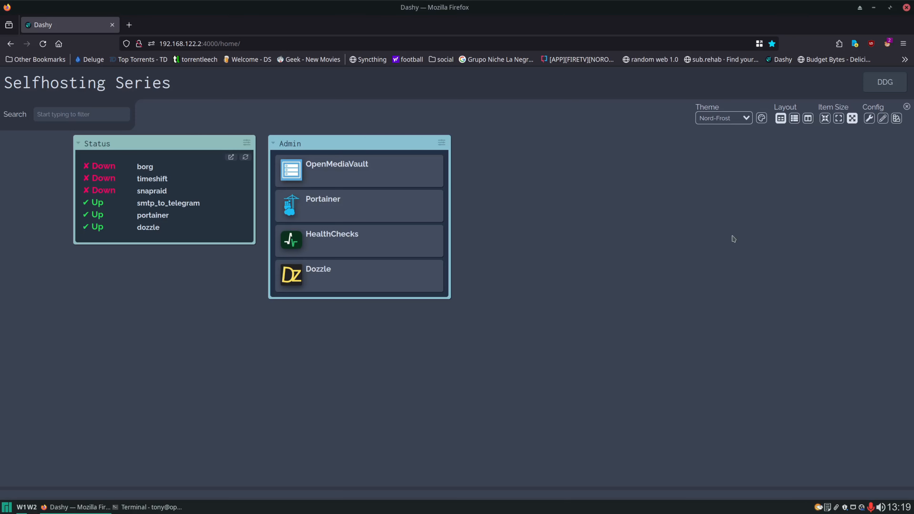
pyautogui.moveTo(765, 172)
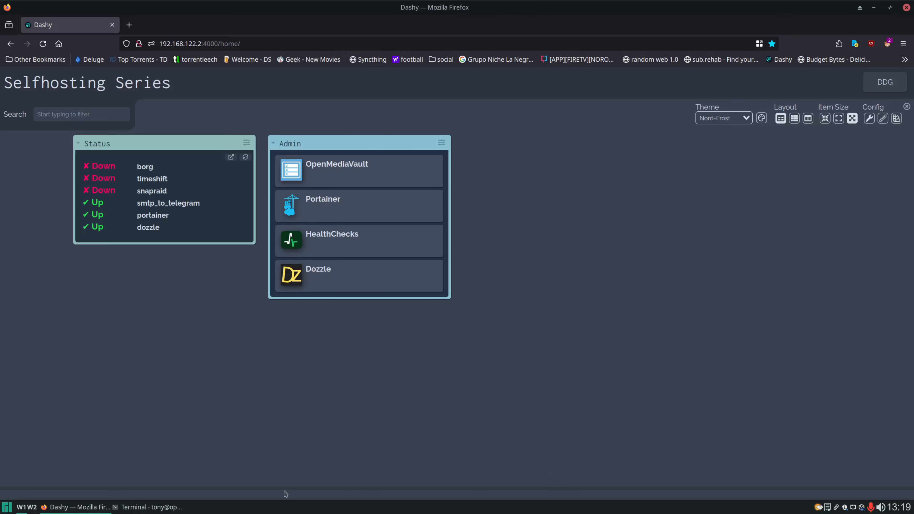
pyautogui.moveTo(789, 221)
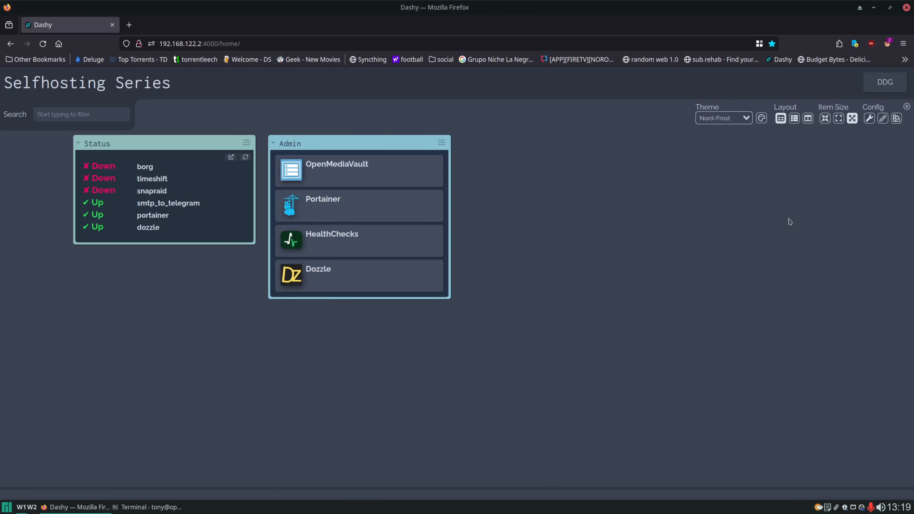
pyautogui.write('dozz')
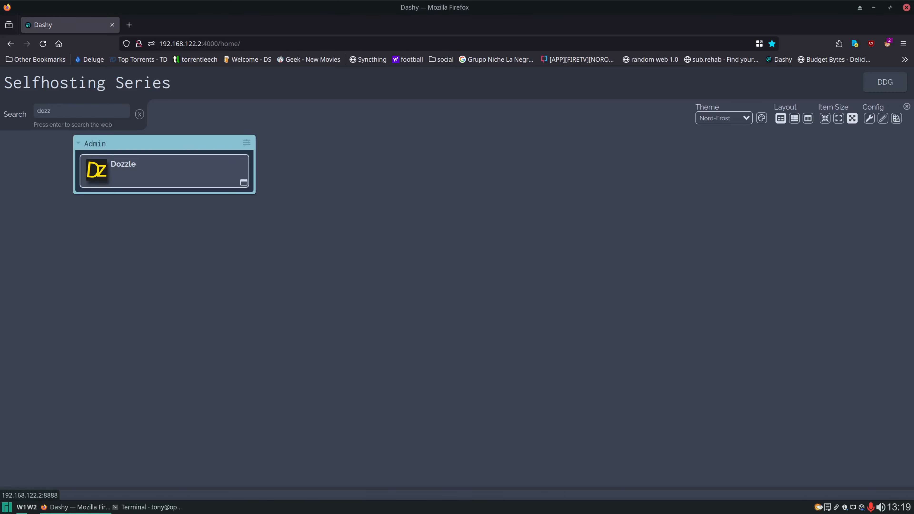
pyautogui.click(139, 113)
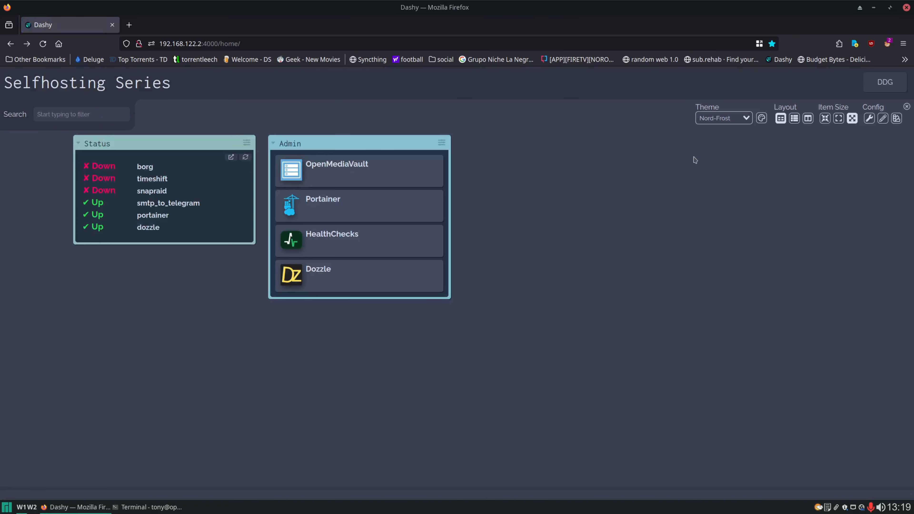
pyautogui.moveTo(589, 174)
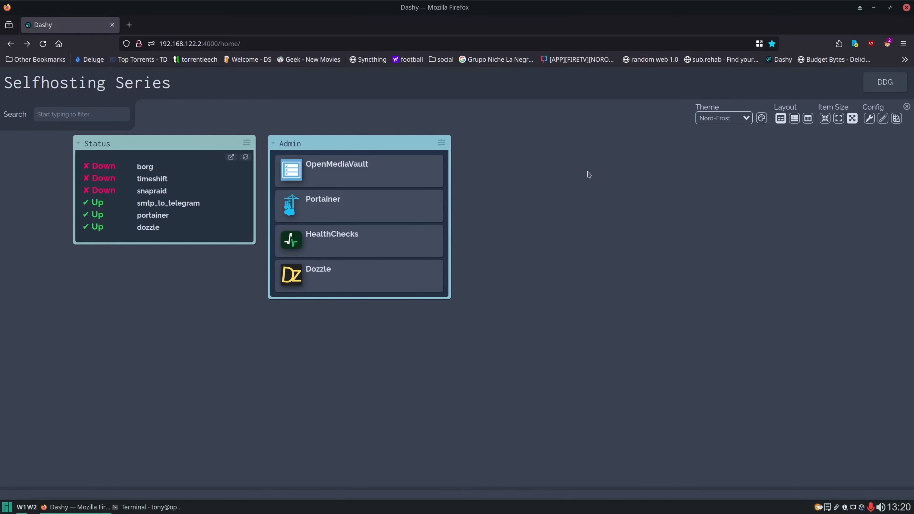
pyautogui.moveTo(437, 245)
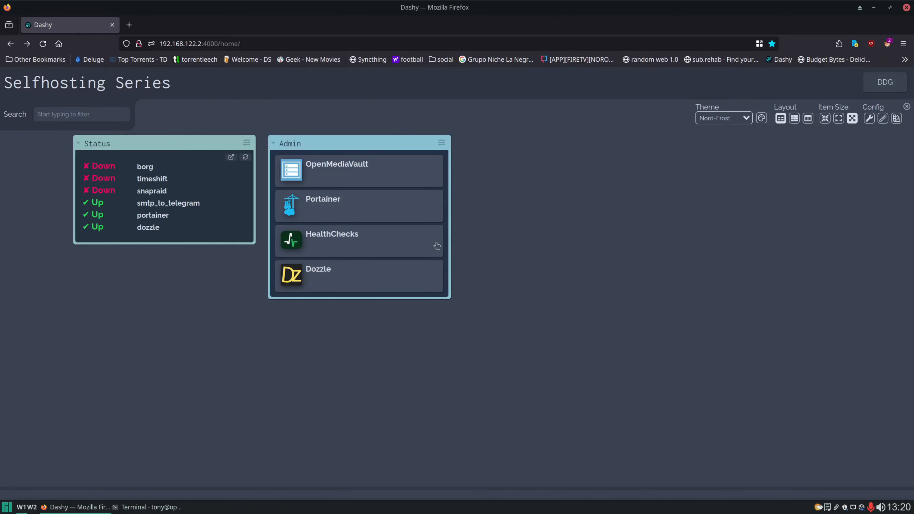
pyautogui.moveTo(622, 221)
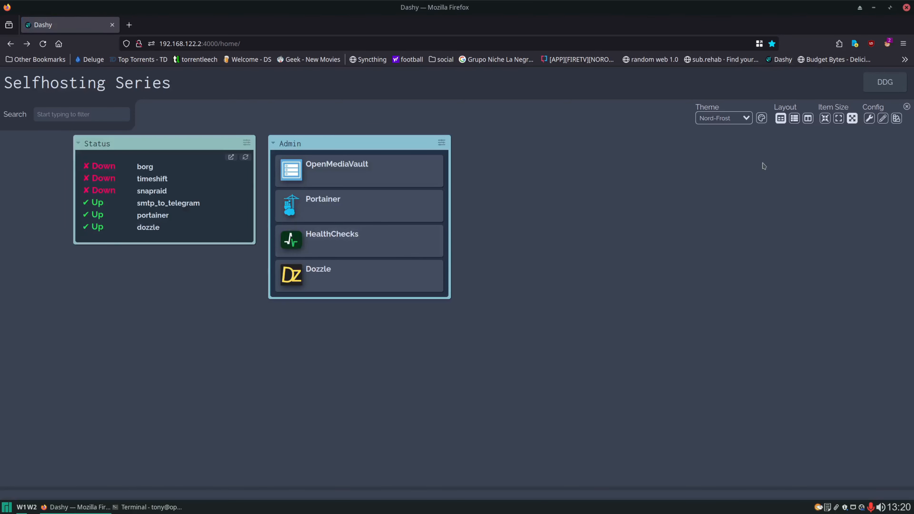
pyautogui.moveTo(686, 229)
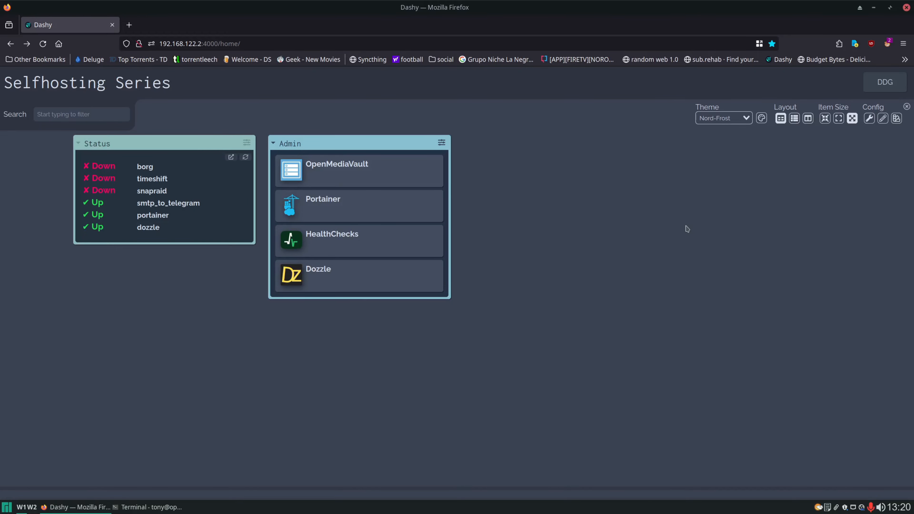